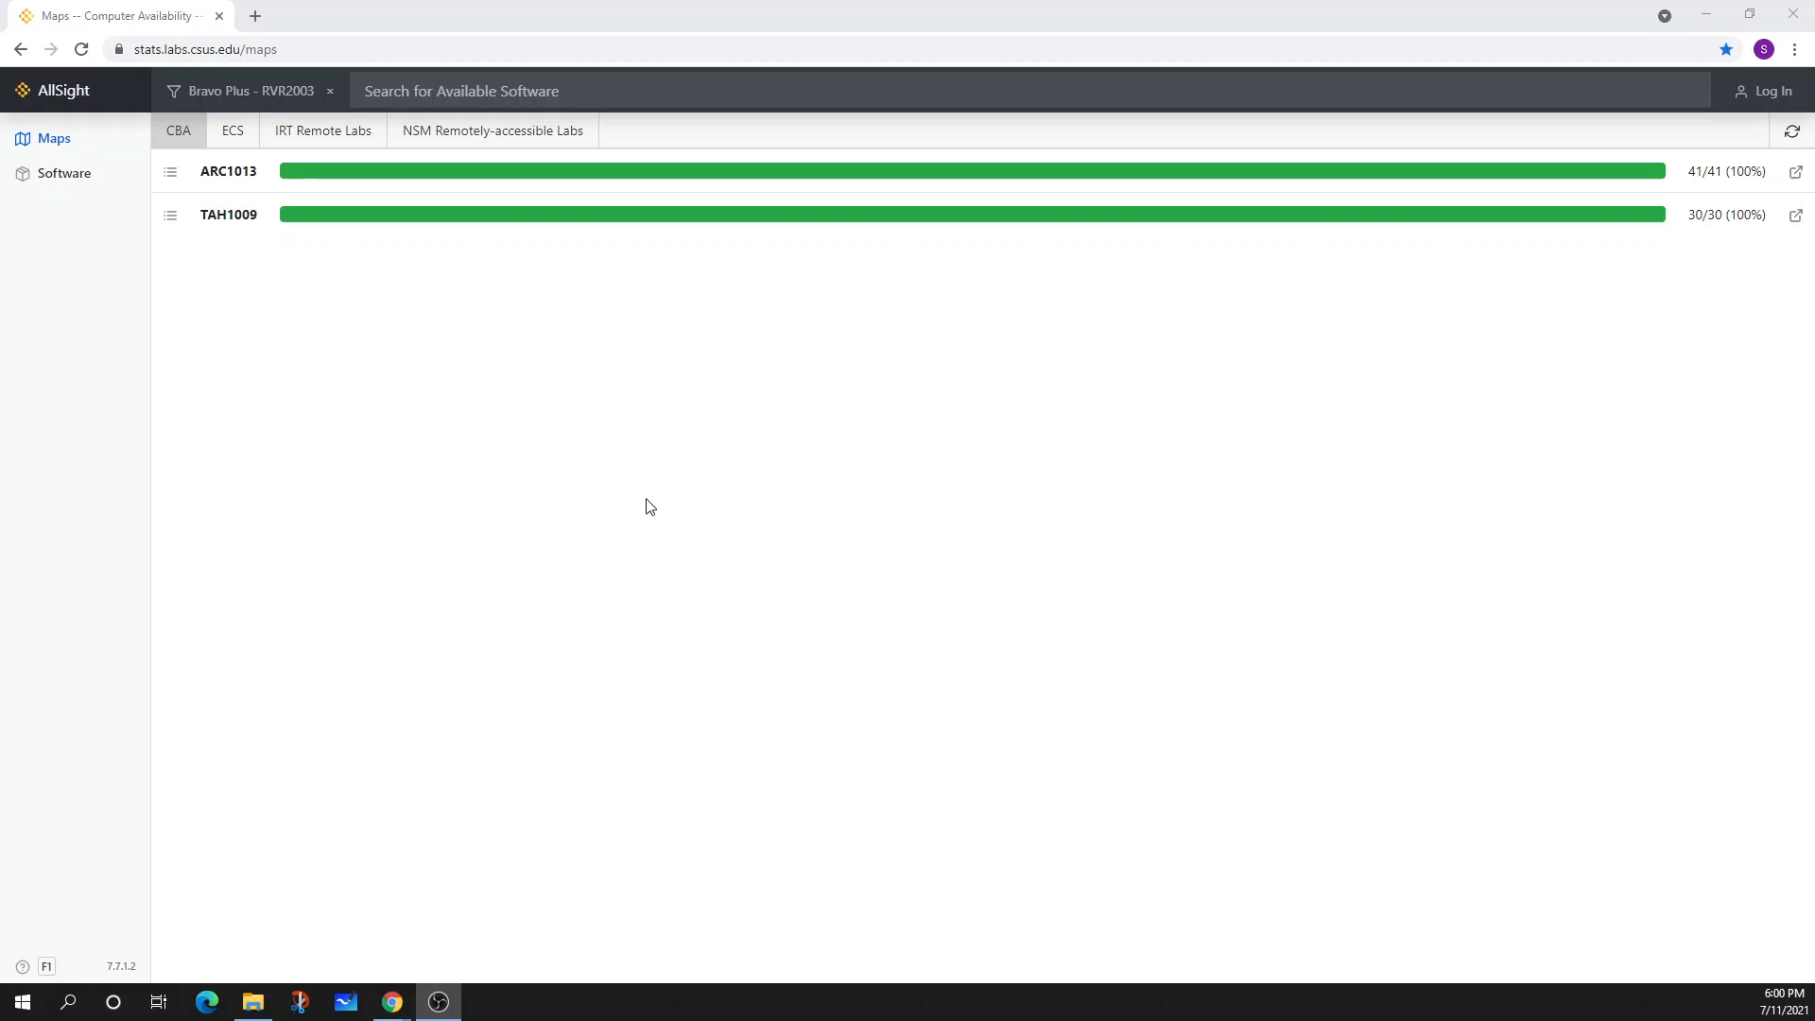
mouse_move(296, 335)
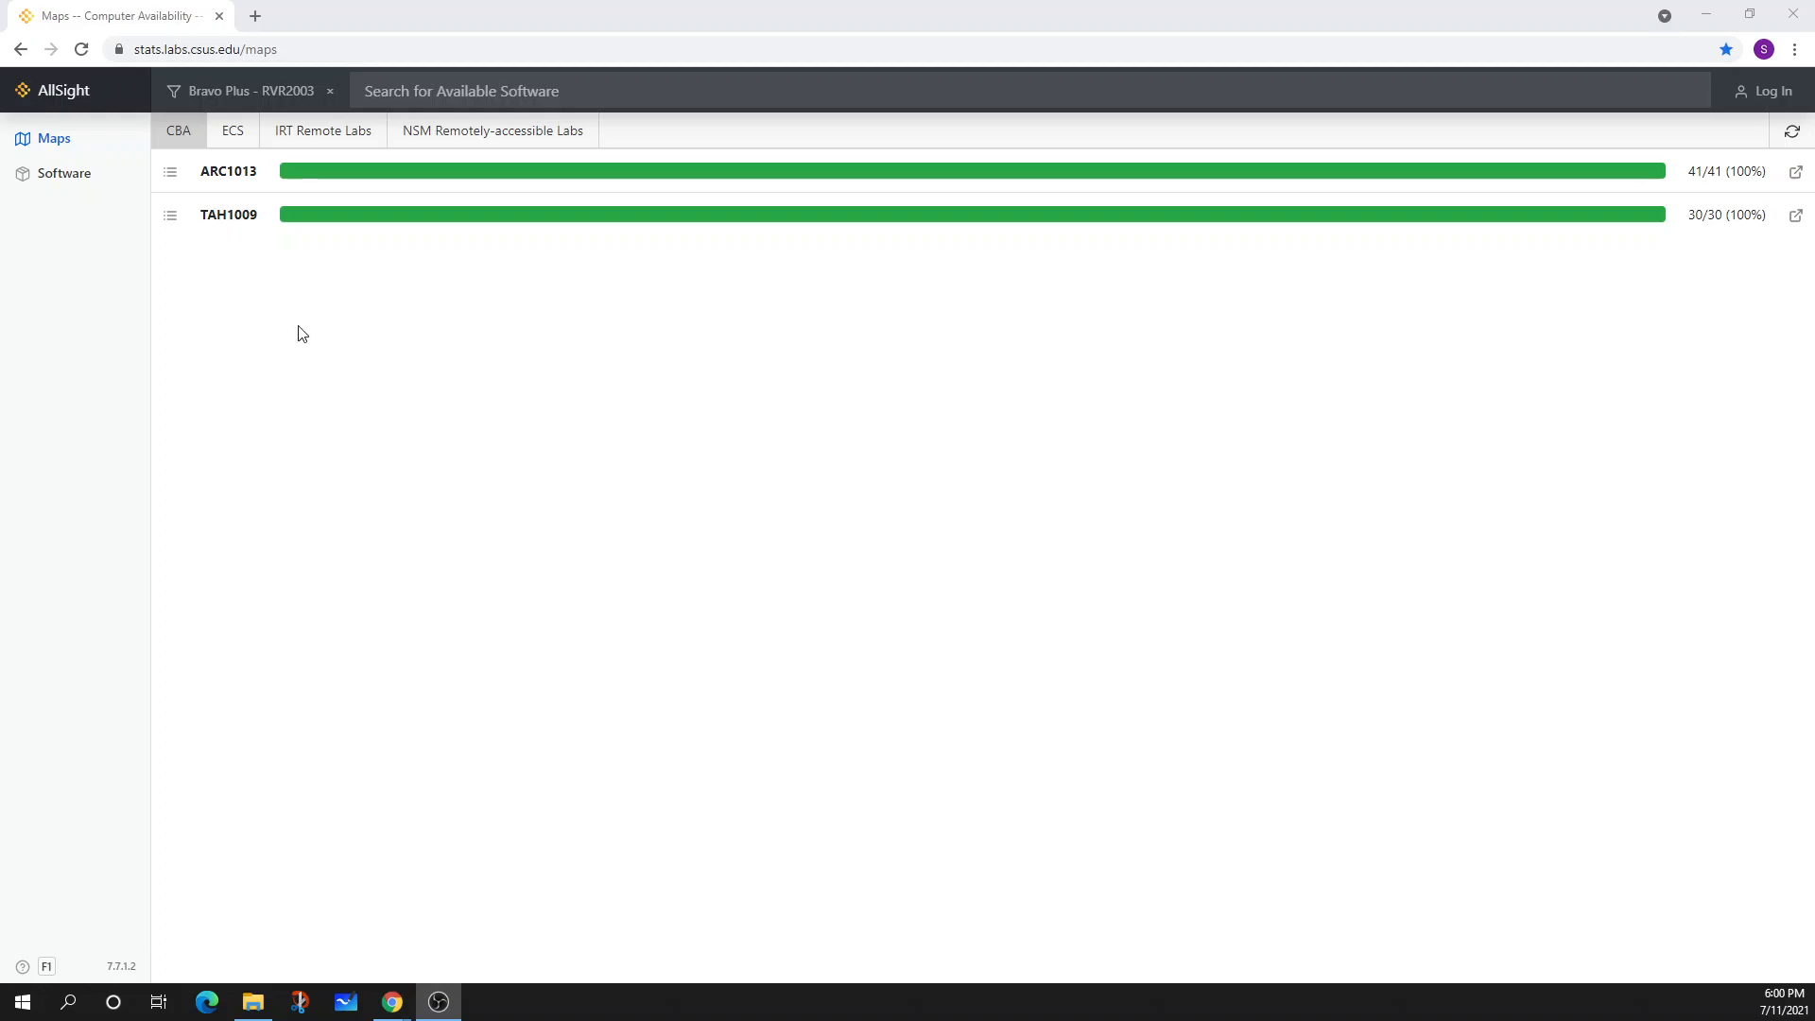
mouse_move(255, 369)
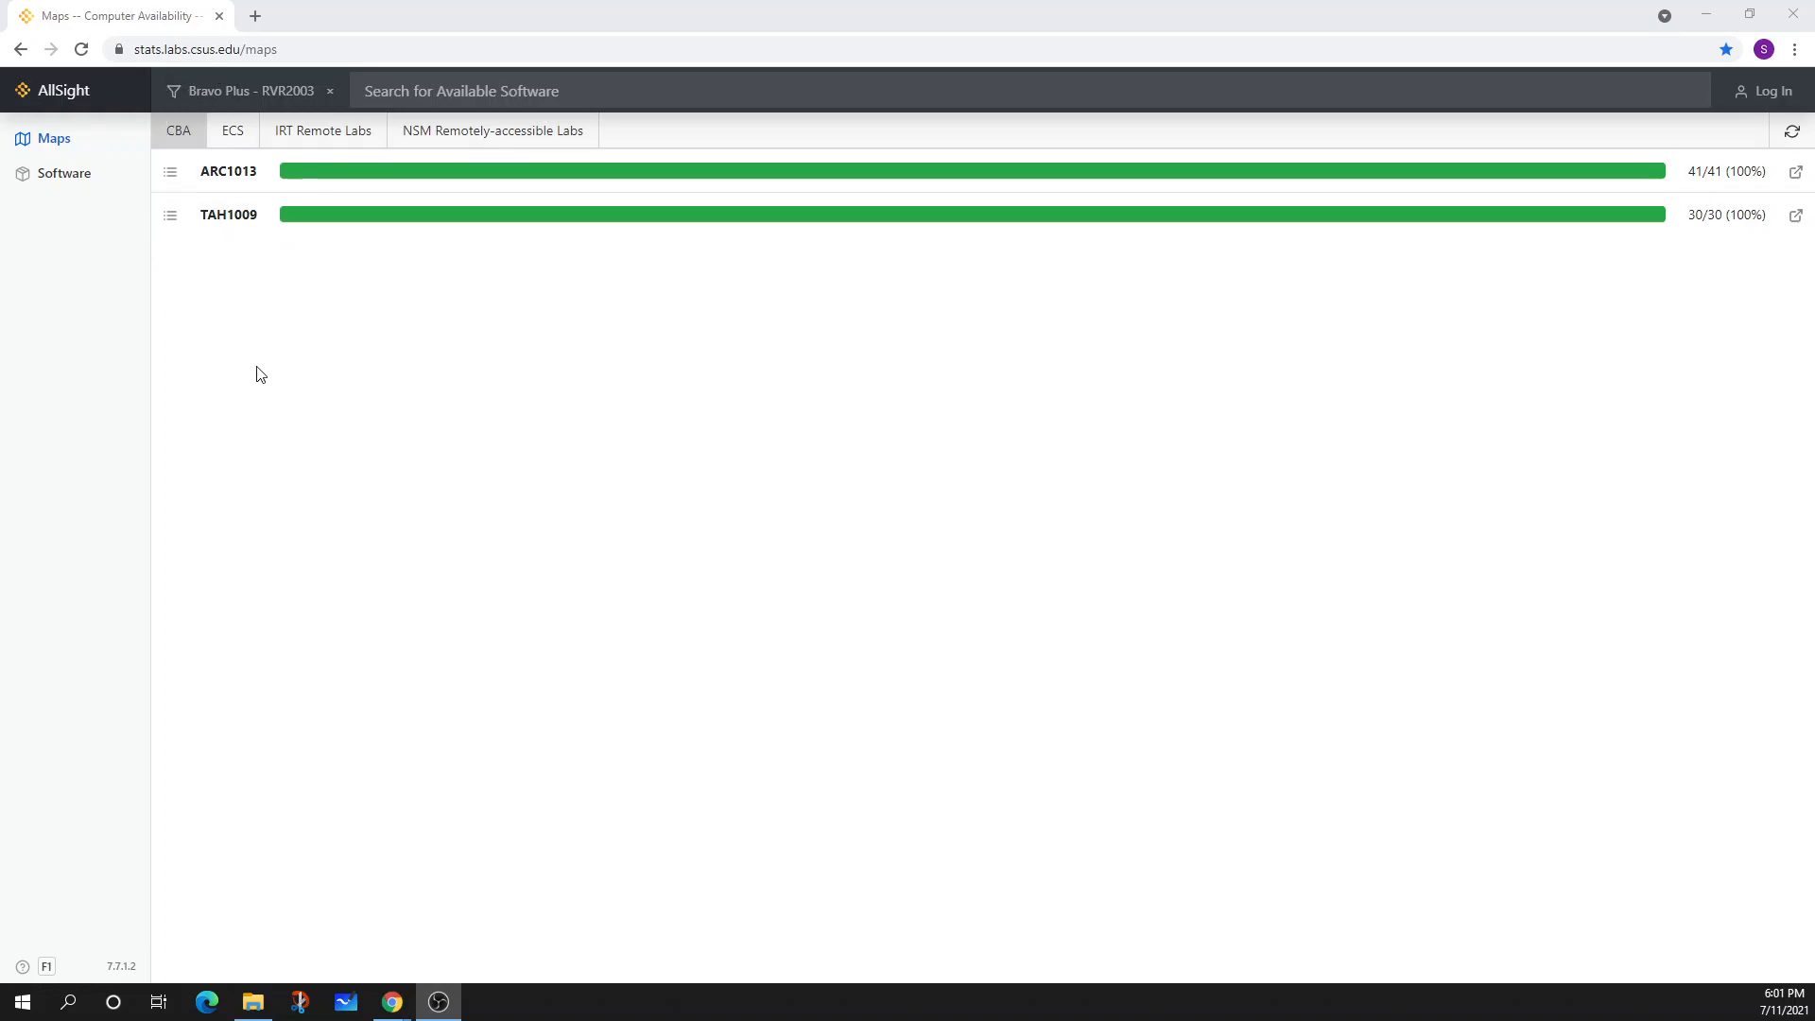
mouse_move(255, 363)
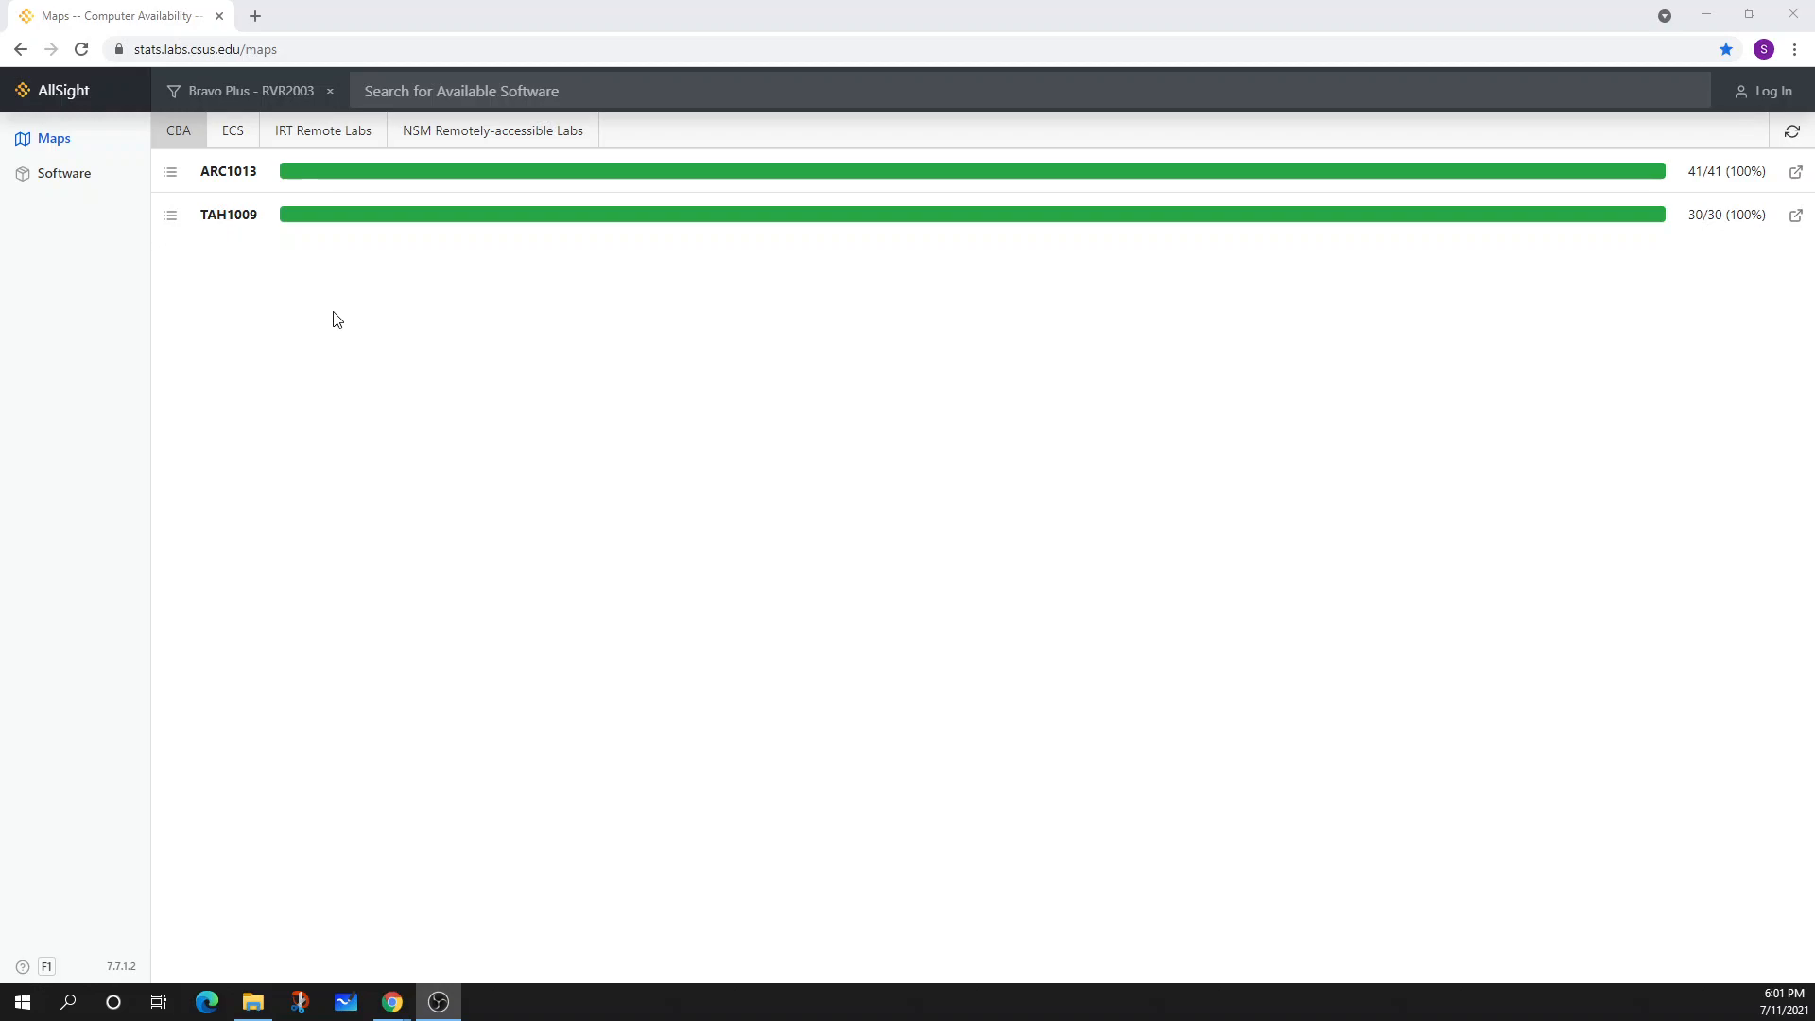
mouse_move(365, 305)
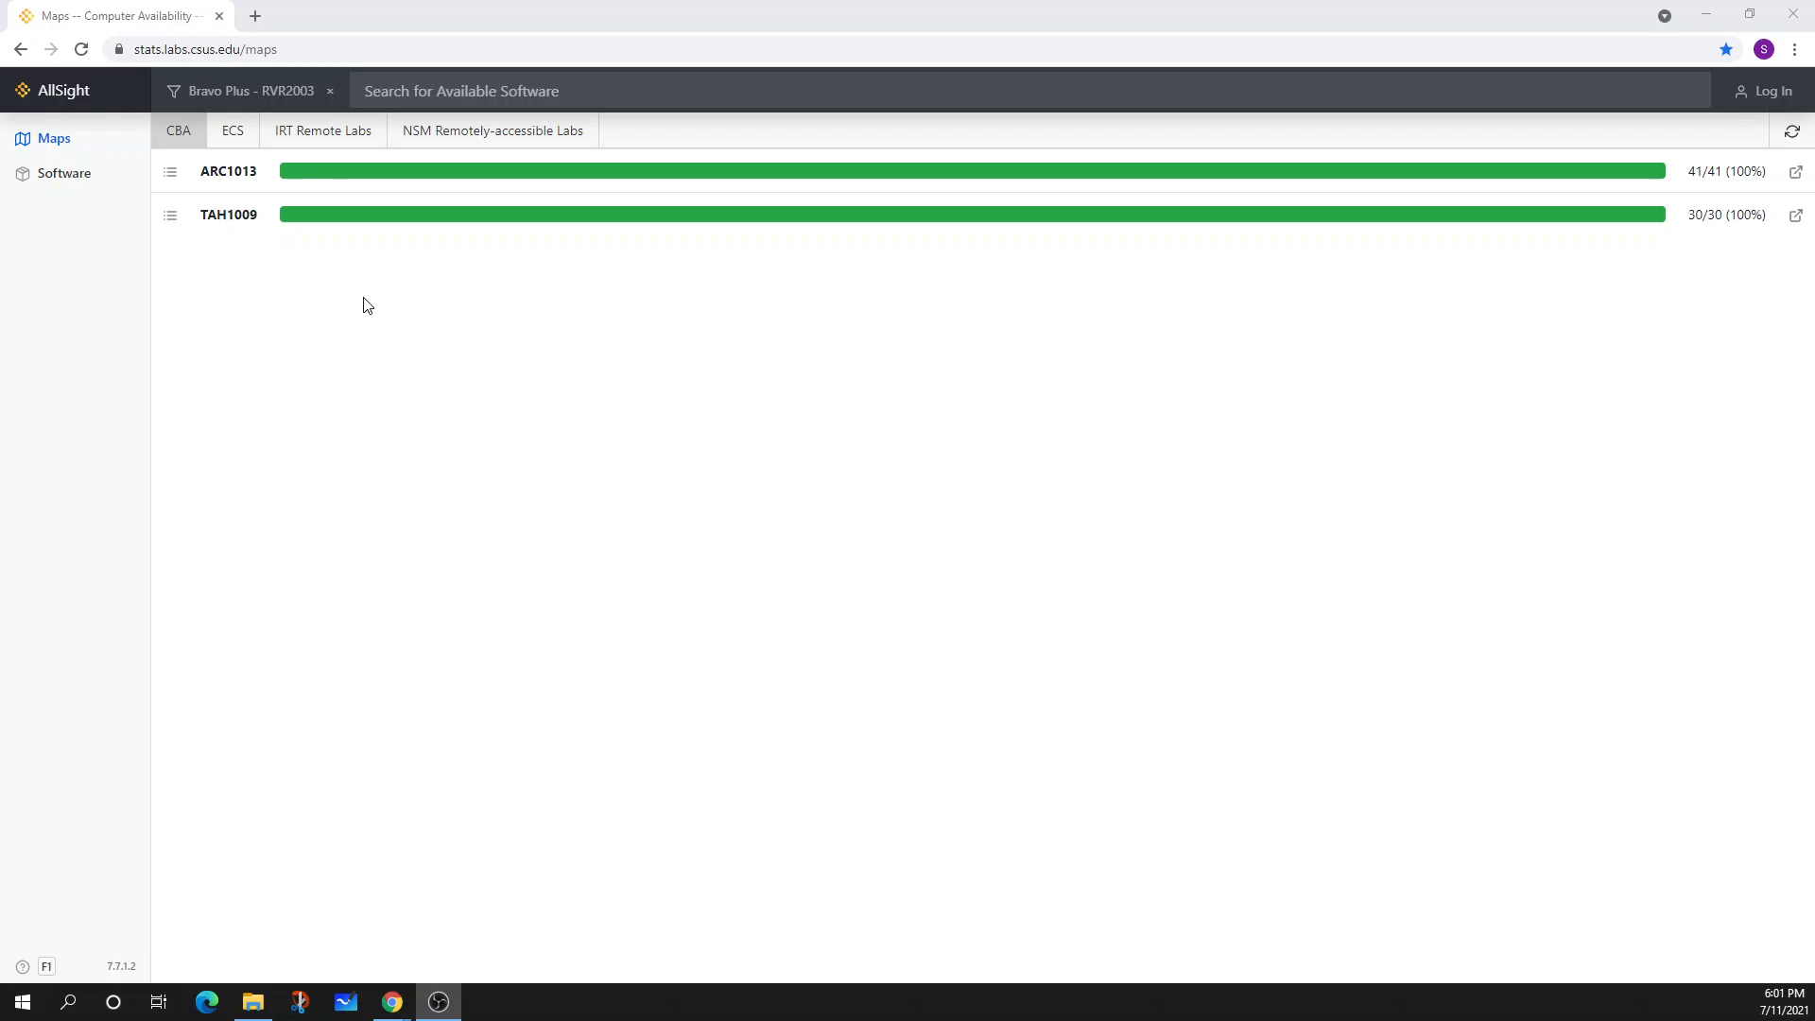
mouse_move(333, 310)
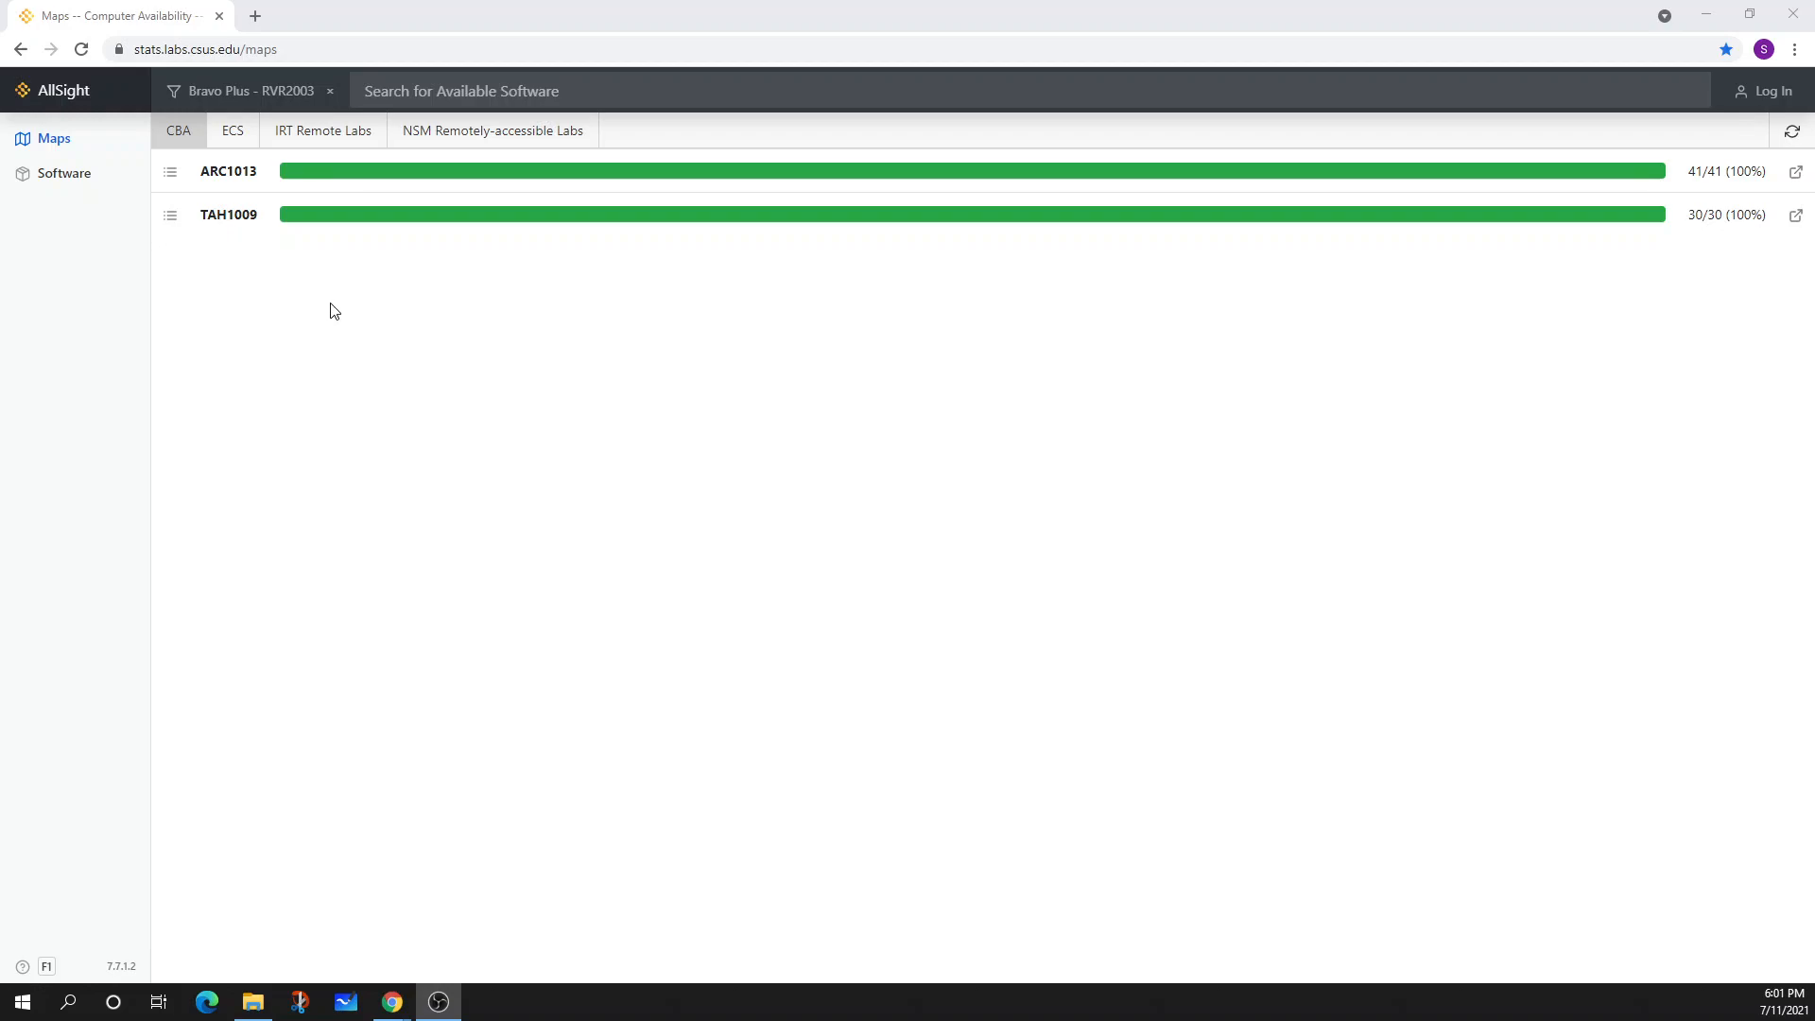
mouse_move(338, 302)
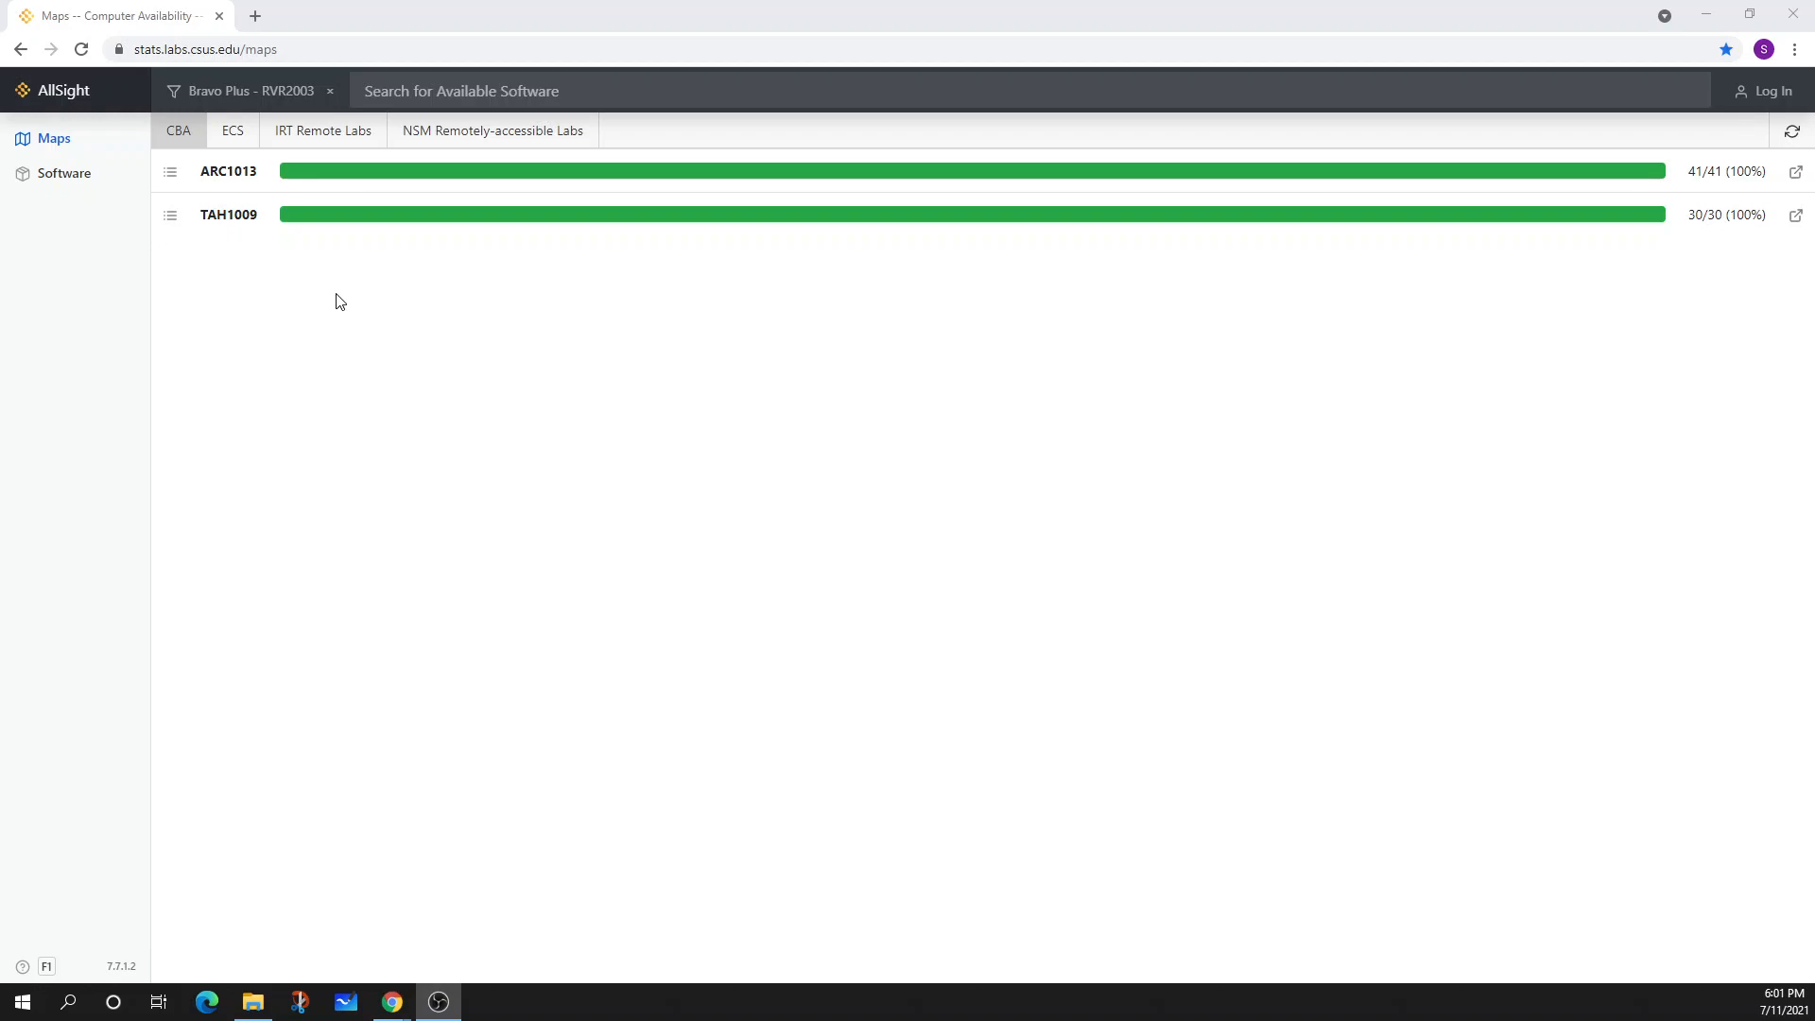
mouse_move(342, 295)
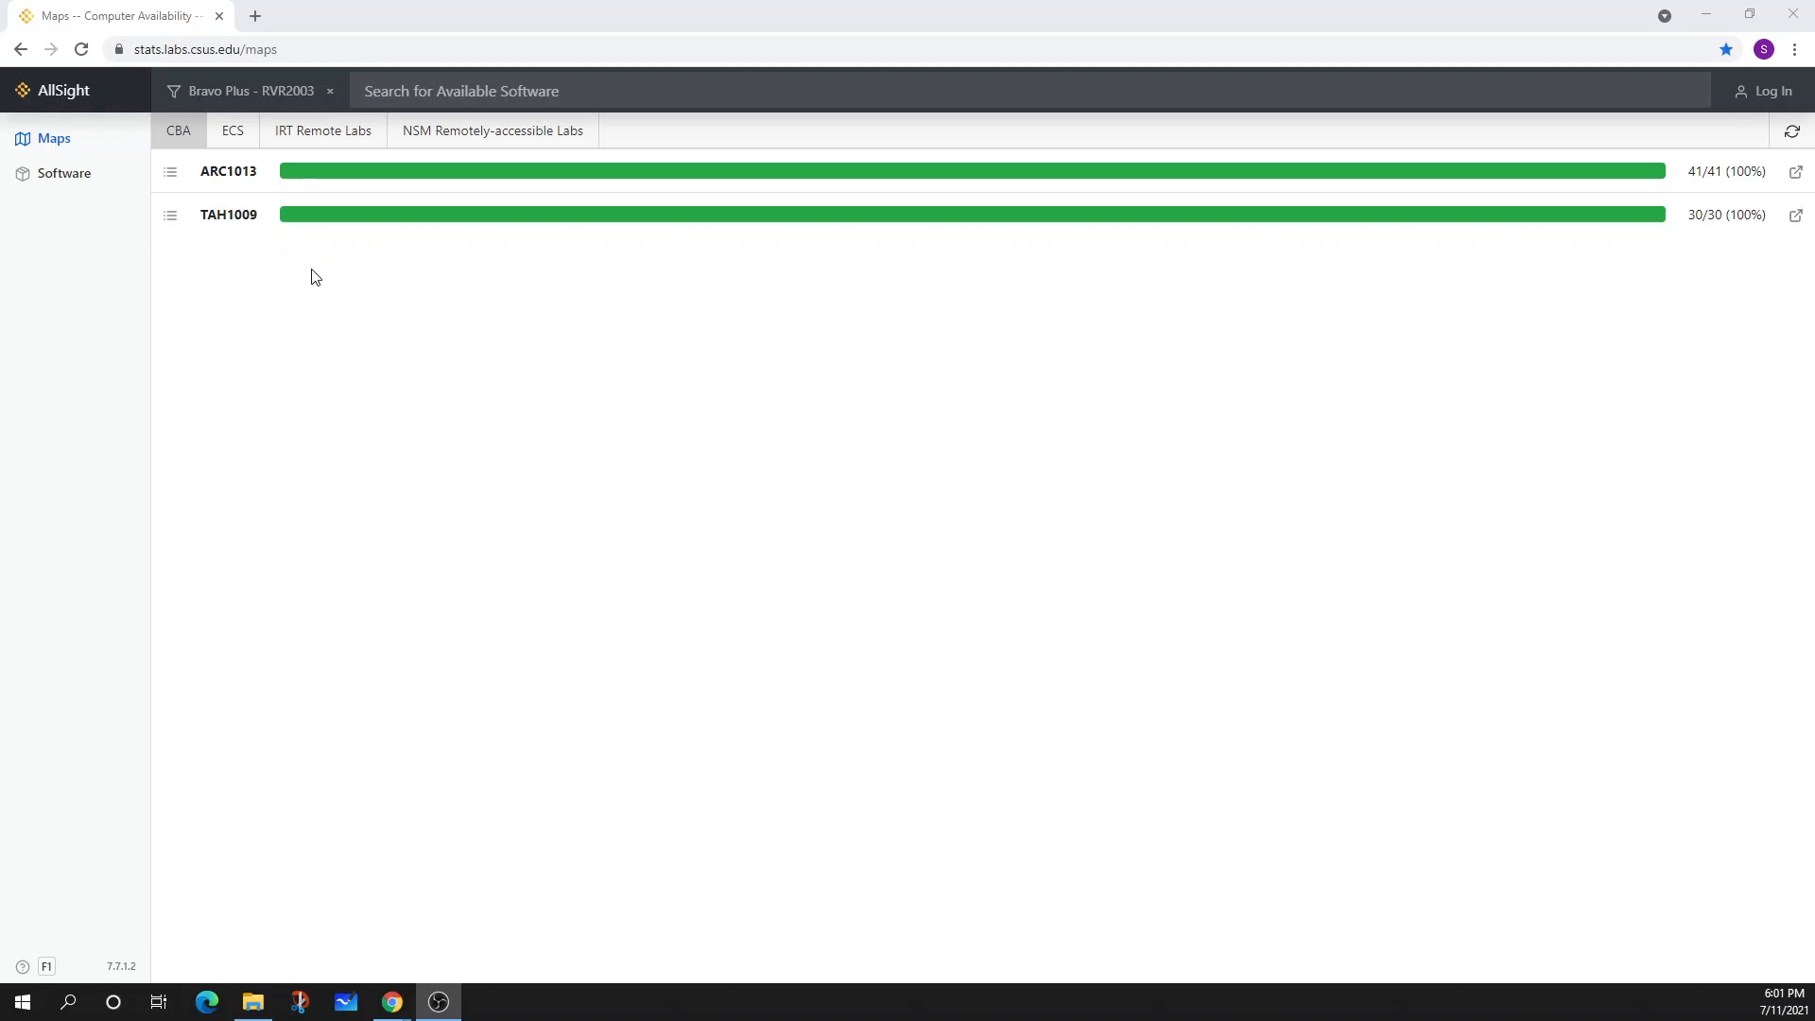
mouse_move(297, 263)
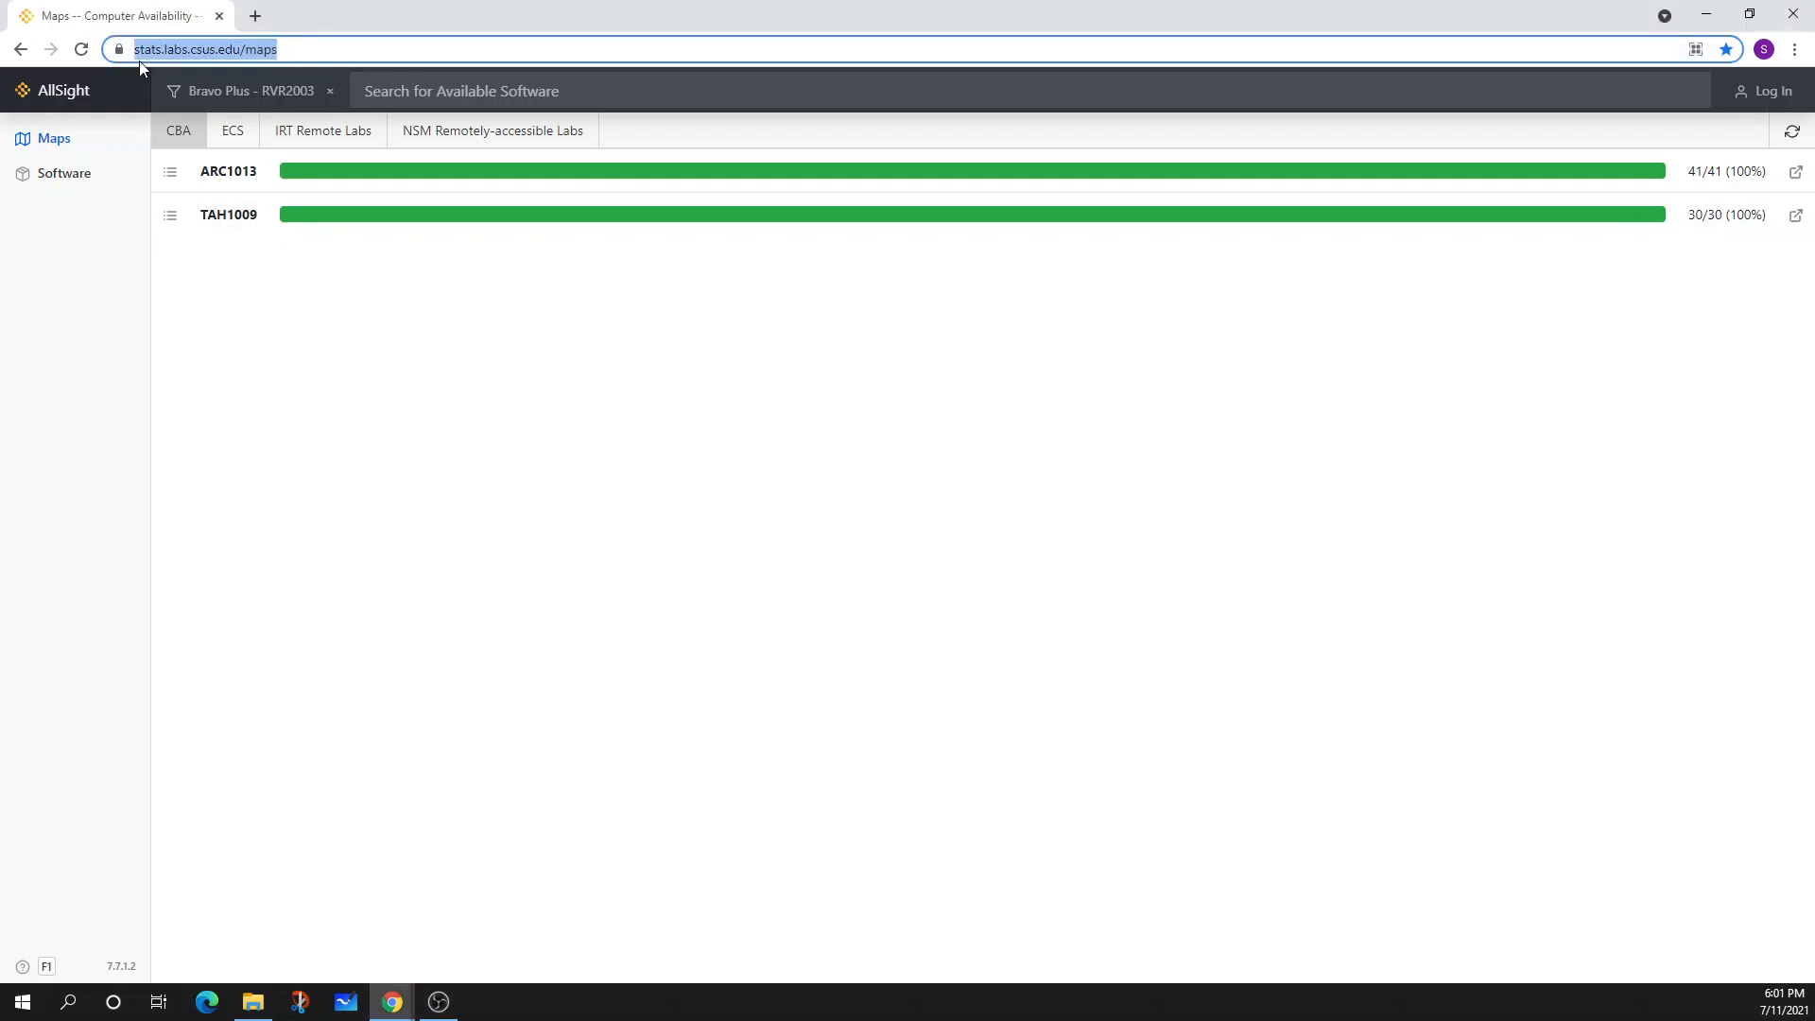
mouse_move(210, 62)
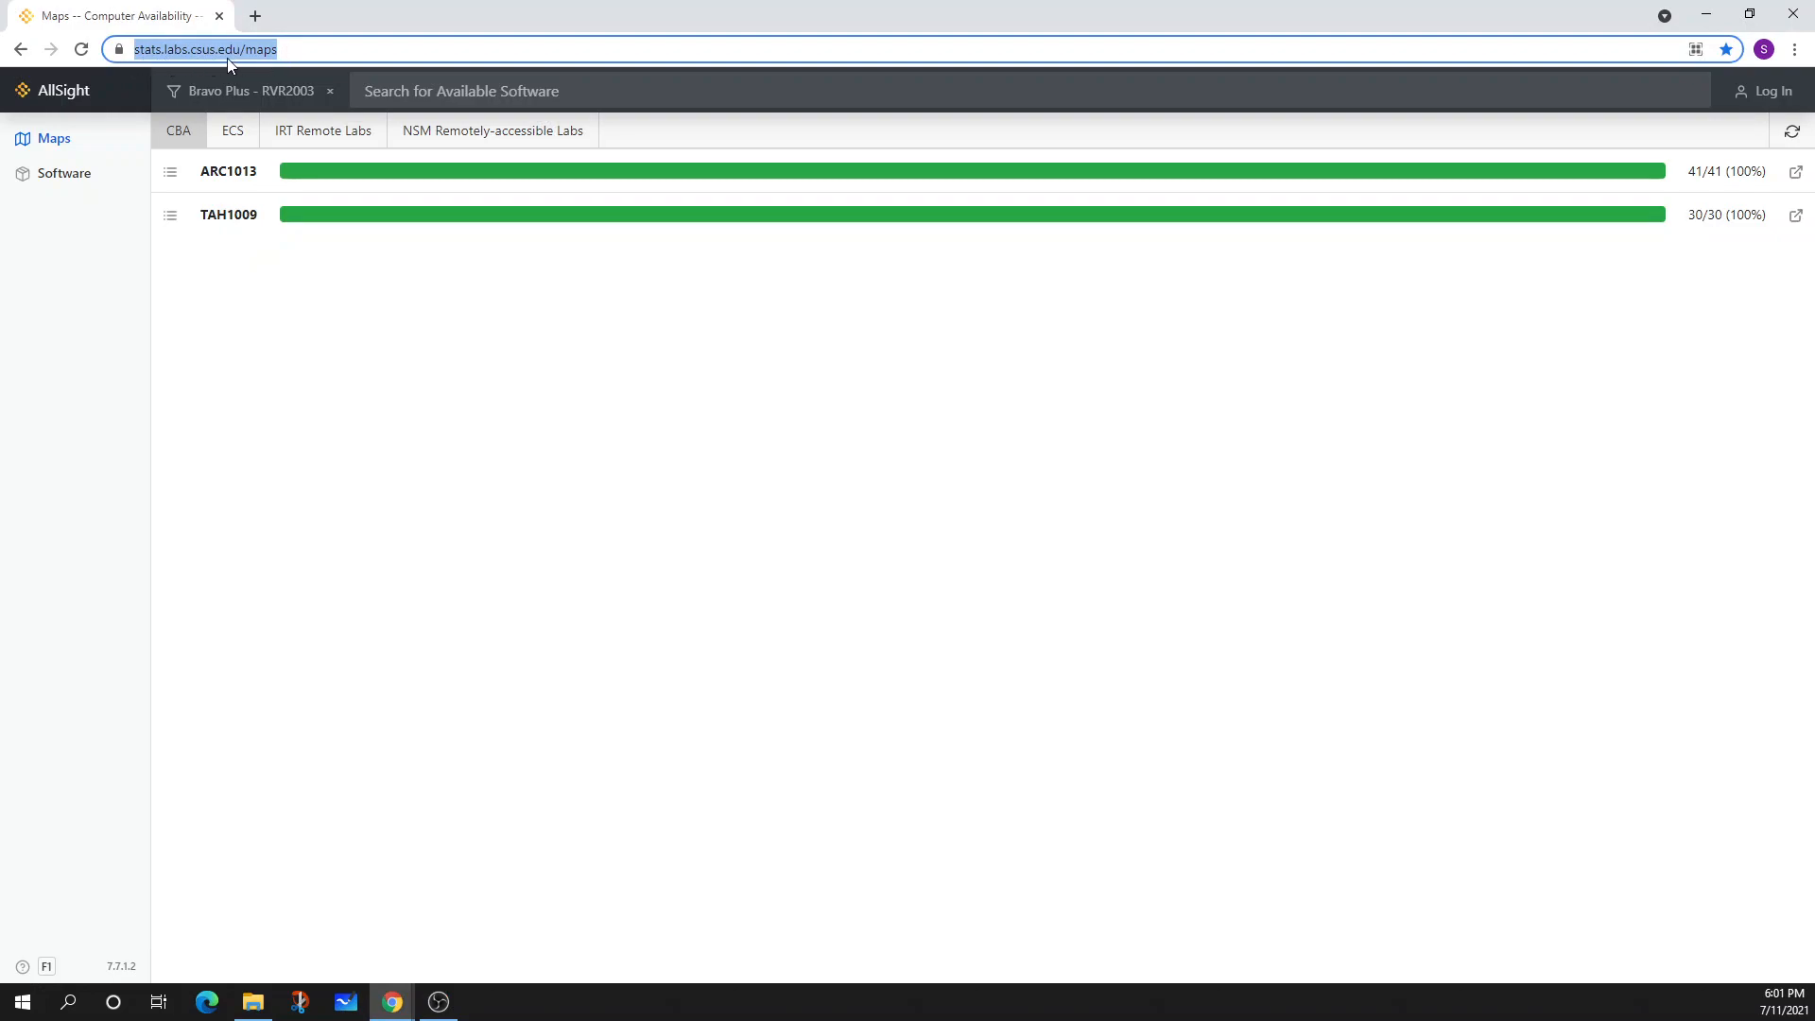
mouse_move(213, 65)
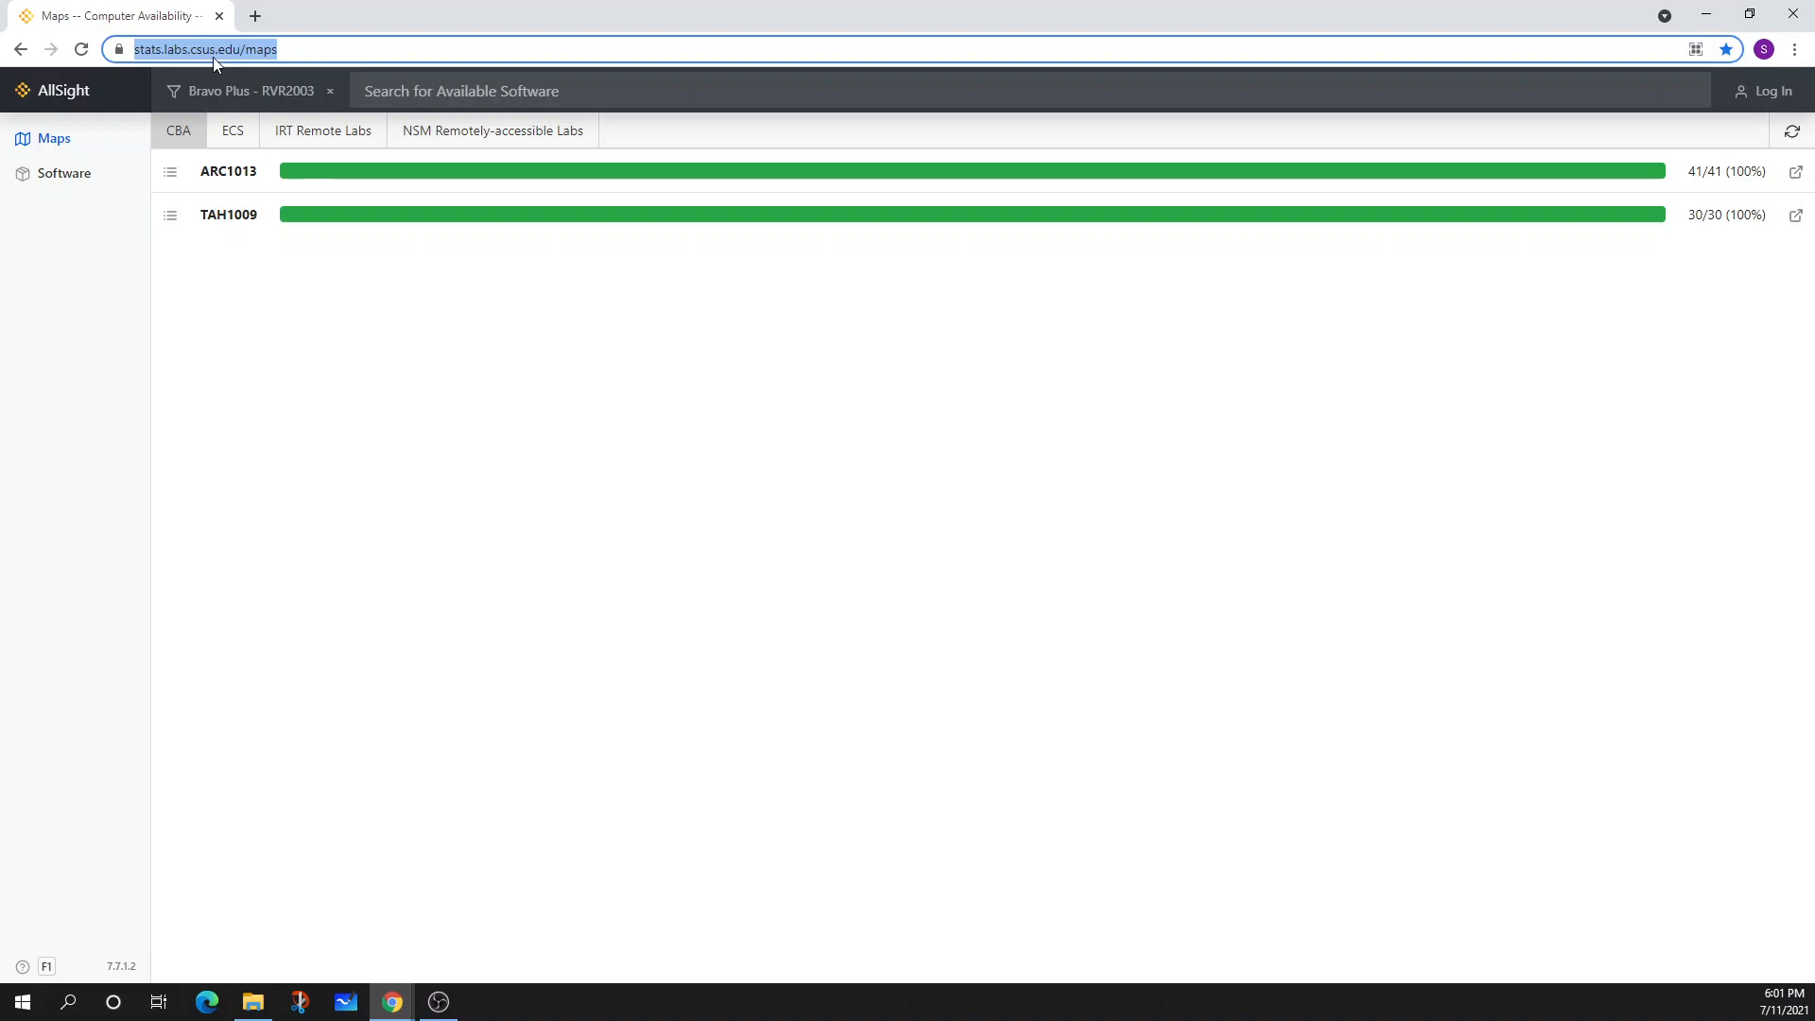
mouse_move(240, 60)
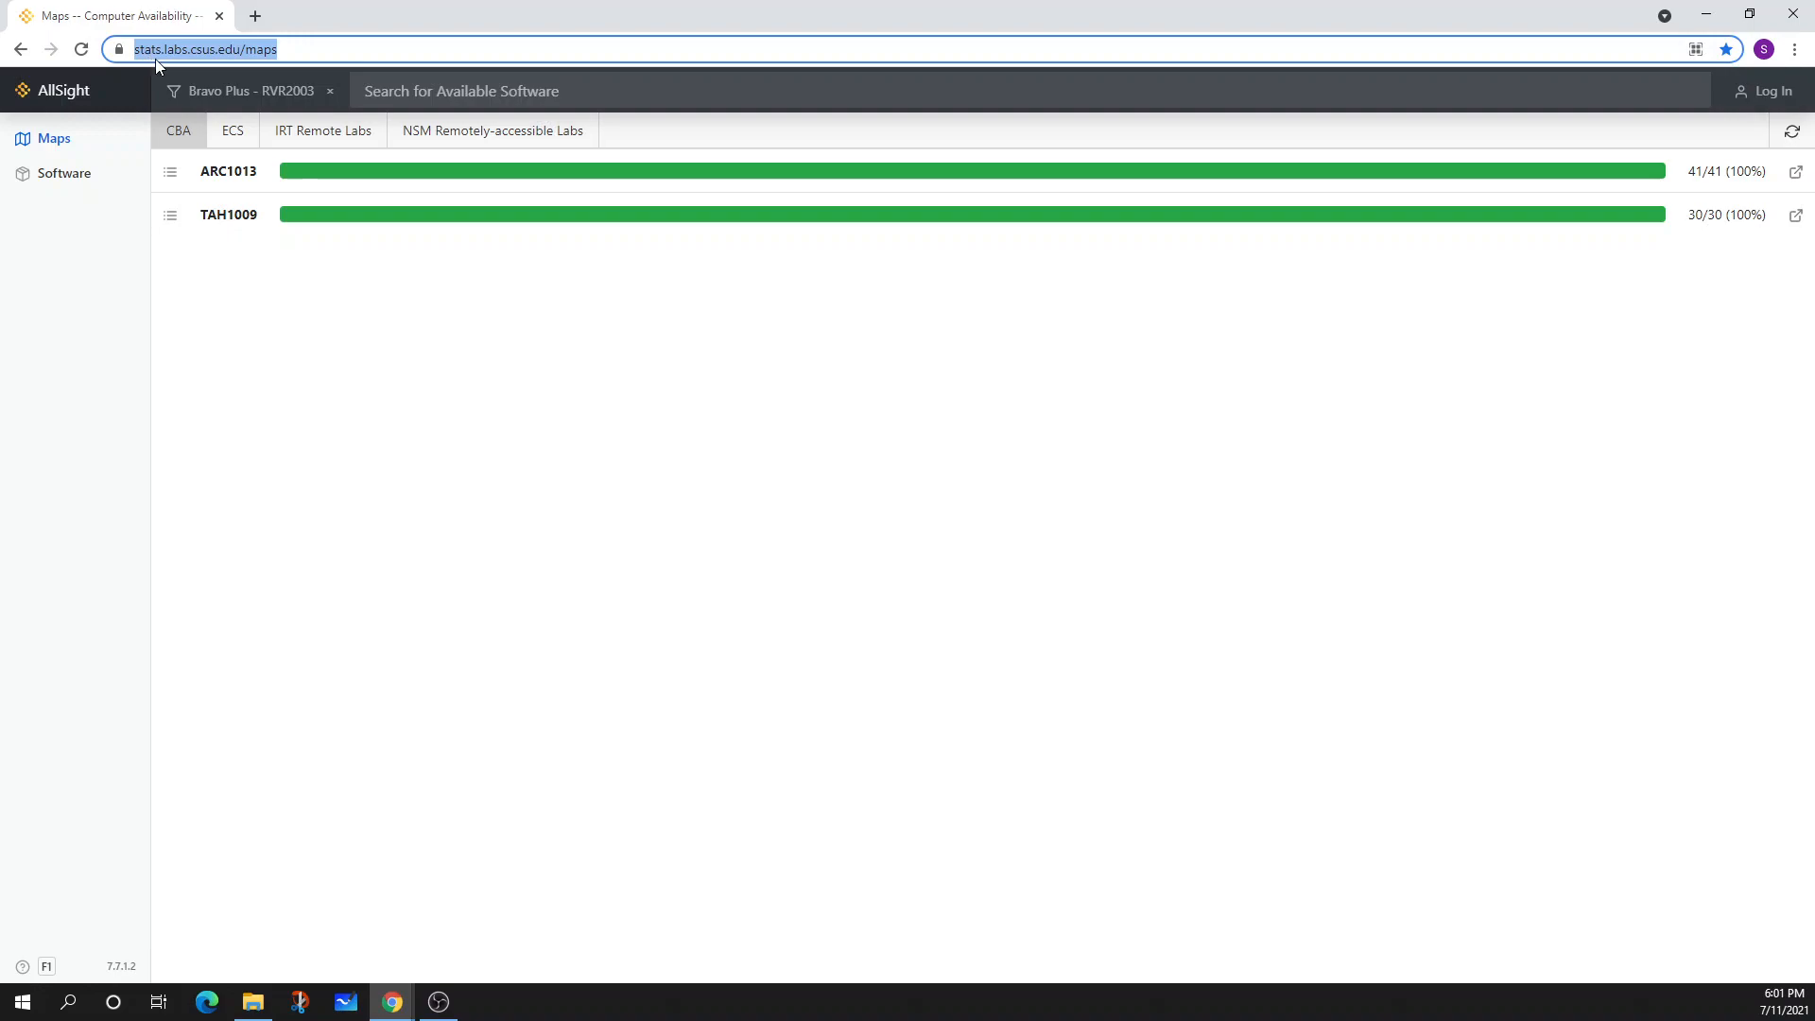
mouse_move(172, 61)
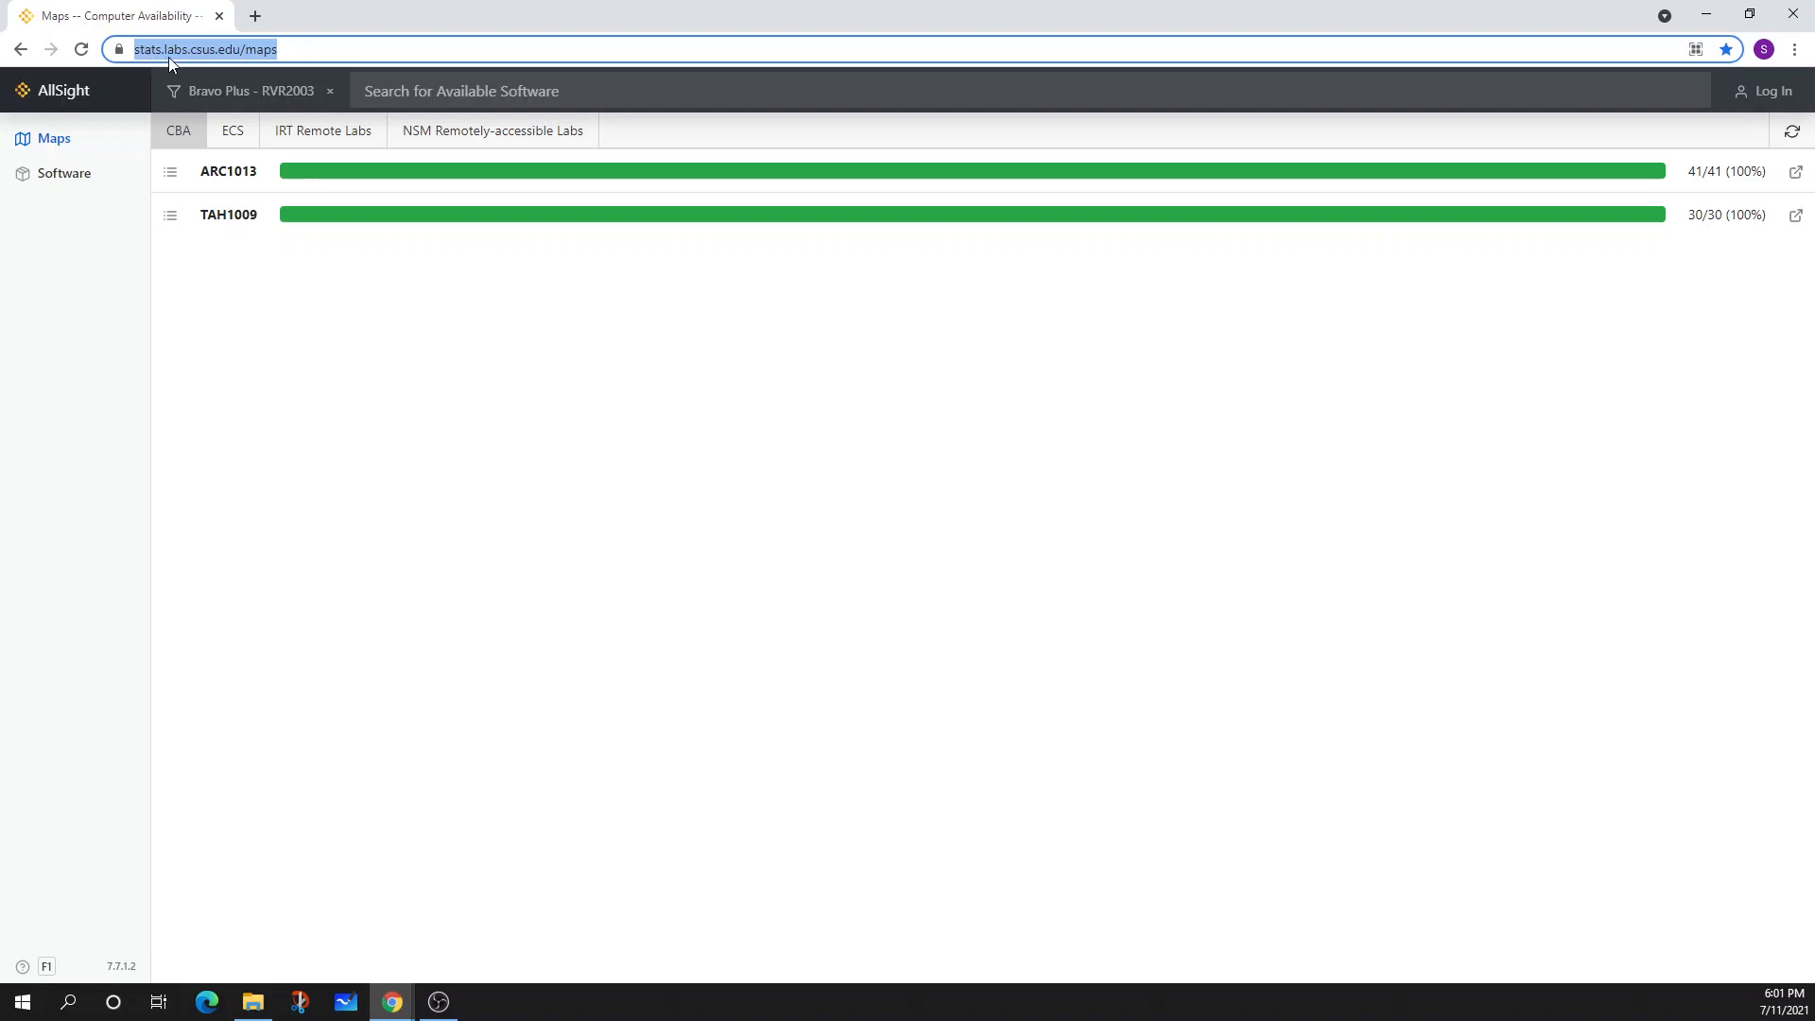
mouse_move(263, 65)
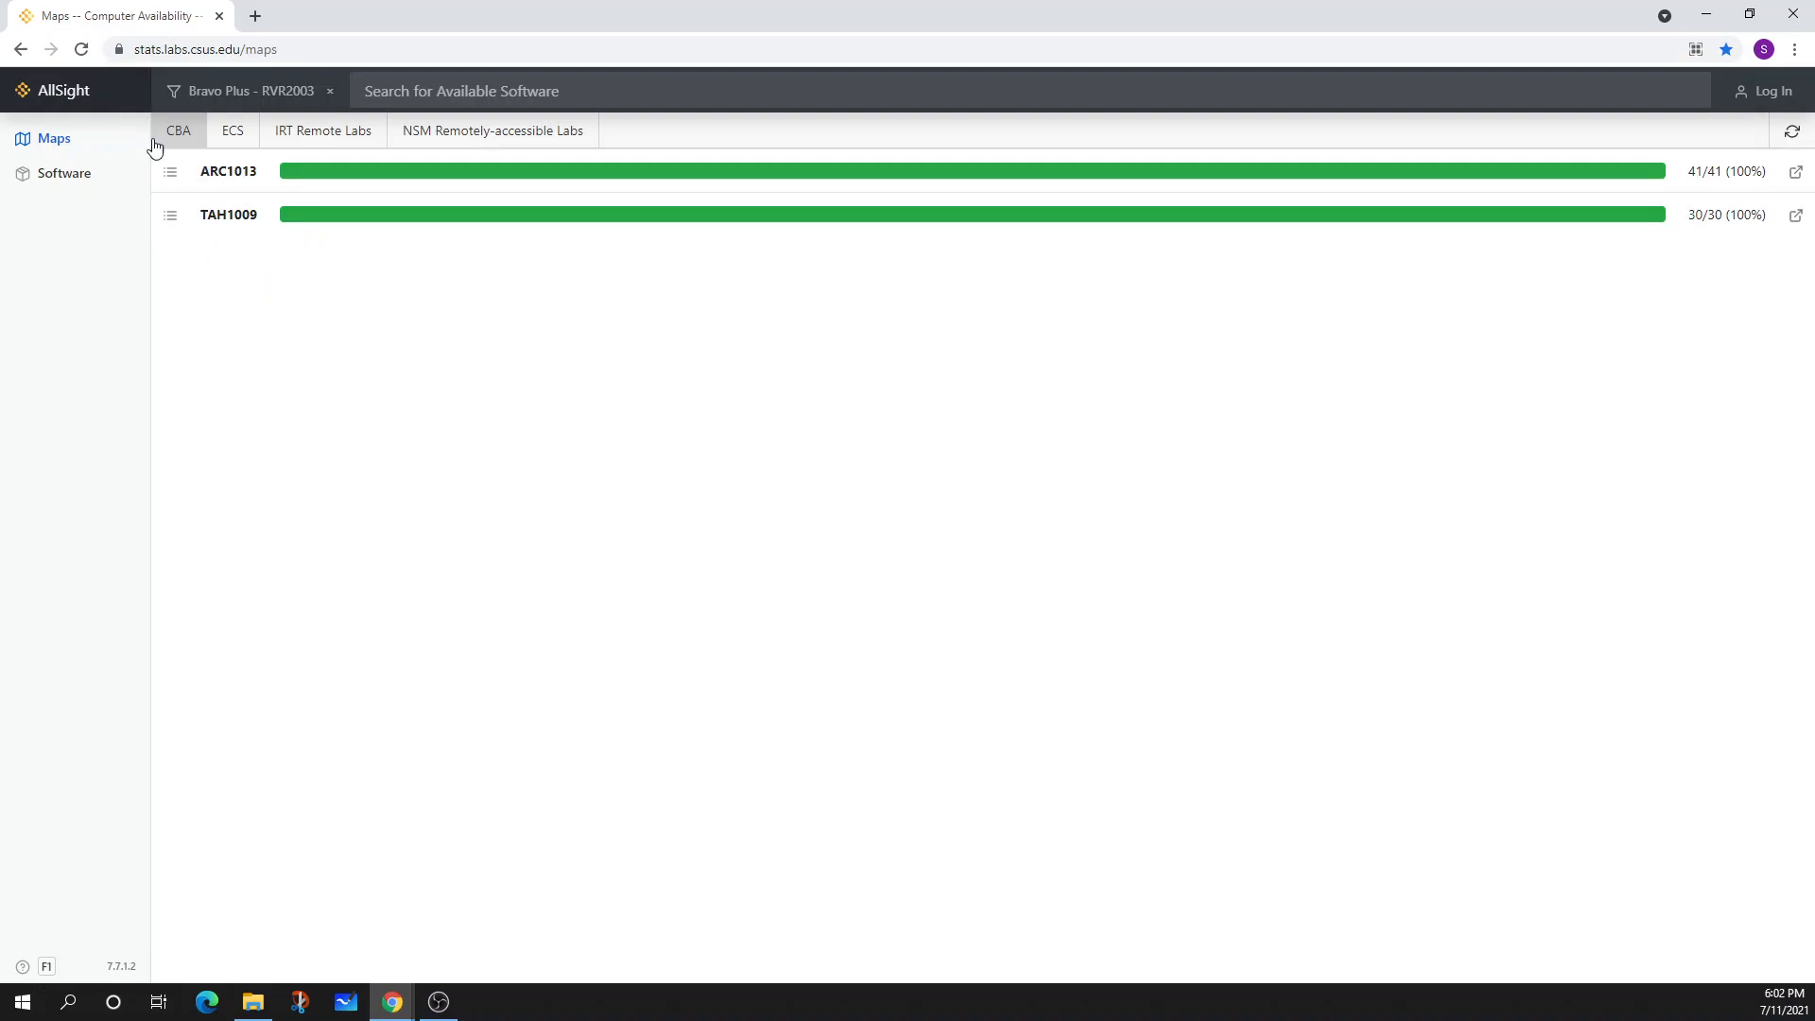
Filter the ECS lab list by 'vmware' software and choose lab Bravo Plus - ARC1014
left_click(232, 131)
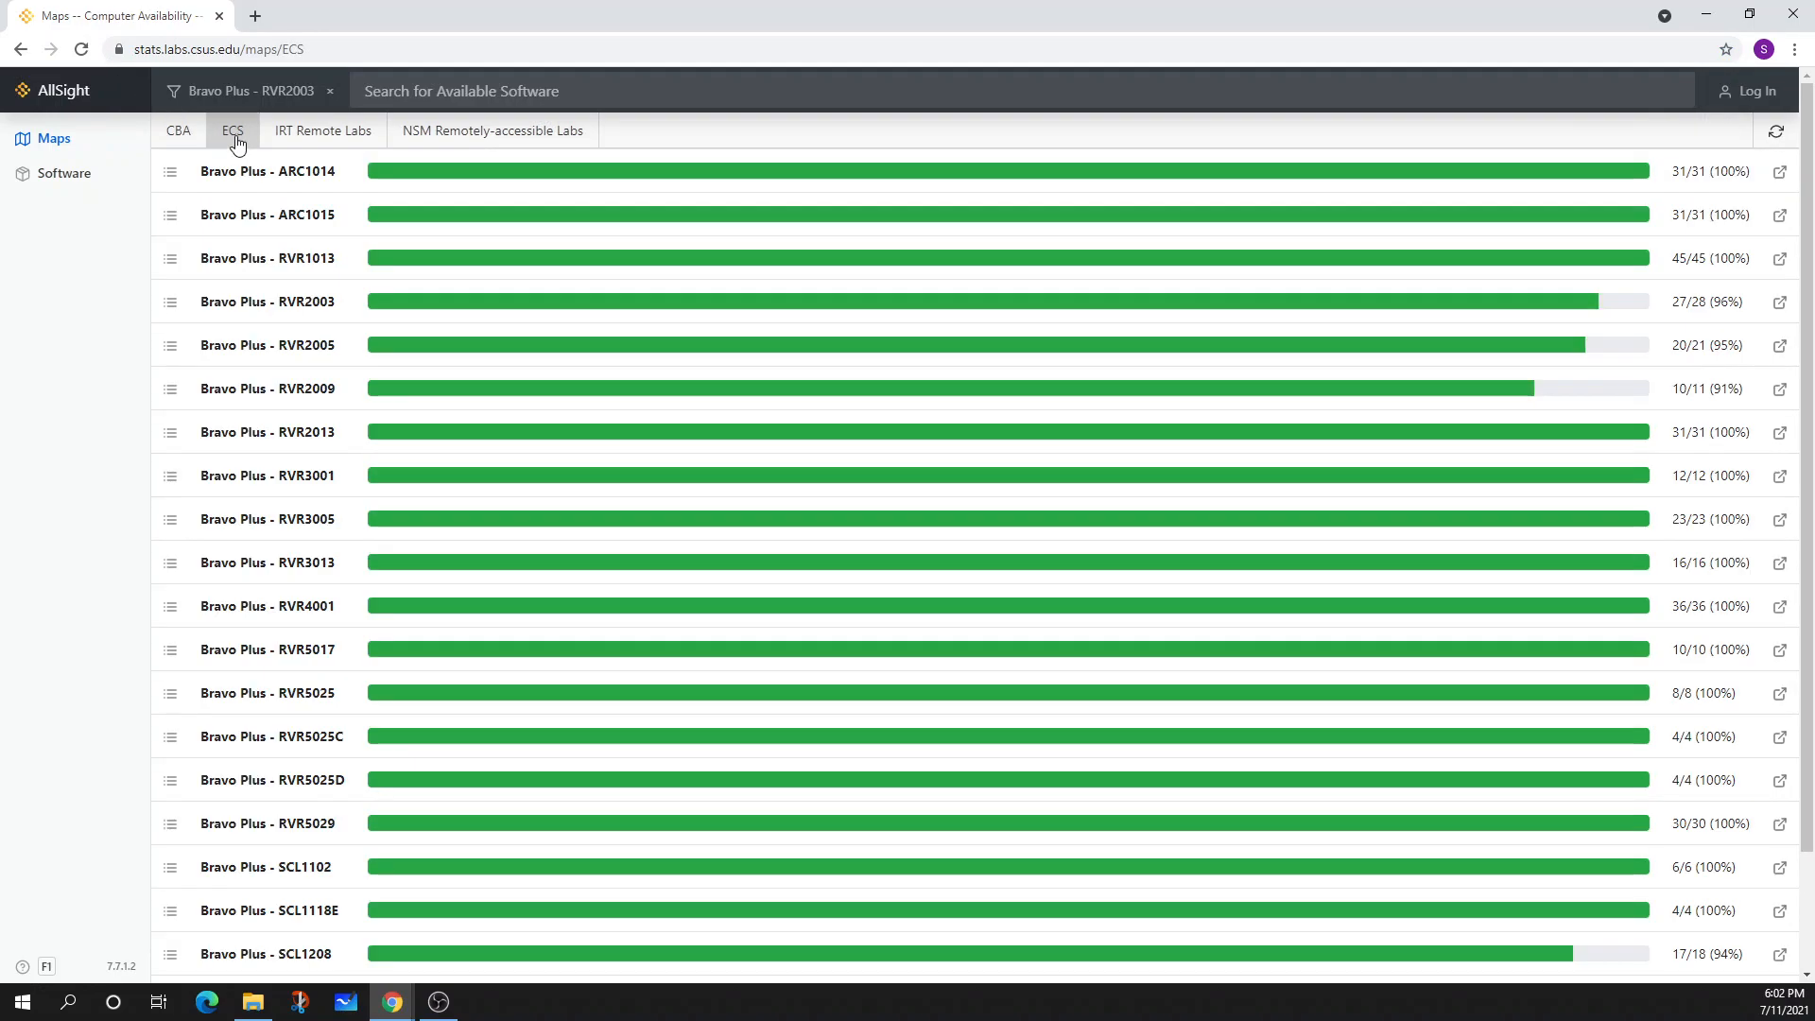
scroll("down", 3)
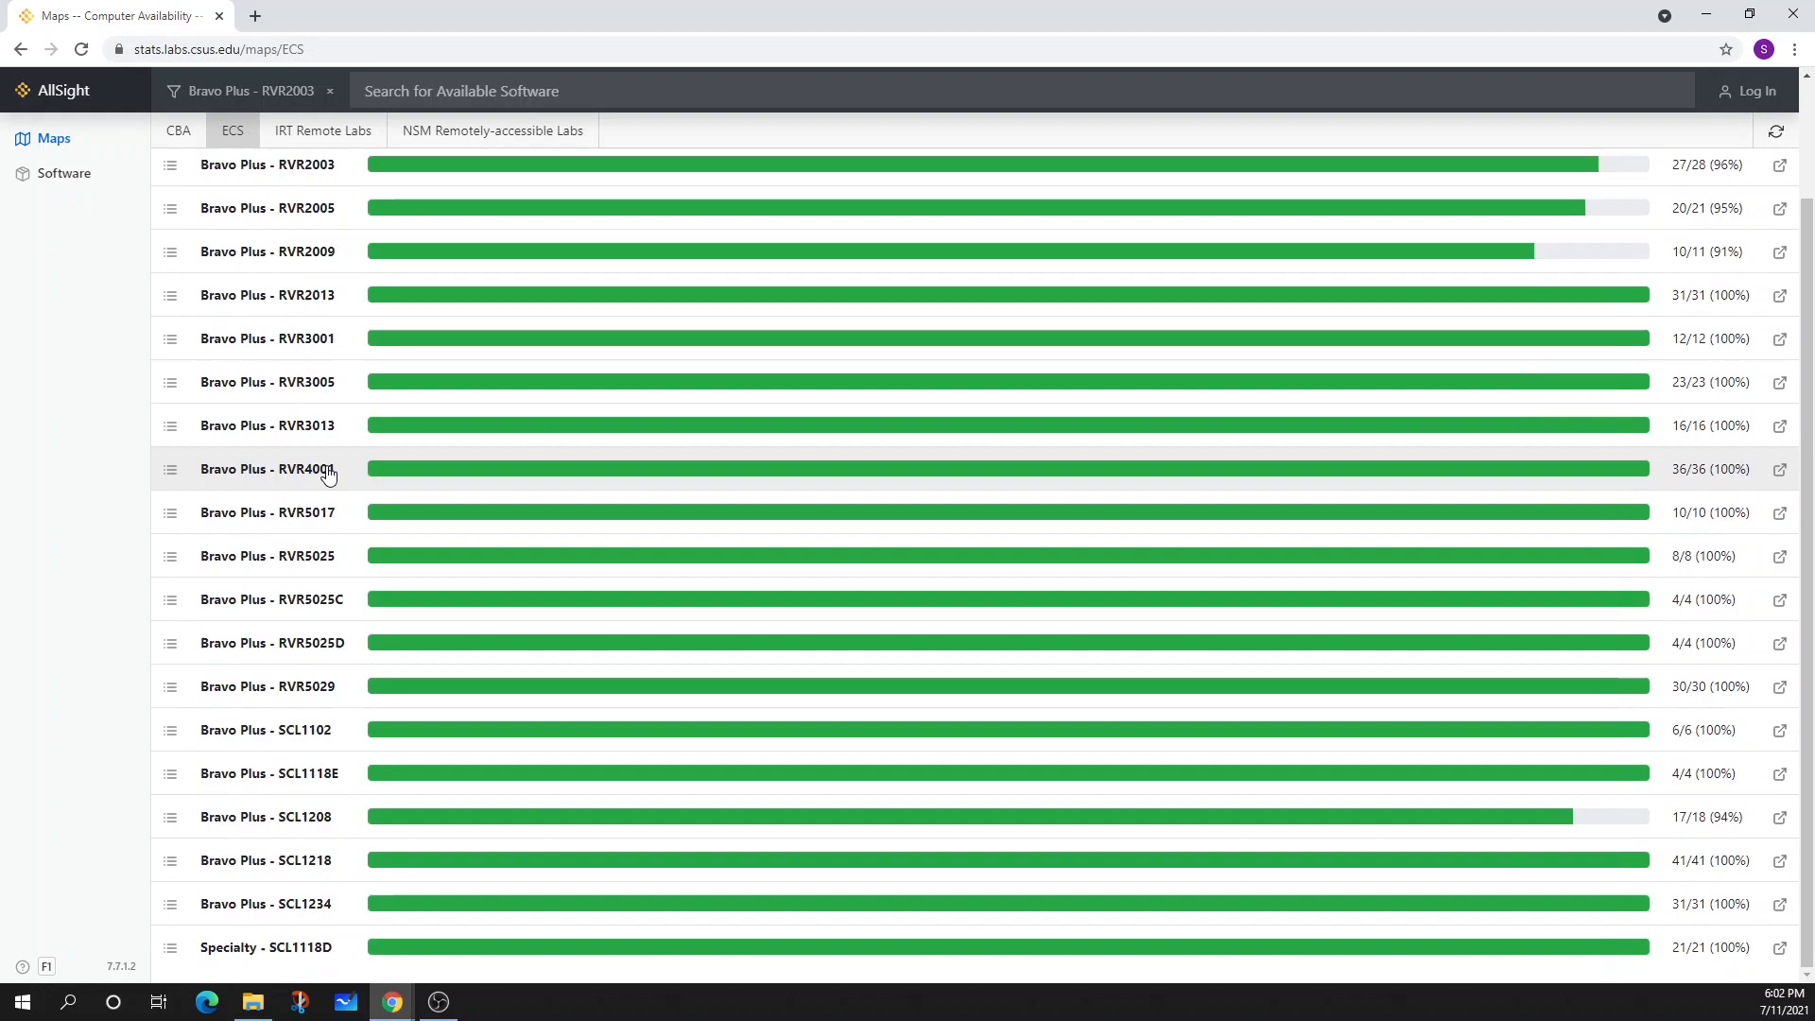
scroll("up", 3)
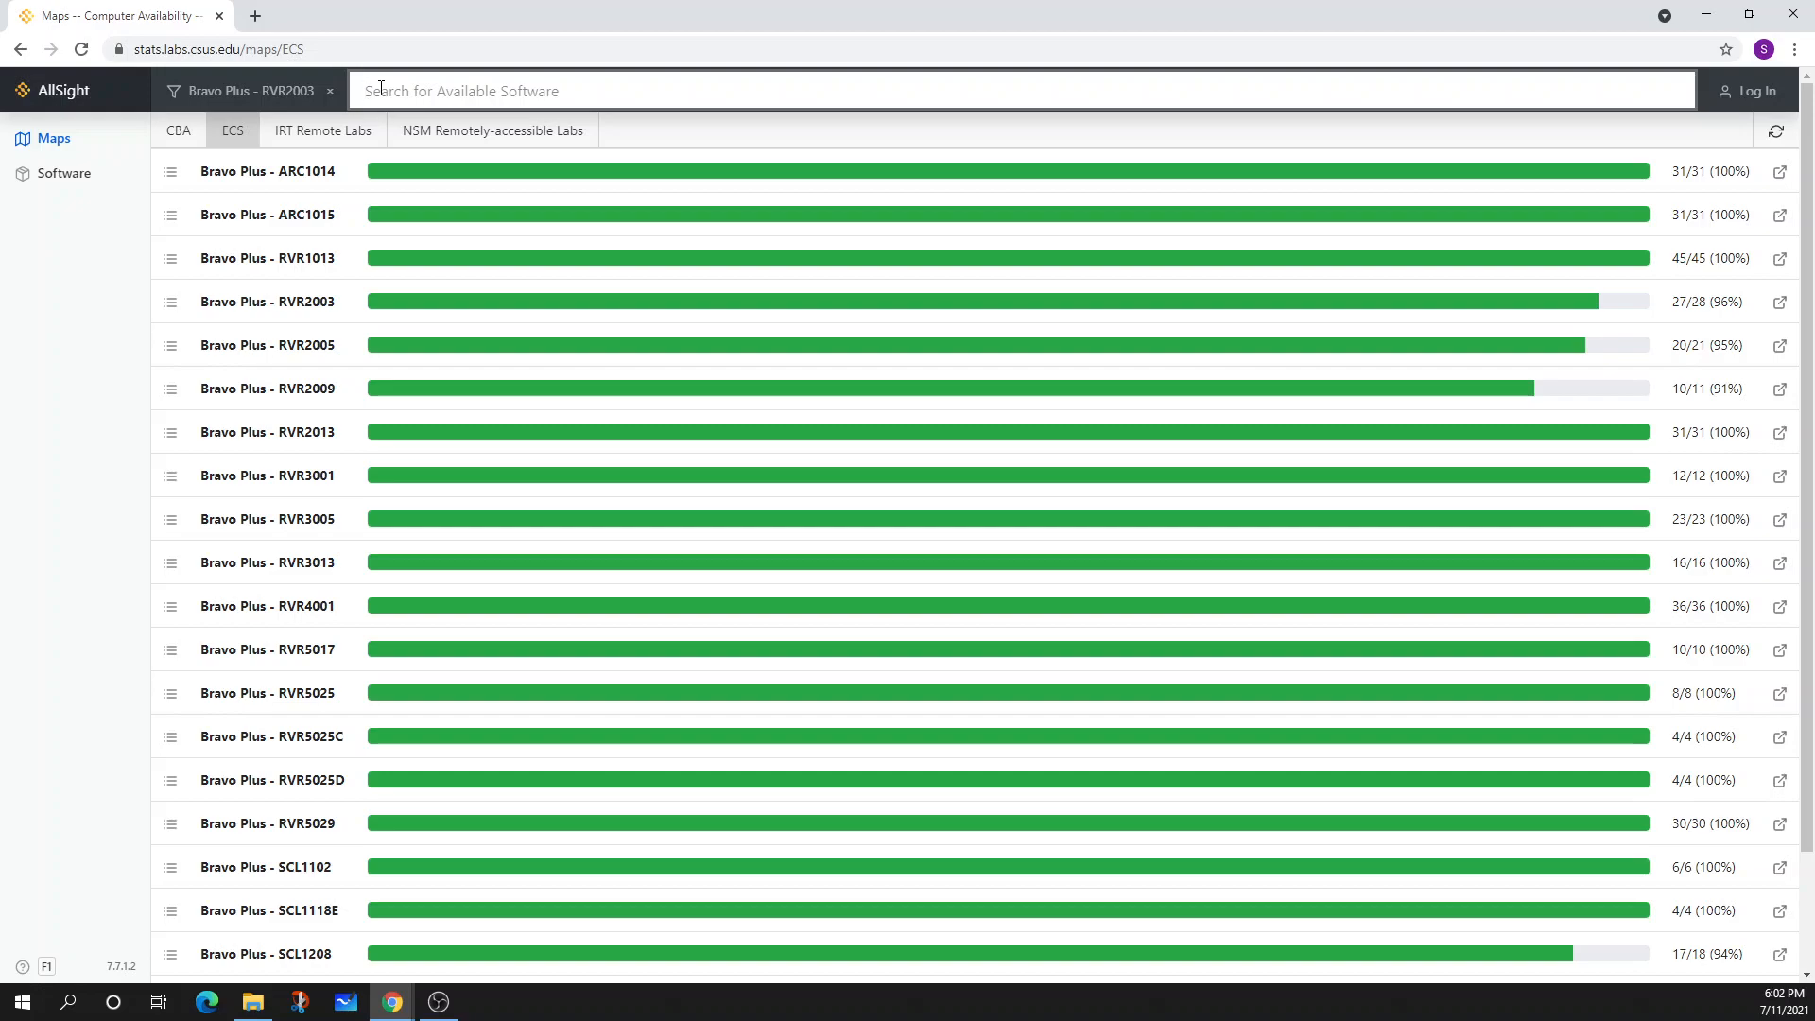
type("vmware")
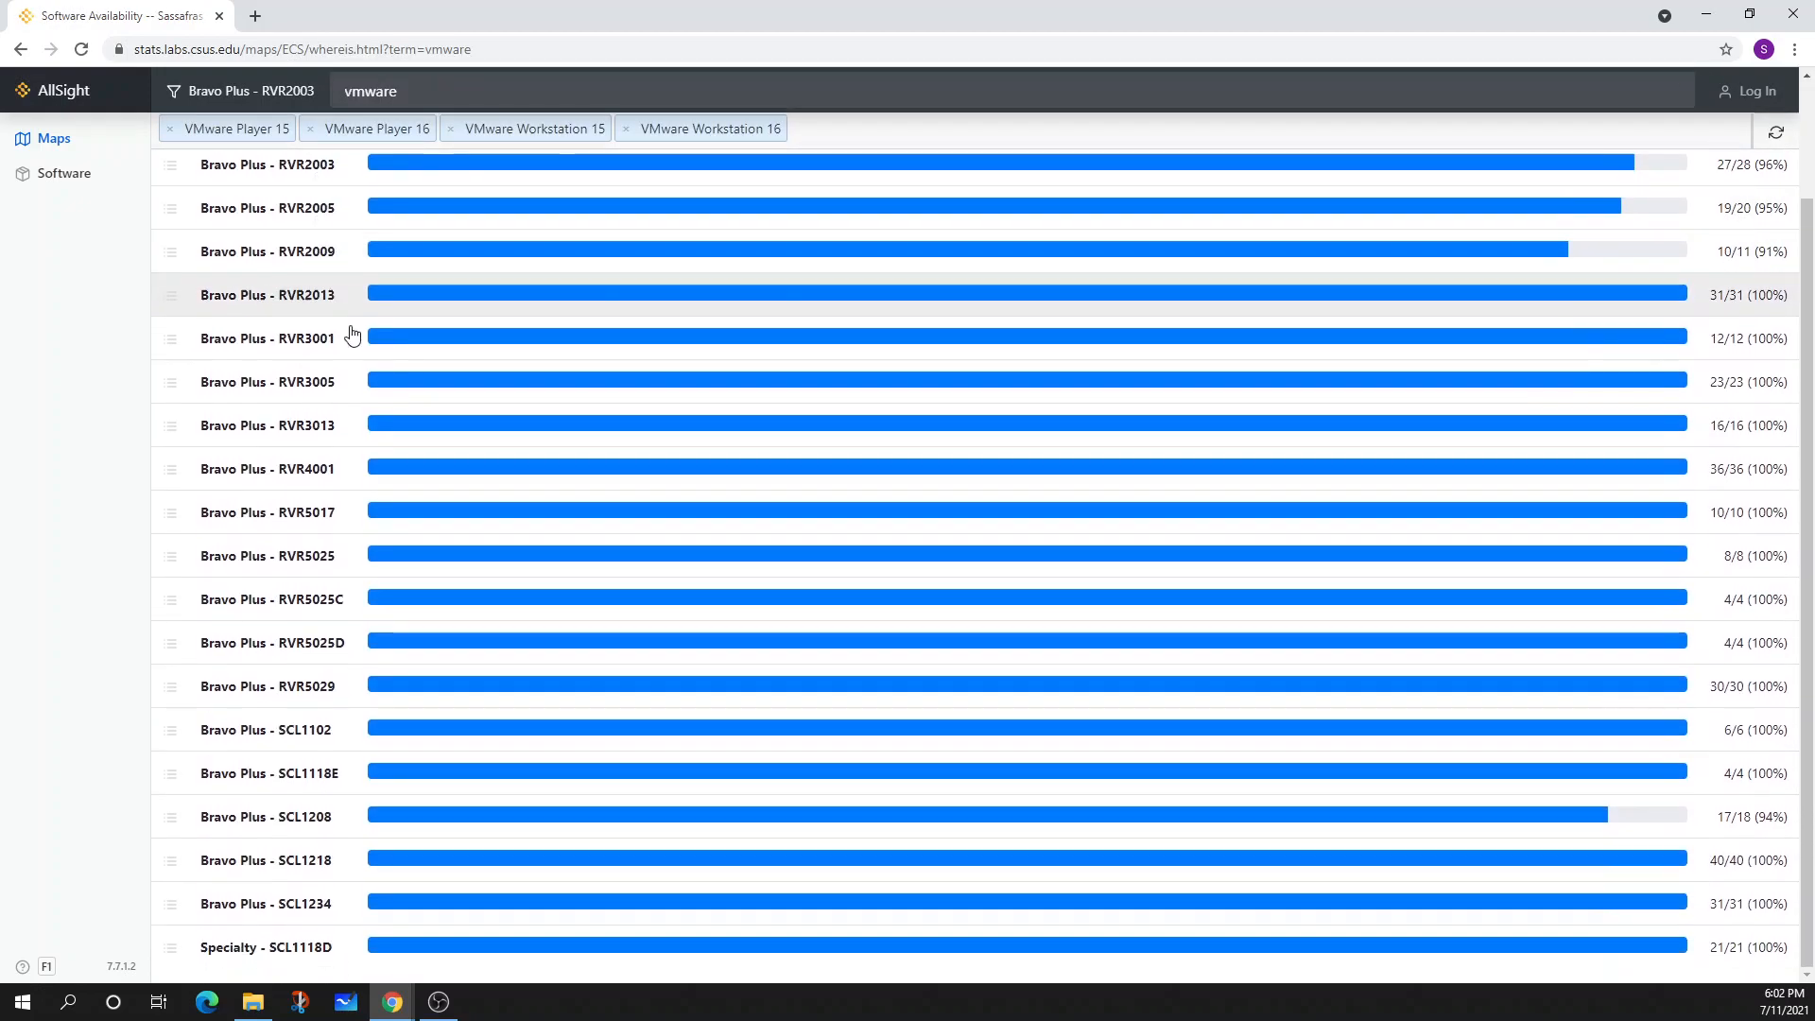
scroll("up", 3)
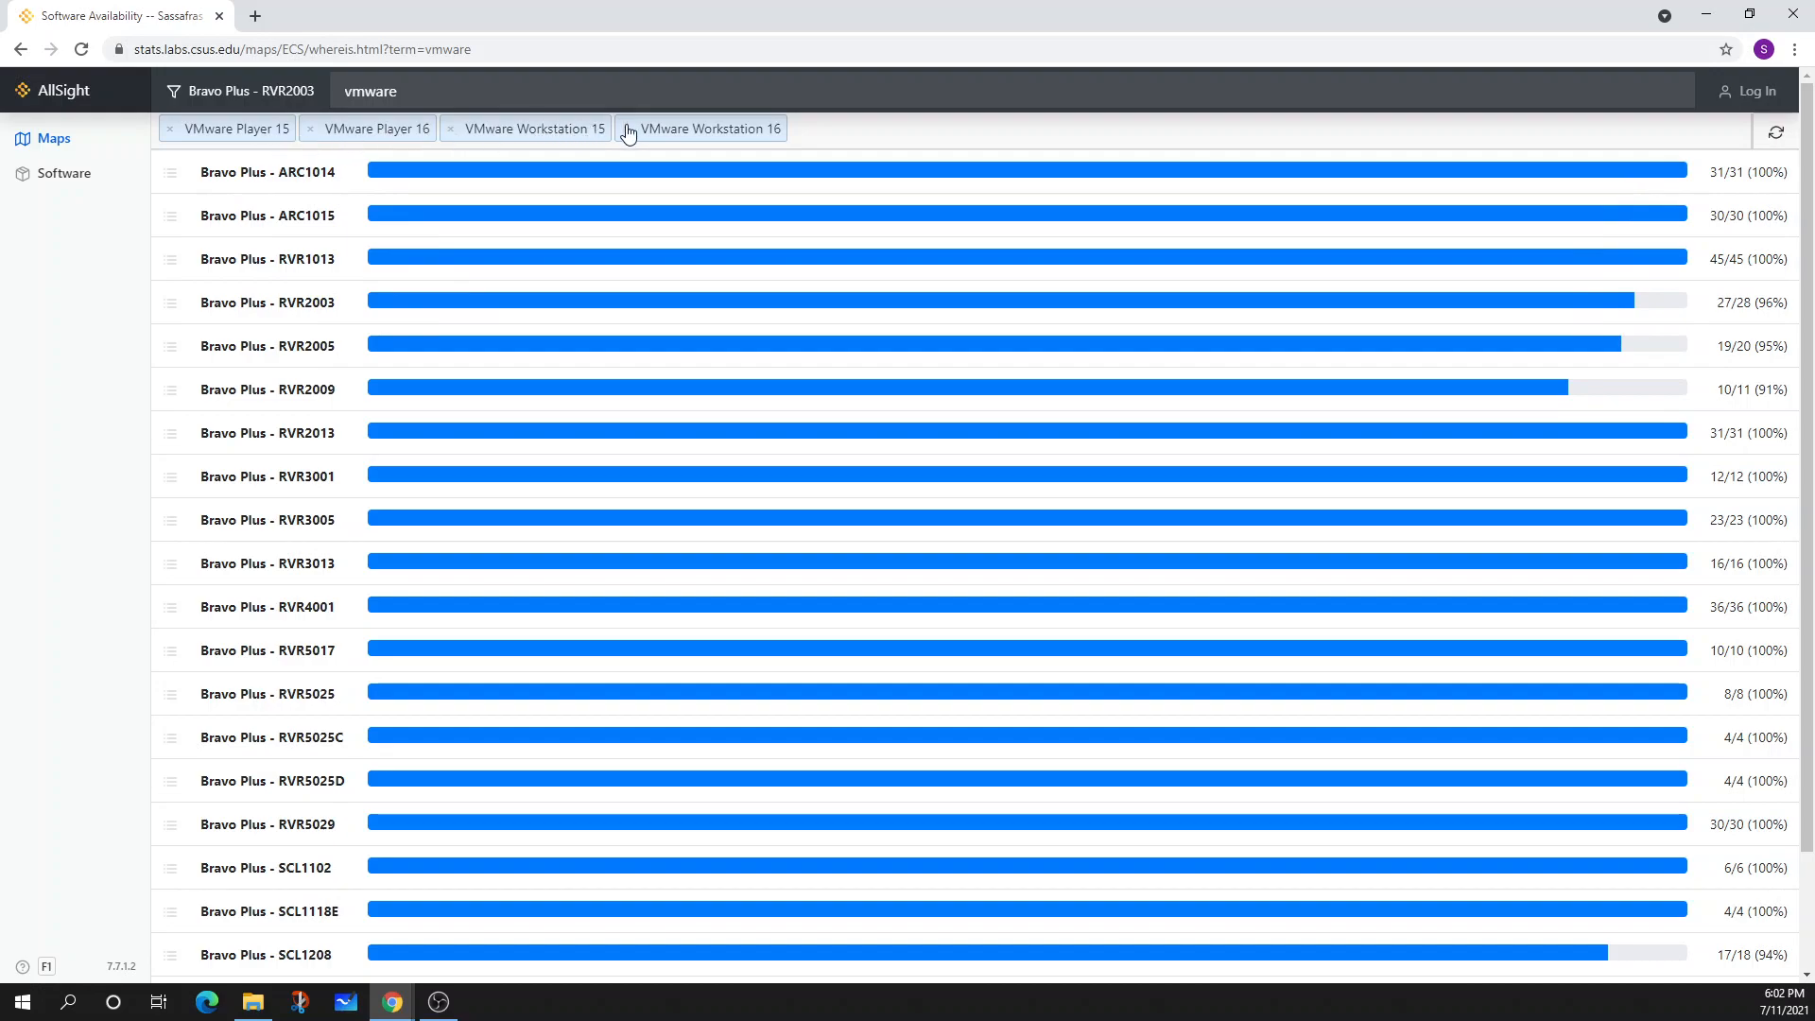
left_click(267, 172)
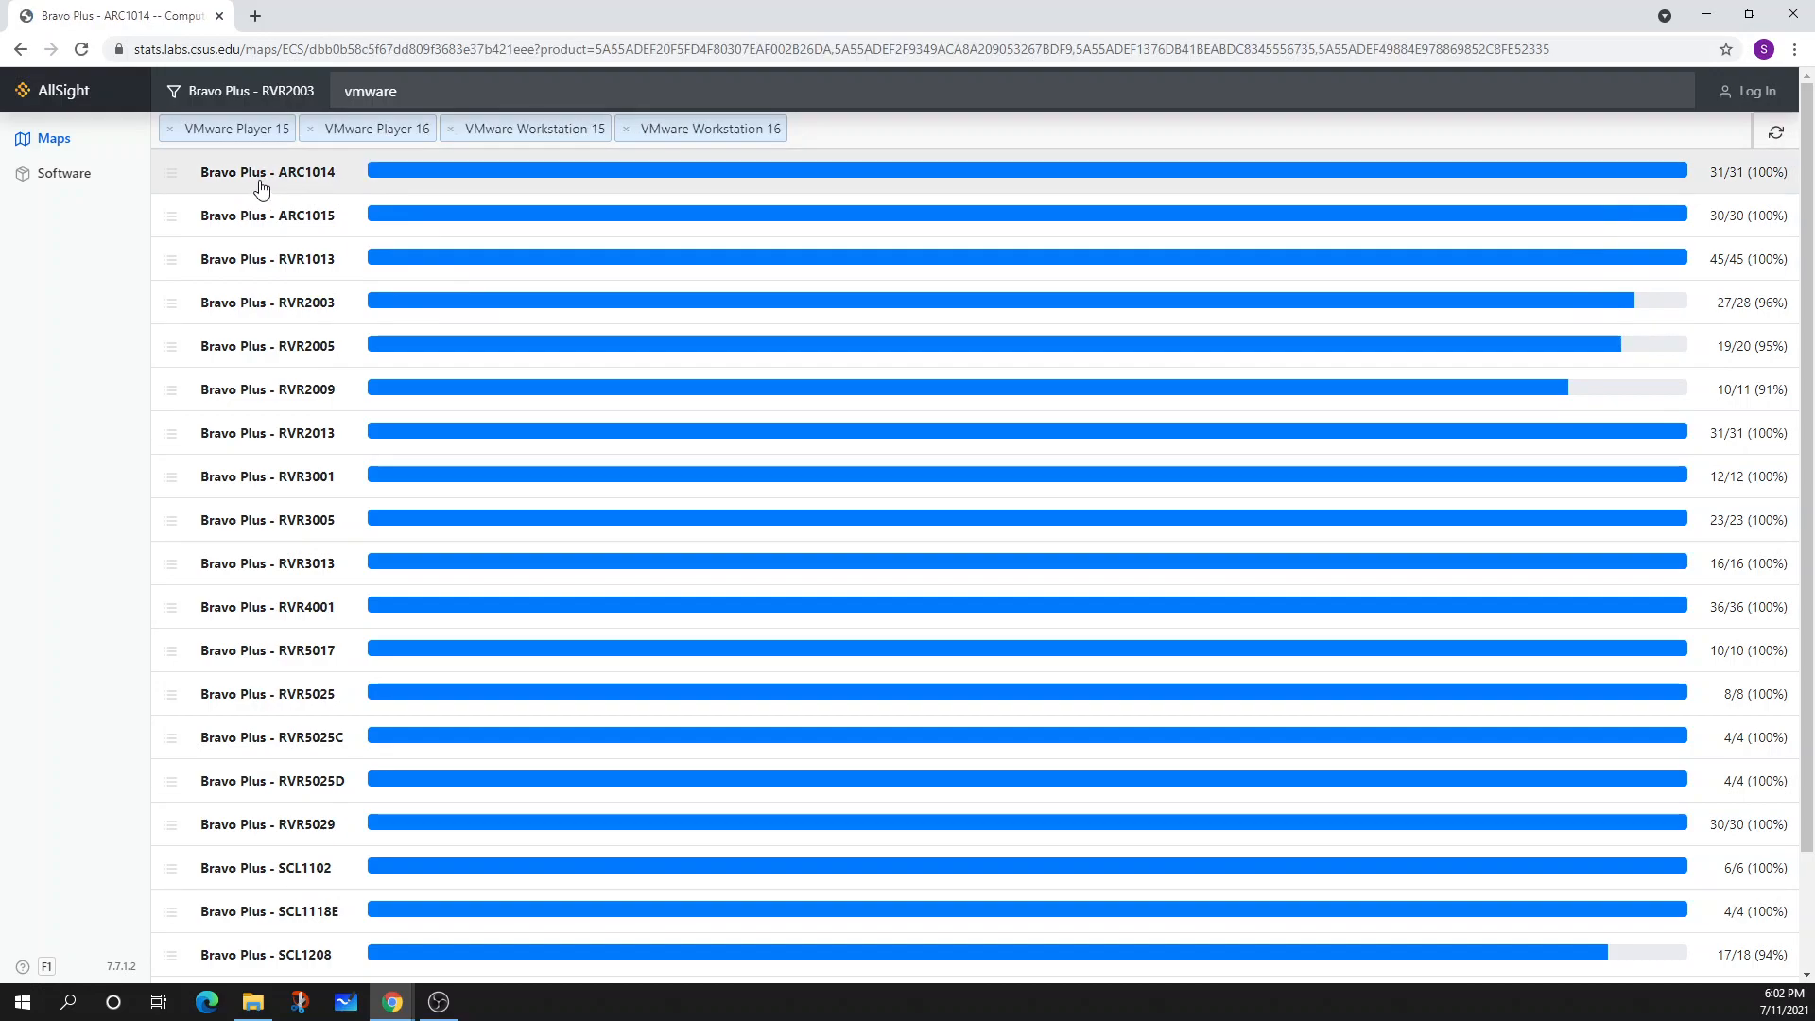
Reserve ECS-BALIN in ARC1014 and launch its downloaded connect.rdp file
left_click(267, 172)
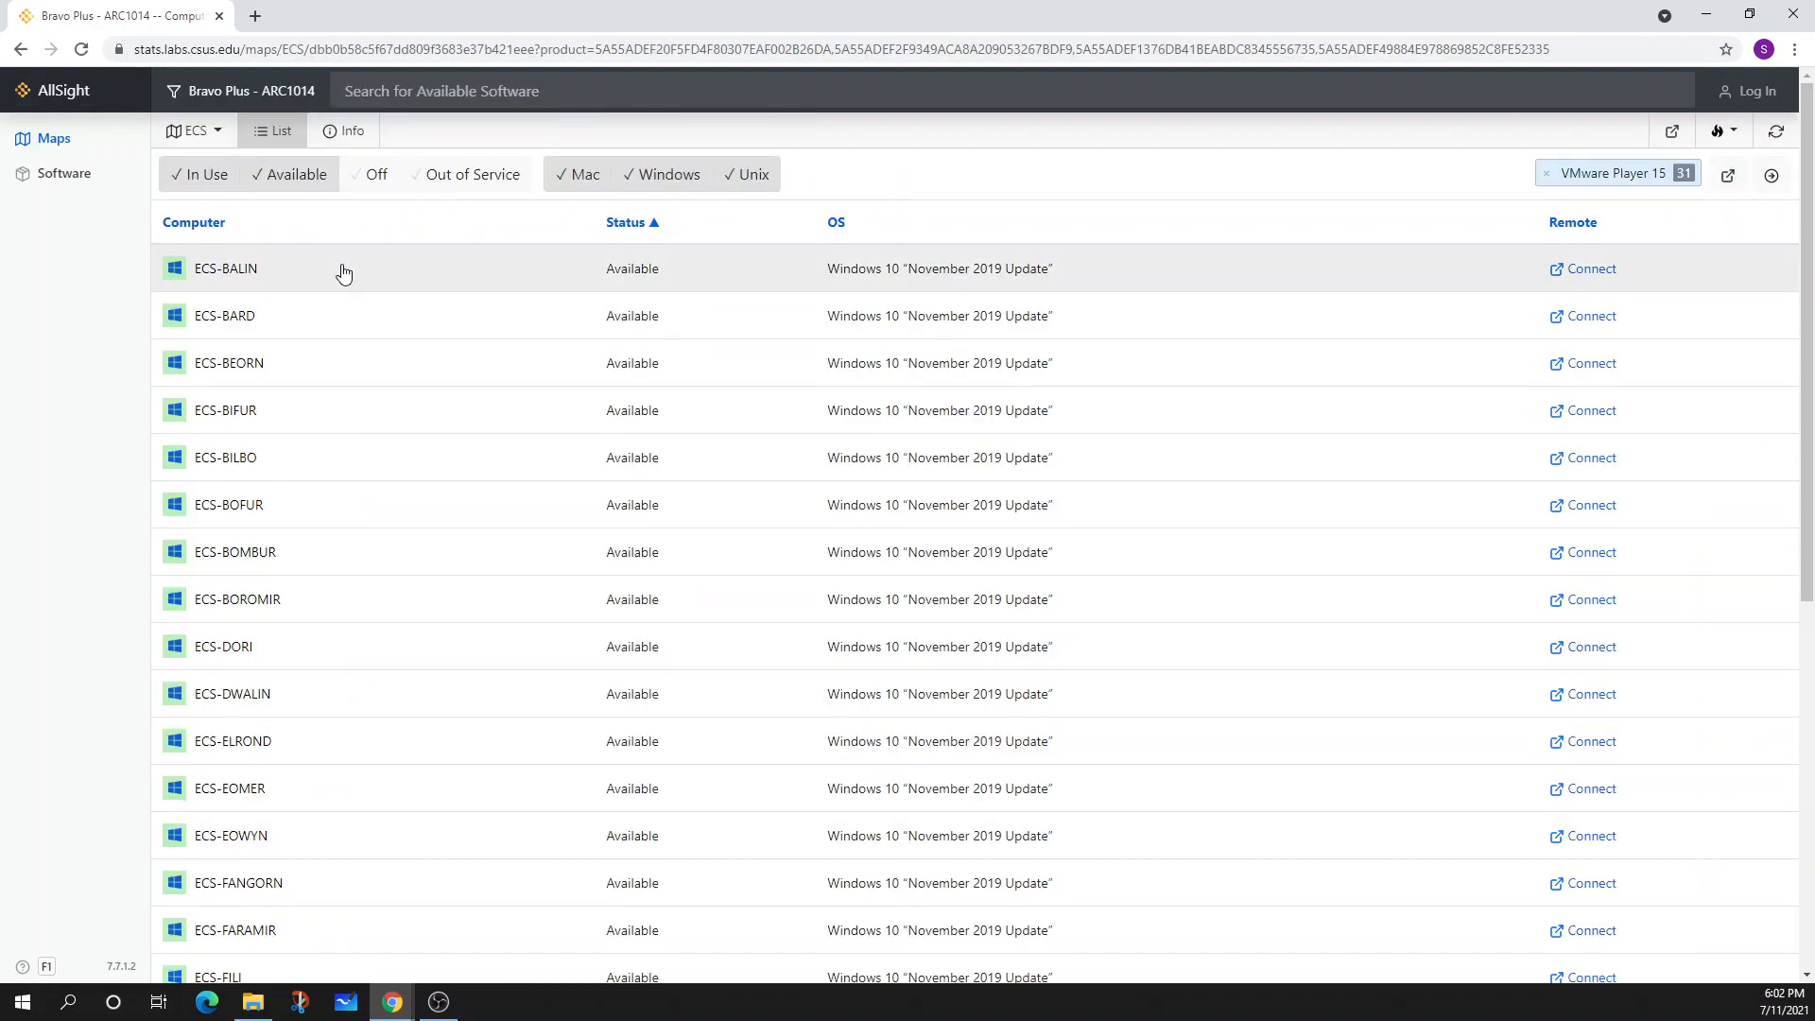
mouse_move(261, 279)
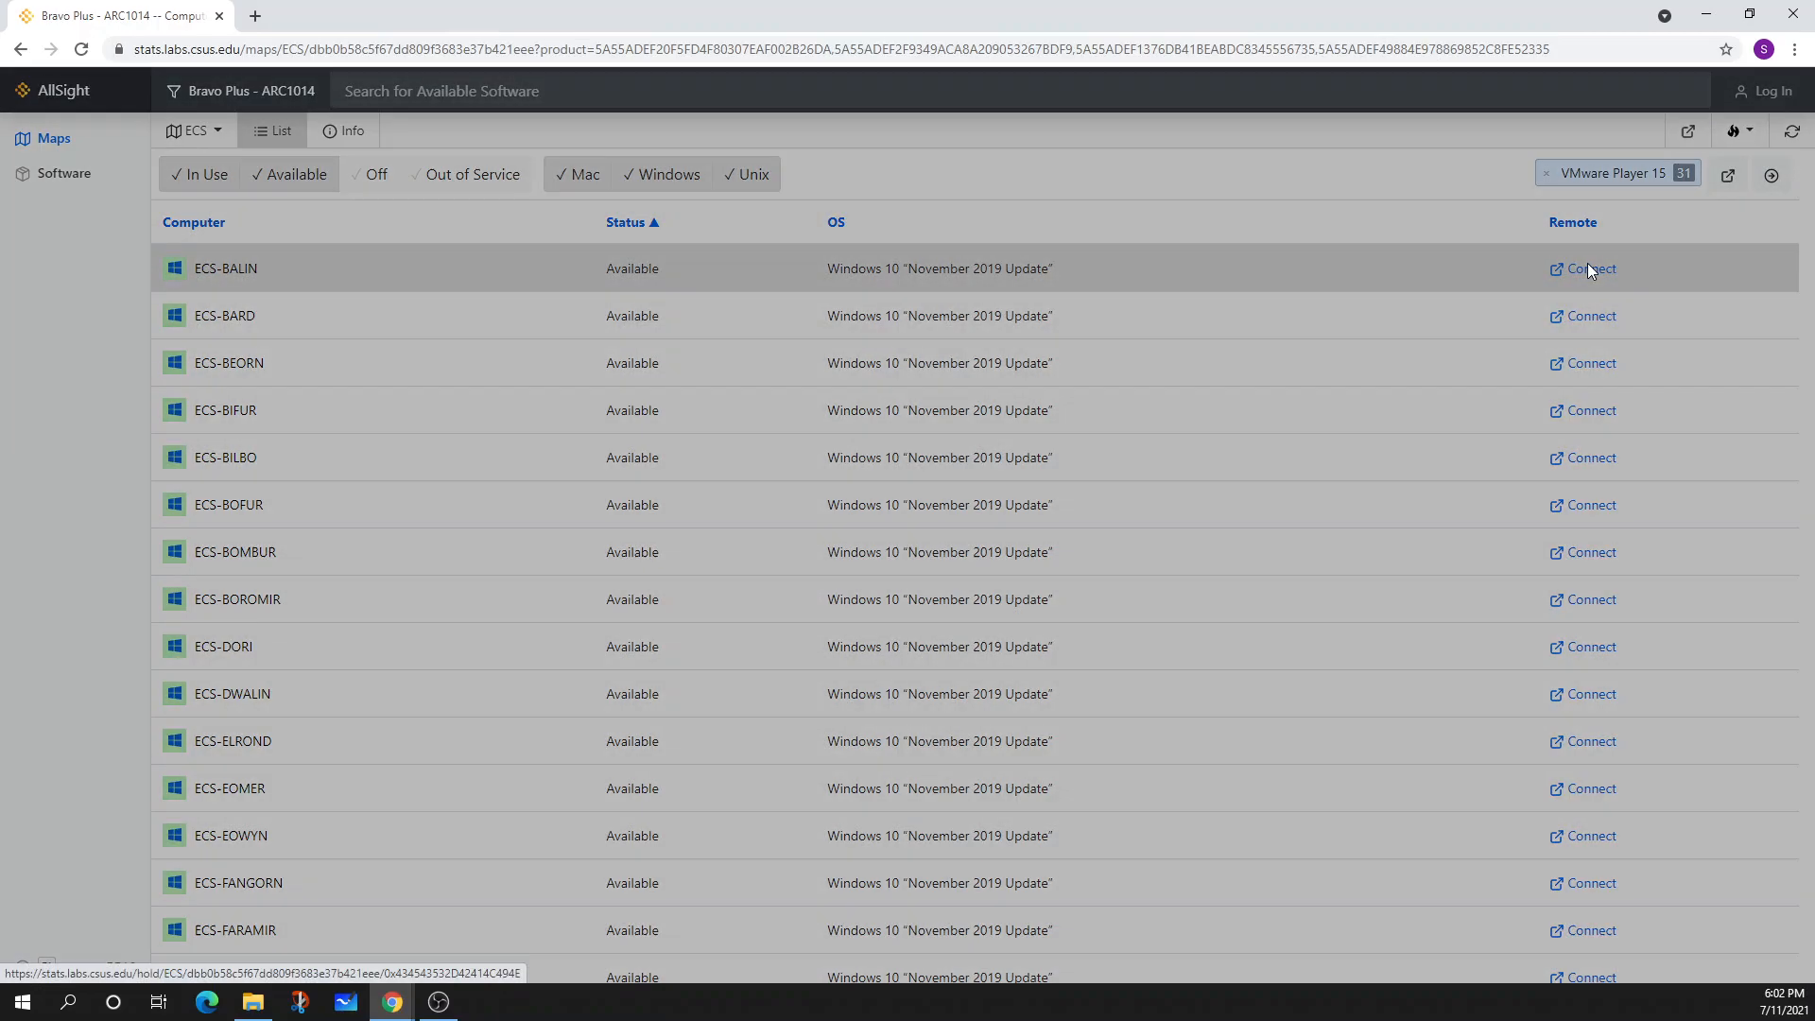
left_click(1588, 268)
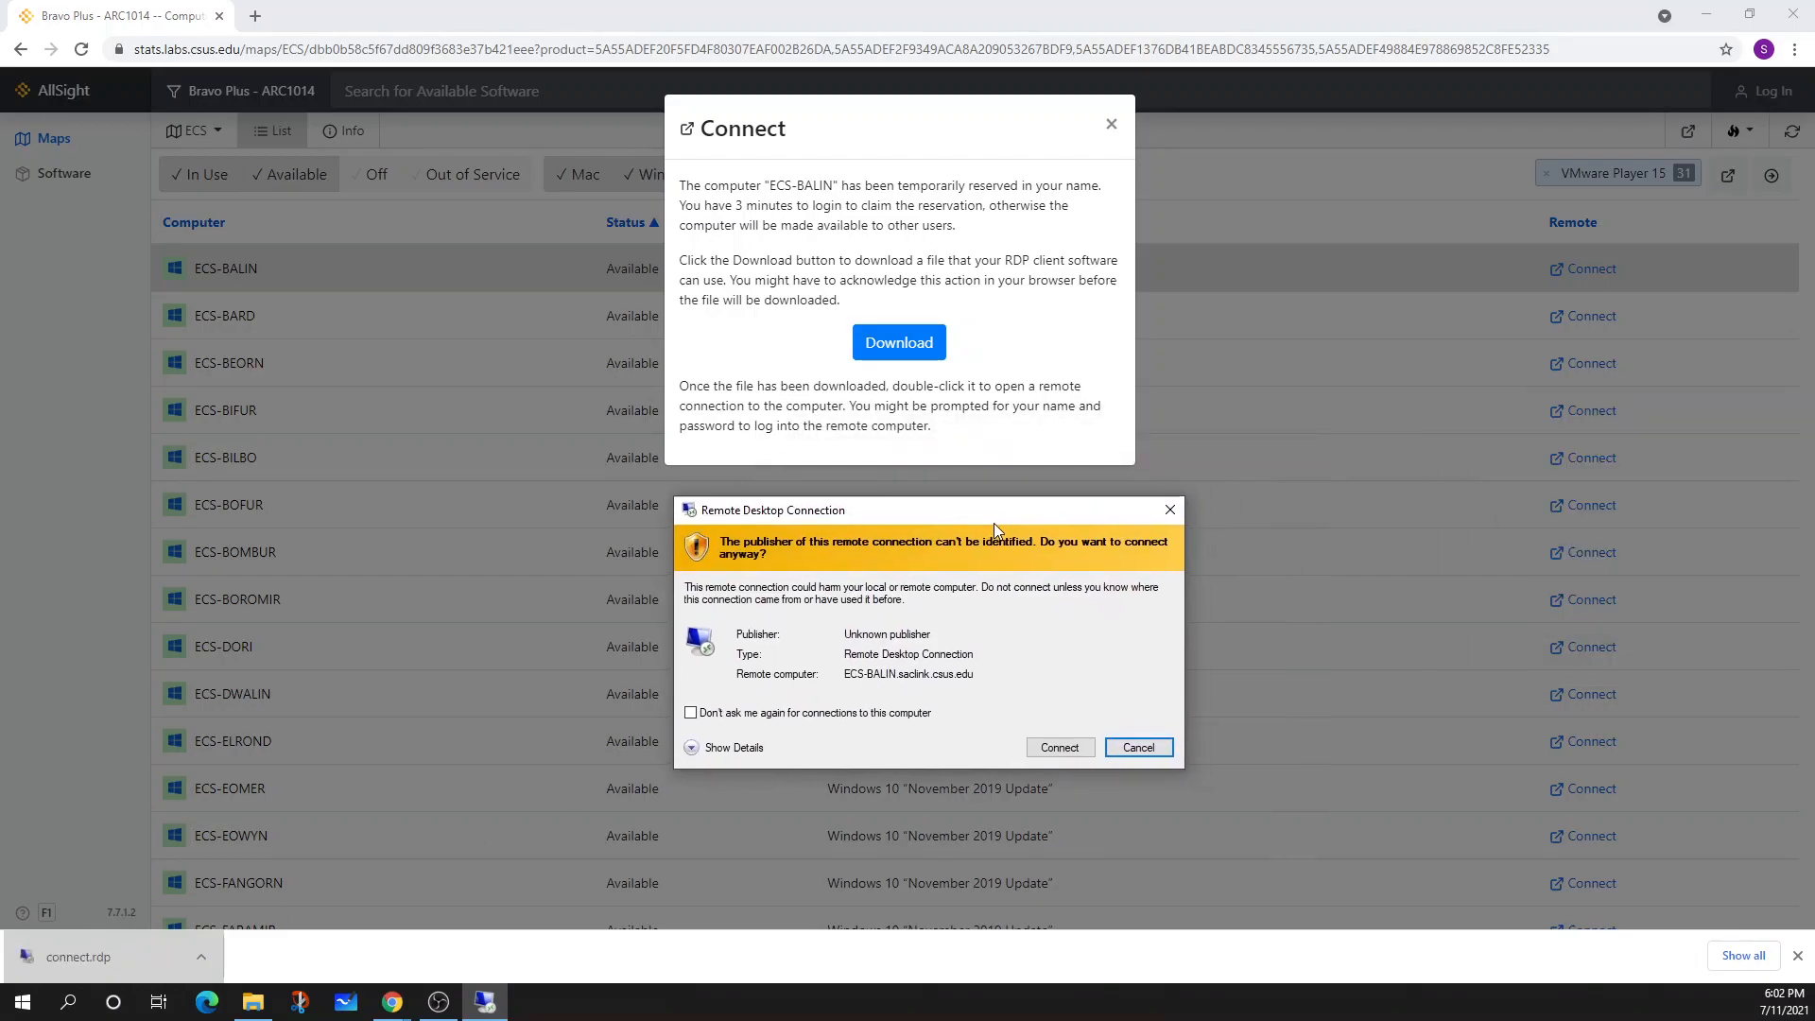
Connect despite the unverified certificate and accept ECS-BALIN's untrusted certificate
left_click(1136, 747)
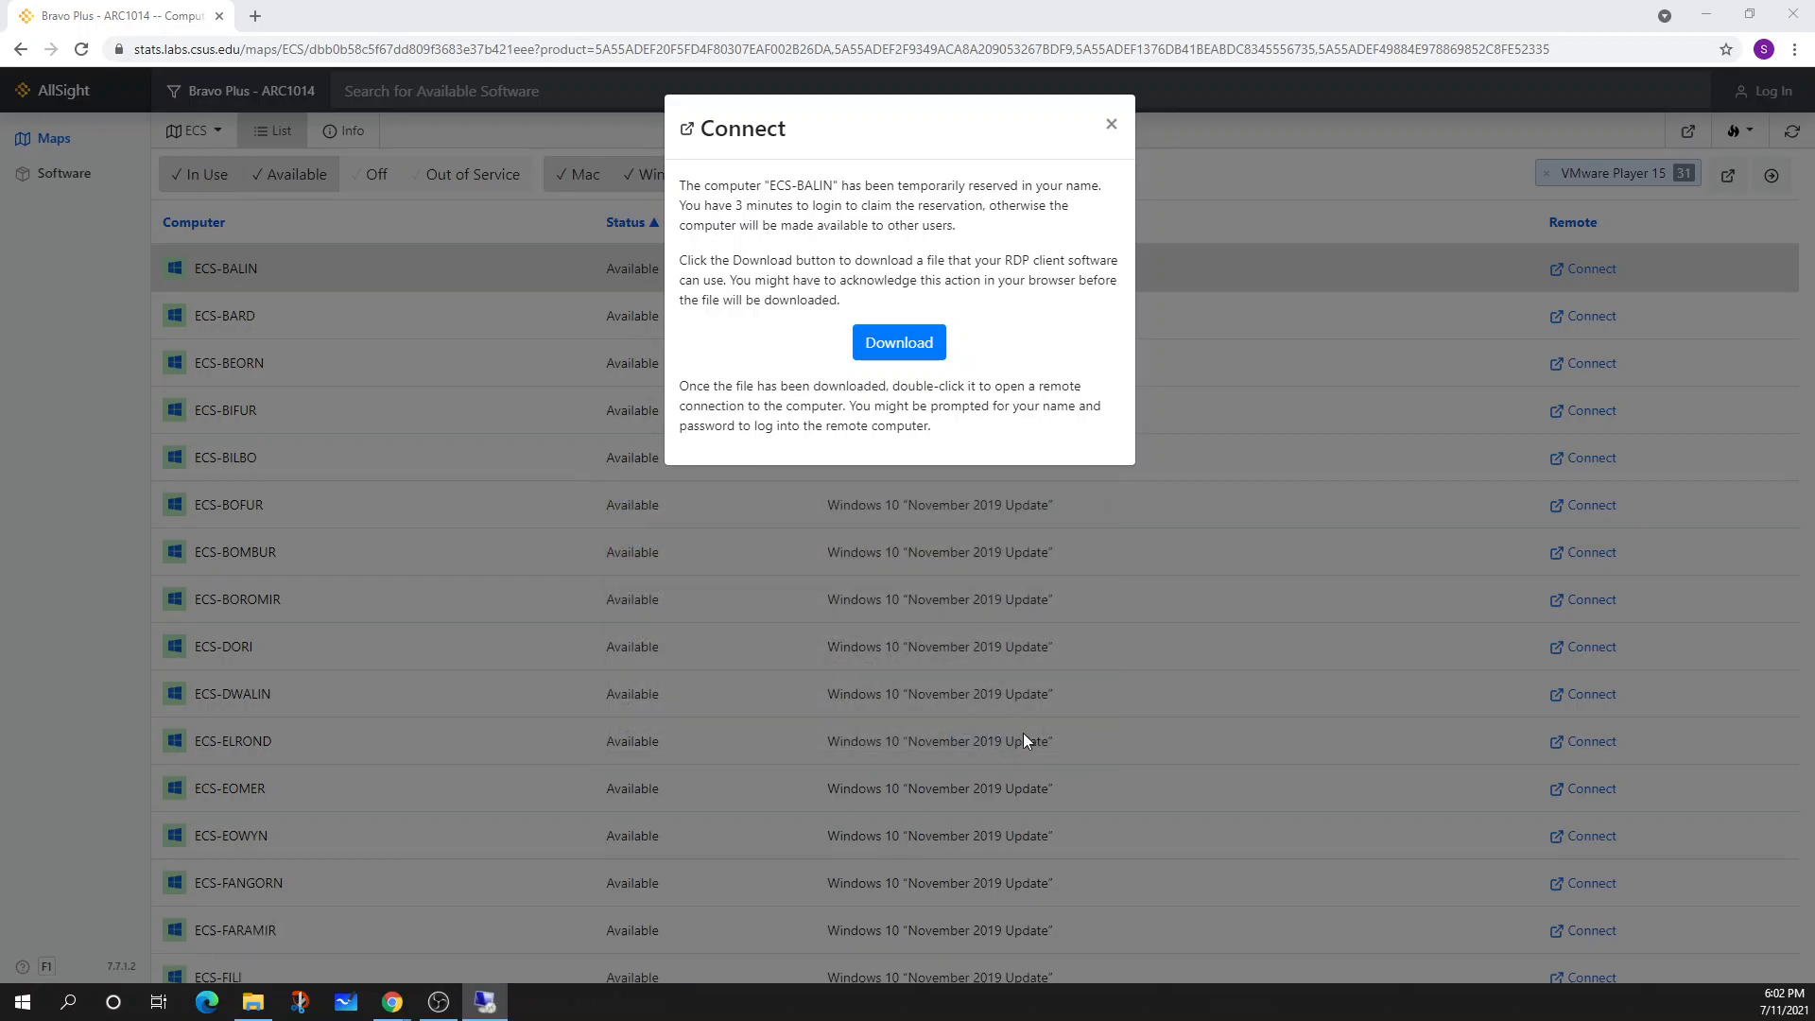
mouse_move(1138, 667)
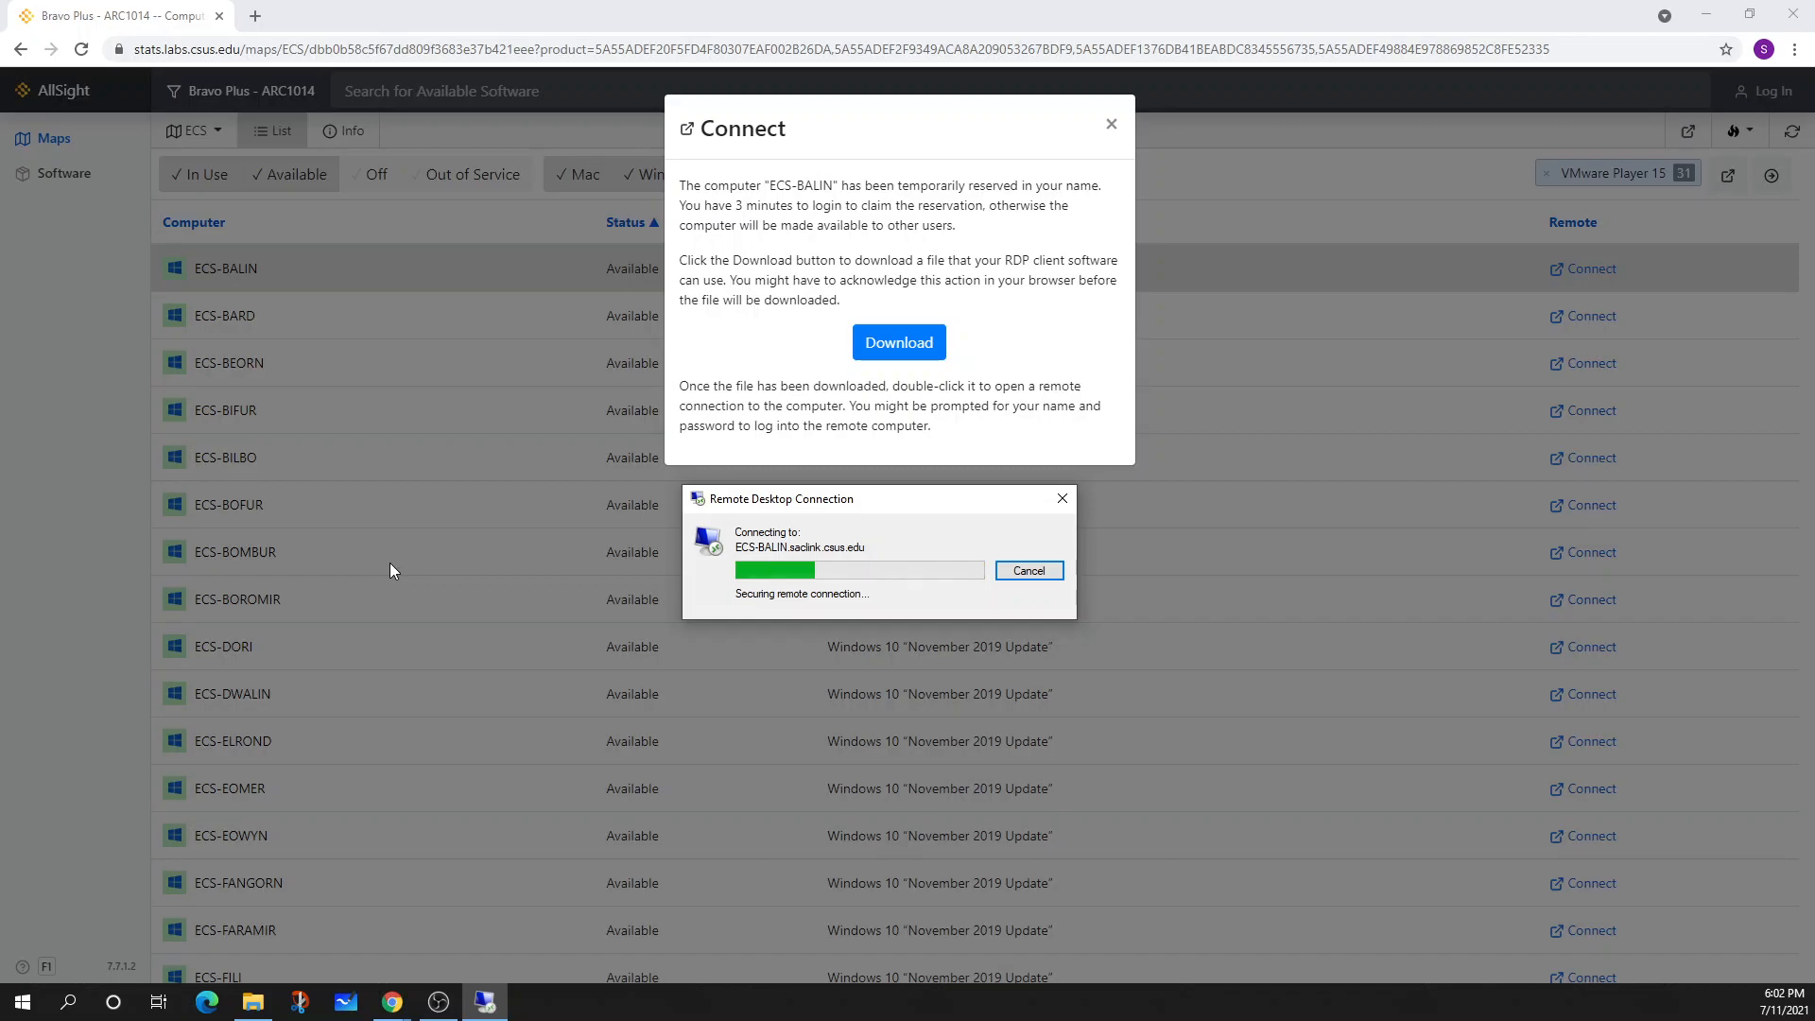
left_click(1026, 569)
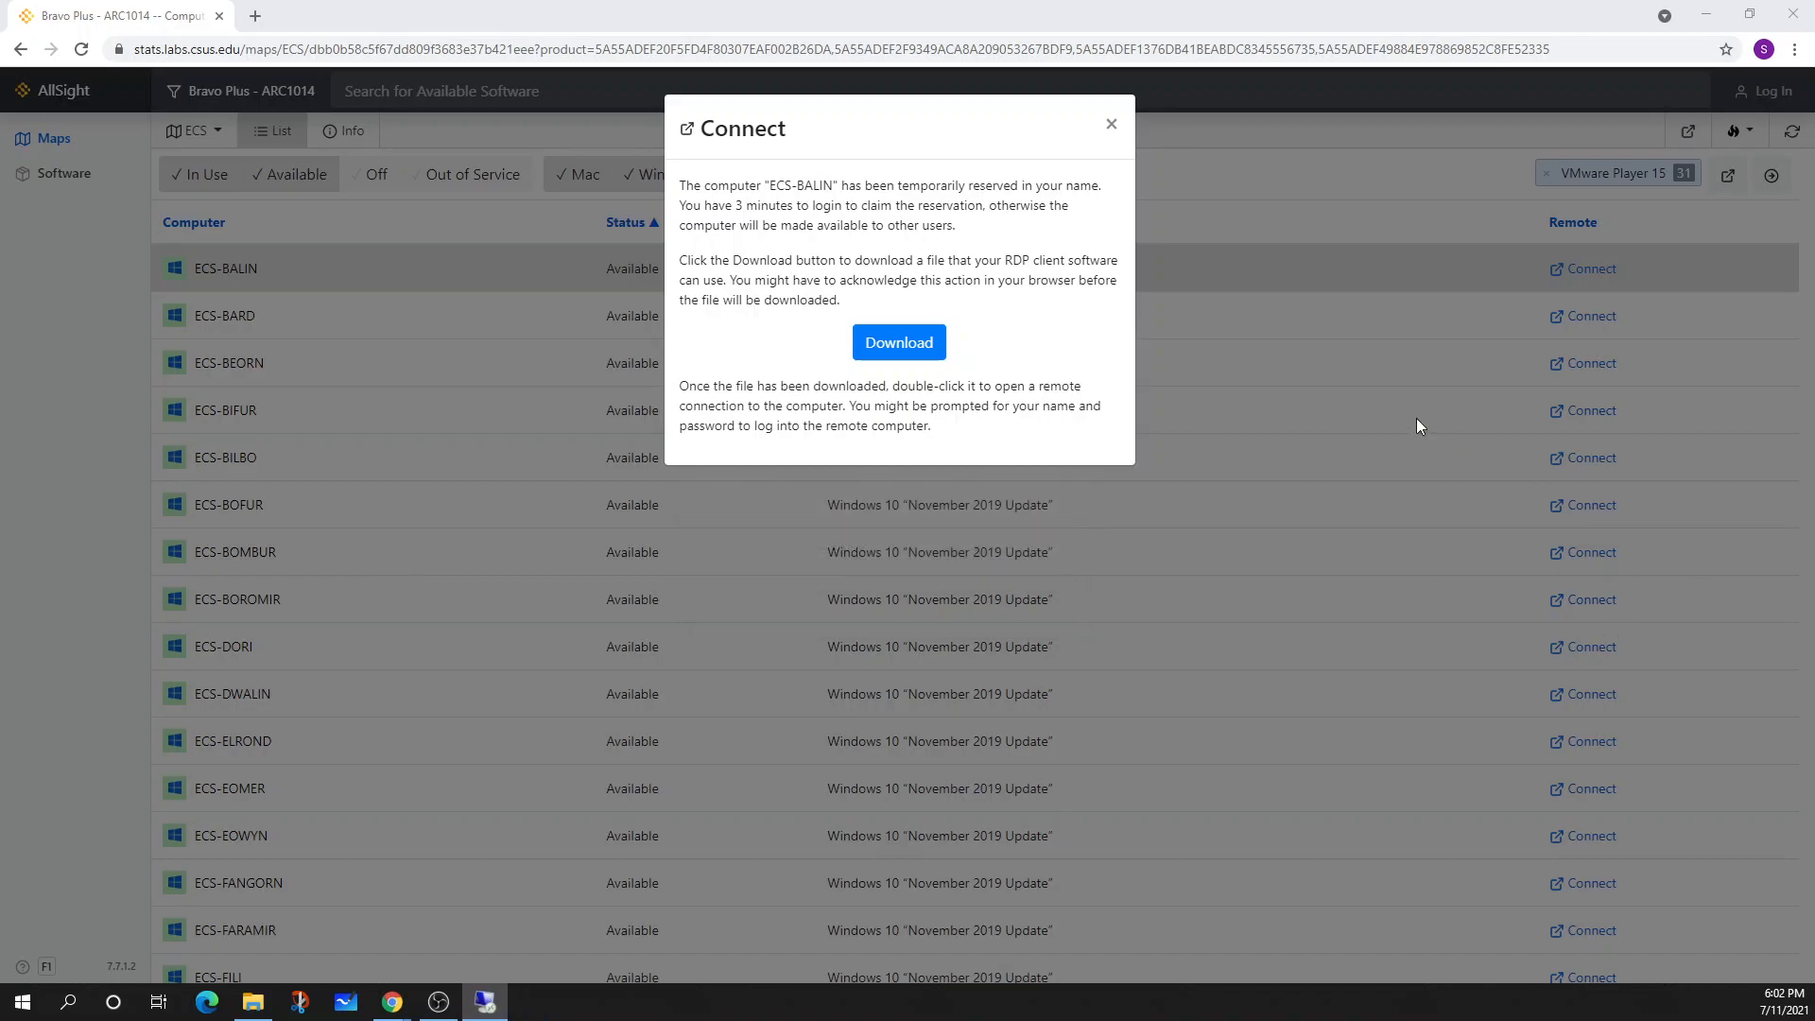
mouse_move(1202, 391)
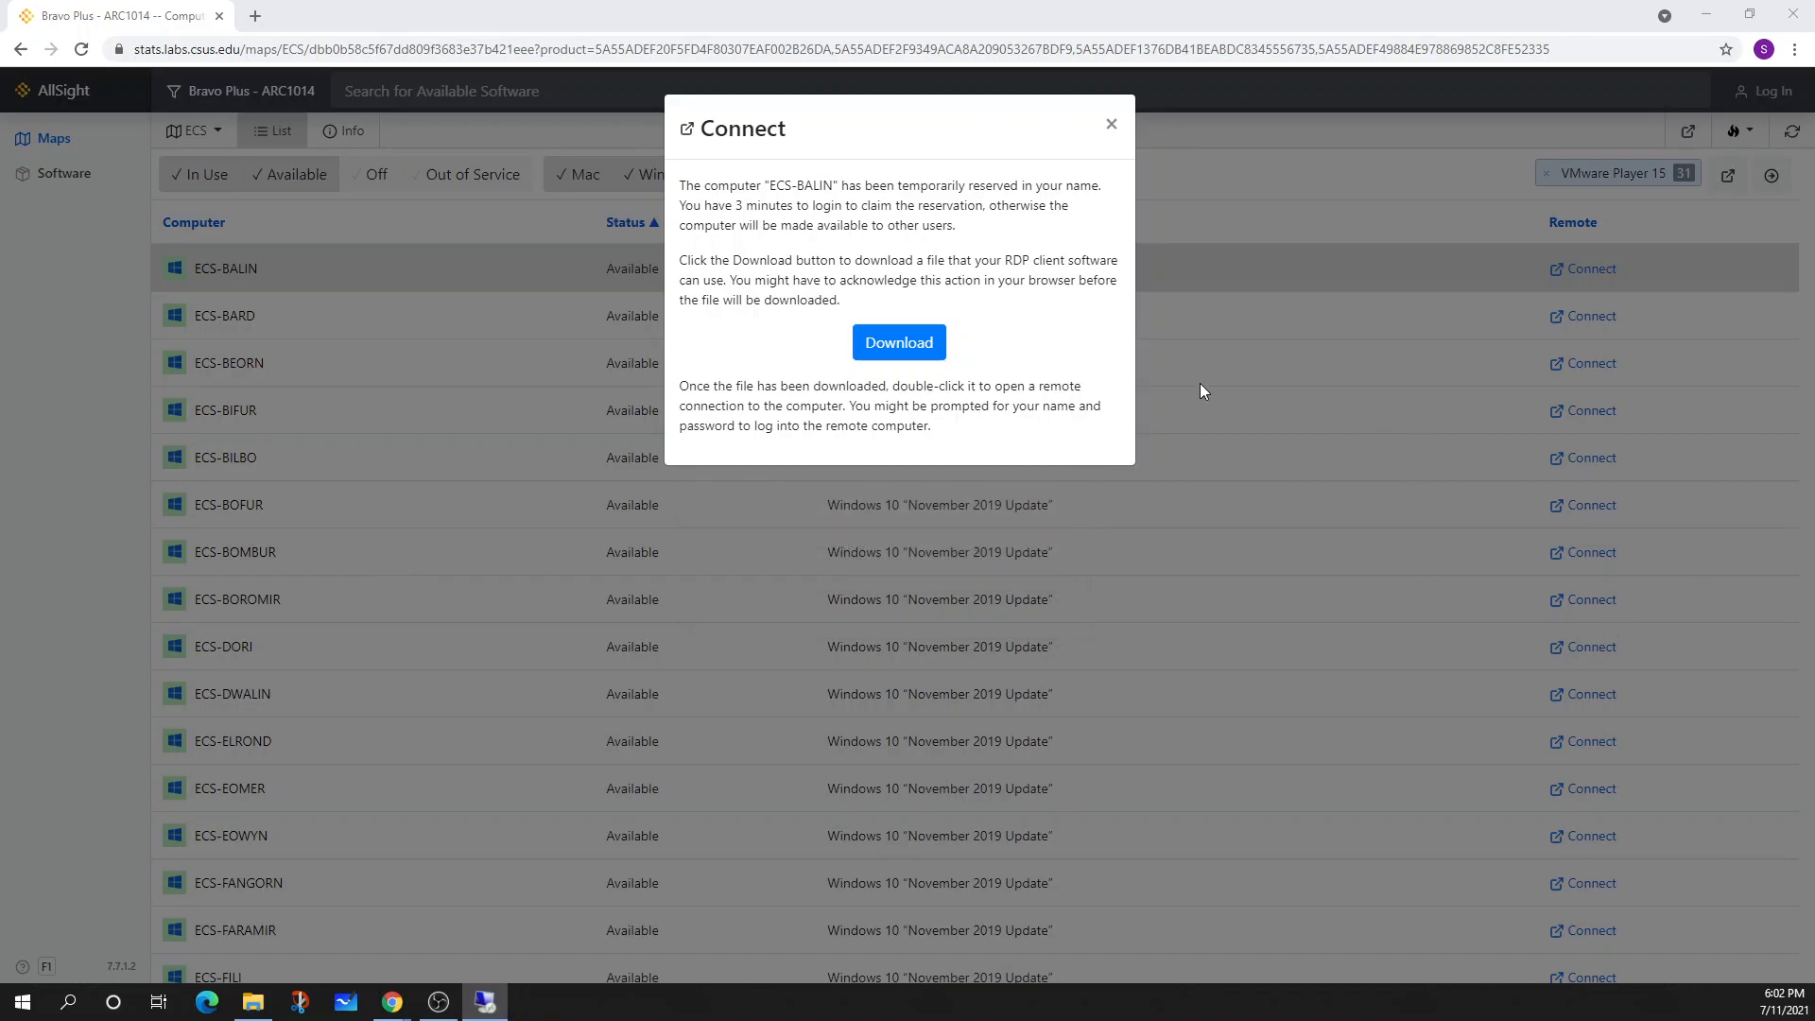
mouse_move(1181, 318)
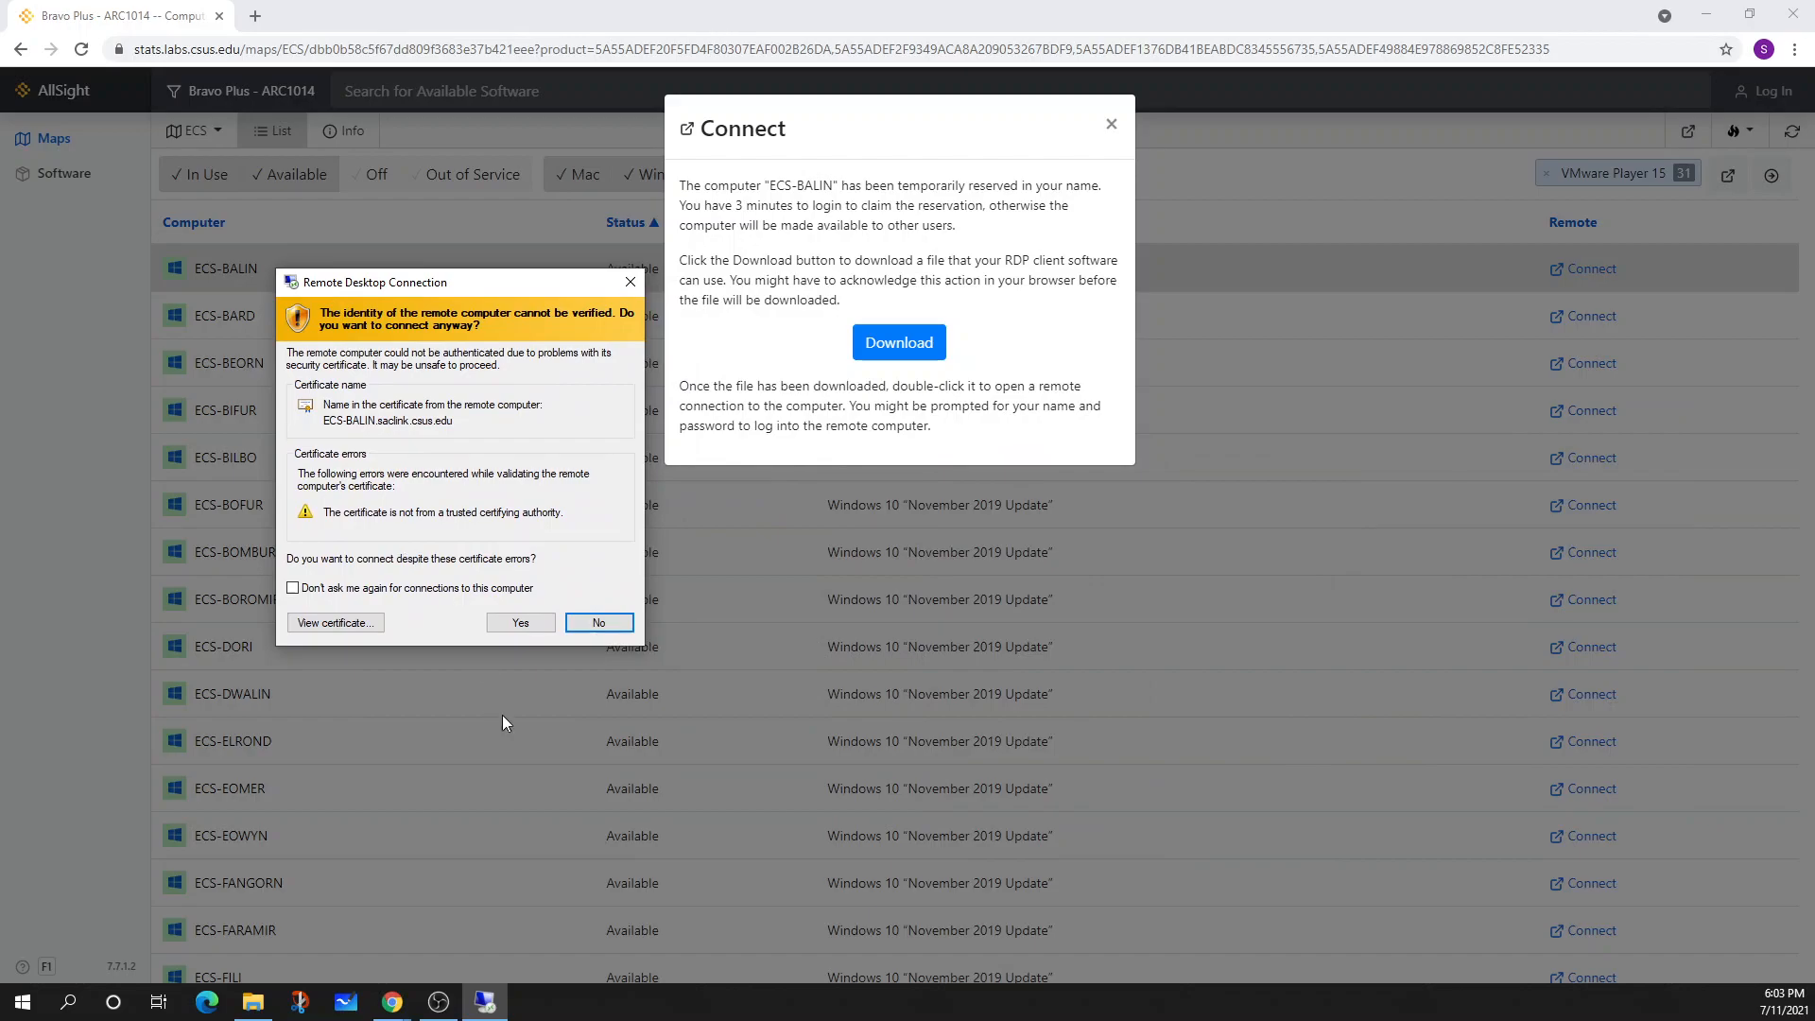
left_click(520, 622)
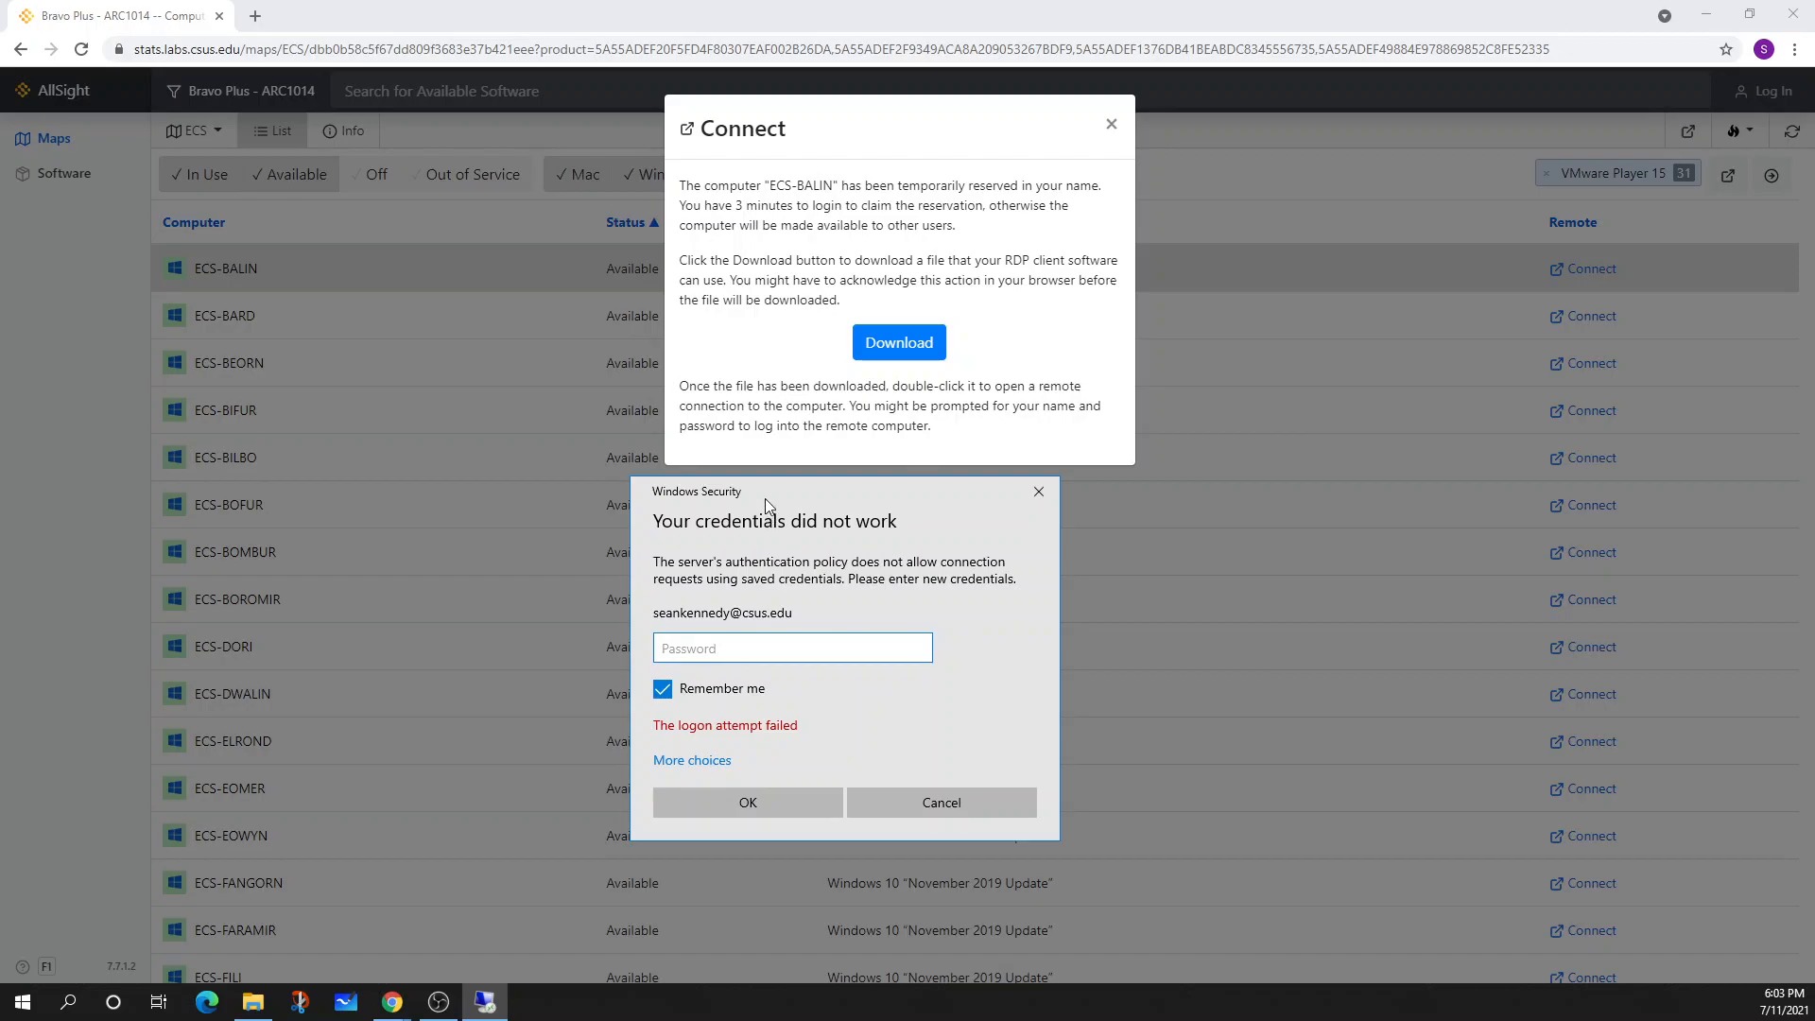
After the rejected sign-in, retry the connection and accept the certificate warning again
left_click_drag(764, 491, 1055, 472)
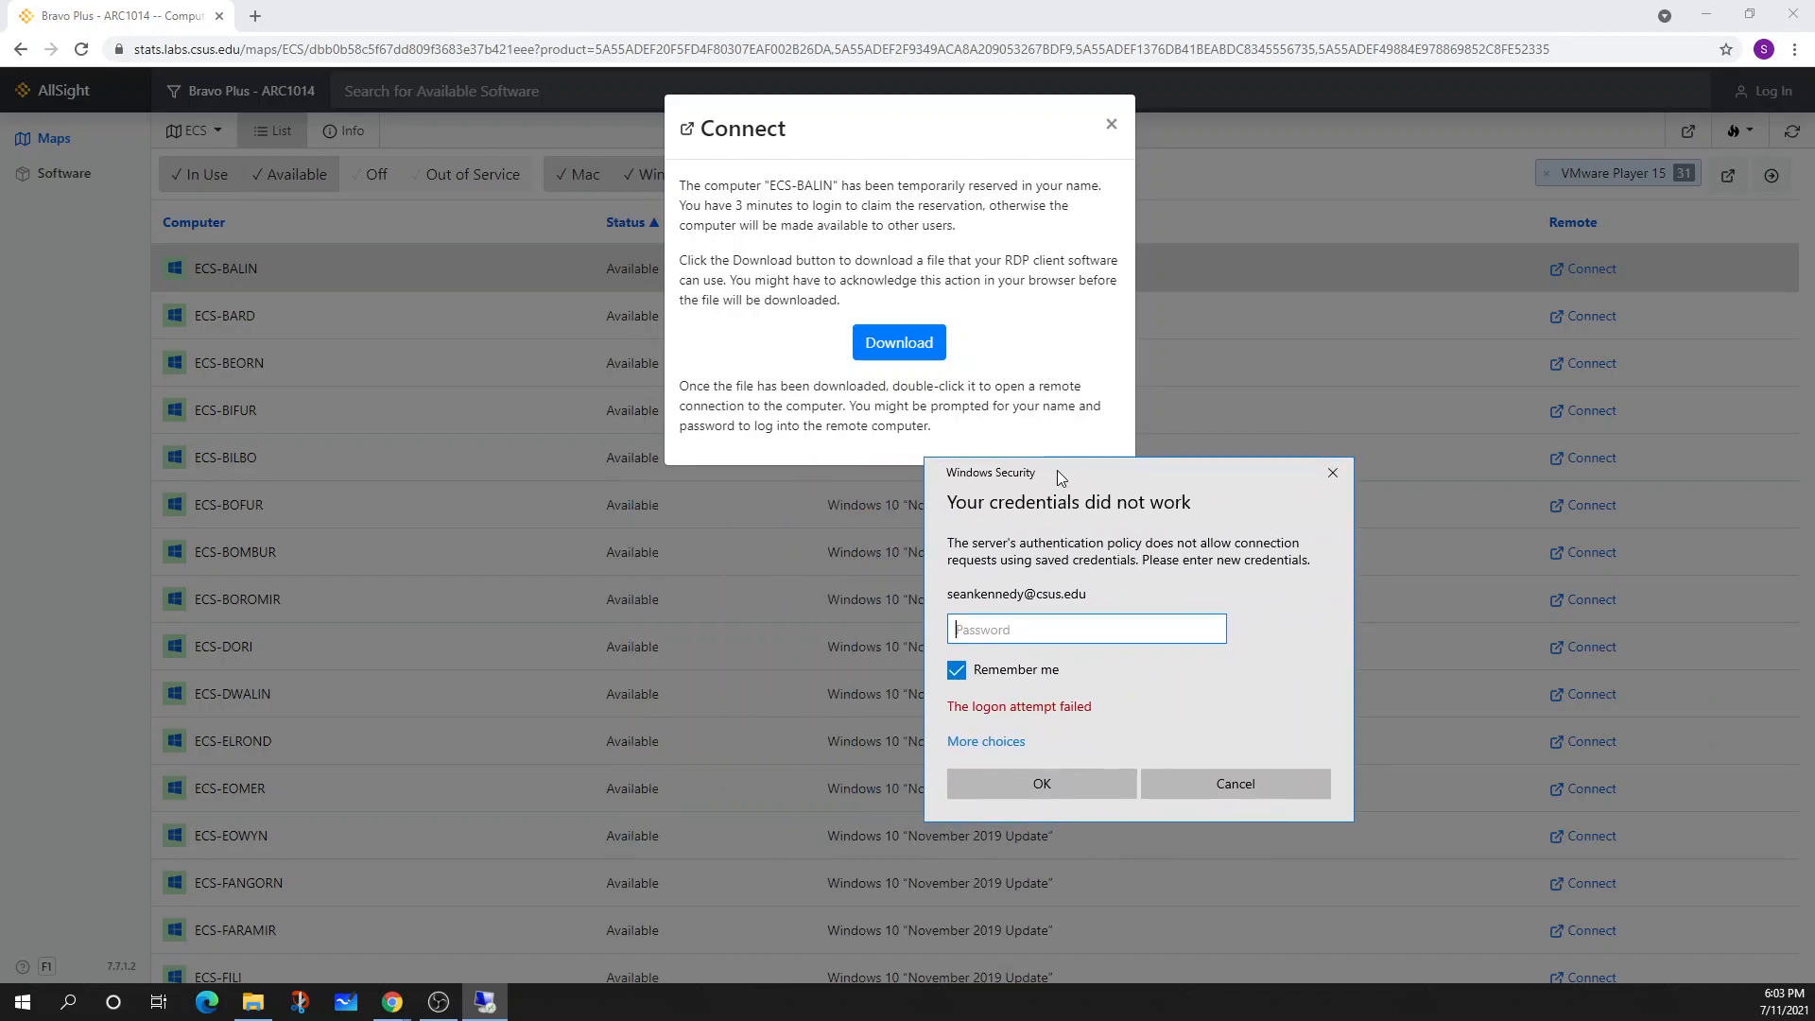
left_click(1233, 783)
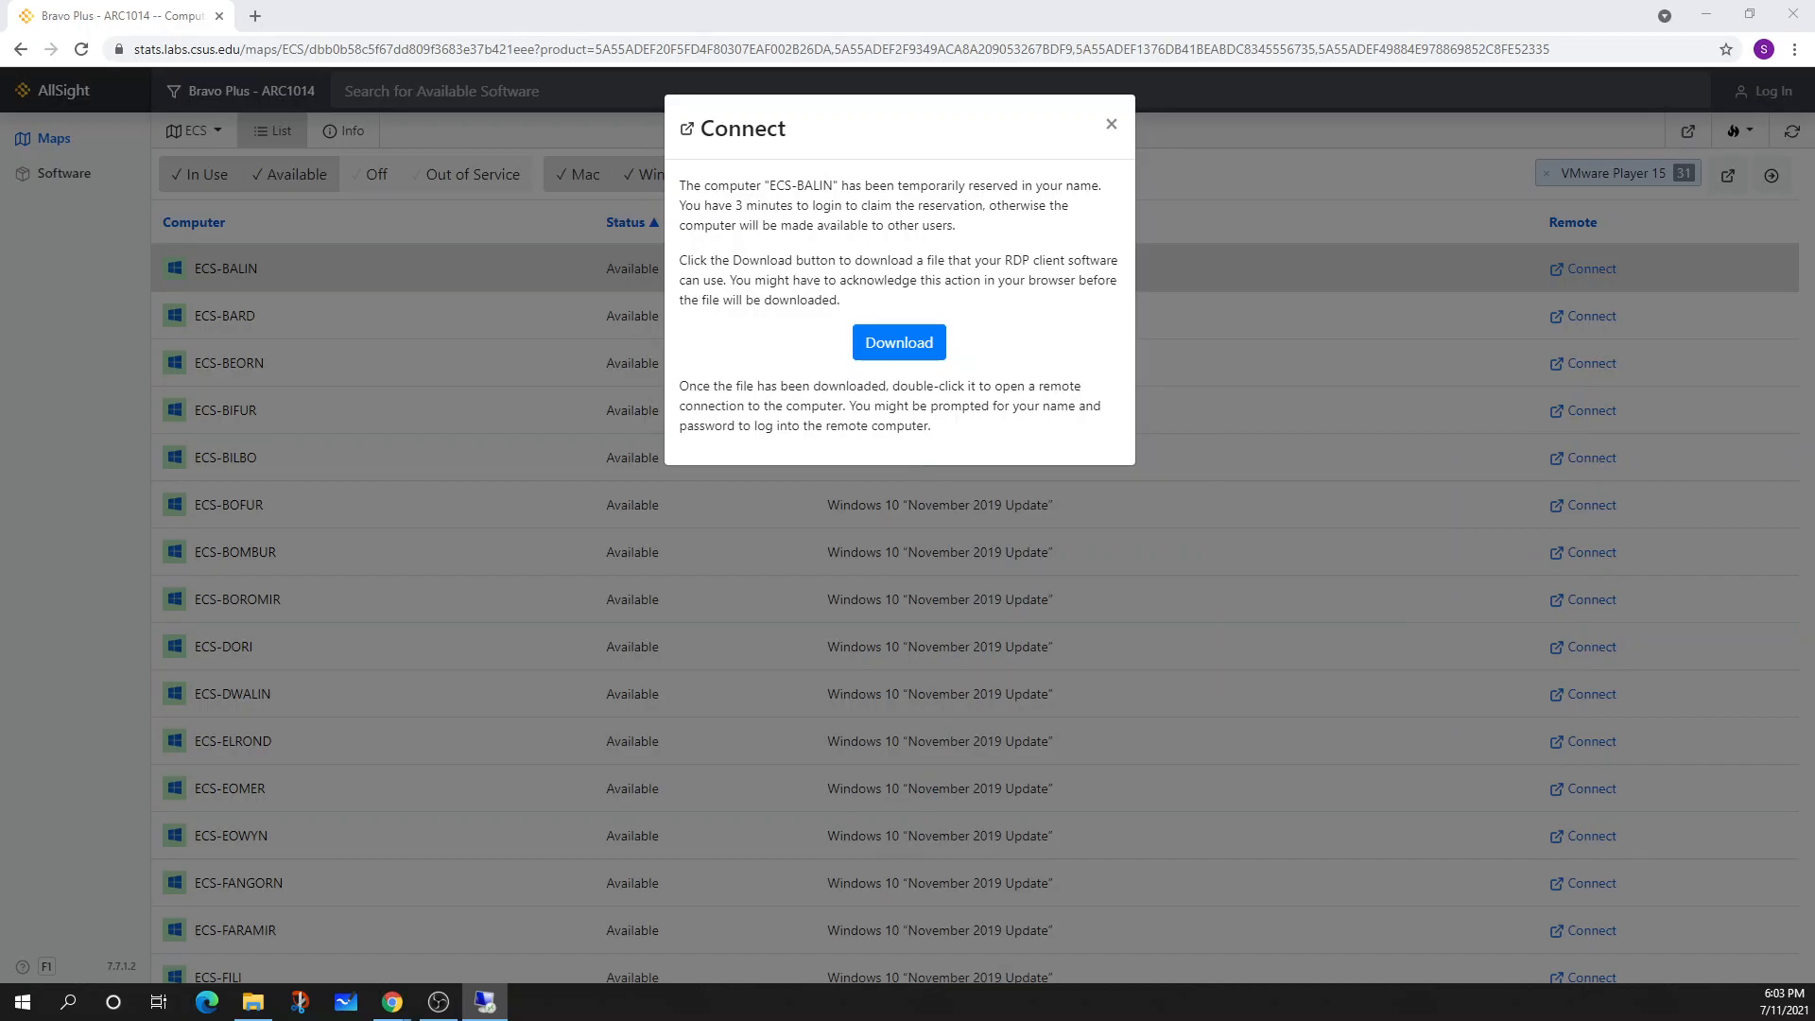
left_click(898, 343)
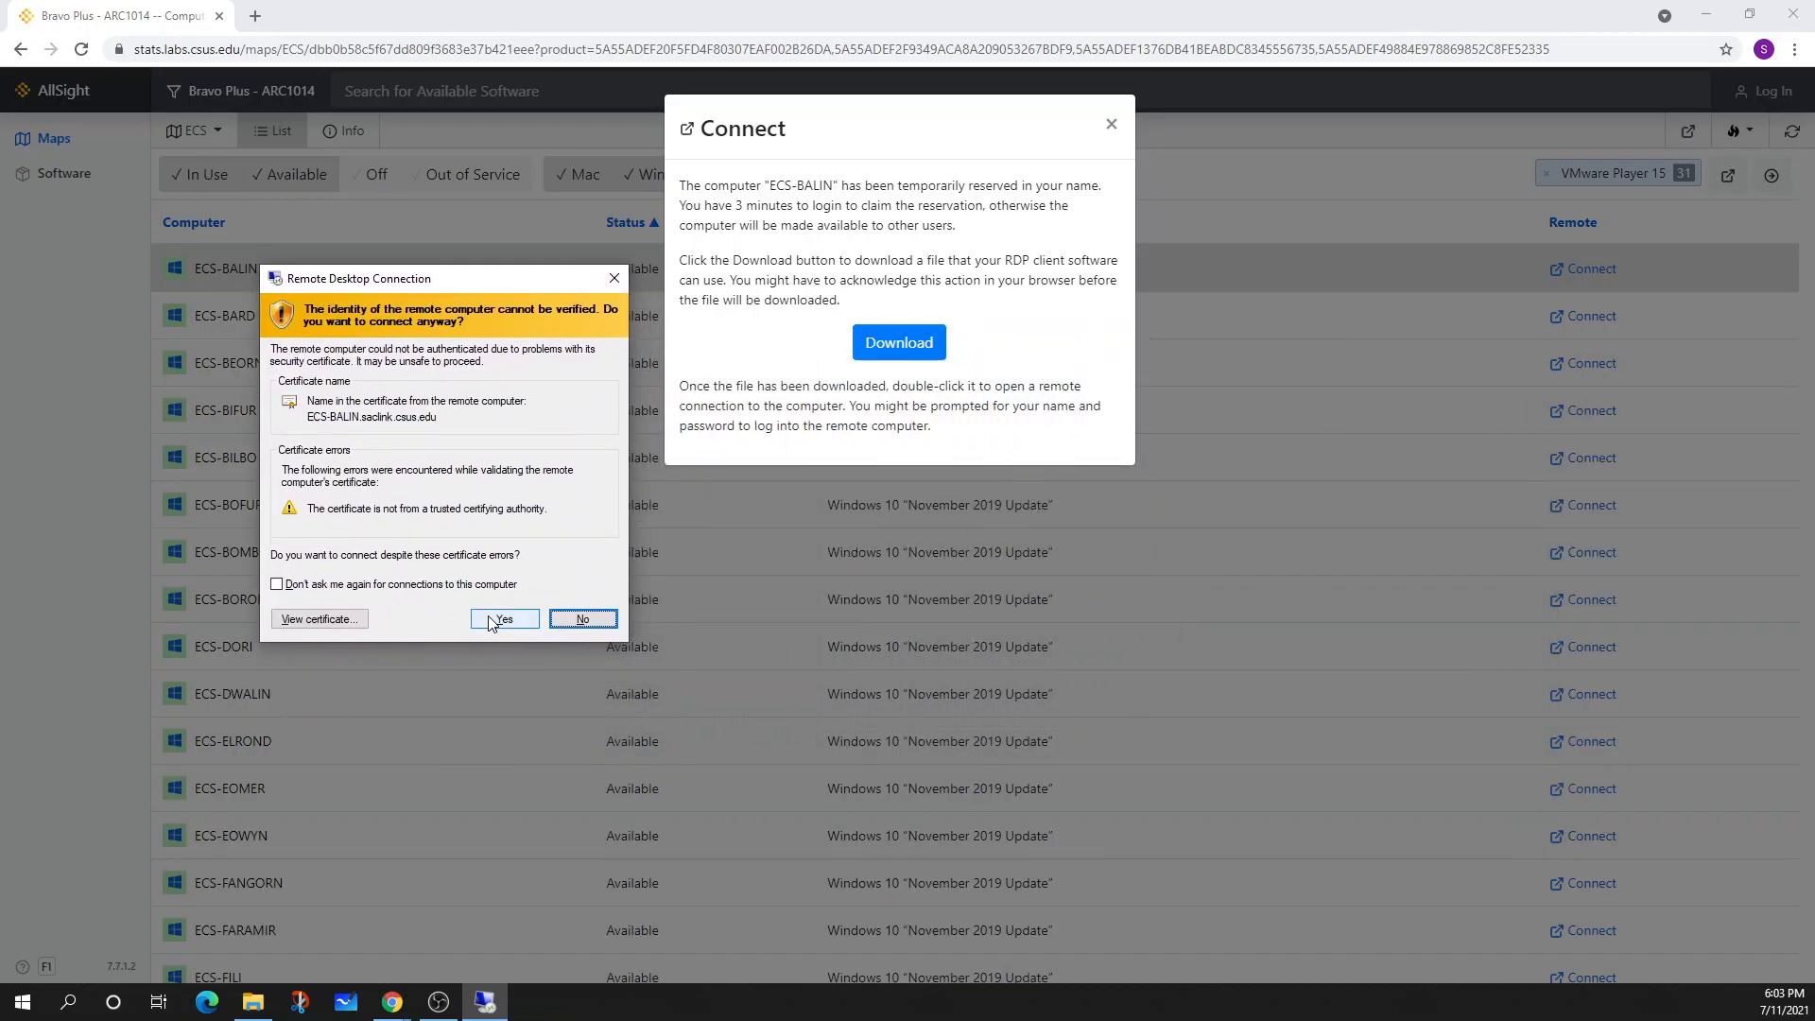
left_click(503, 618)
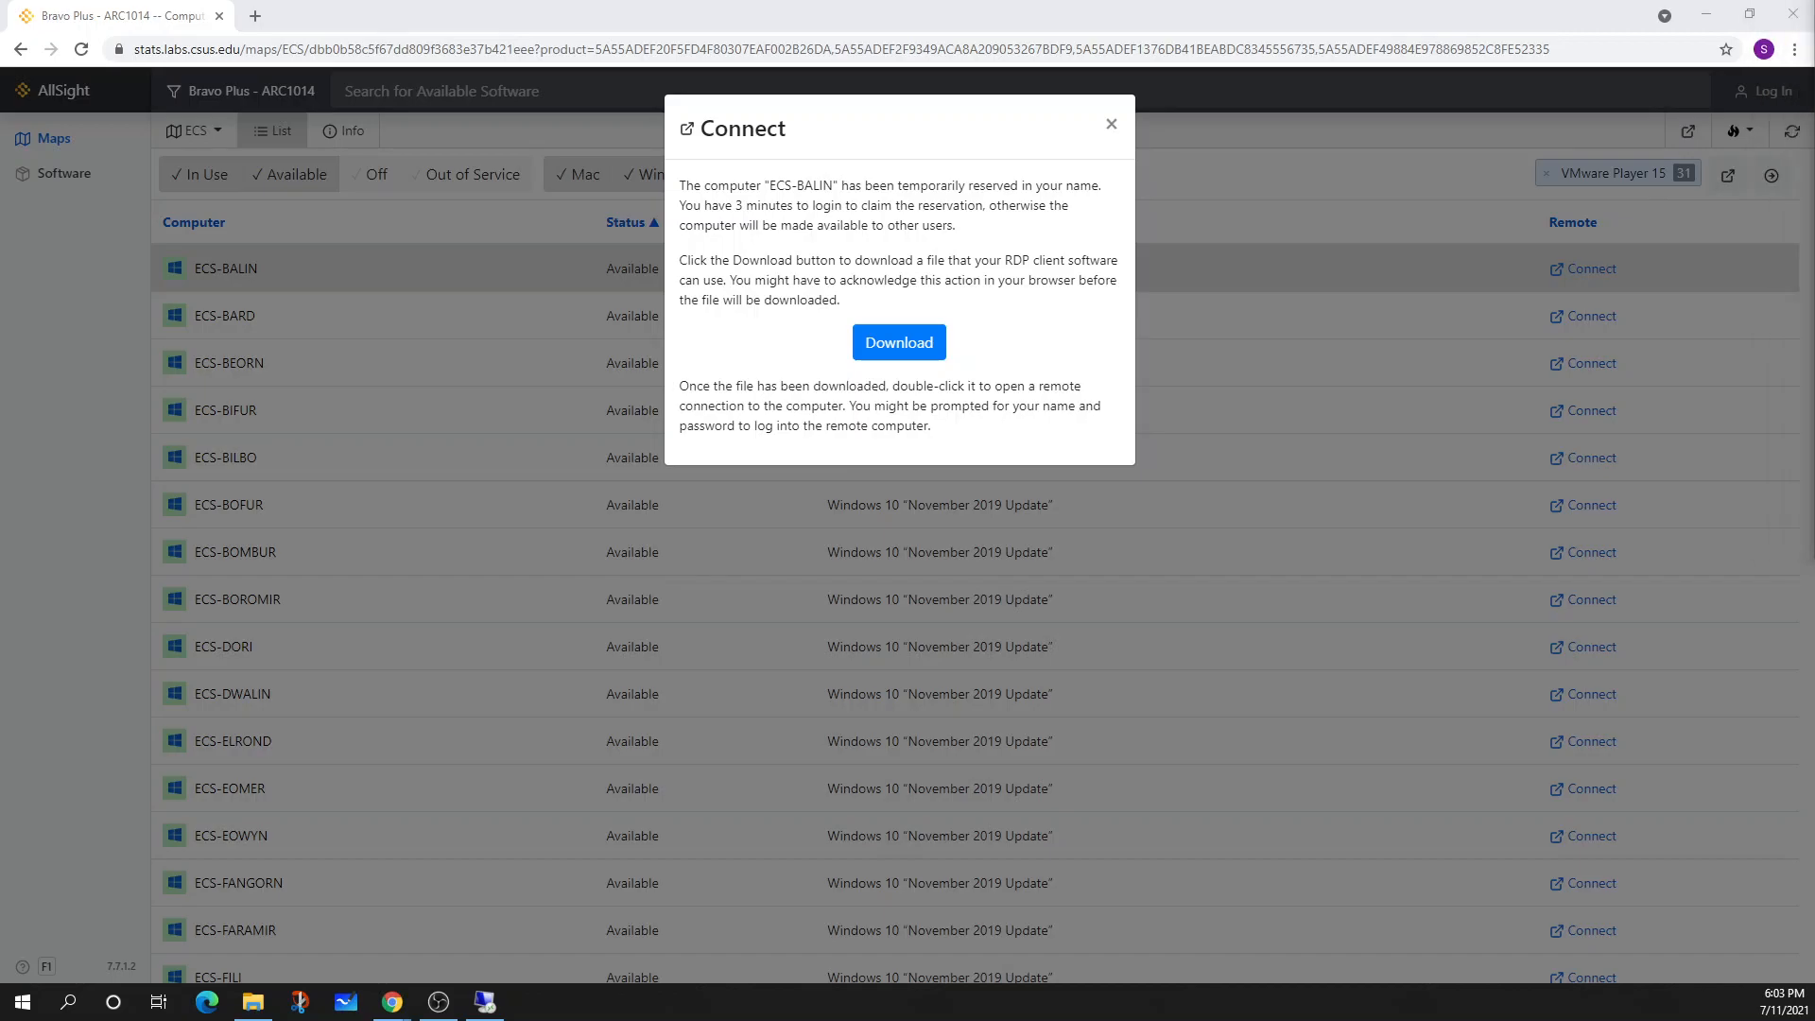
Let the remote session finish connecting to the ECS-BALIN desktop
left_click(896, 342)
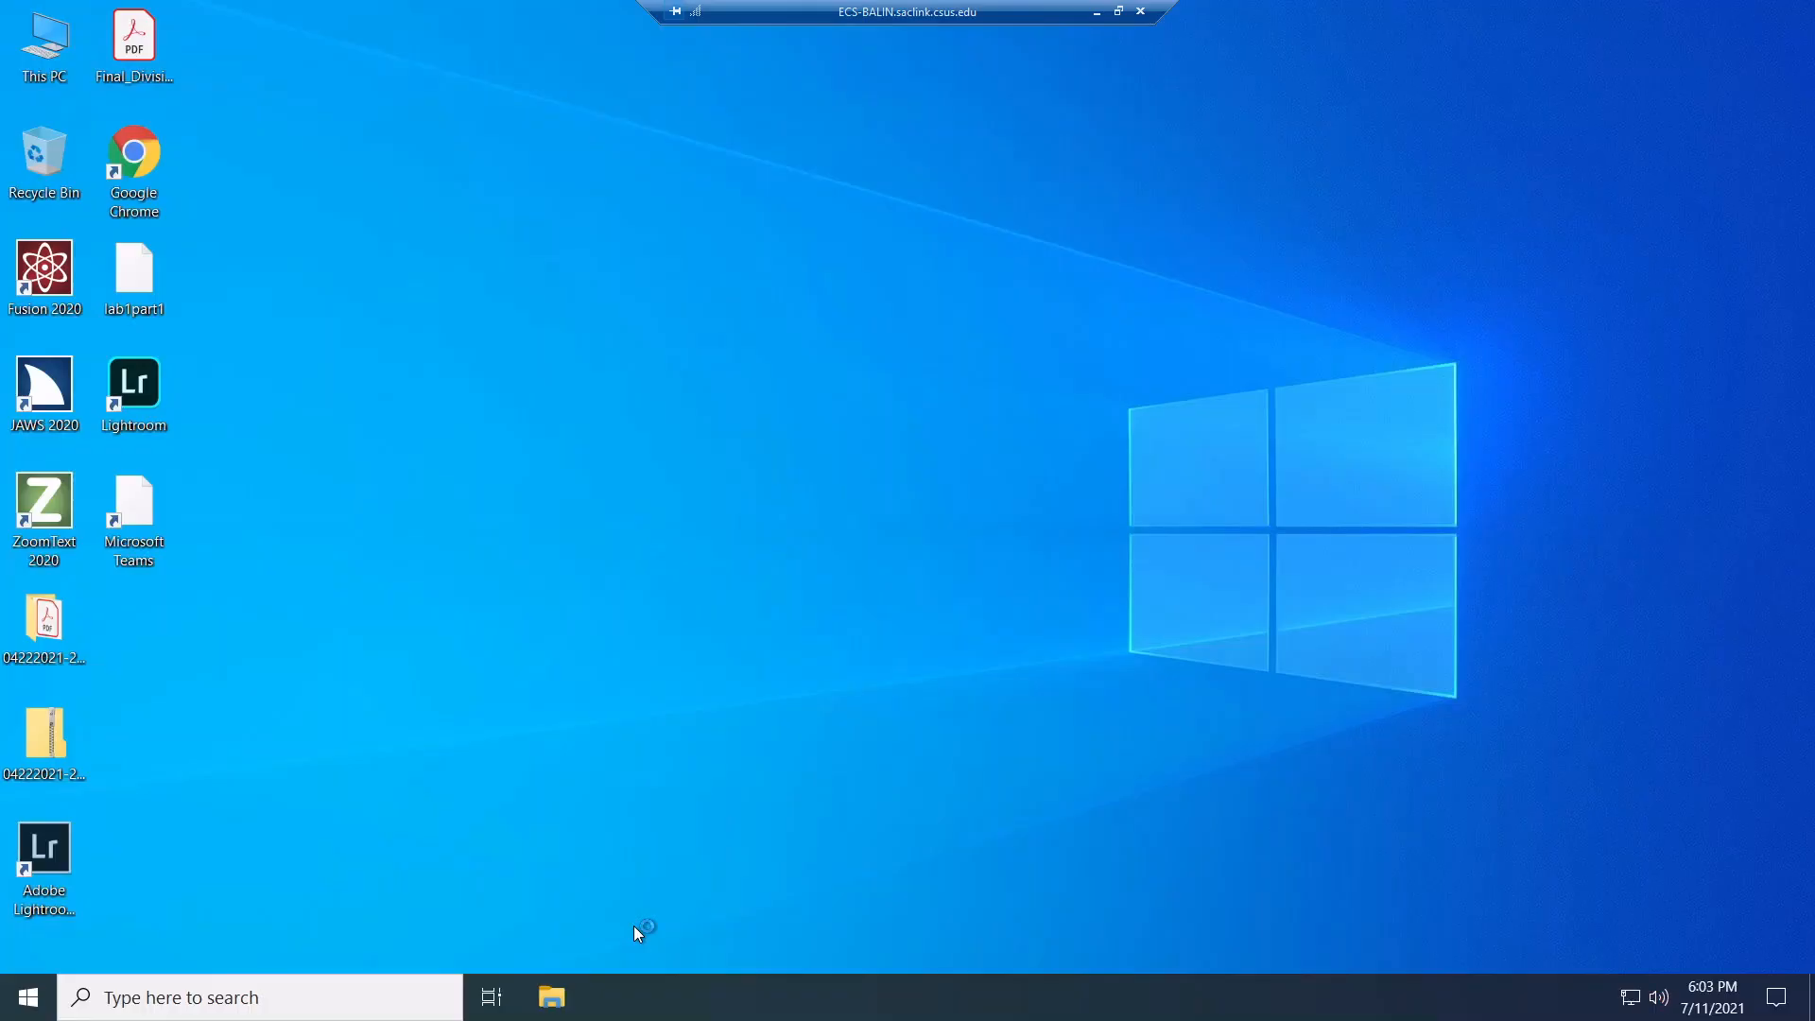
mouse_move(404, 185)
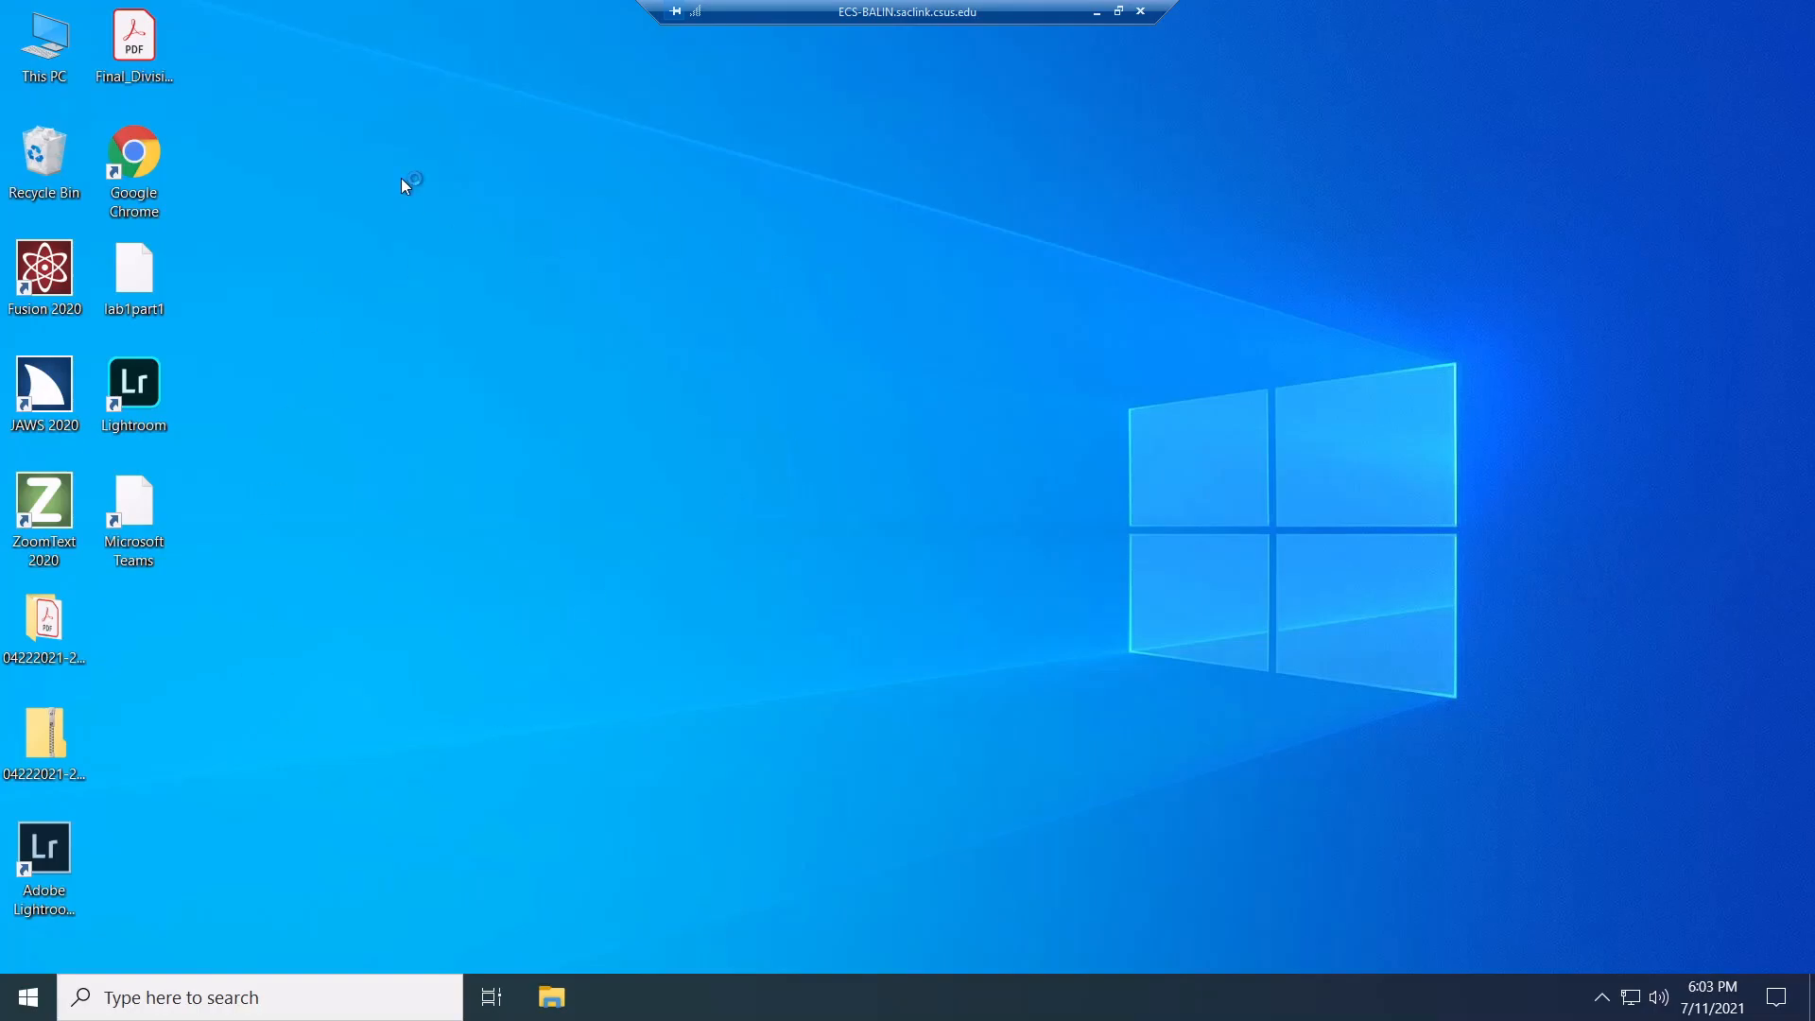
mouse_move(359, 452)
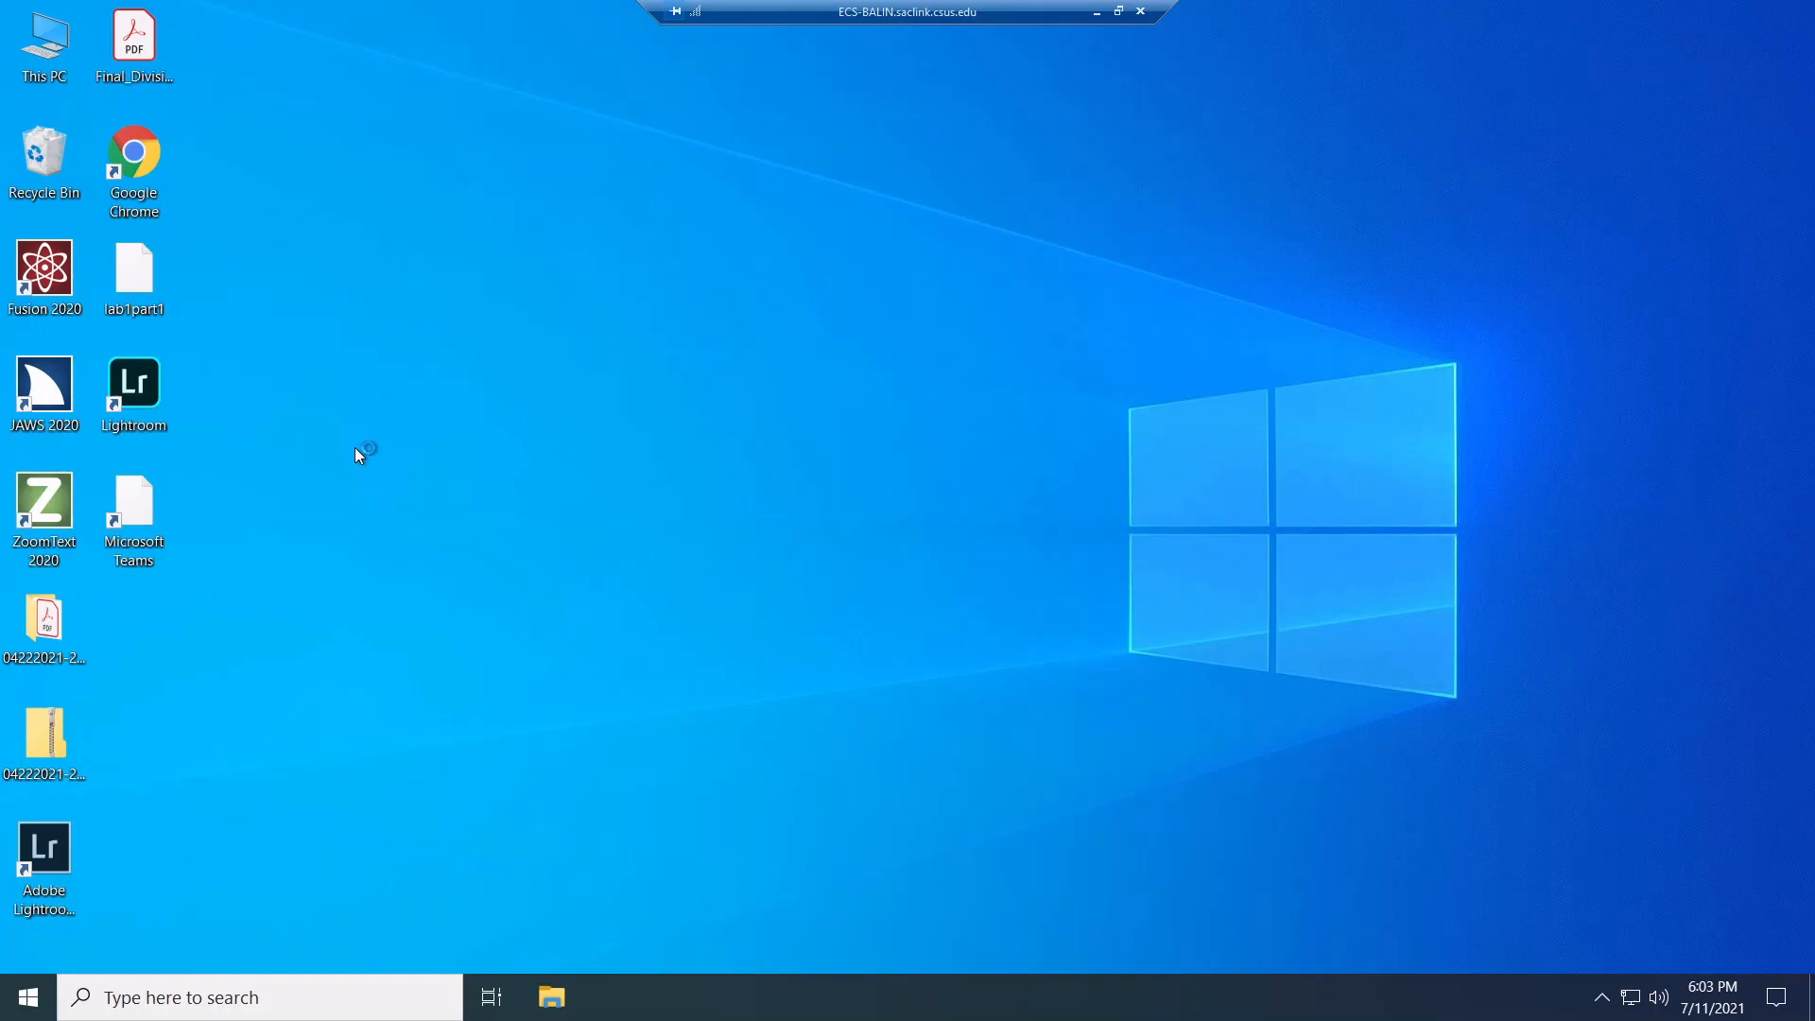
mouse_move(363, 321)
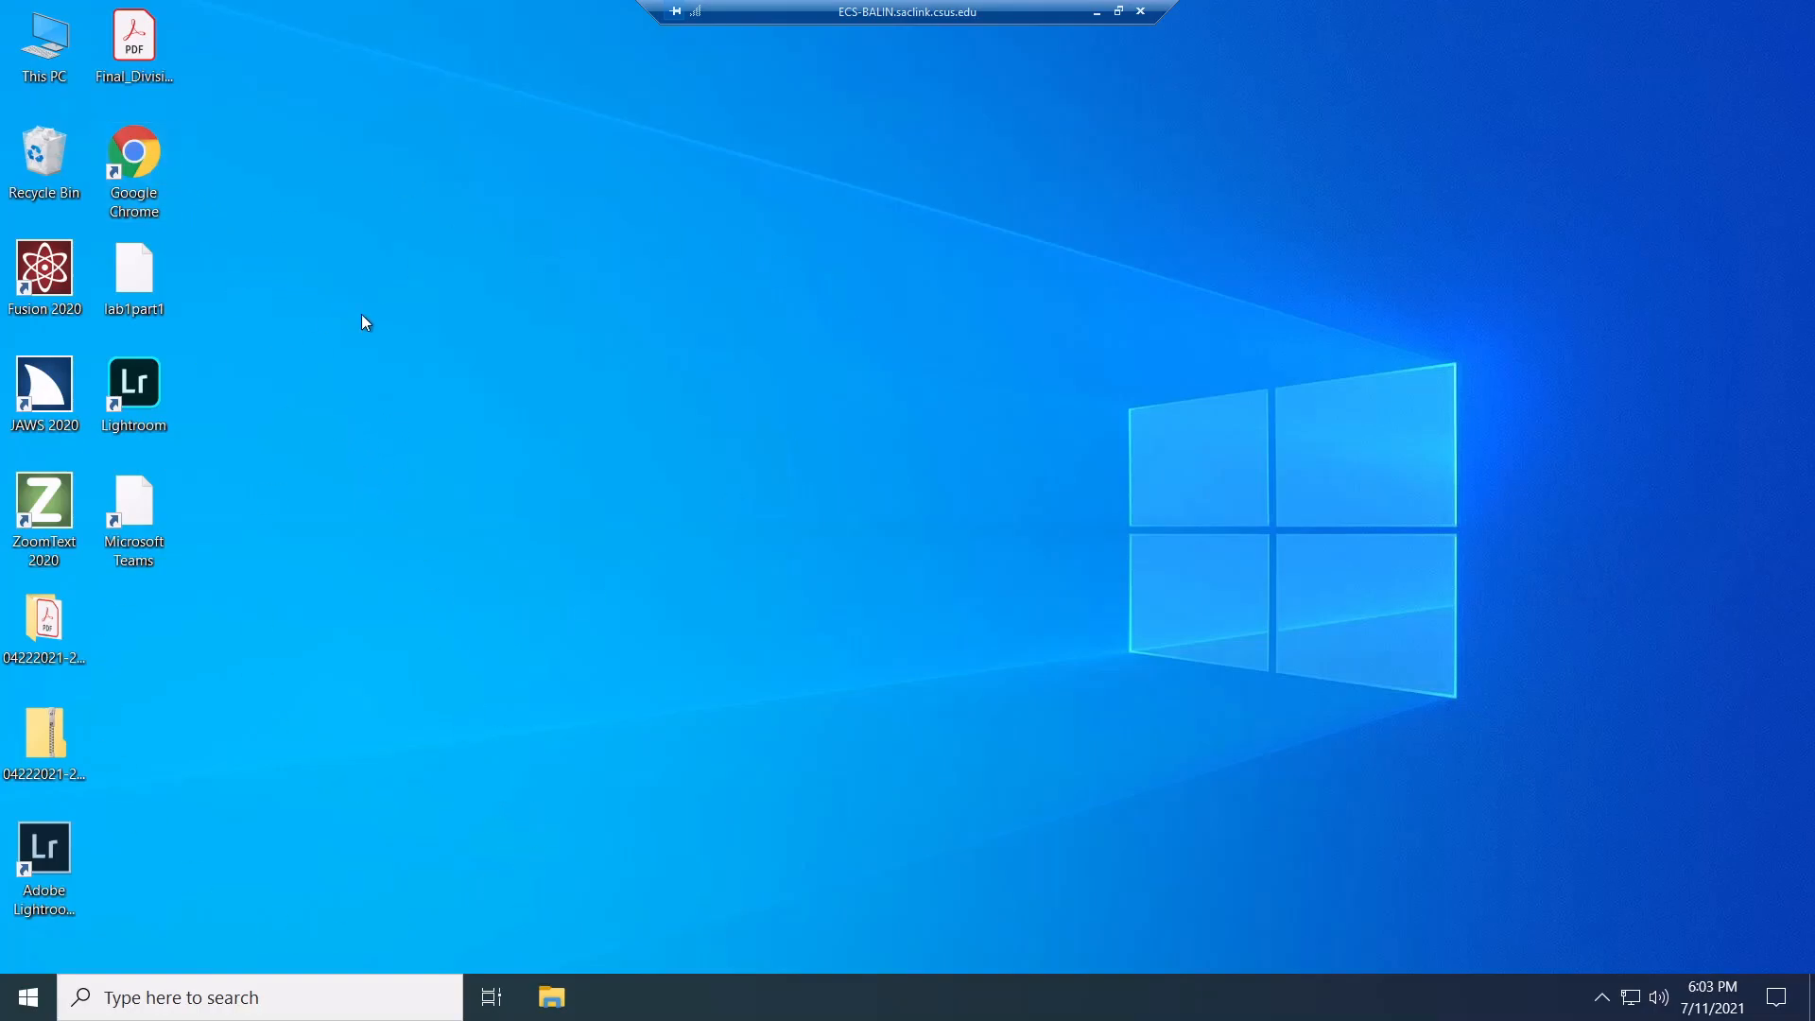
mouse_move(537, 575)
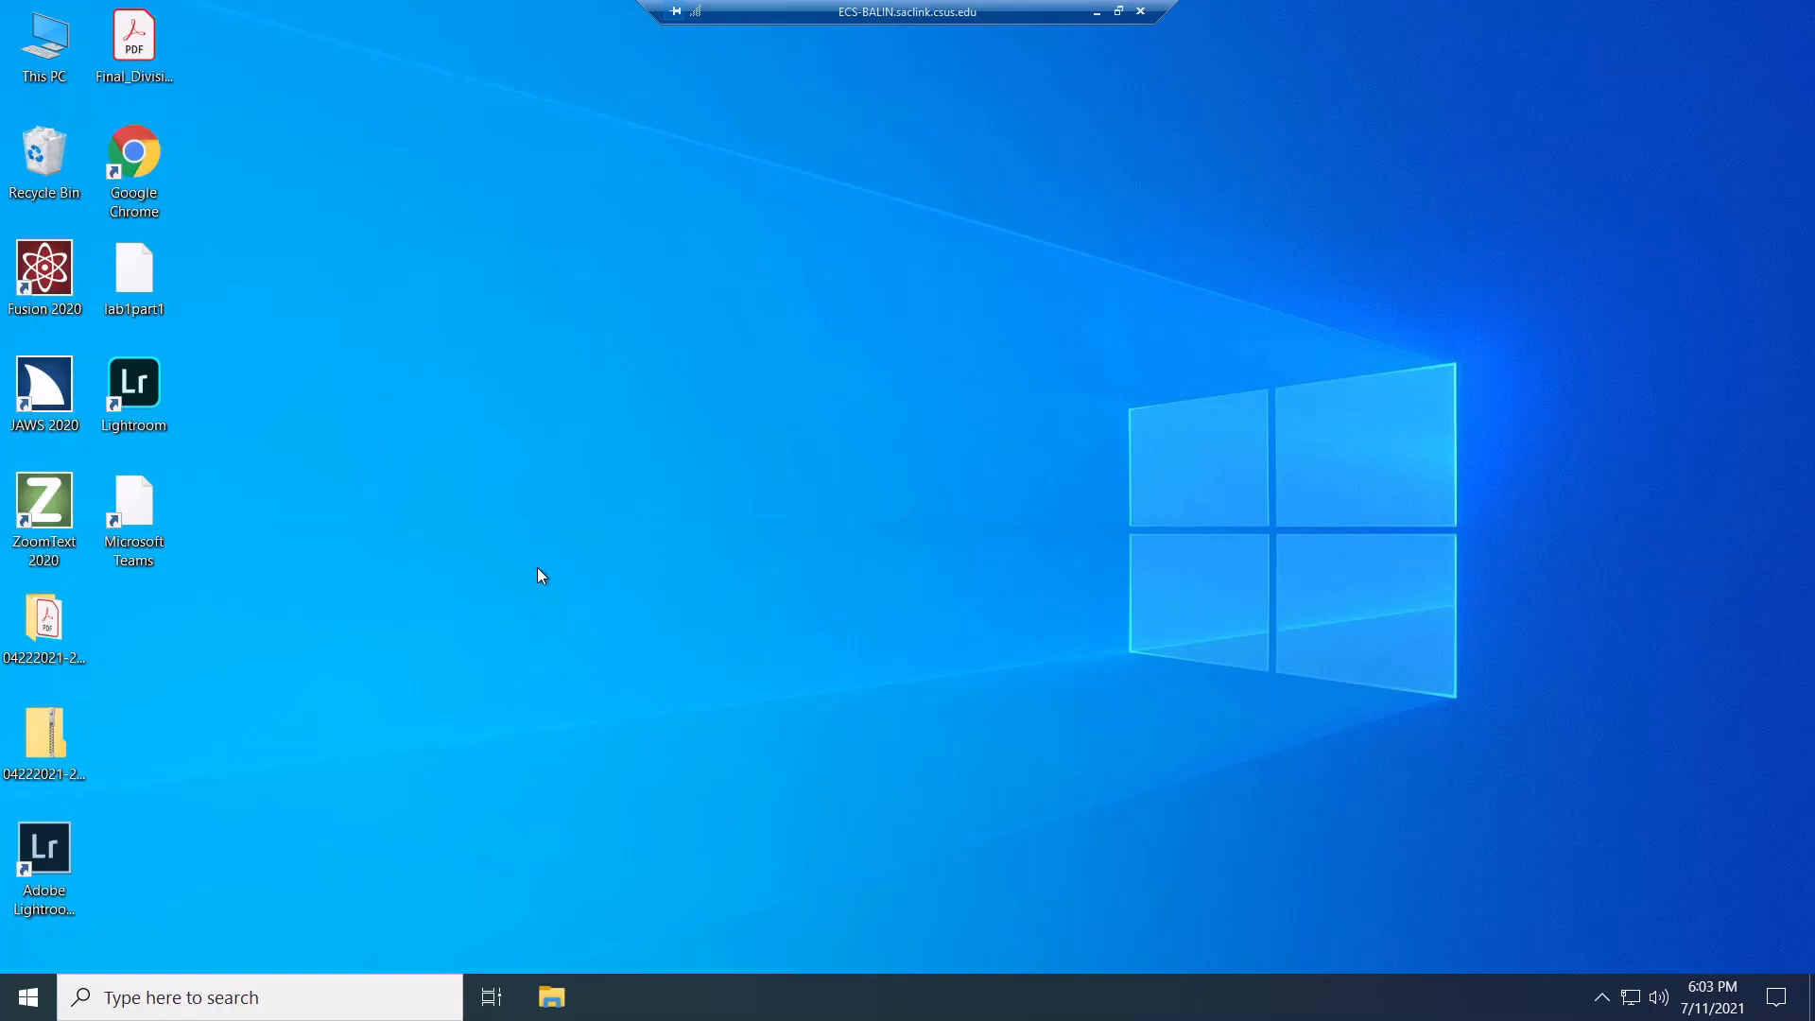
mouse_move(545, 578)
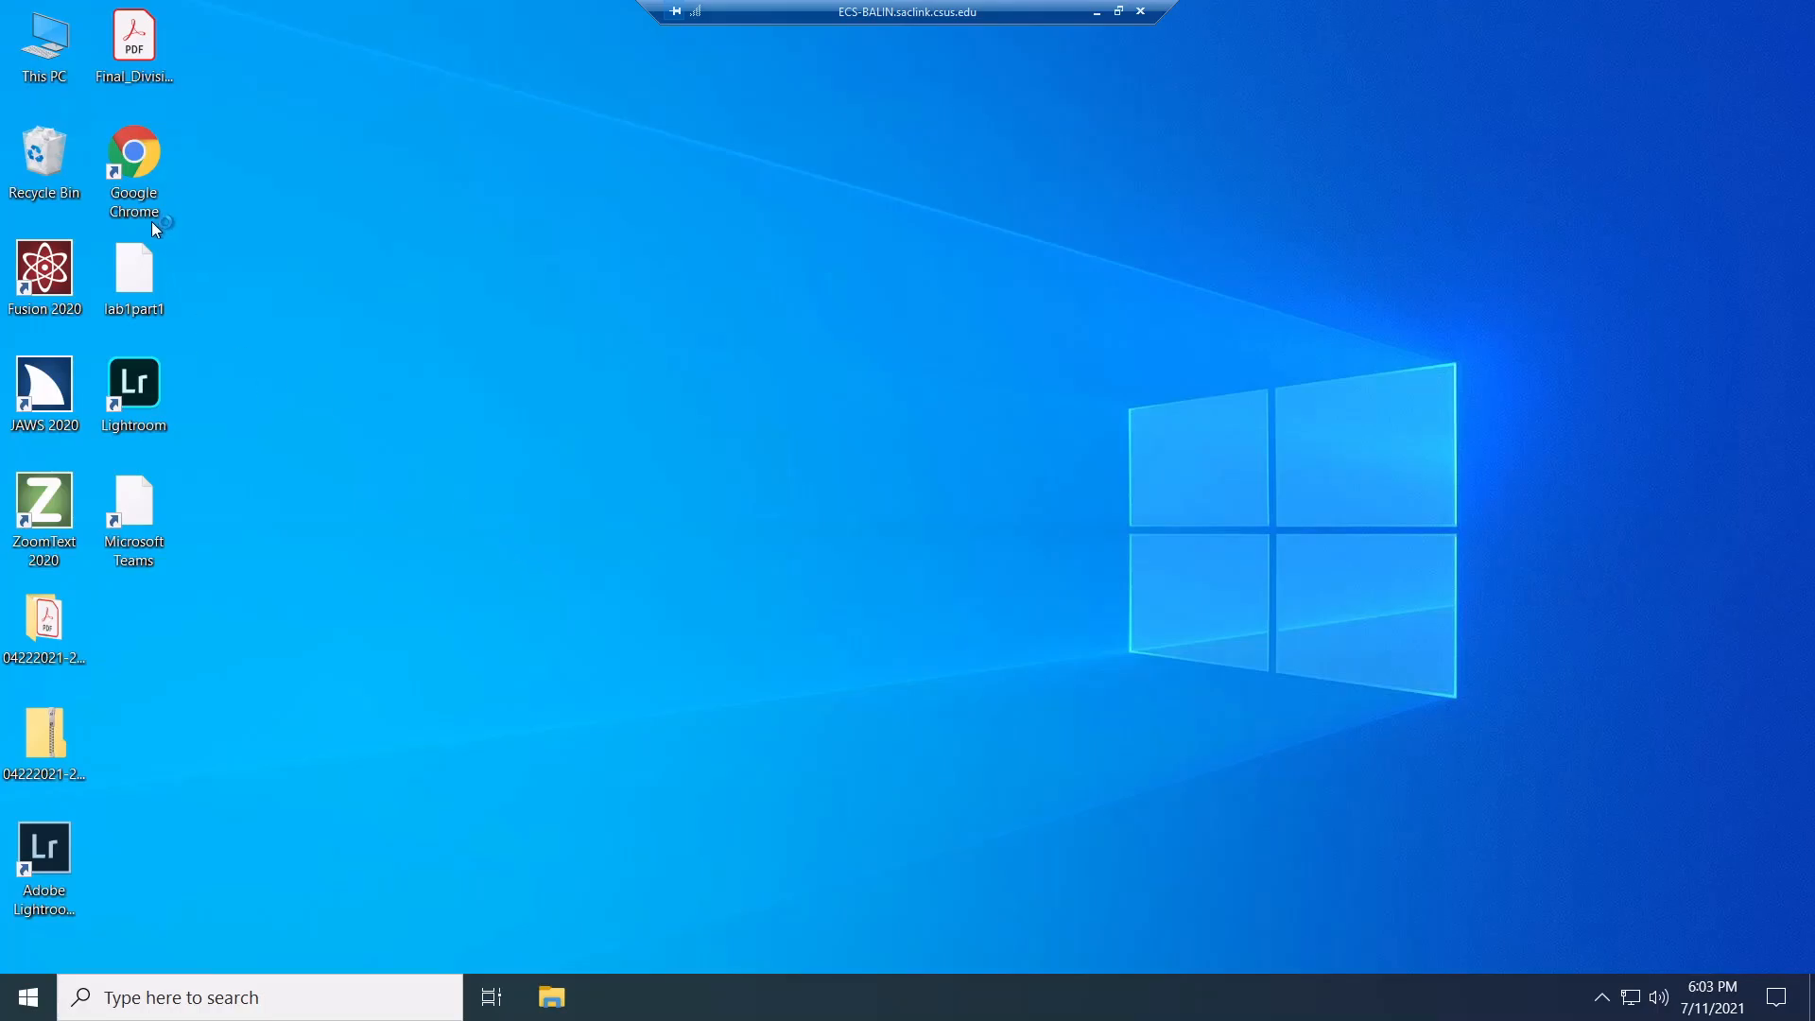
mouse_move(132, 168)
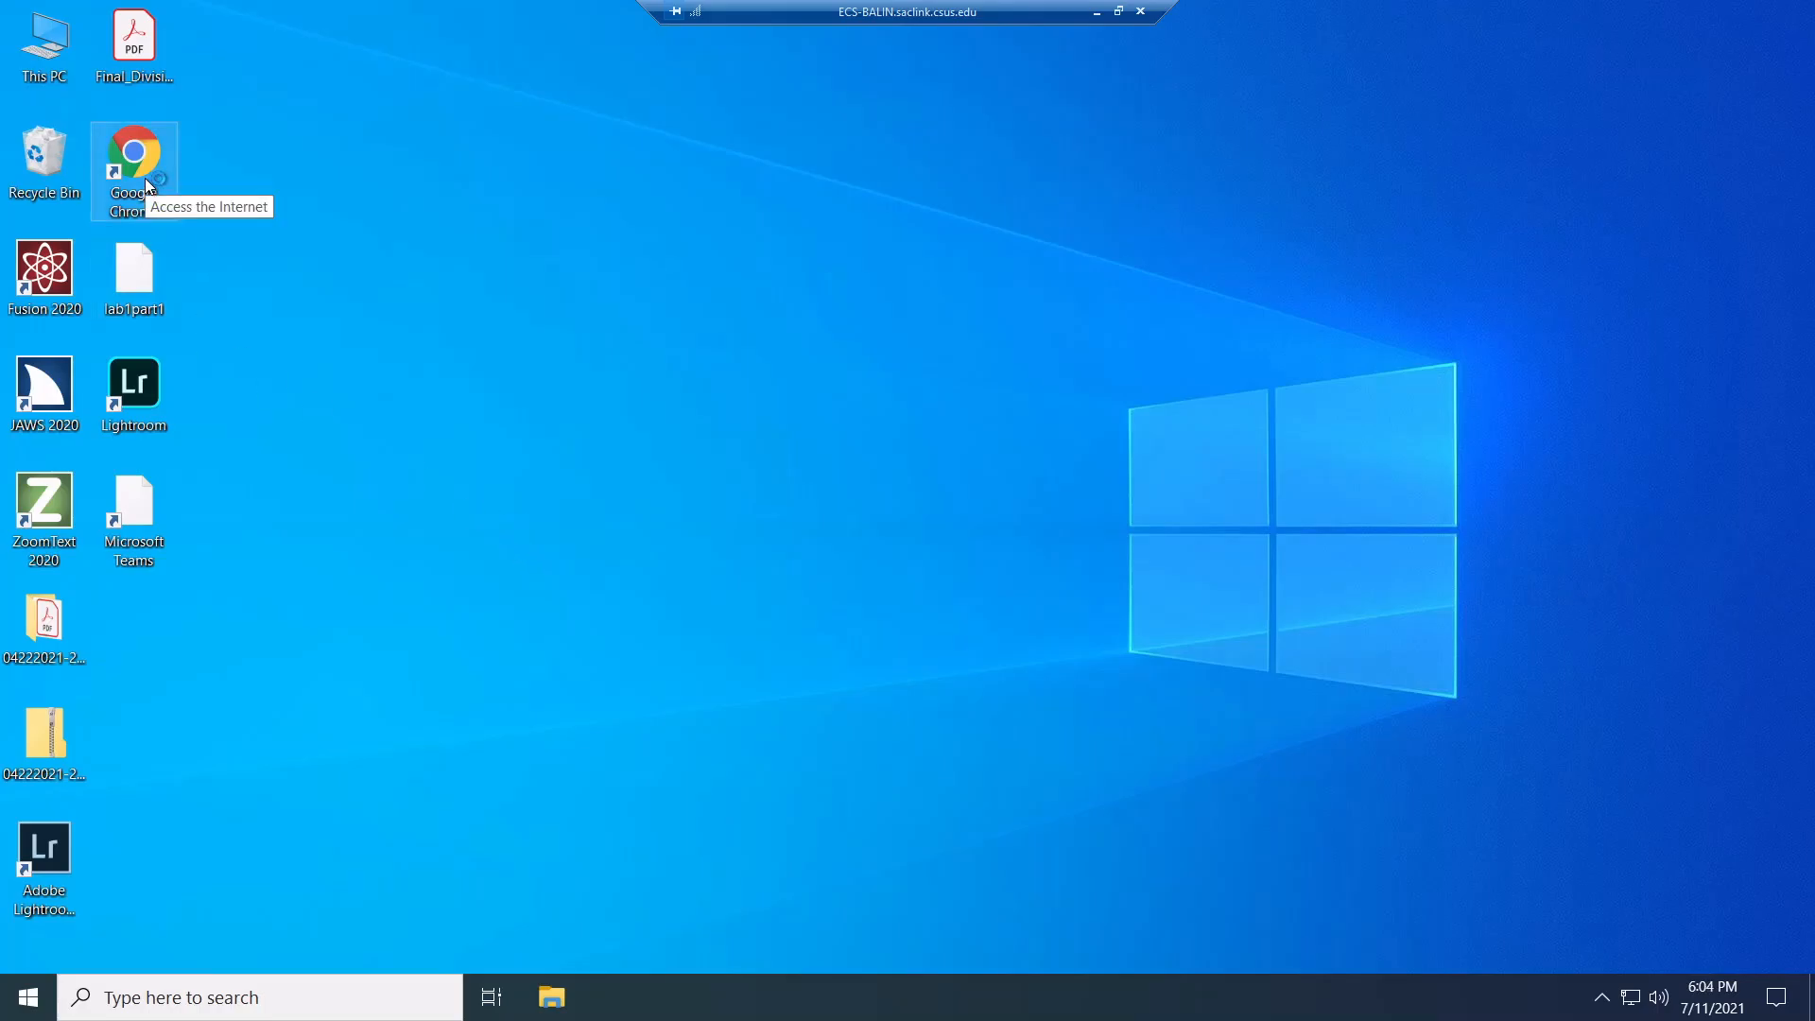
Launch Google Chrome on the remote desktop and select its address bar URL
double_click(132, 153)
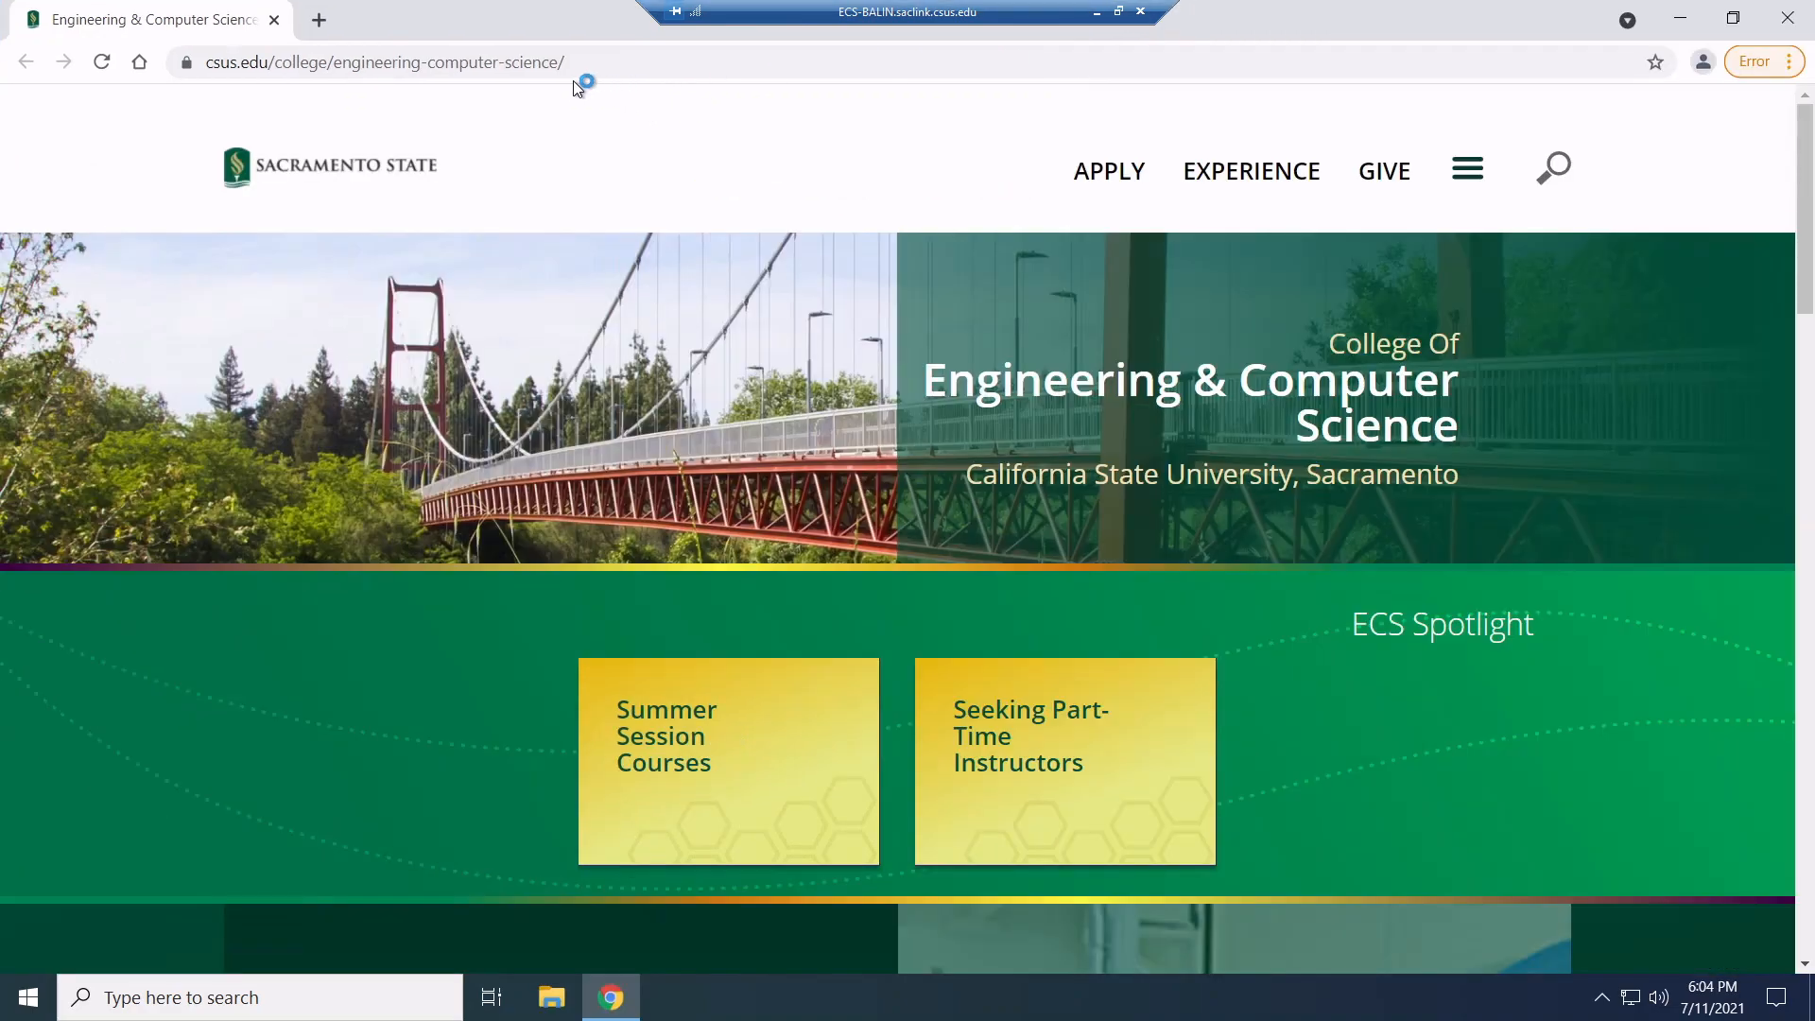
mouse_move(726, 985)
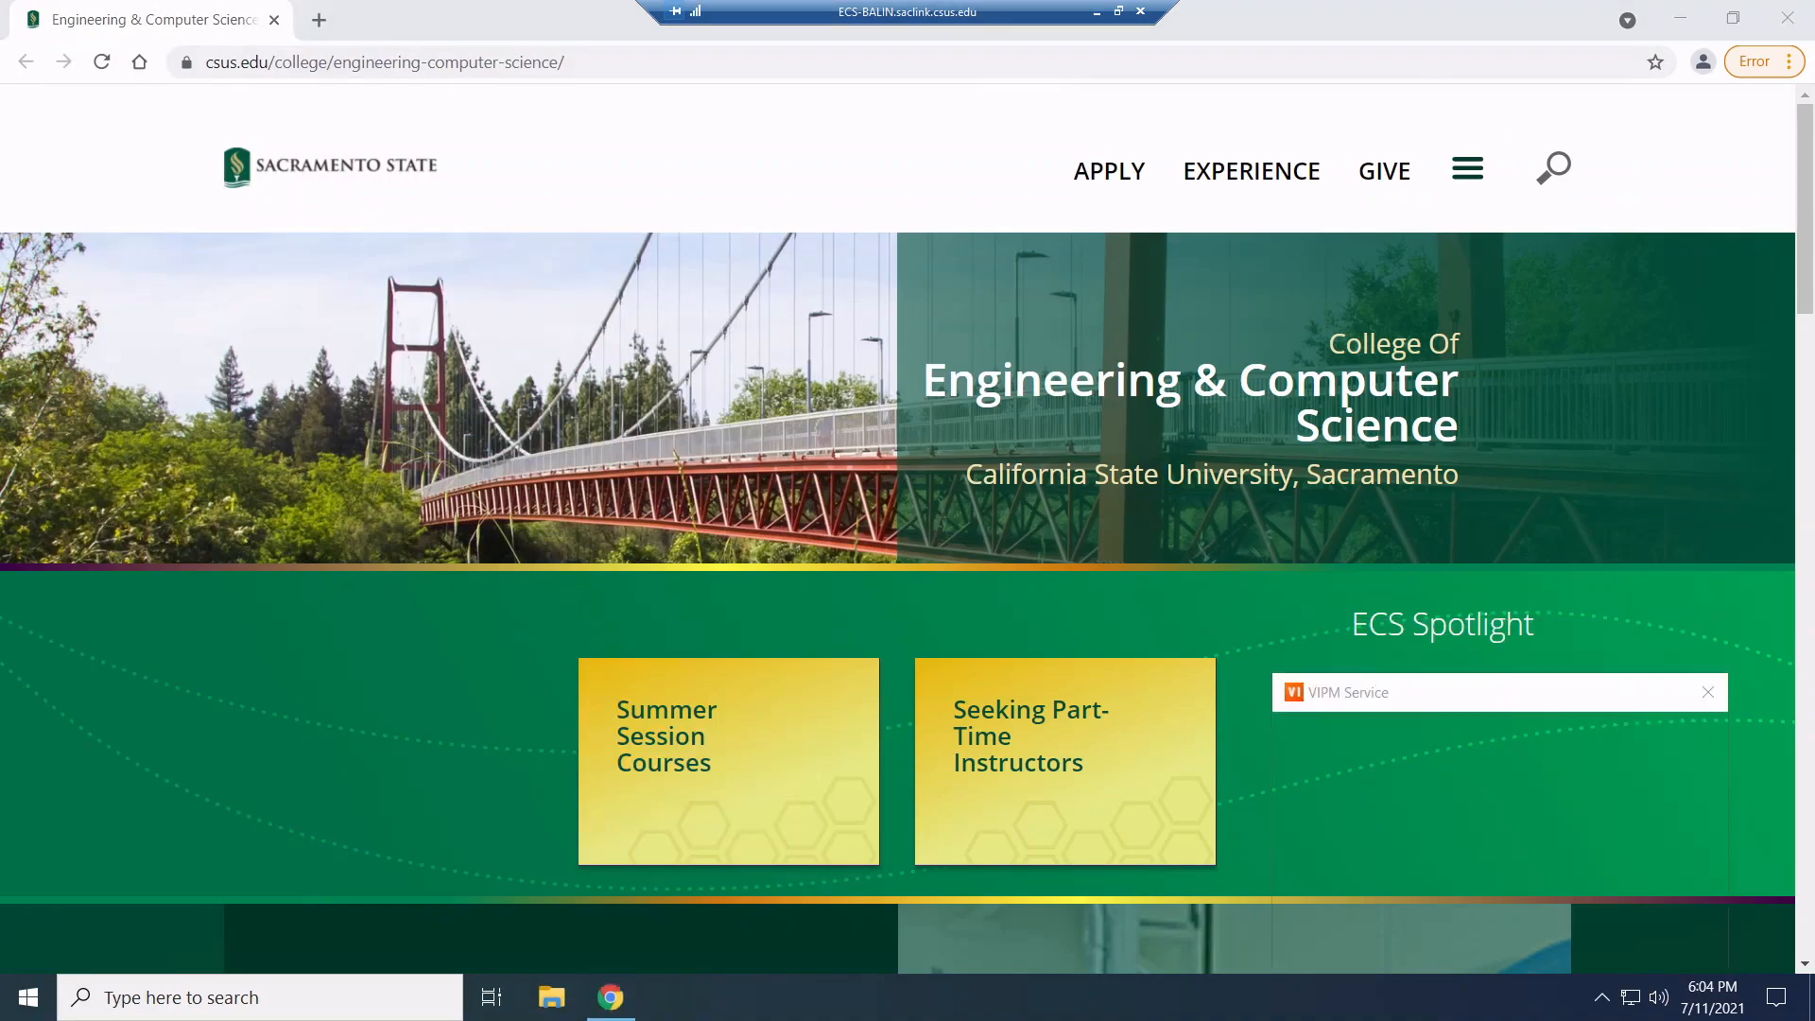
left_click(1708, 692)
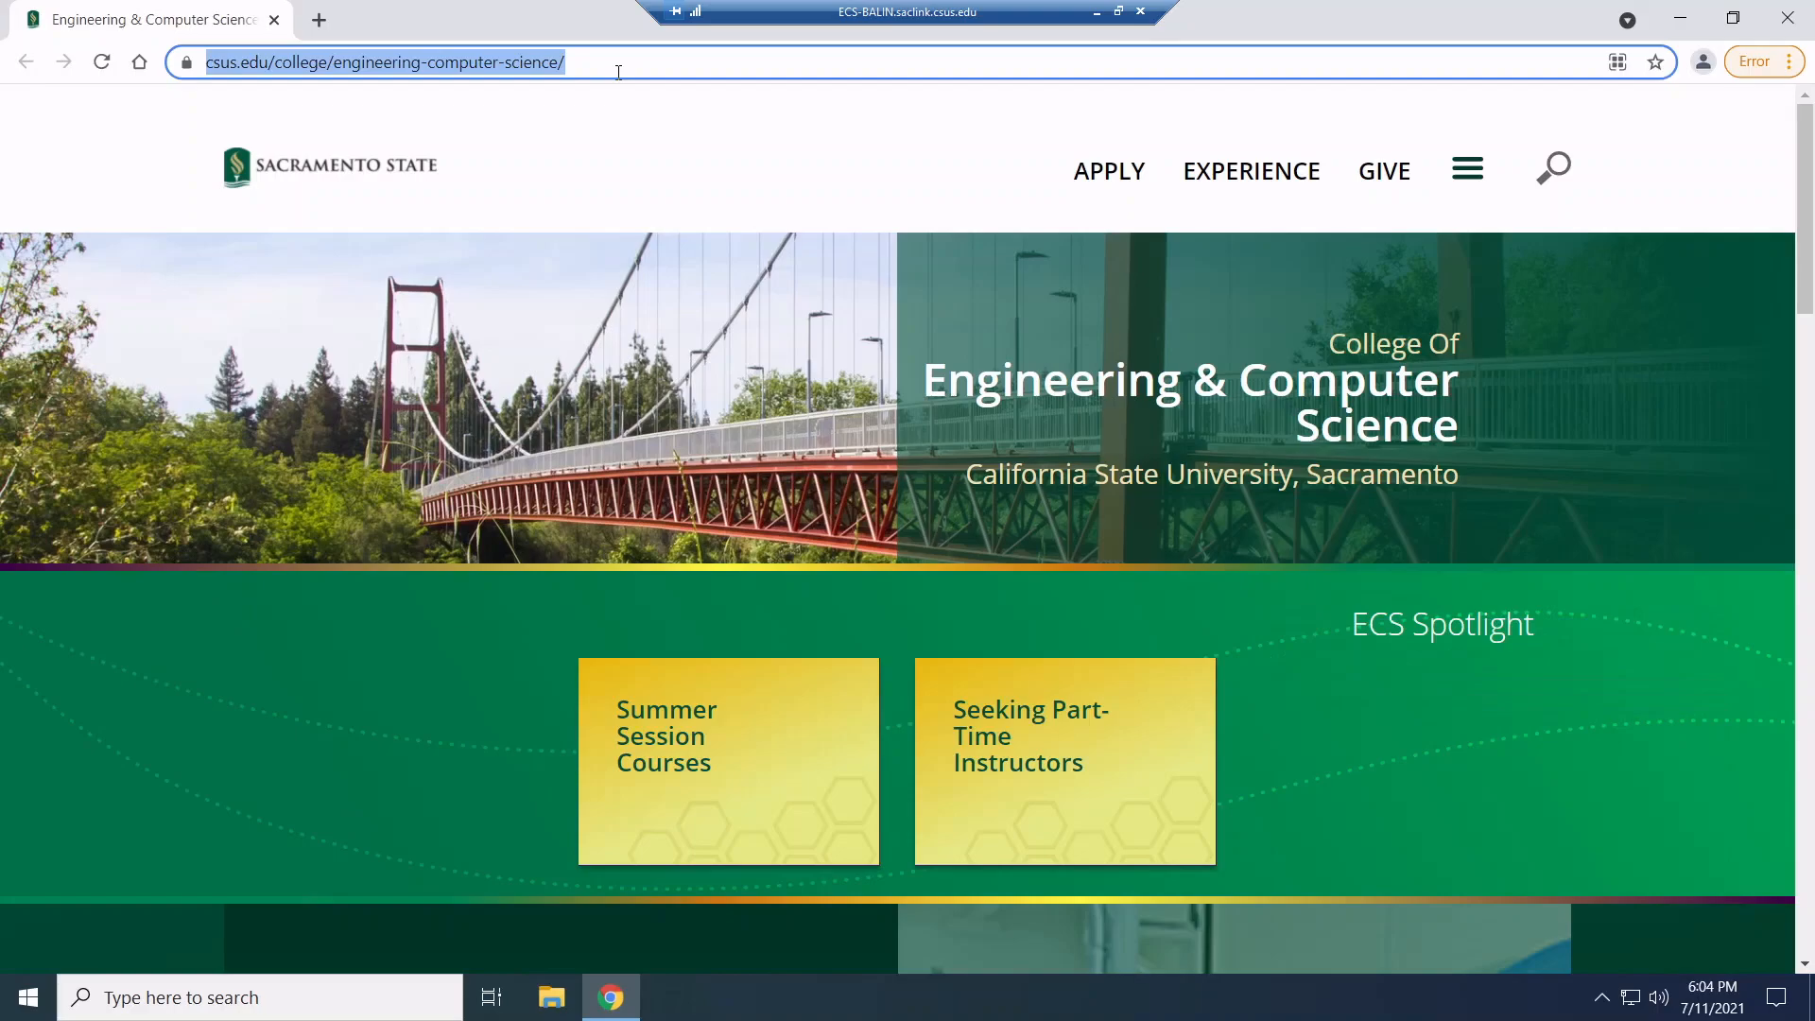
Go to ecs-pw-moodle.ecs.csus.edu in the address bar
type("ecs-pw-moodle")
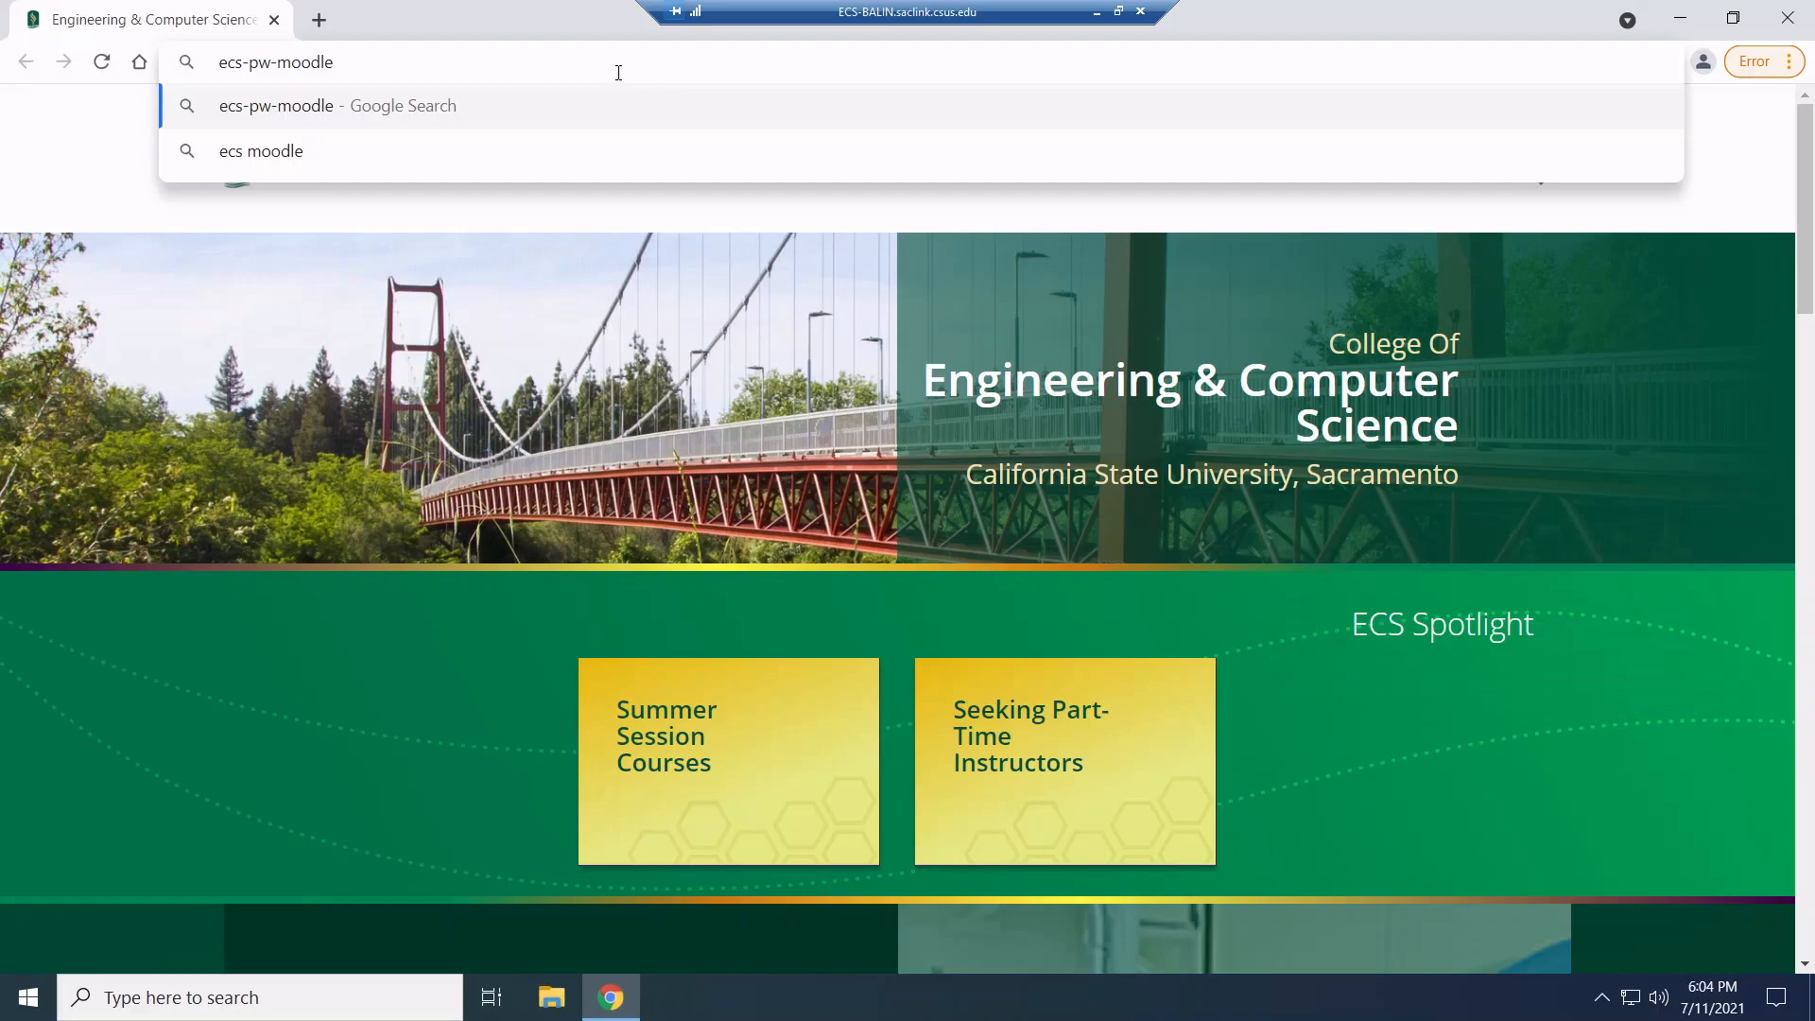
type(".ecs")
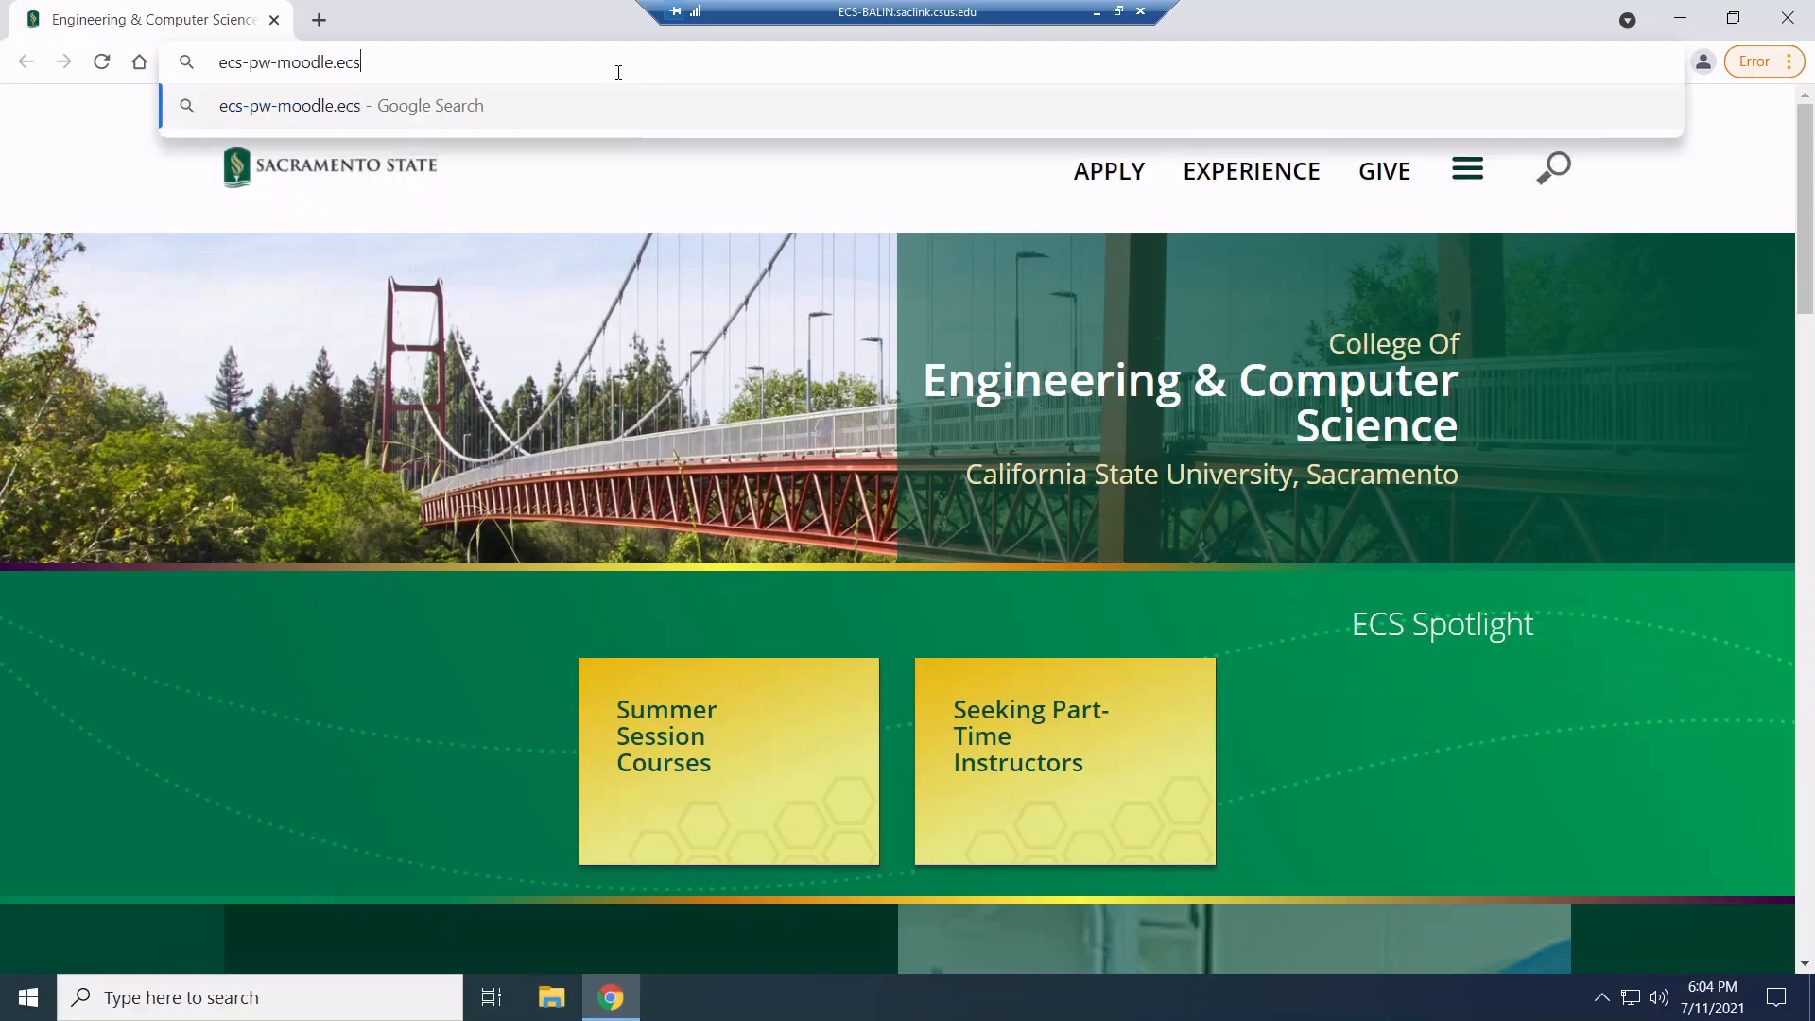
type(".csus.edu/login/index.php")
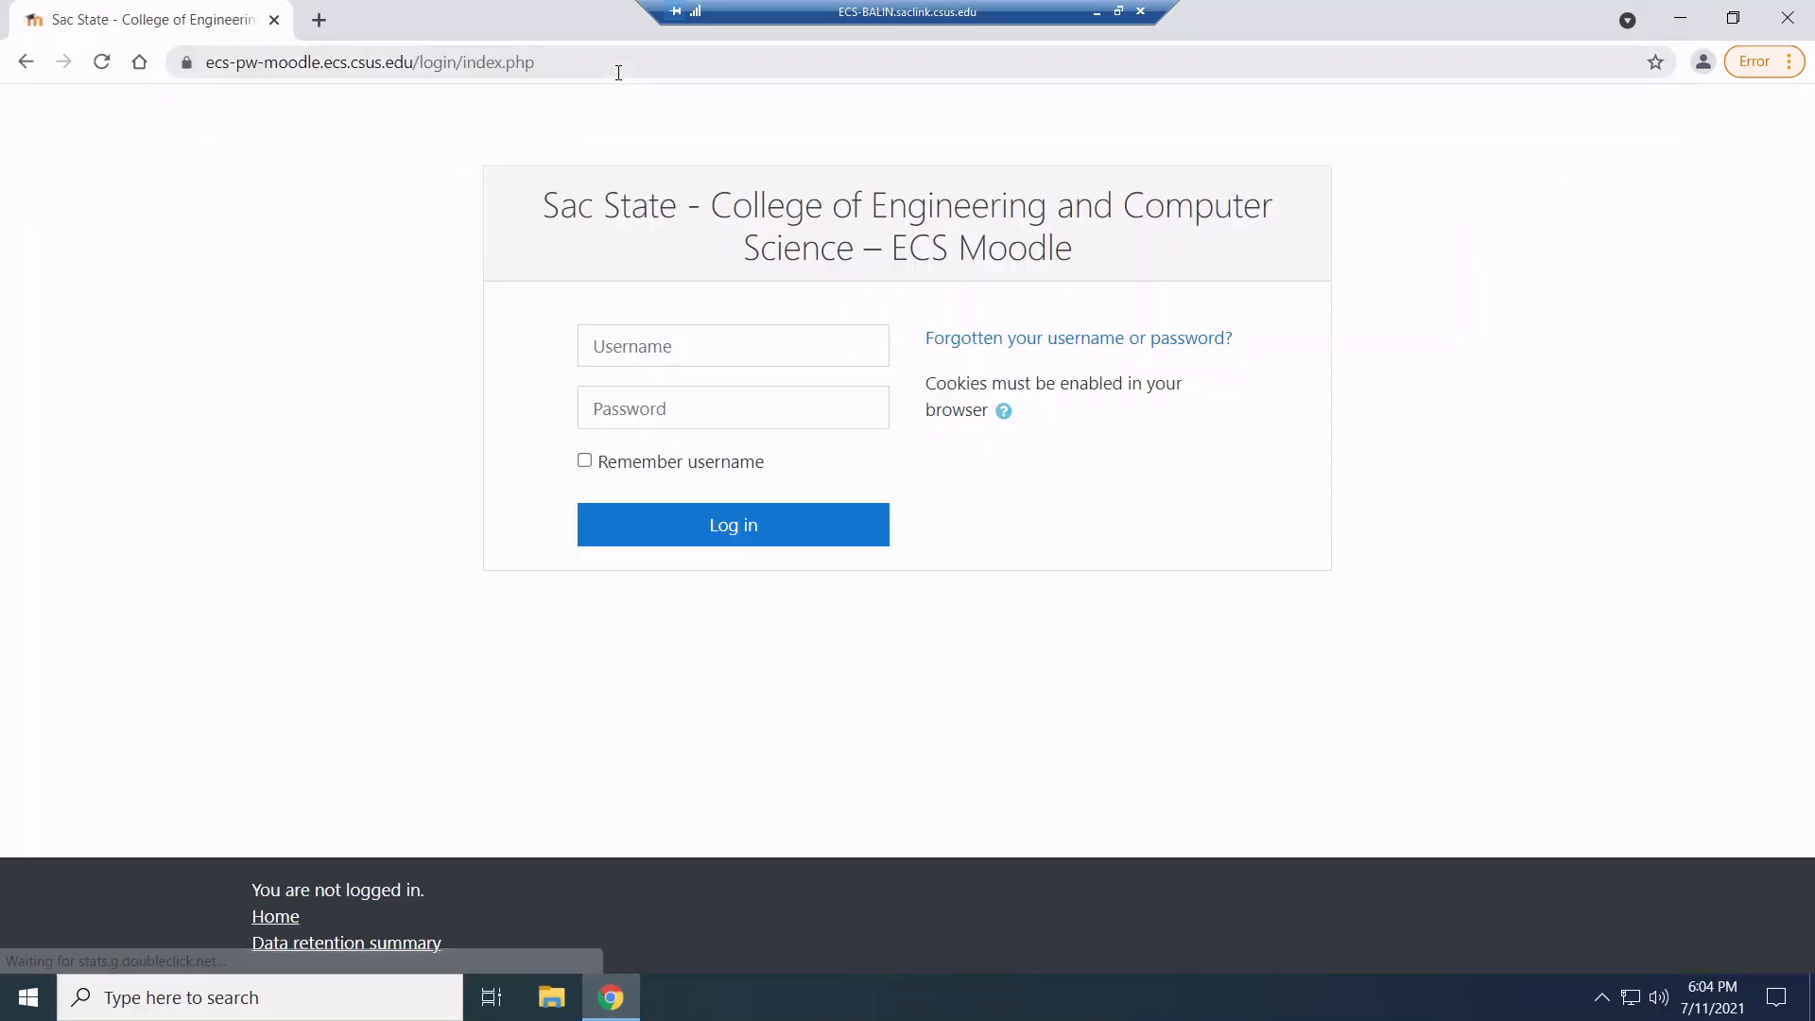
Enter the Moodle username and password and log in
left_click(732, 344)
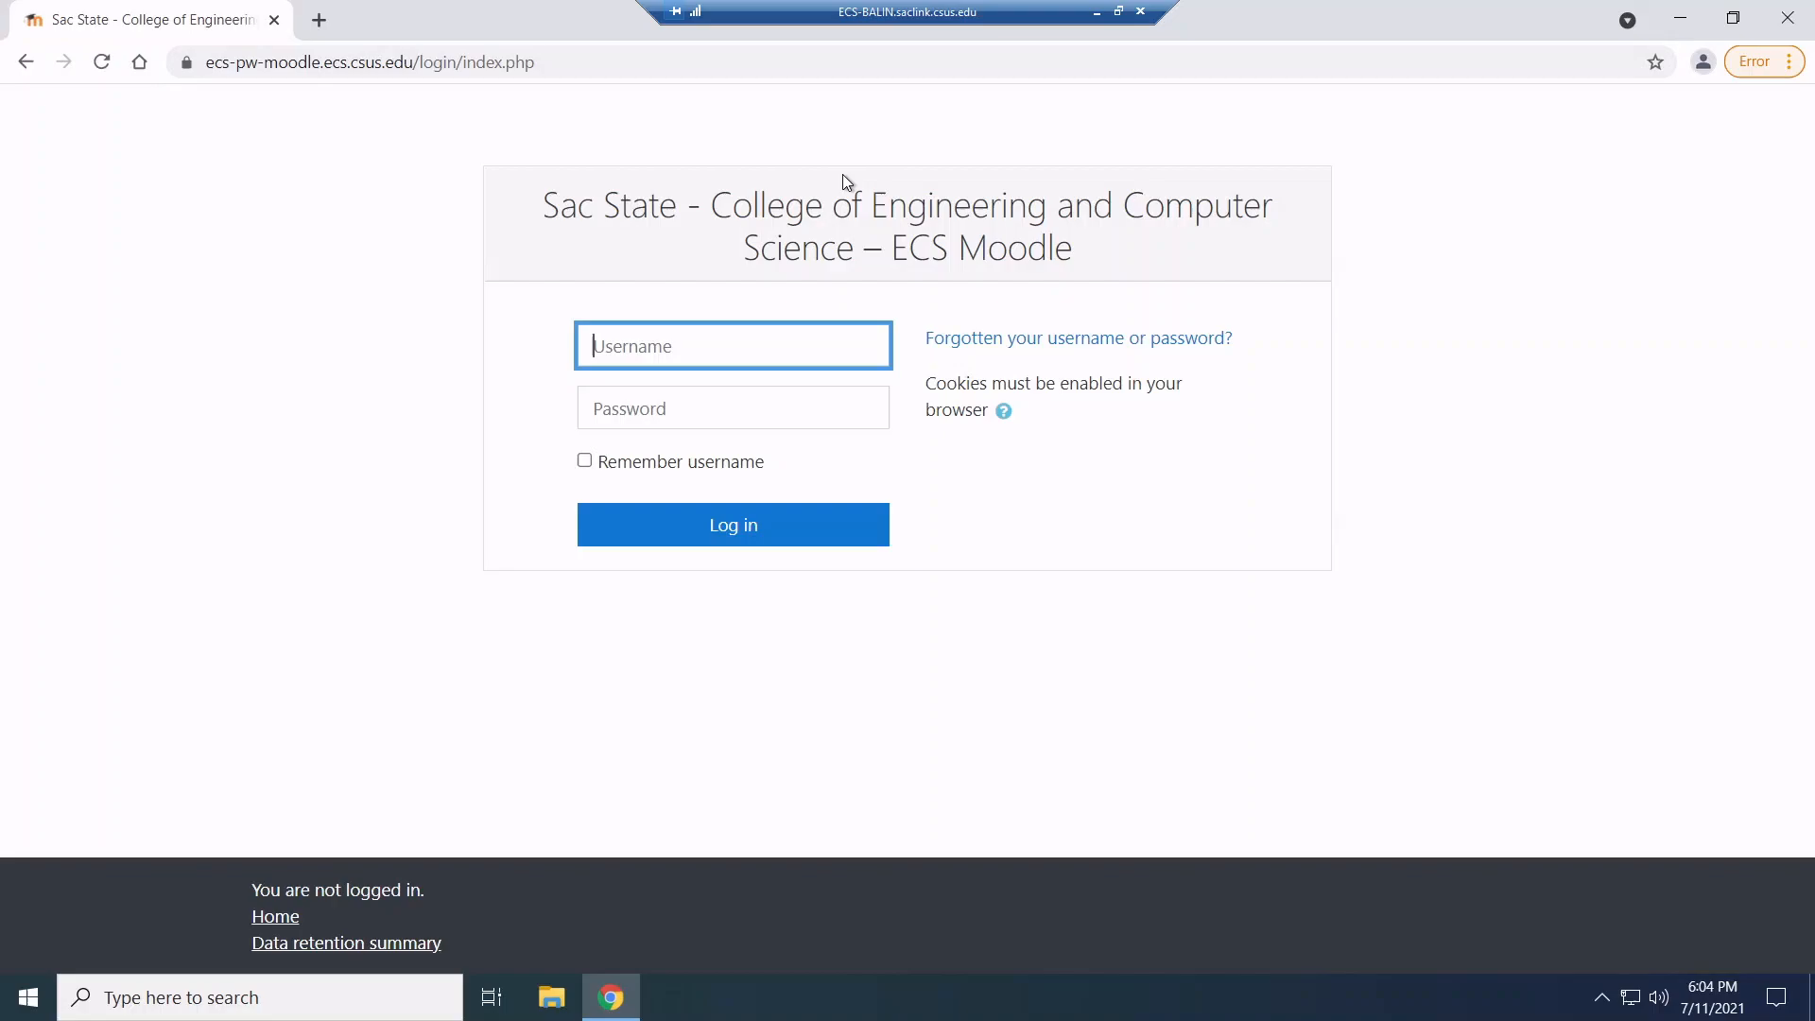
mouse_move(1153, 295)
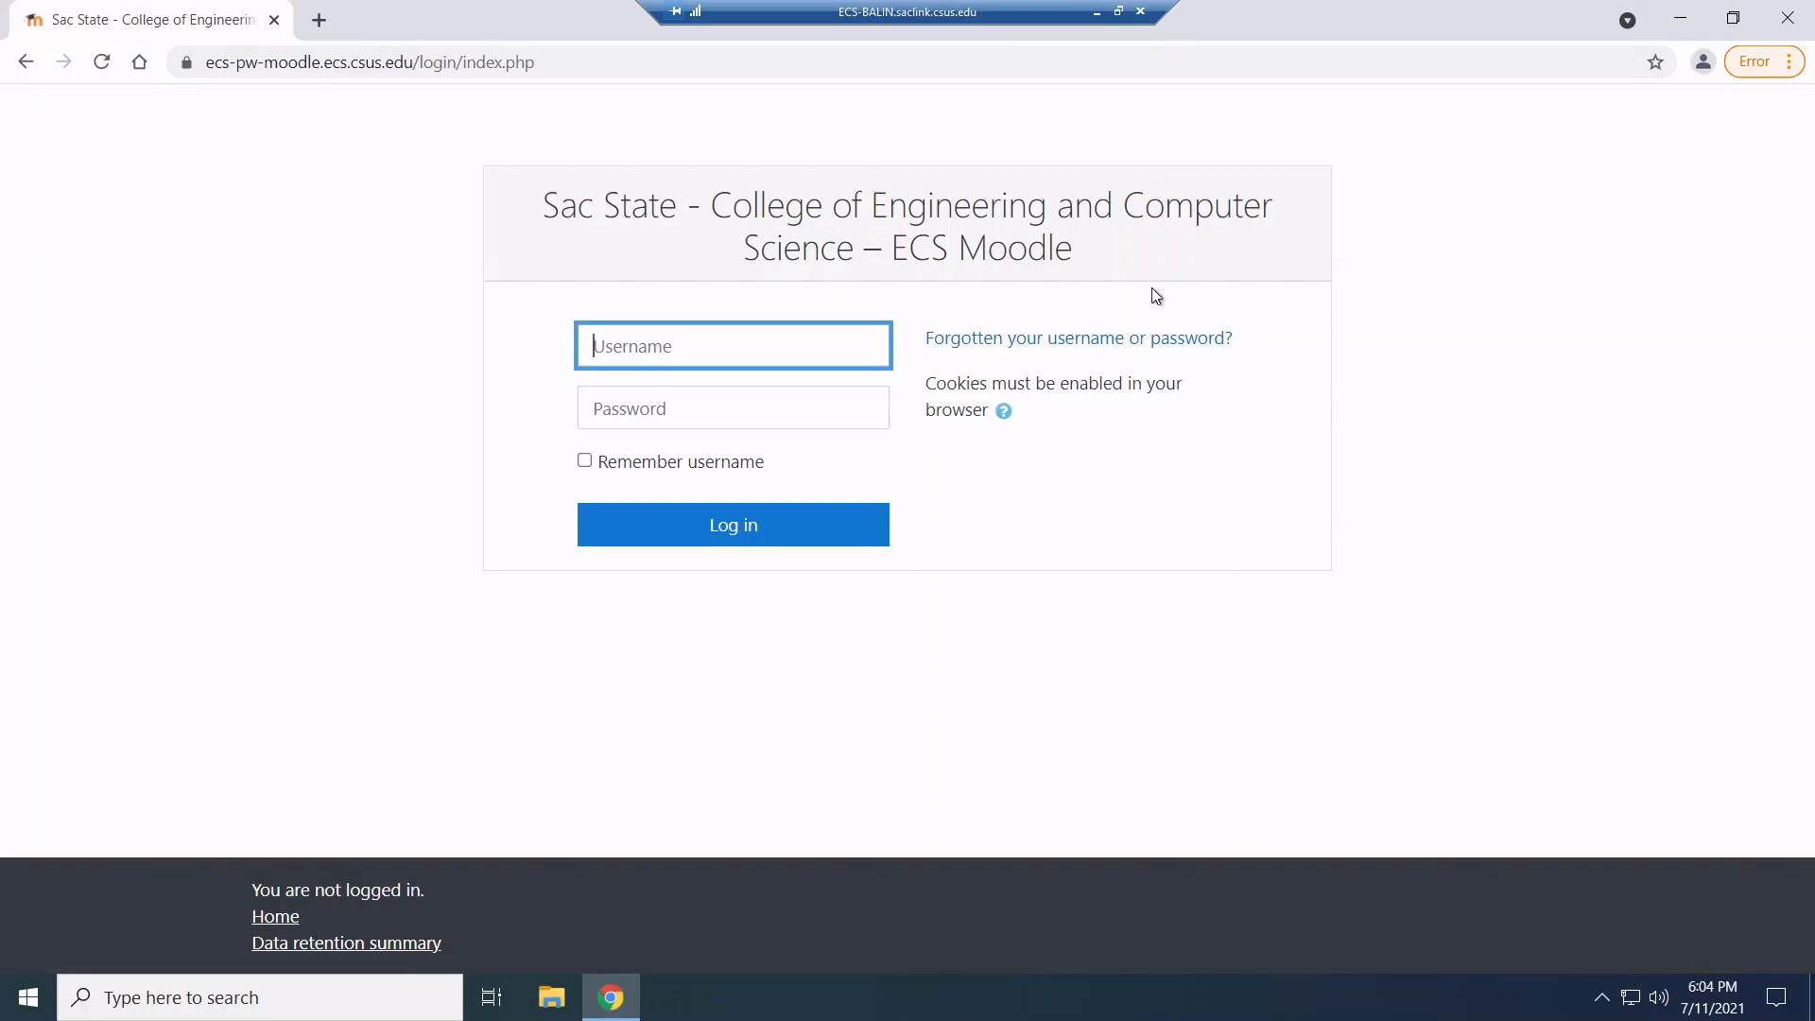
left_click(734, 408)
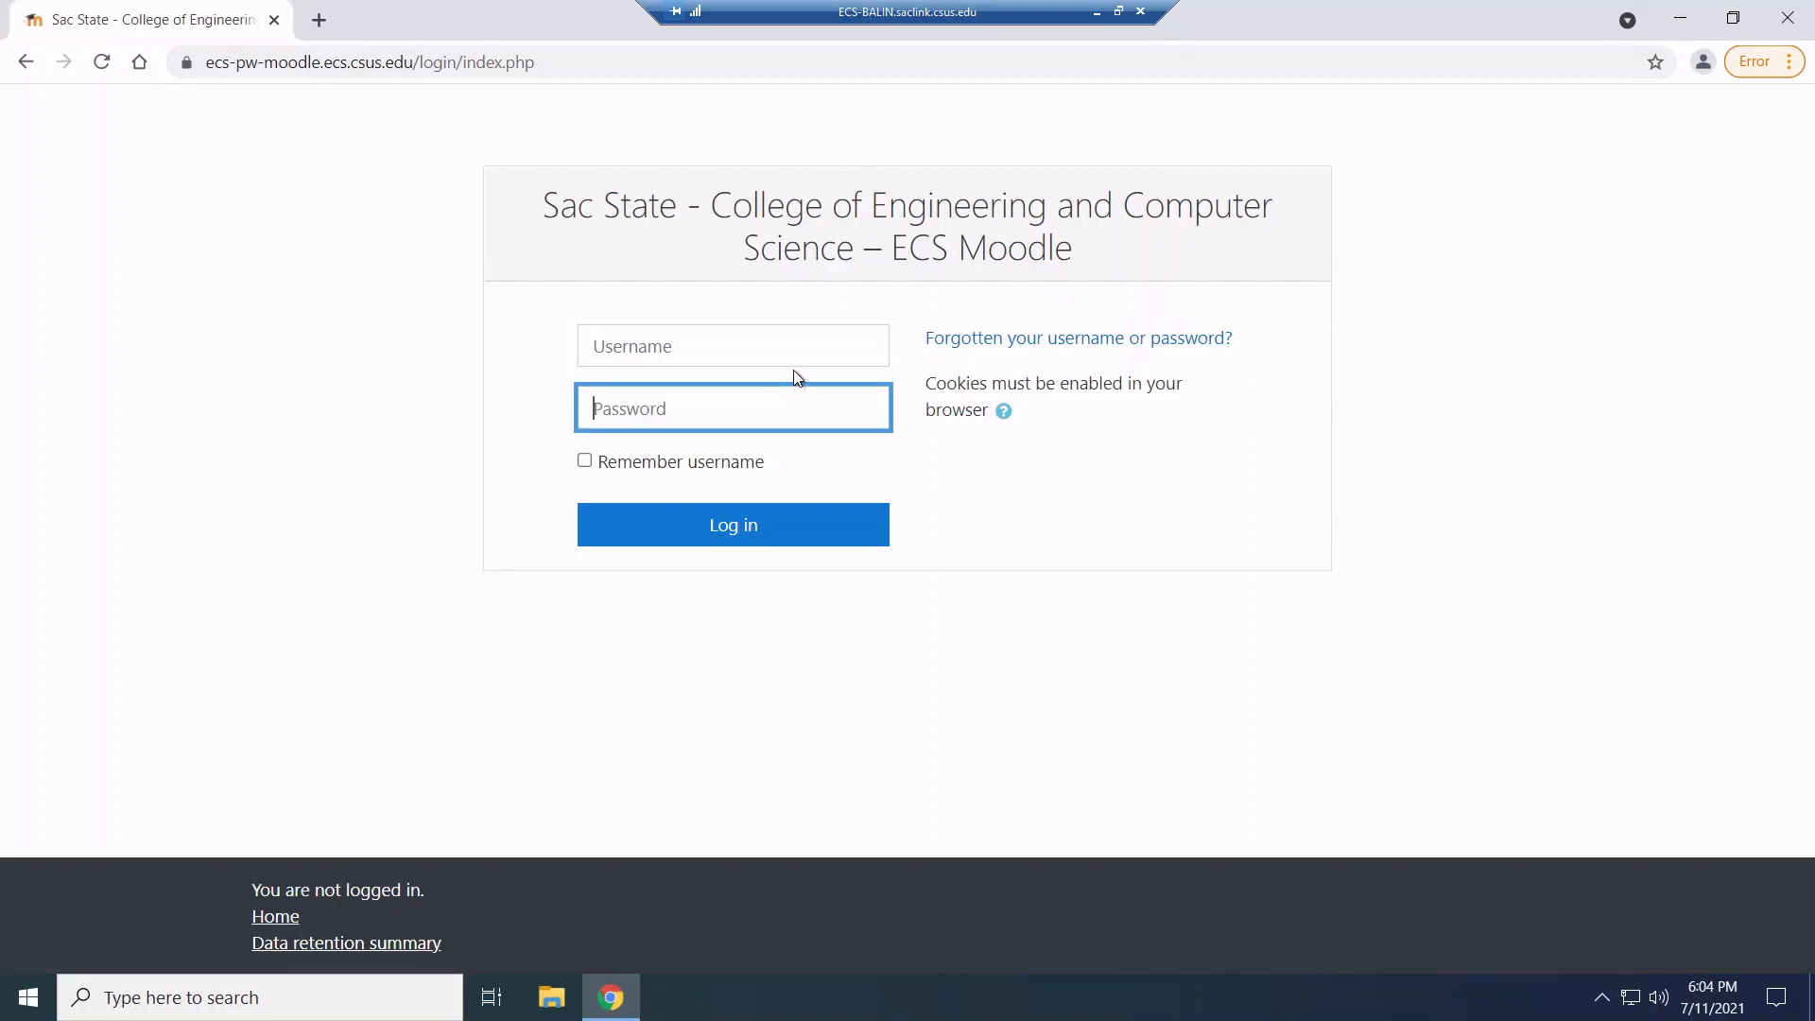
type("seankennedy")
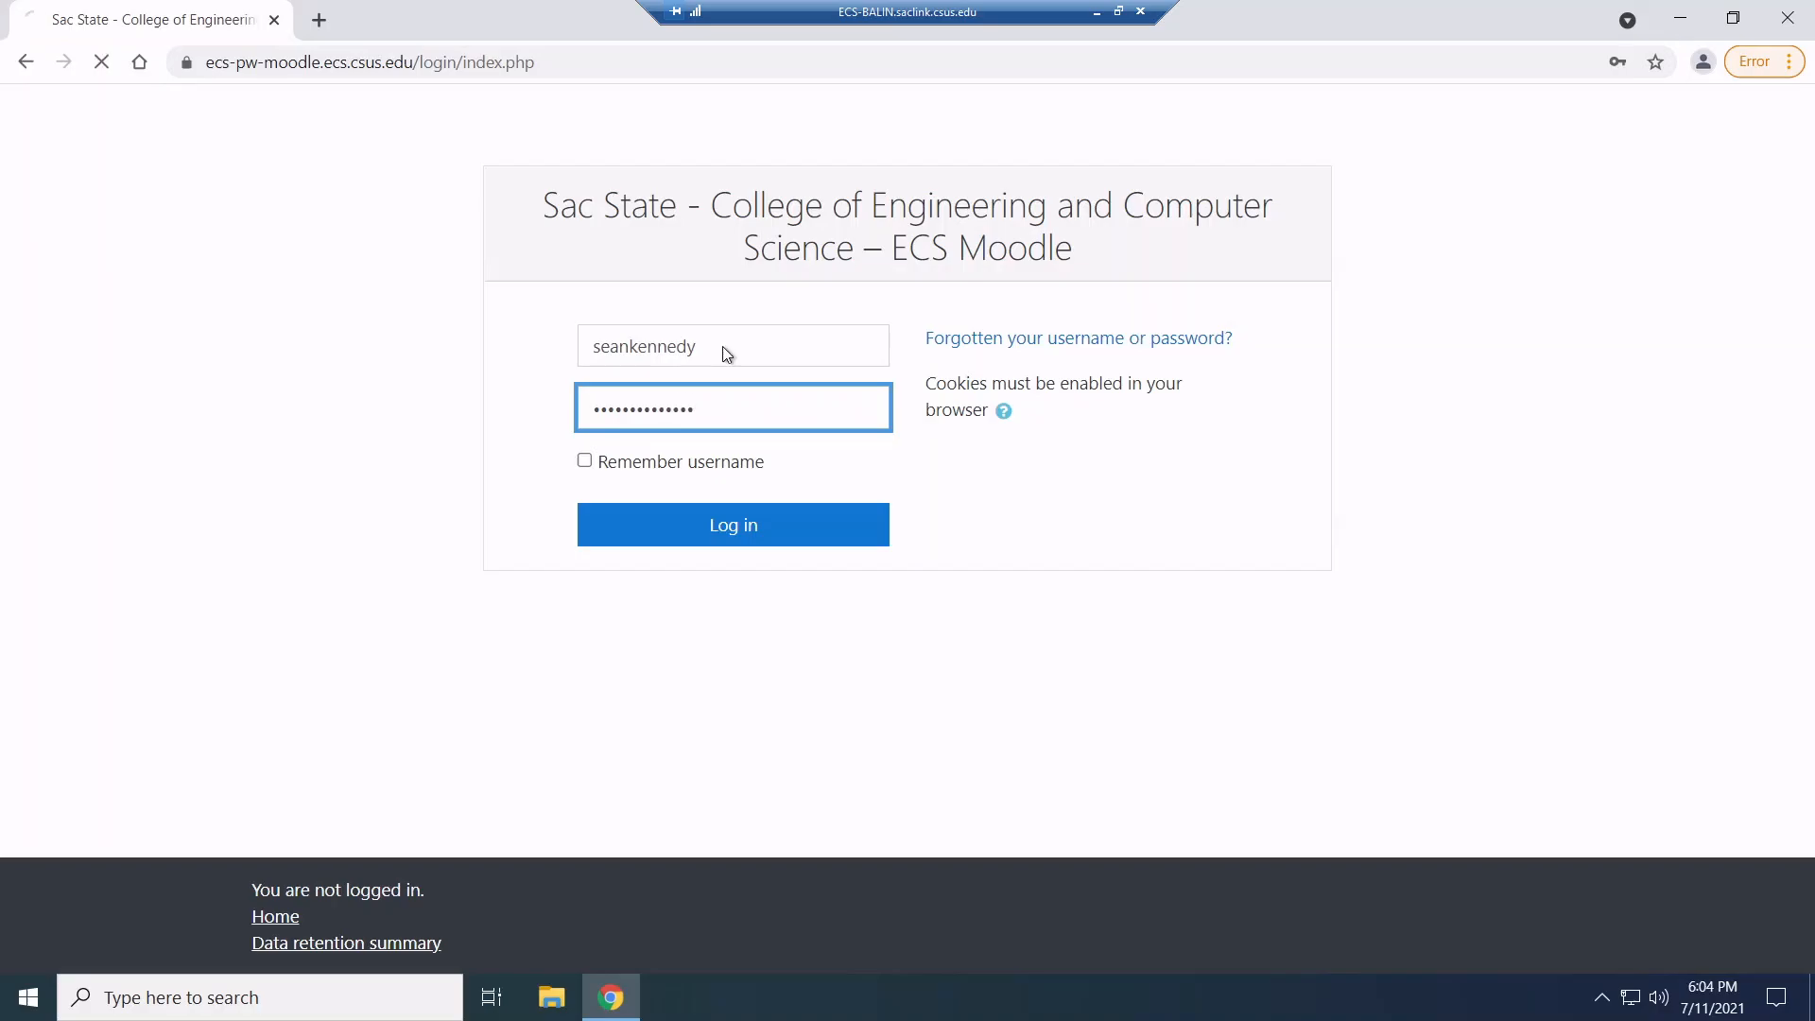
left_click(732, 523)
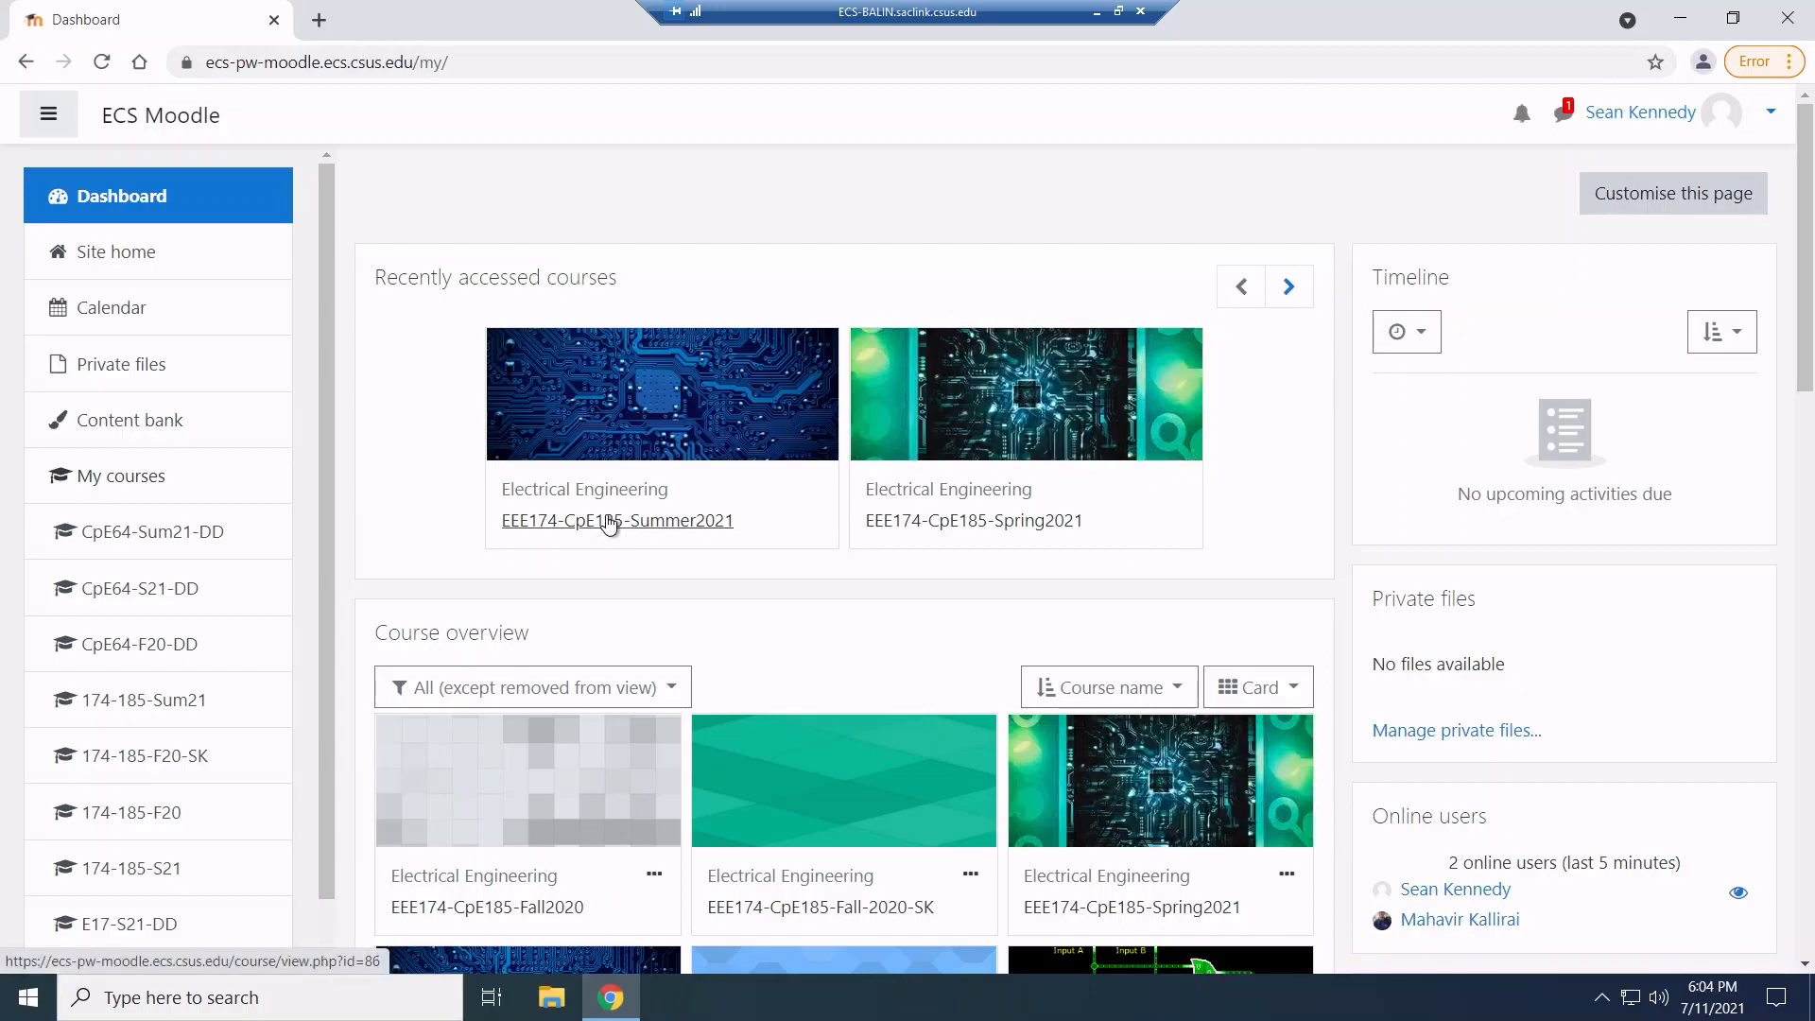
Enter the EEE174-CpE185-Summer2021 course and switch role to Student
left_click(616, 520)
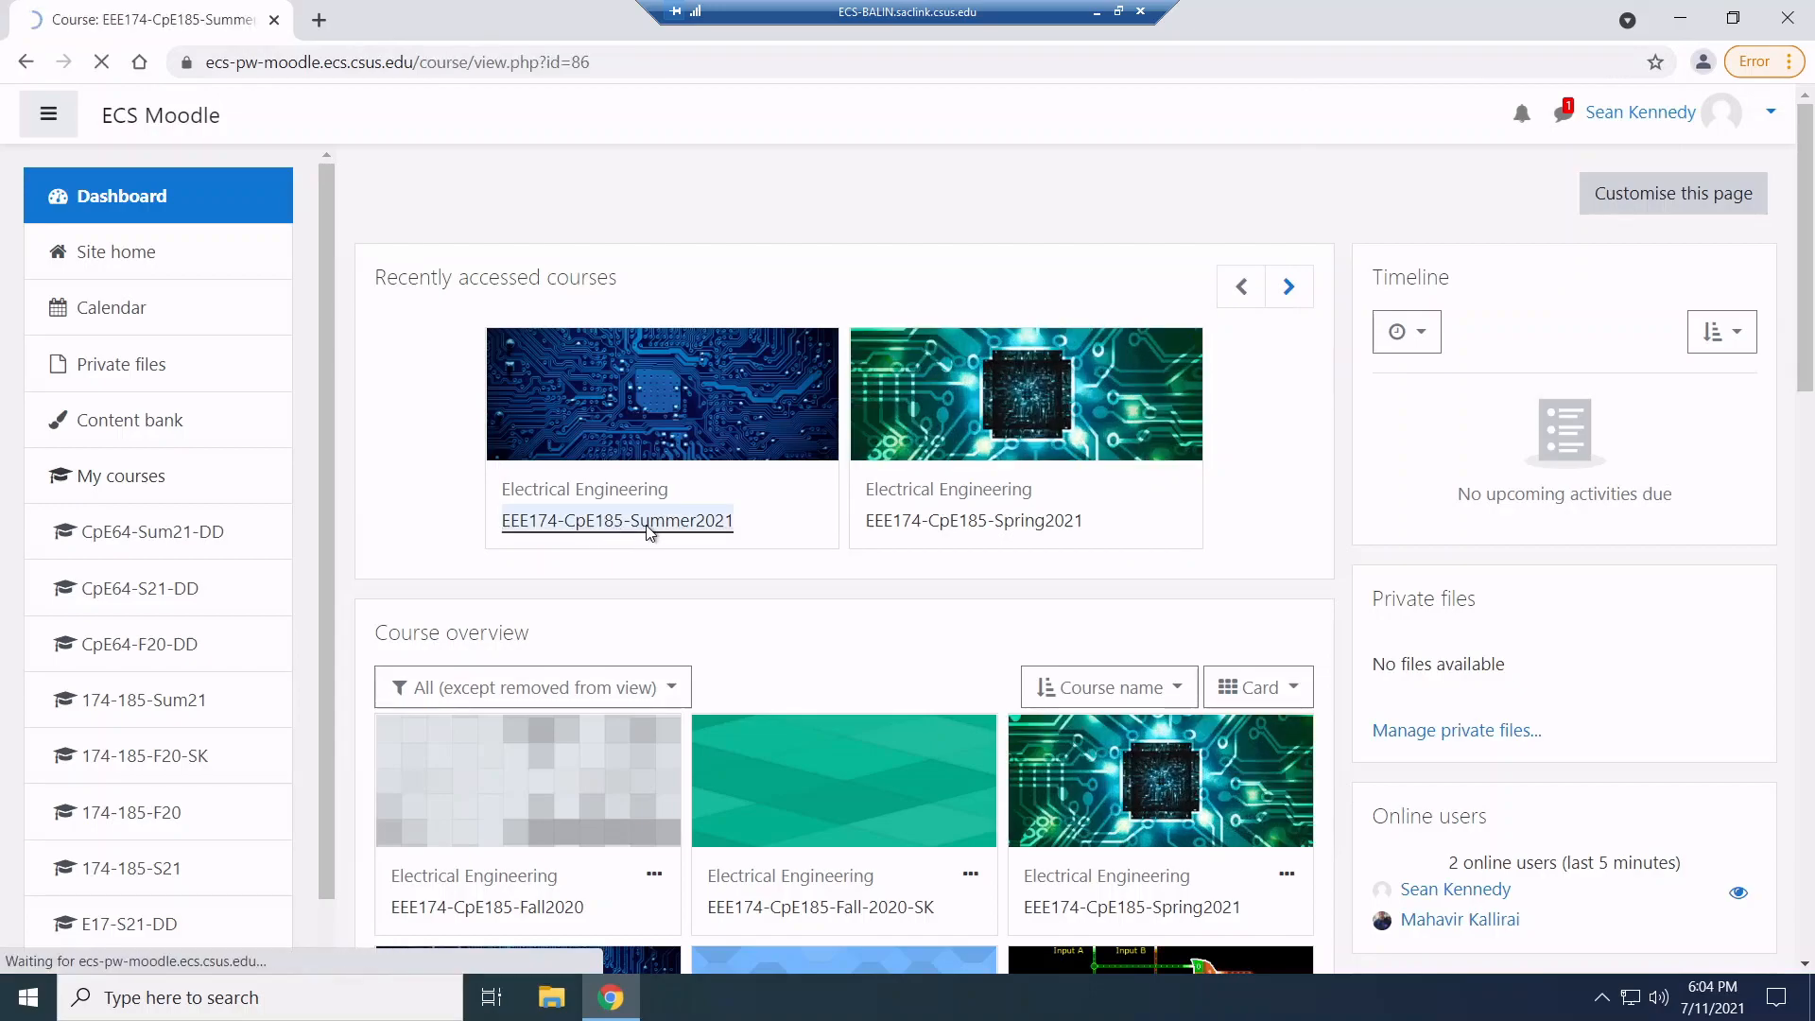
left_click(617, 520)
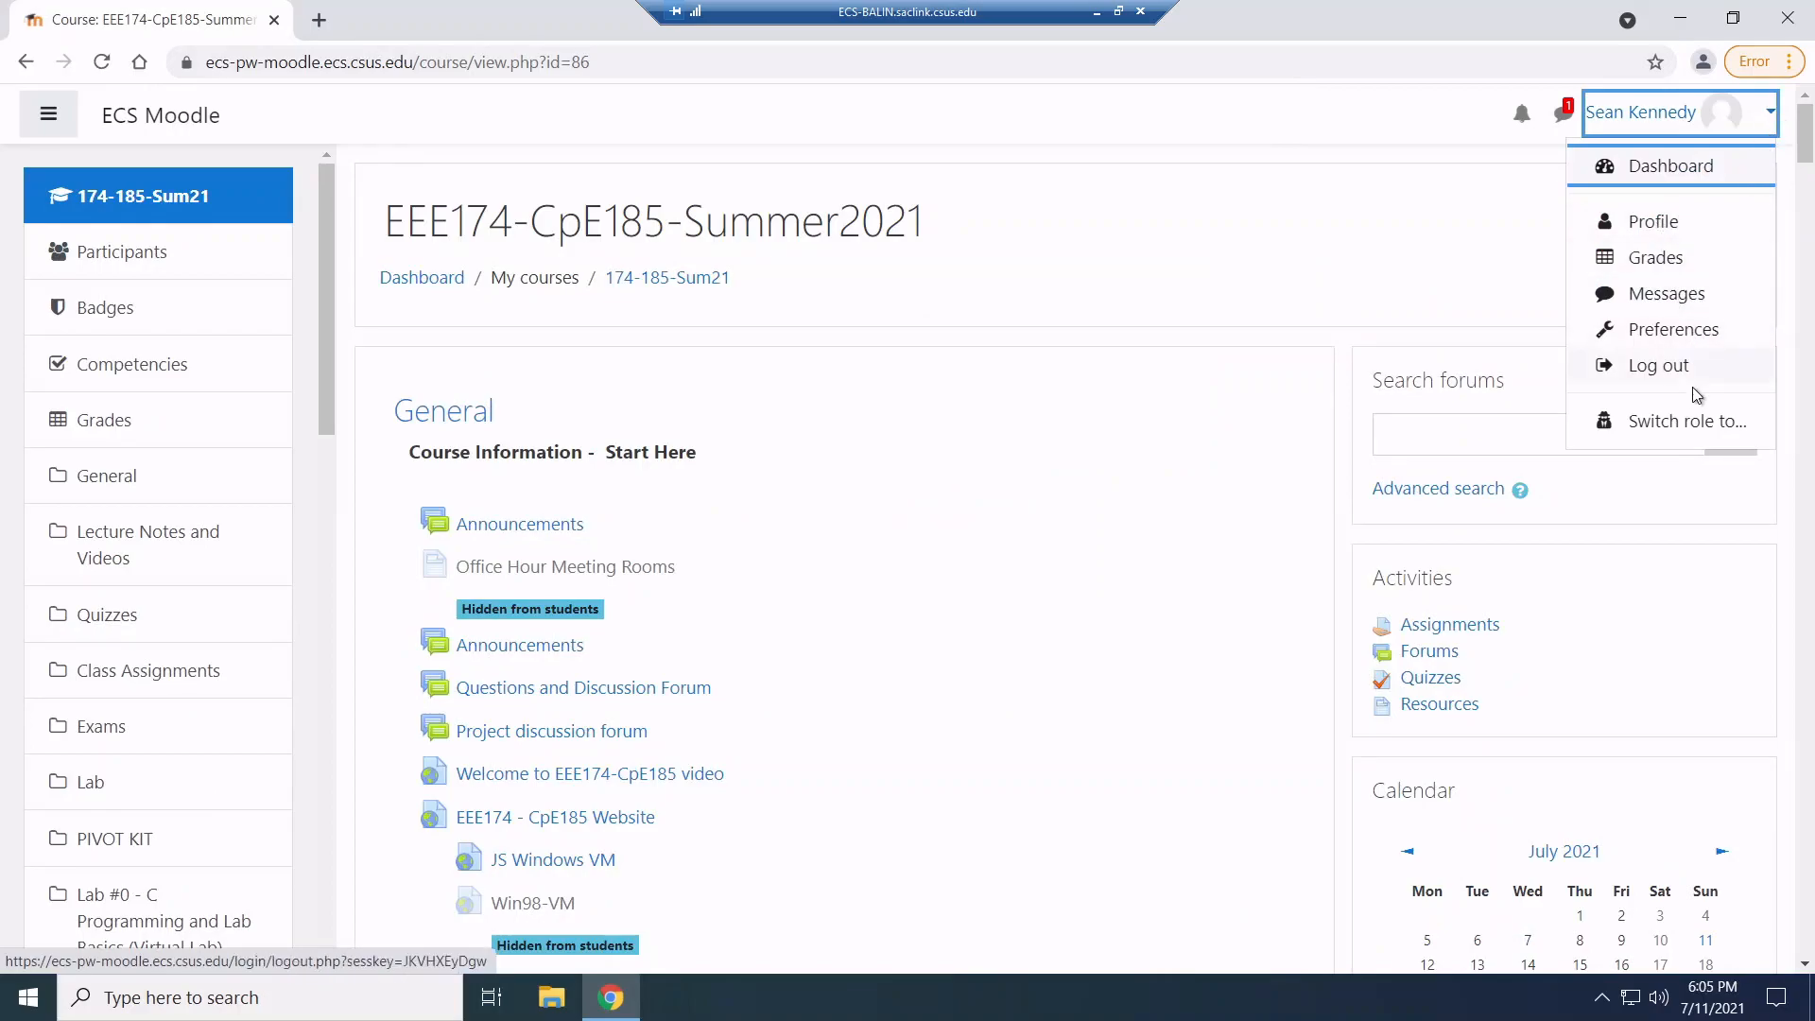
left_click(1685, 420)
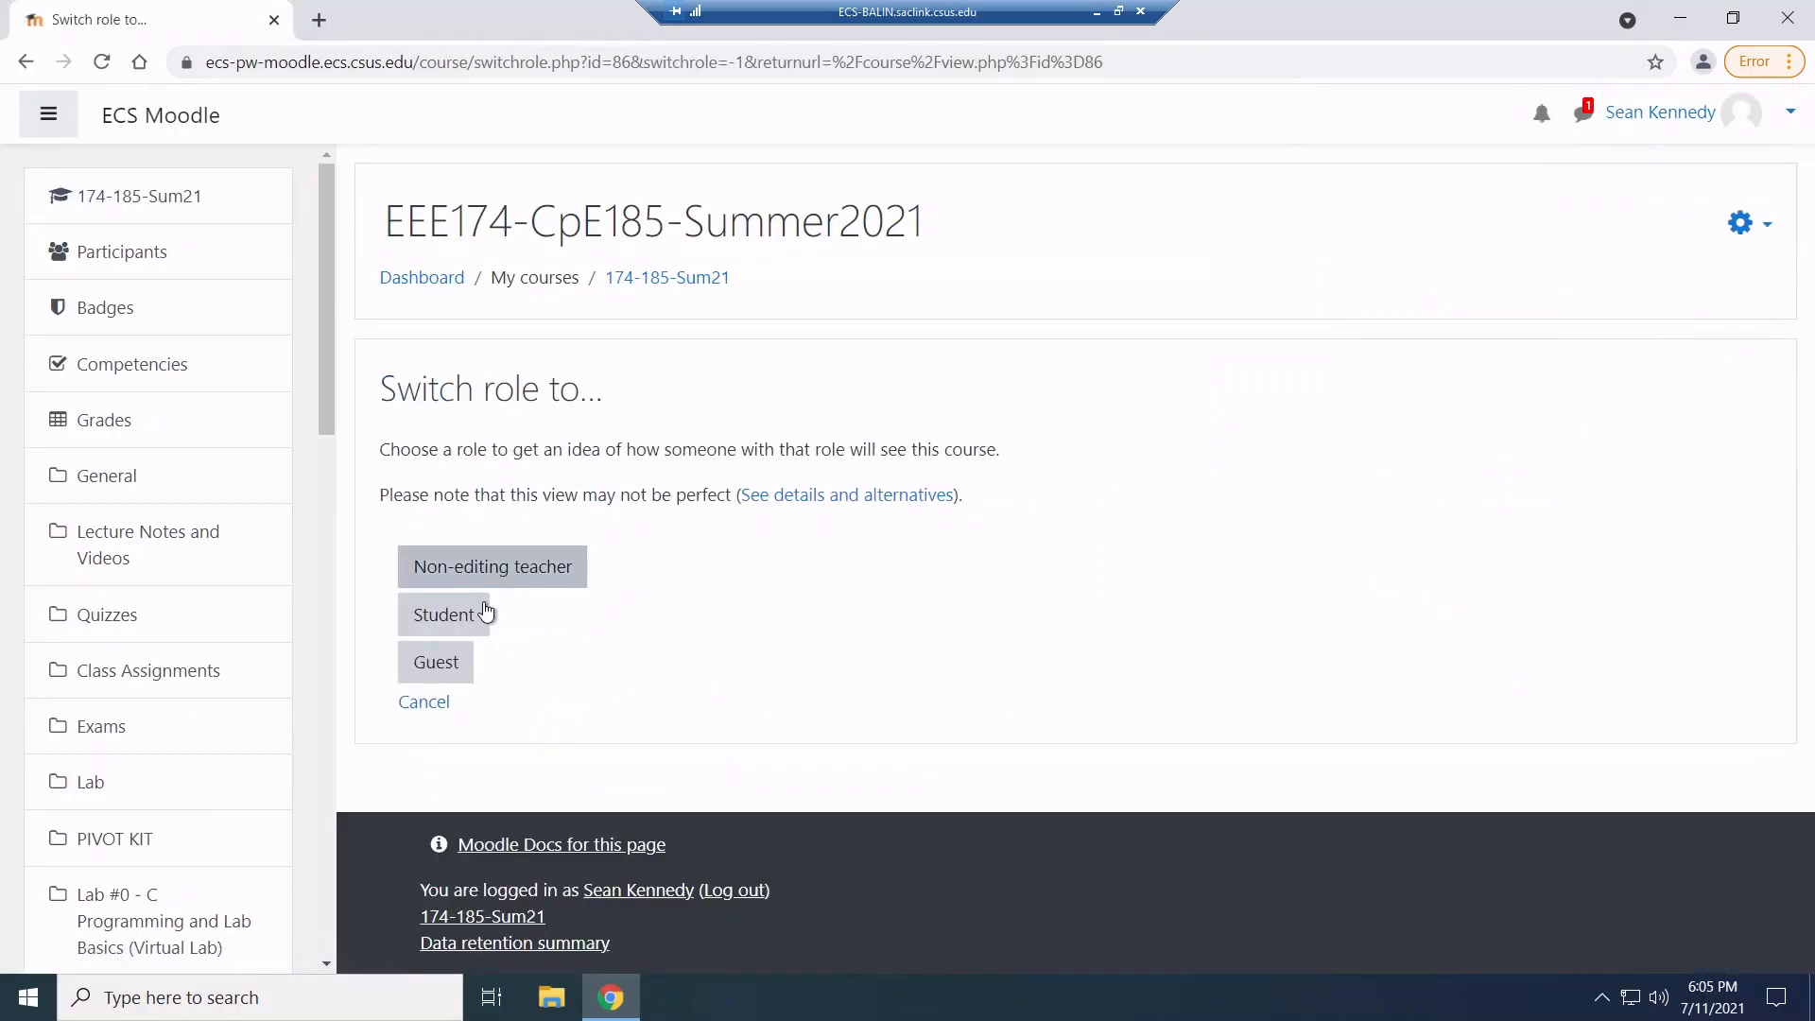
left_click(443, 612)
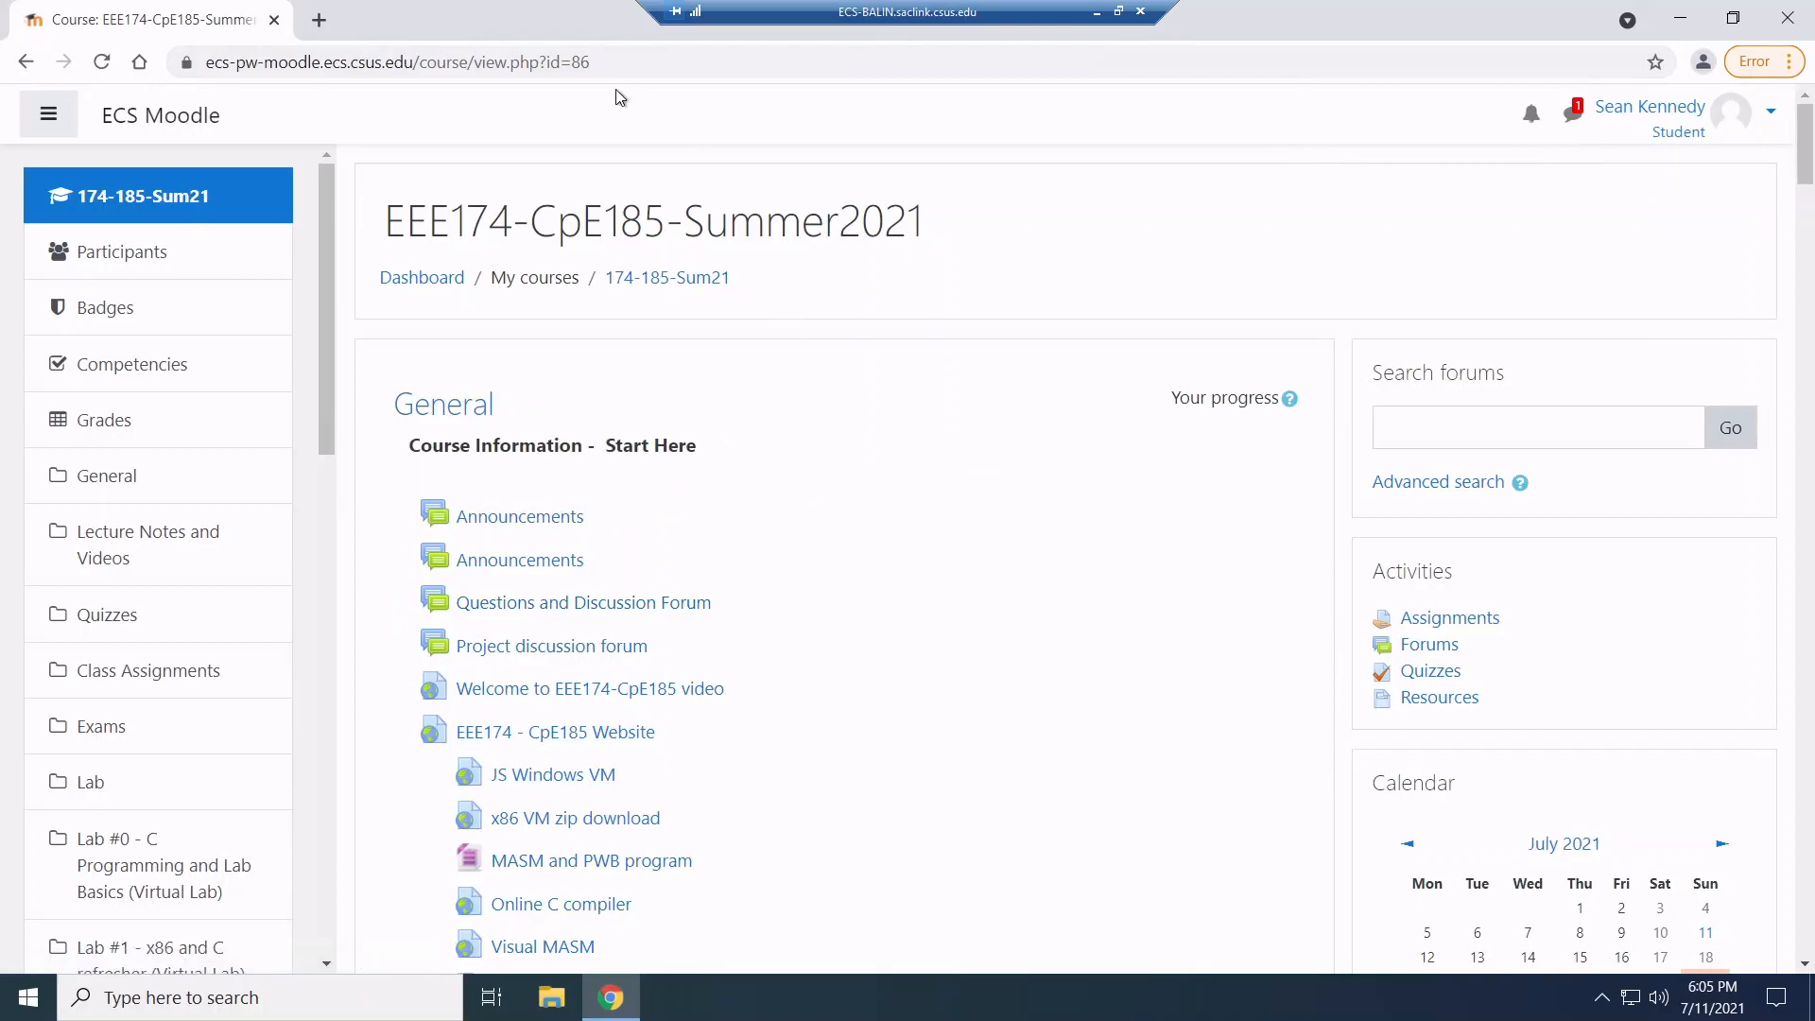
Scroll the course page down to the Lab #1 resources
scroll("down", 3)
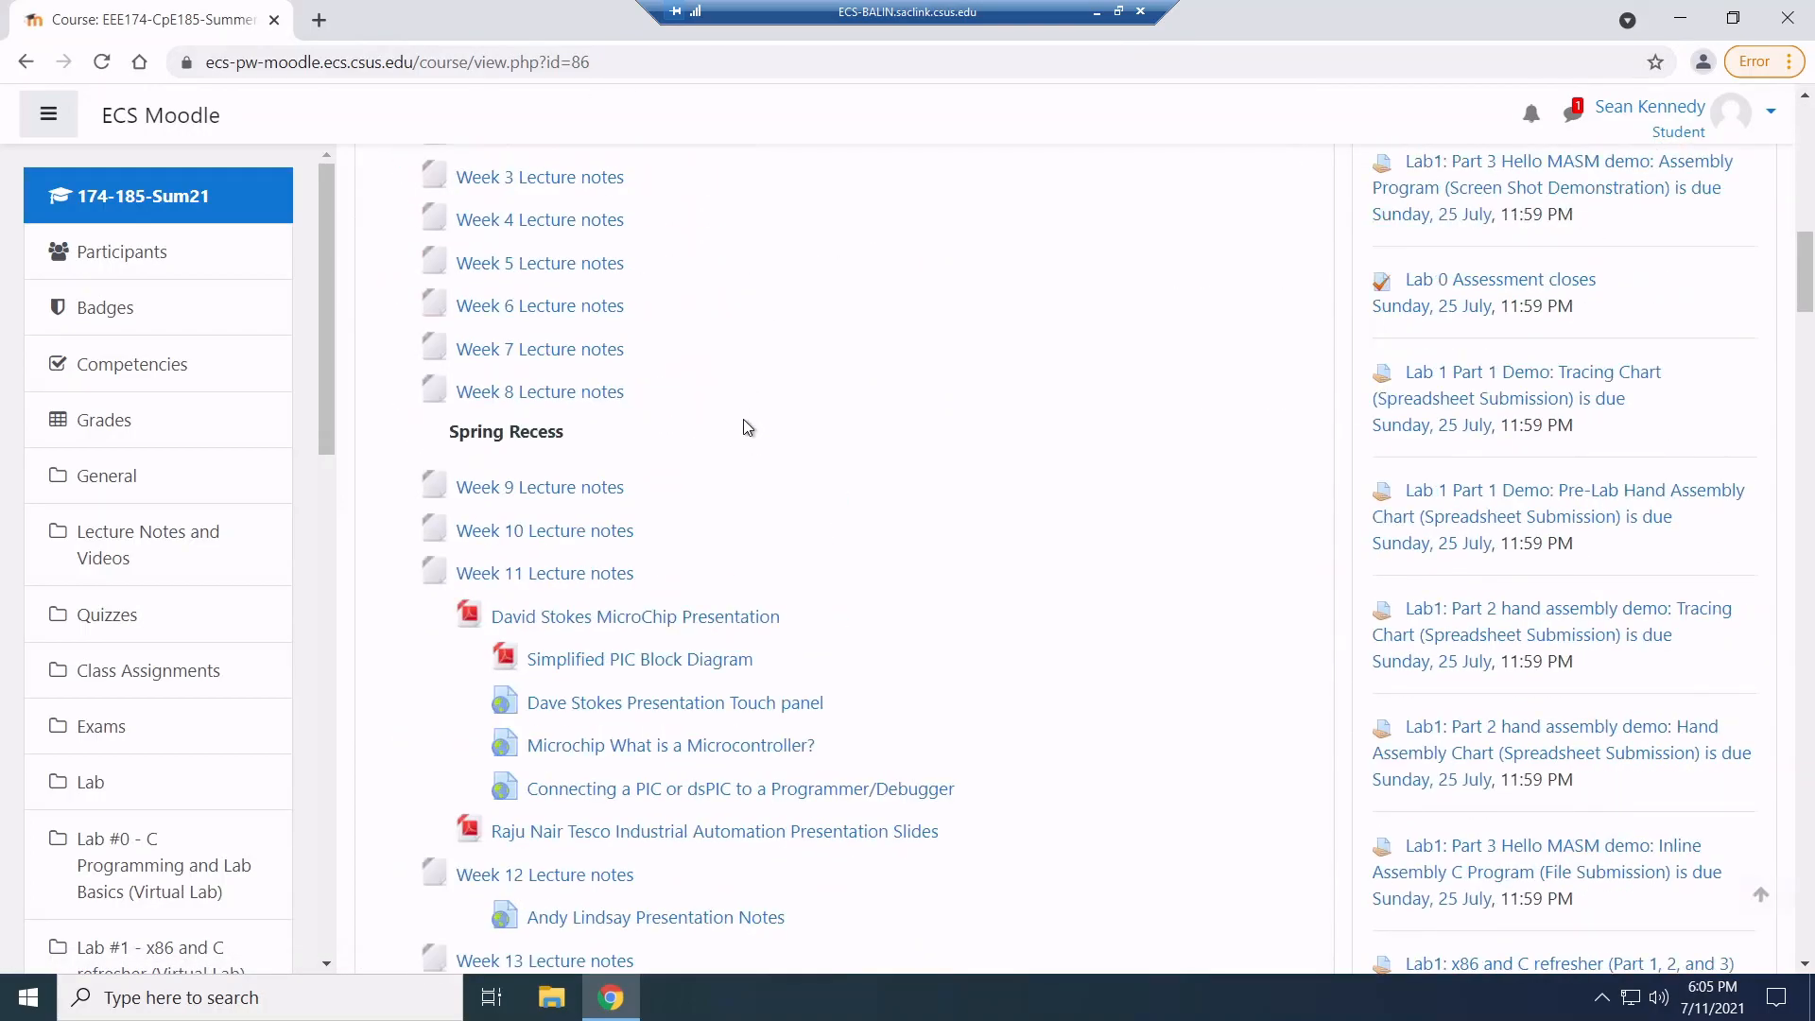
scroll("down", 3)
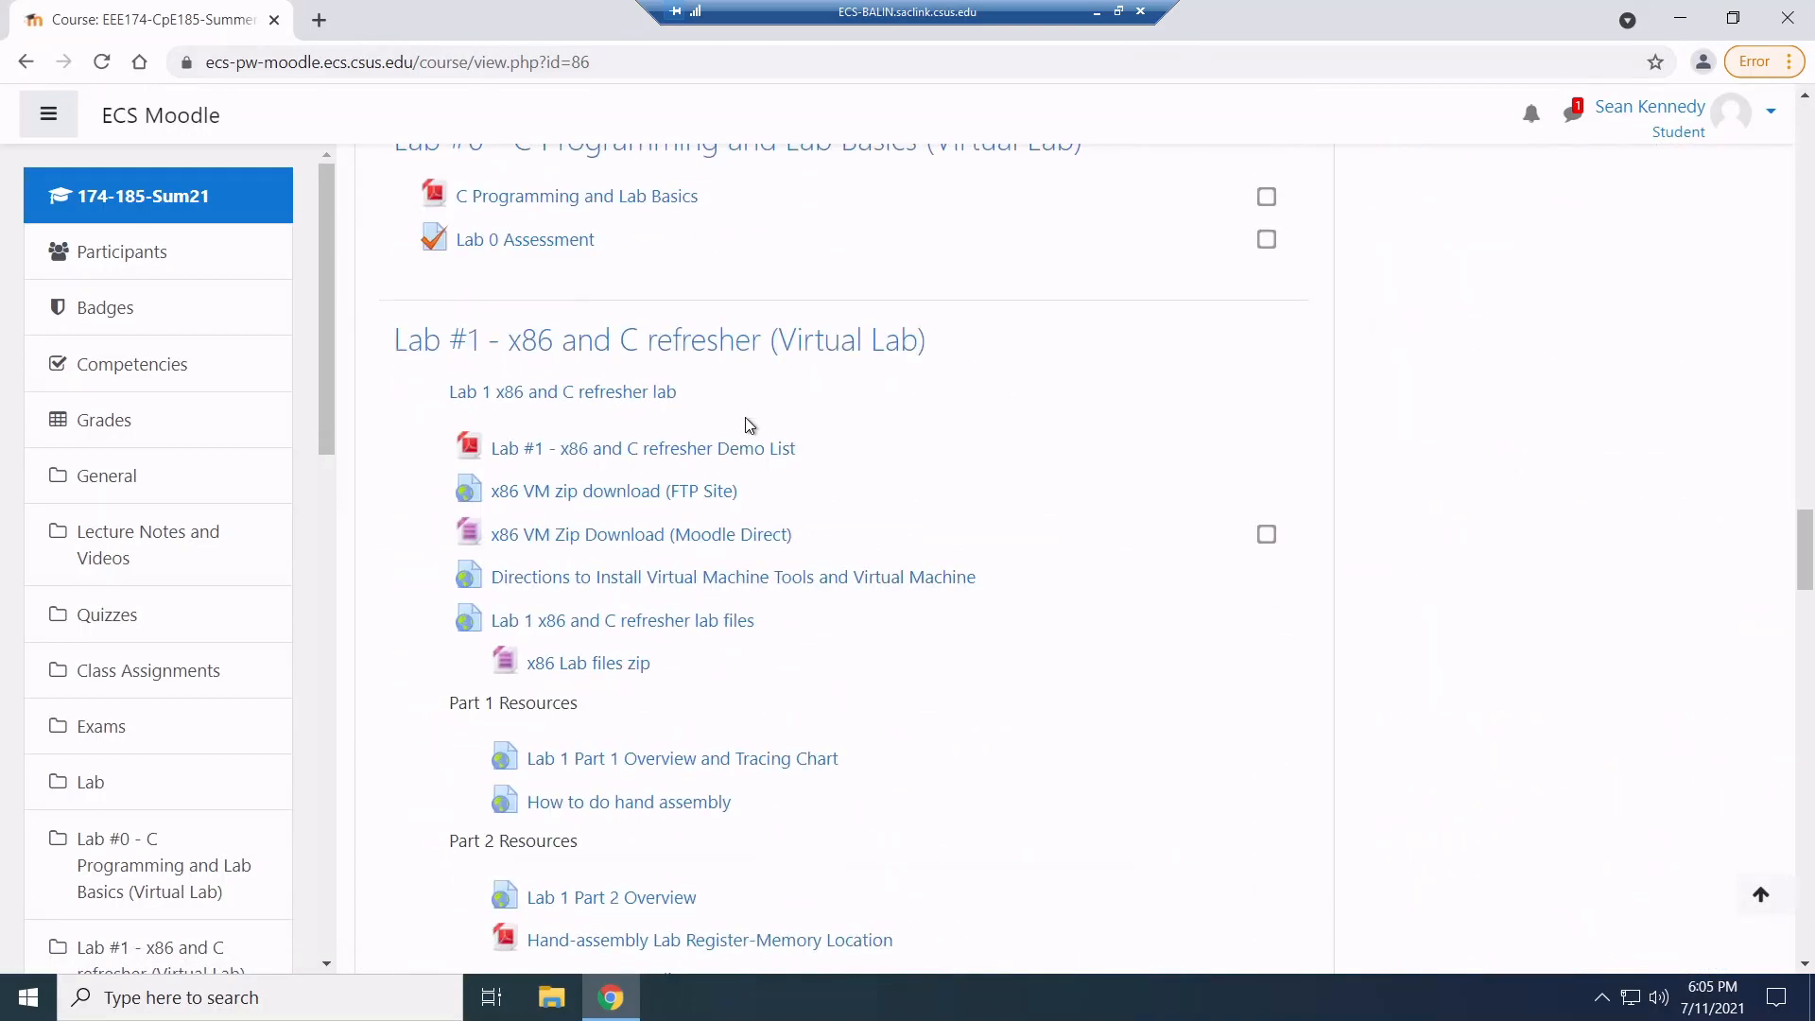
scroll("down", 3)
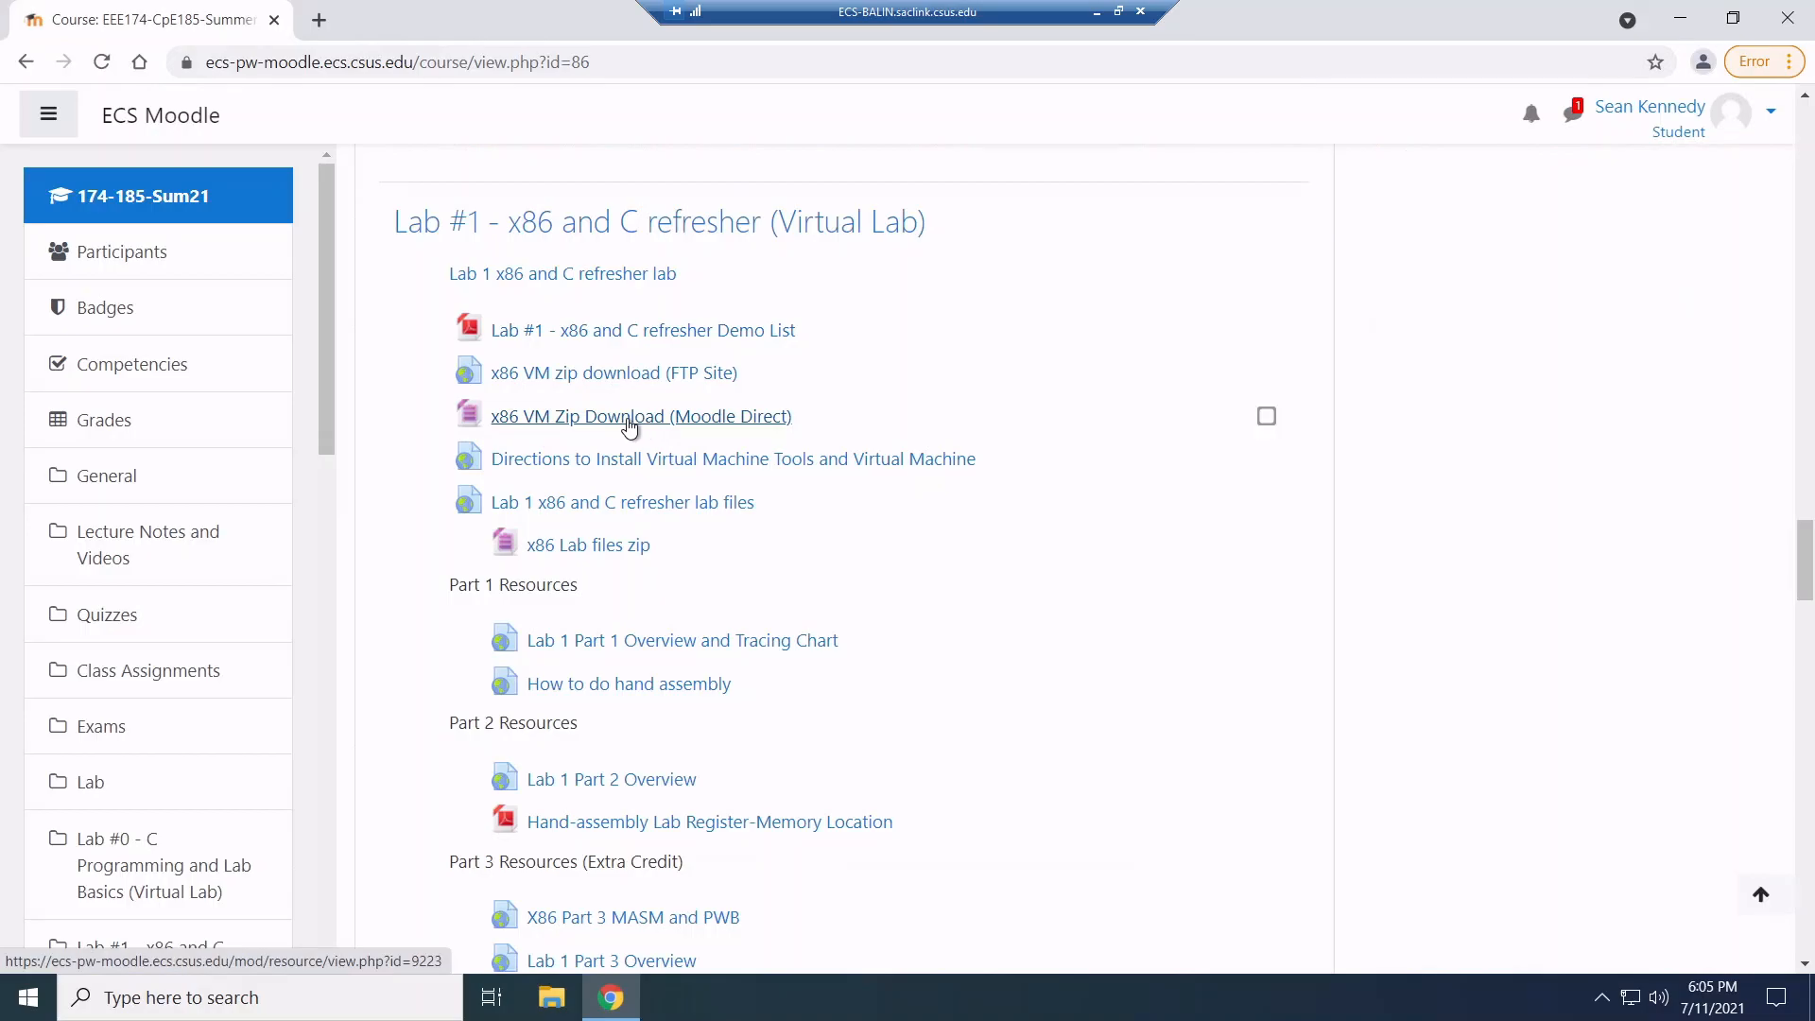
mouse_move(601, 426)
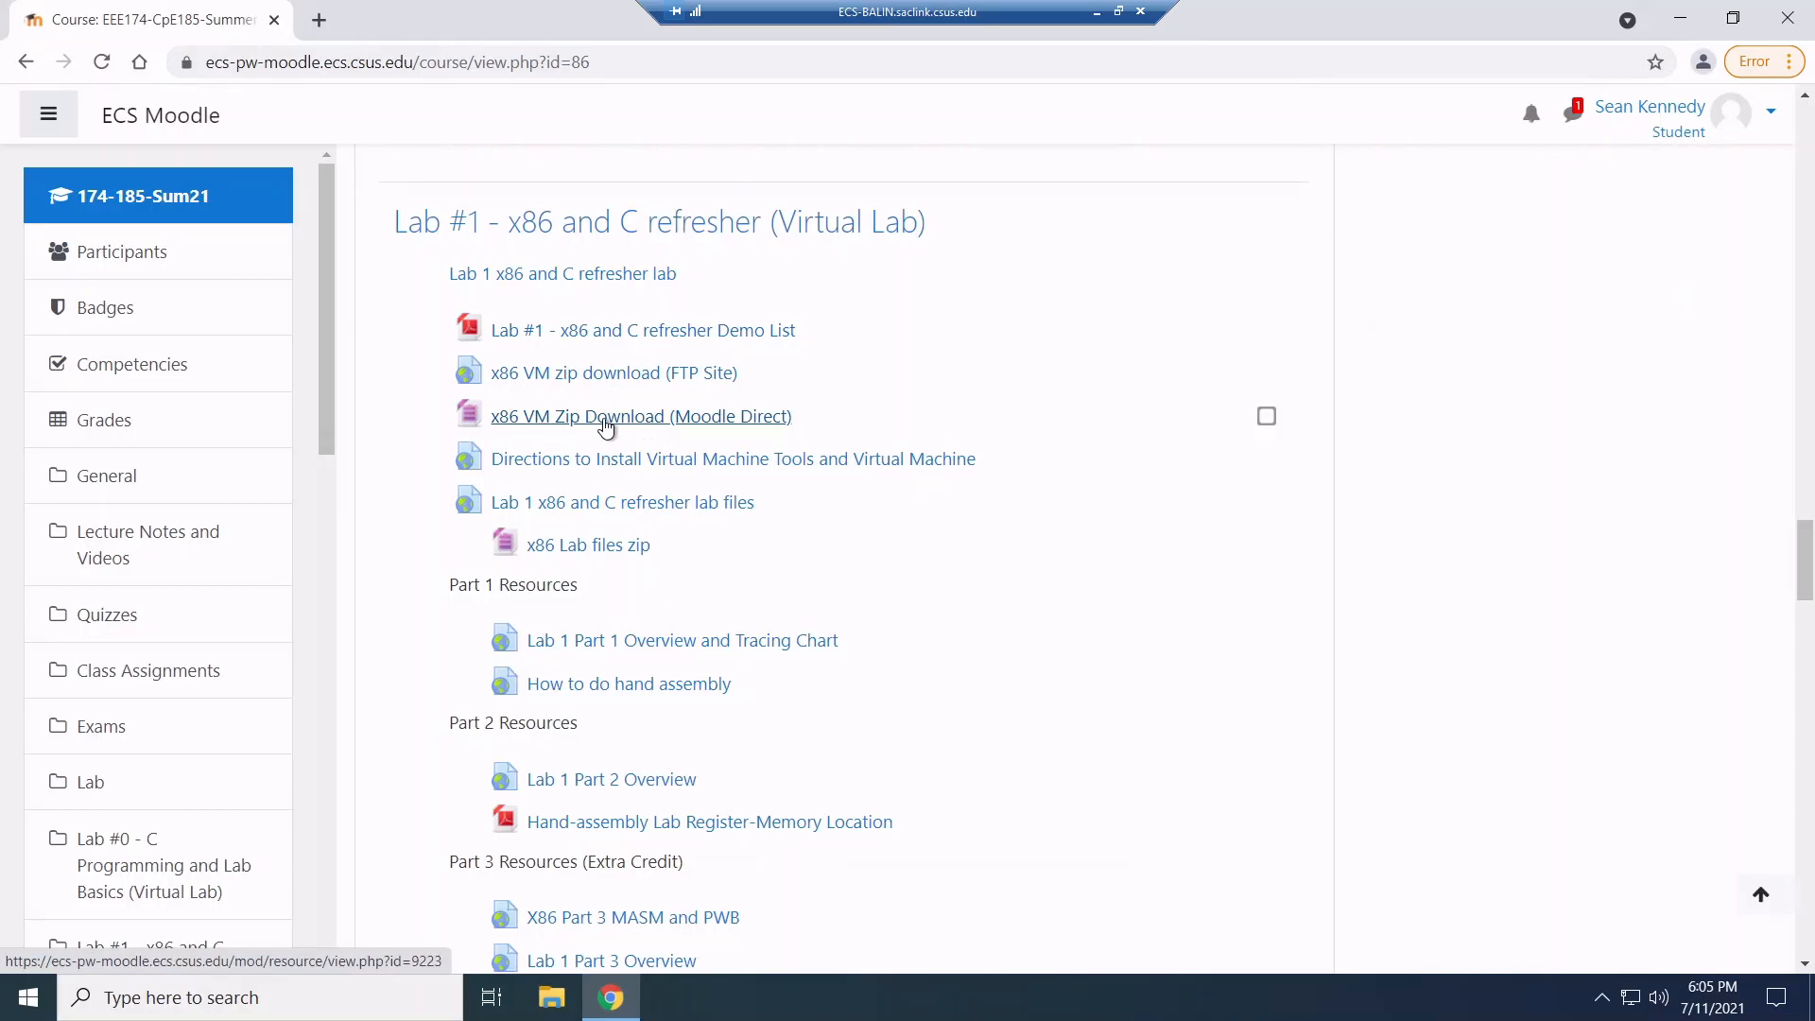
Download the x86 VM zip (Moodle Direct) and show it in the Downloads folder
left_click(641, 416)
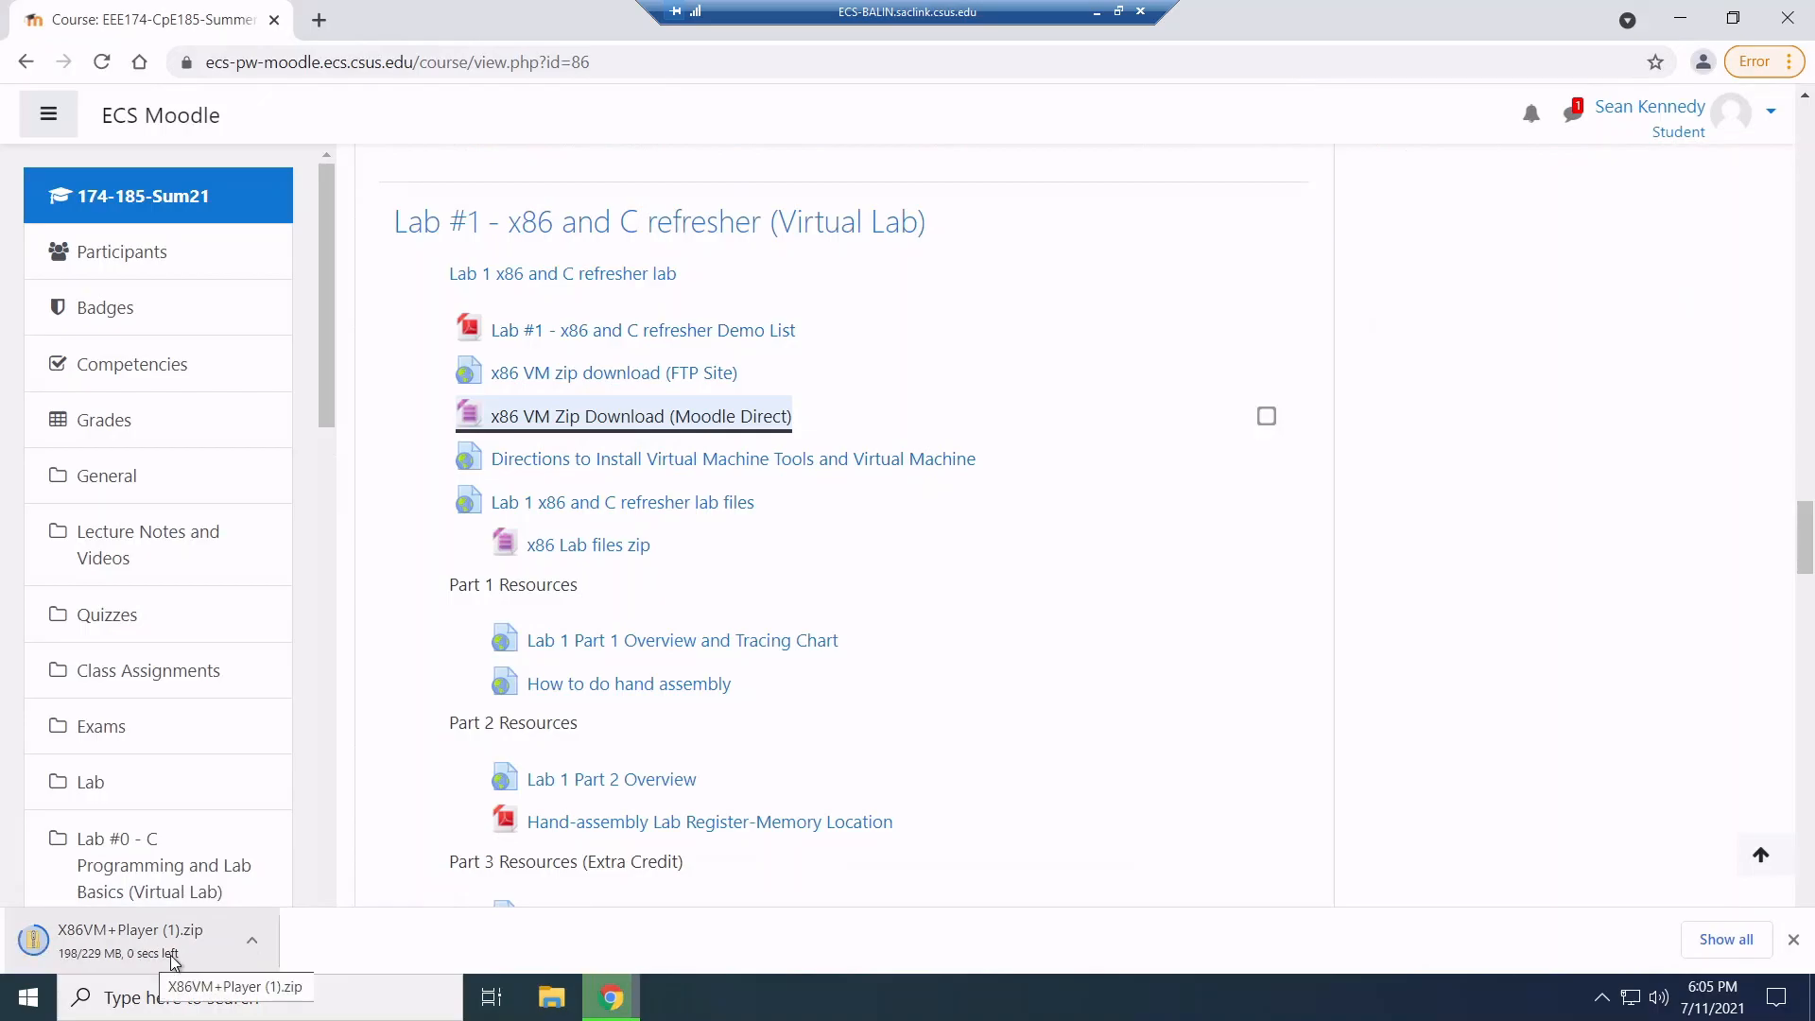
left_click(252, 940)
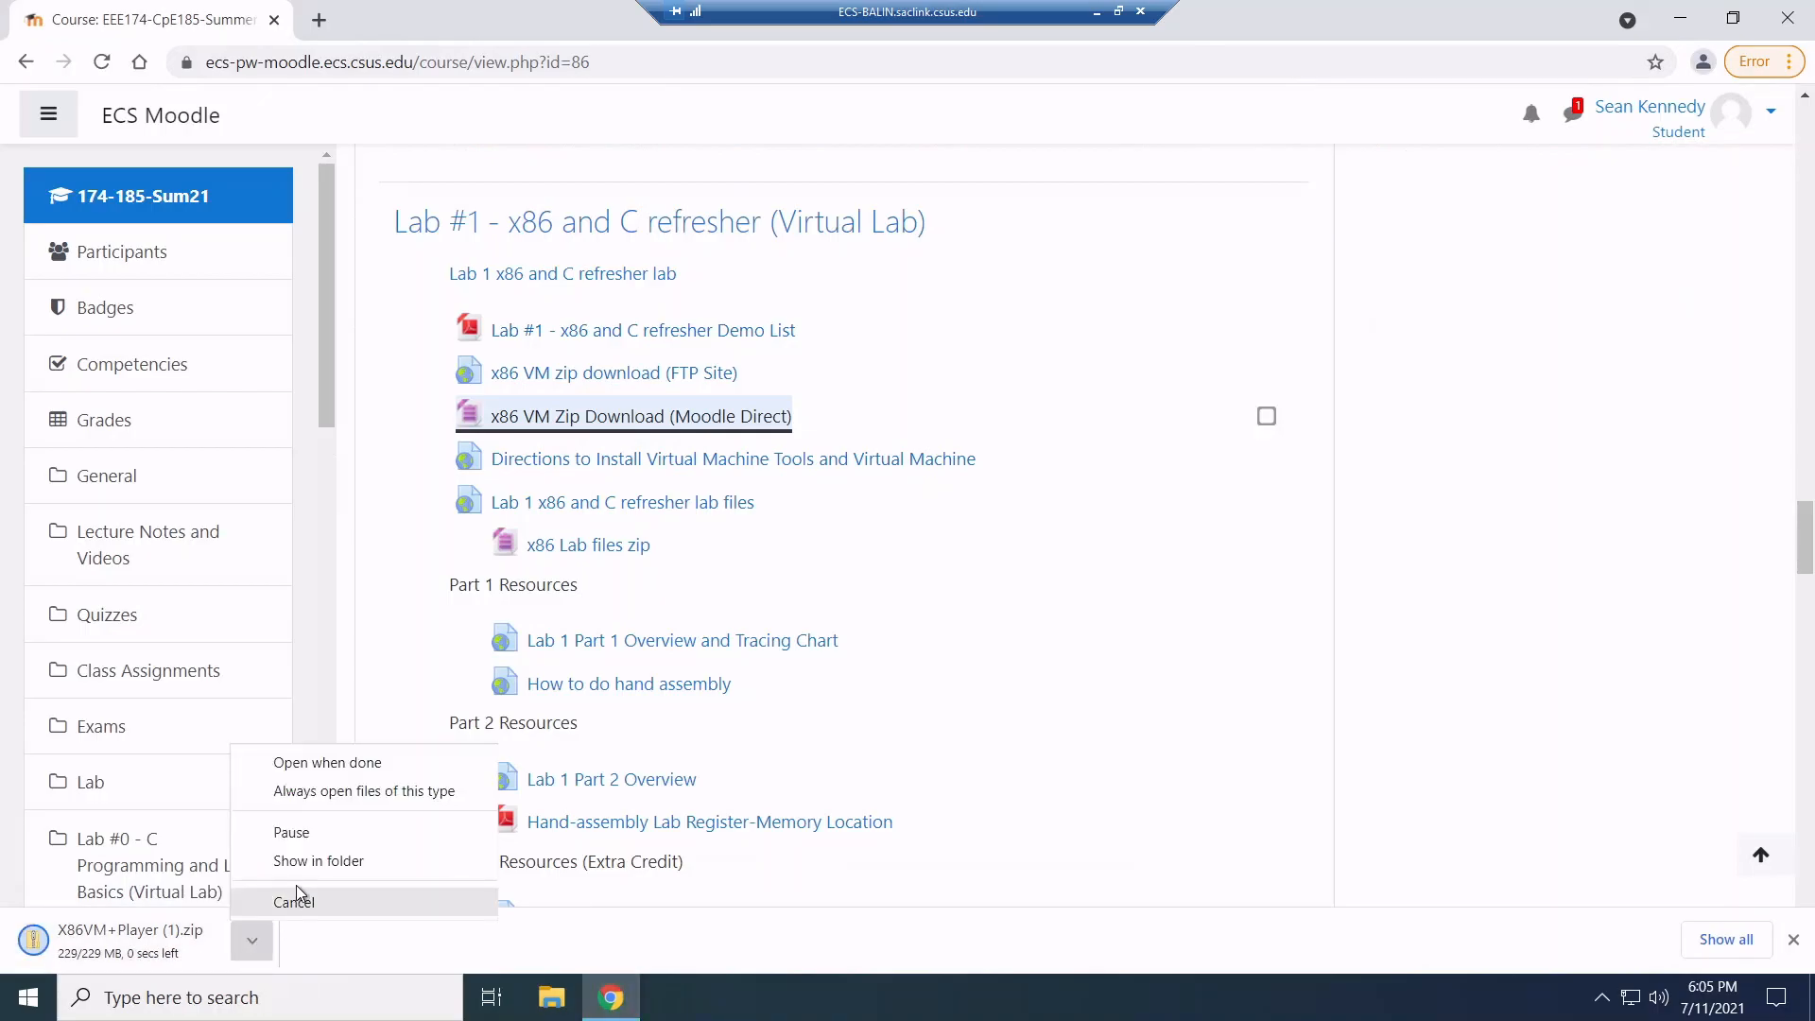
left_click(318, 861)
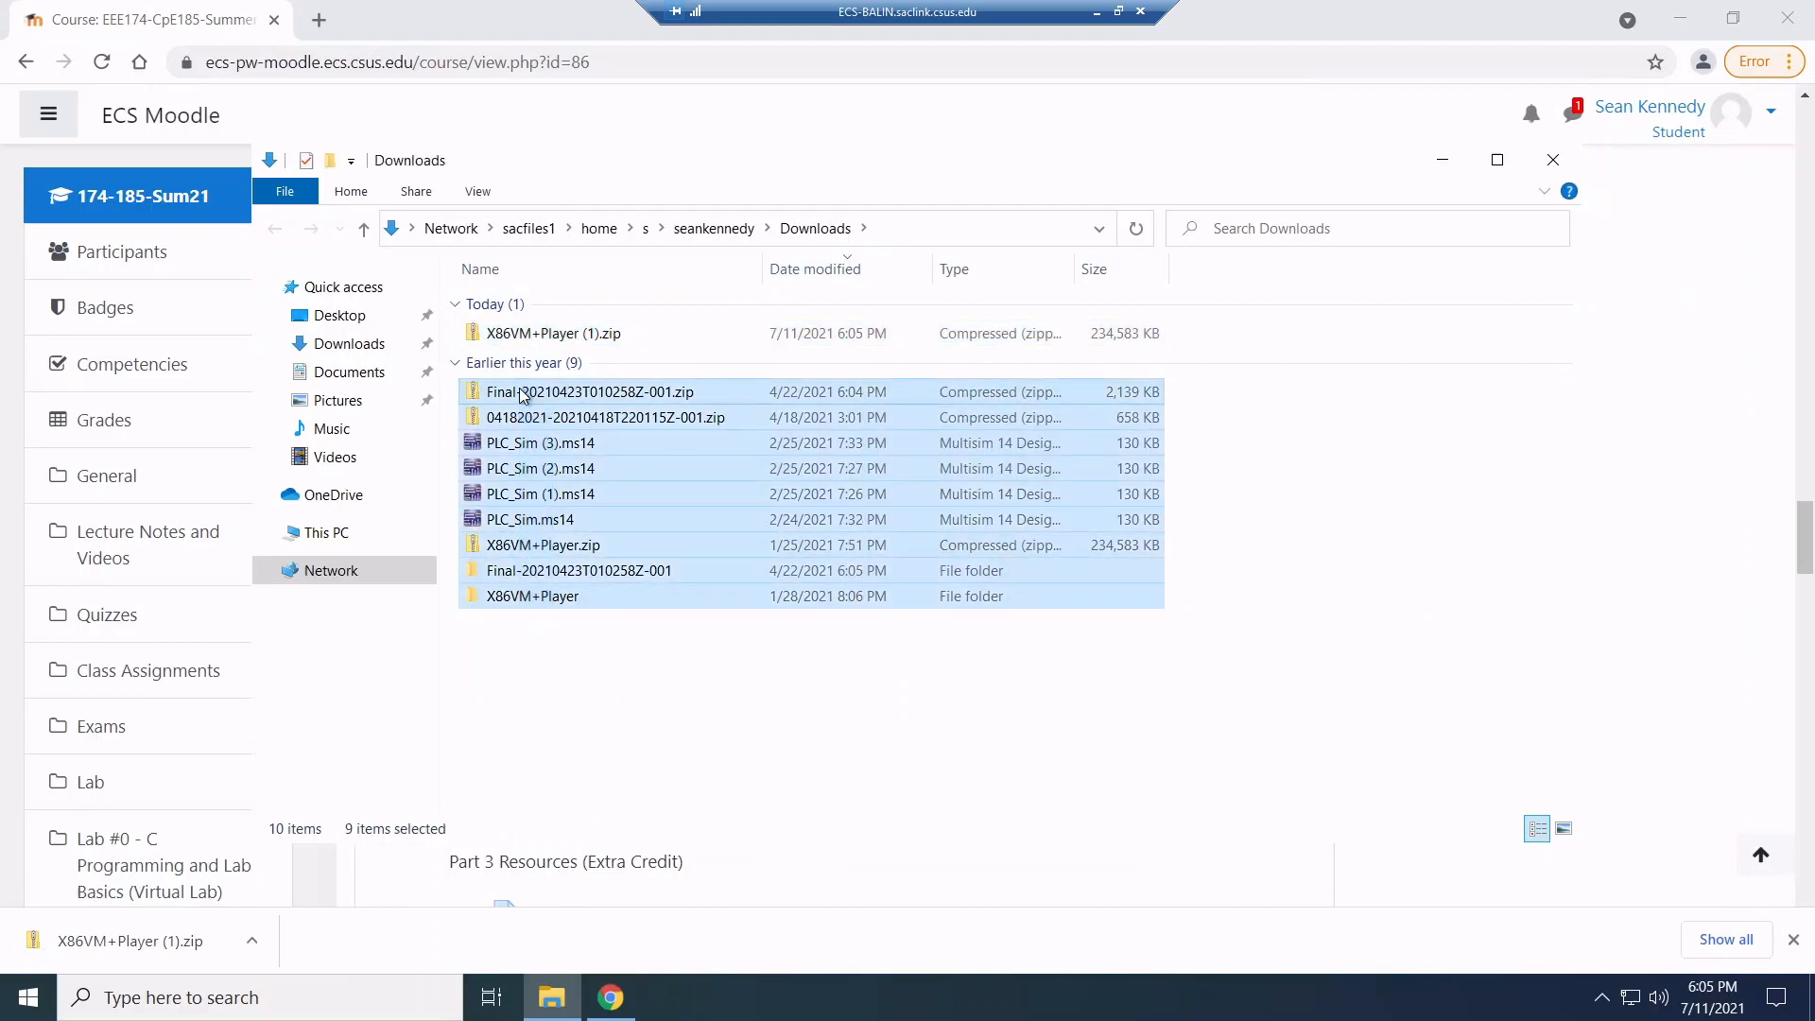
Delete the older downloads, select X86VM+Player (1).zip and start Extract all
key("Delete")
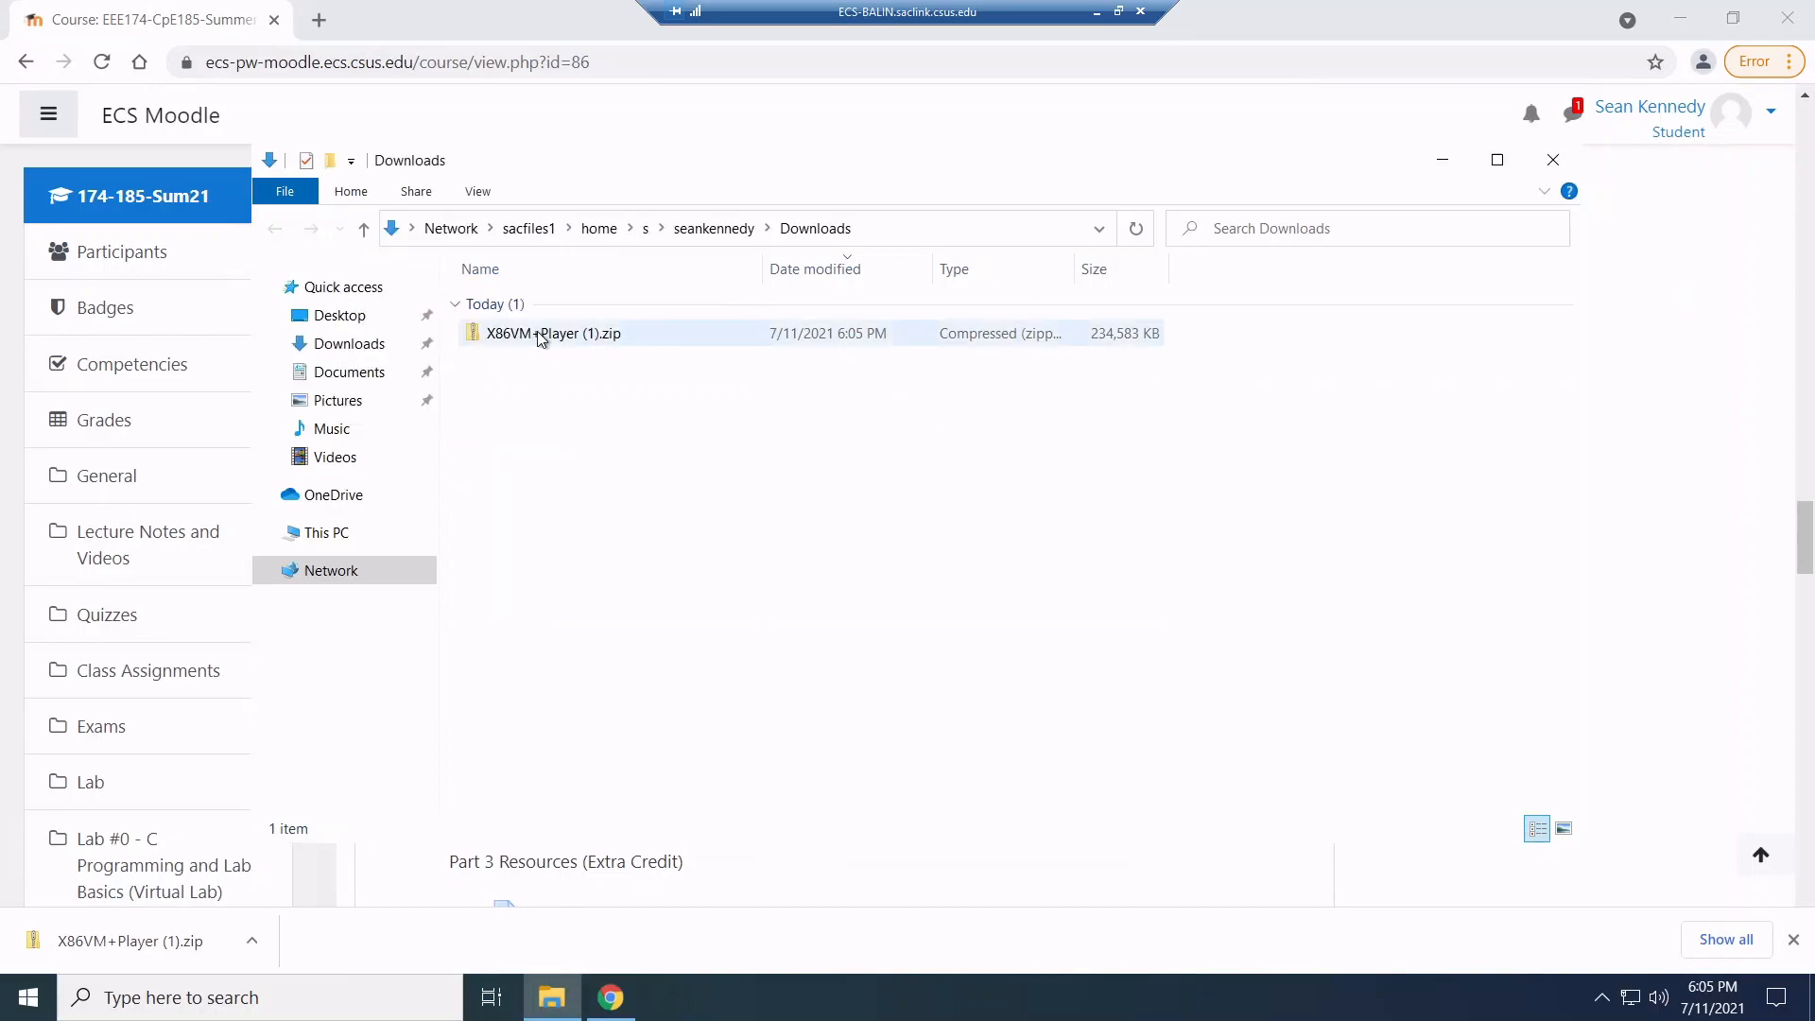
left_click(552, 333)
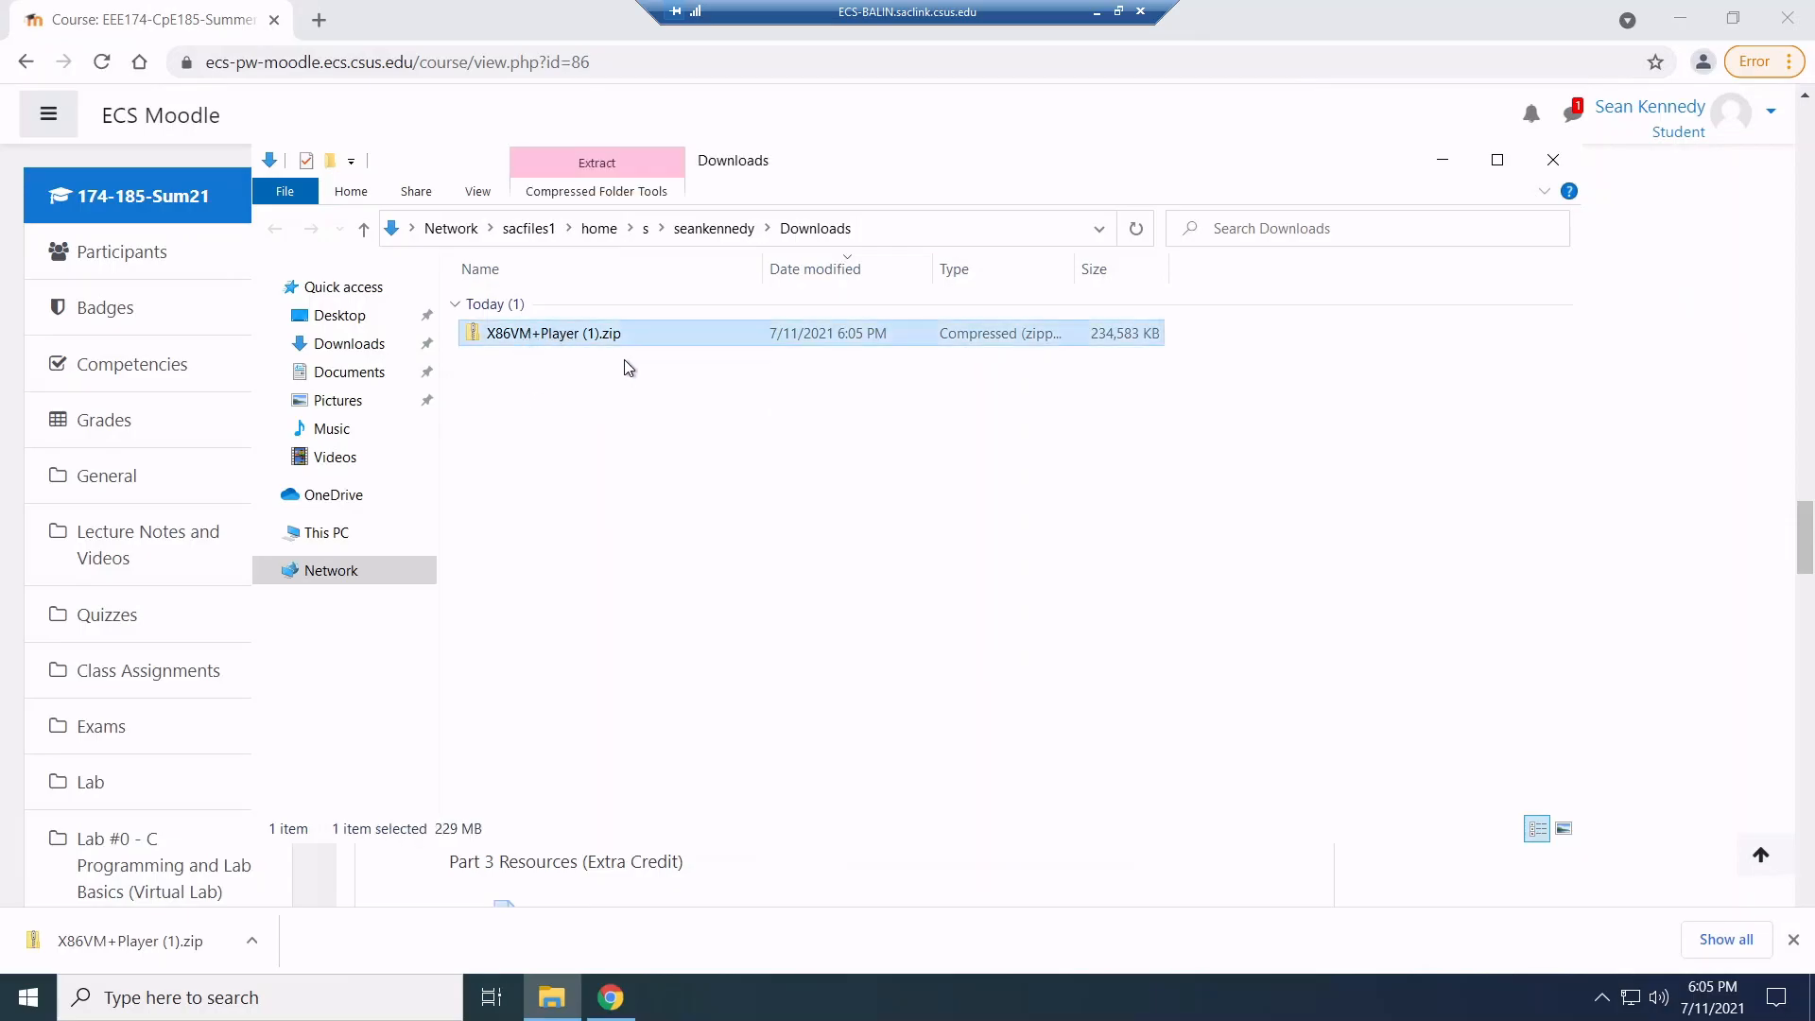
mouse_move(591, 338)
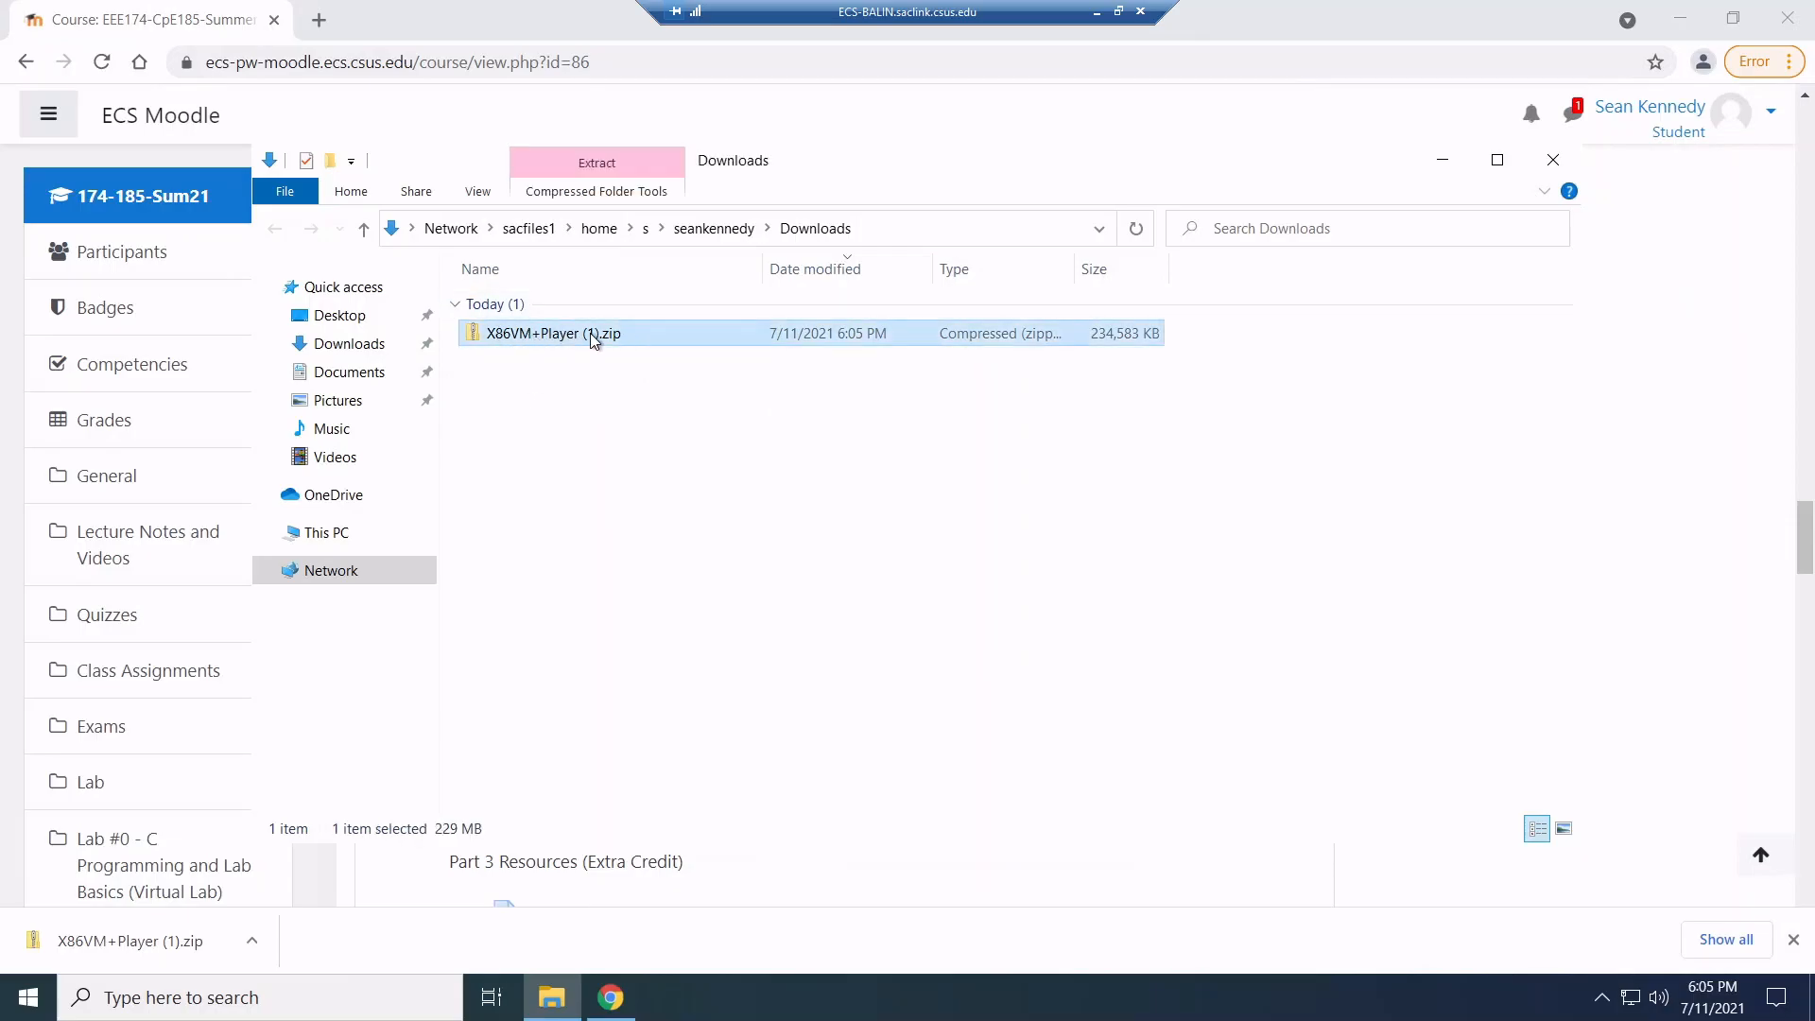
left_click(596, 163)
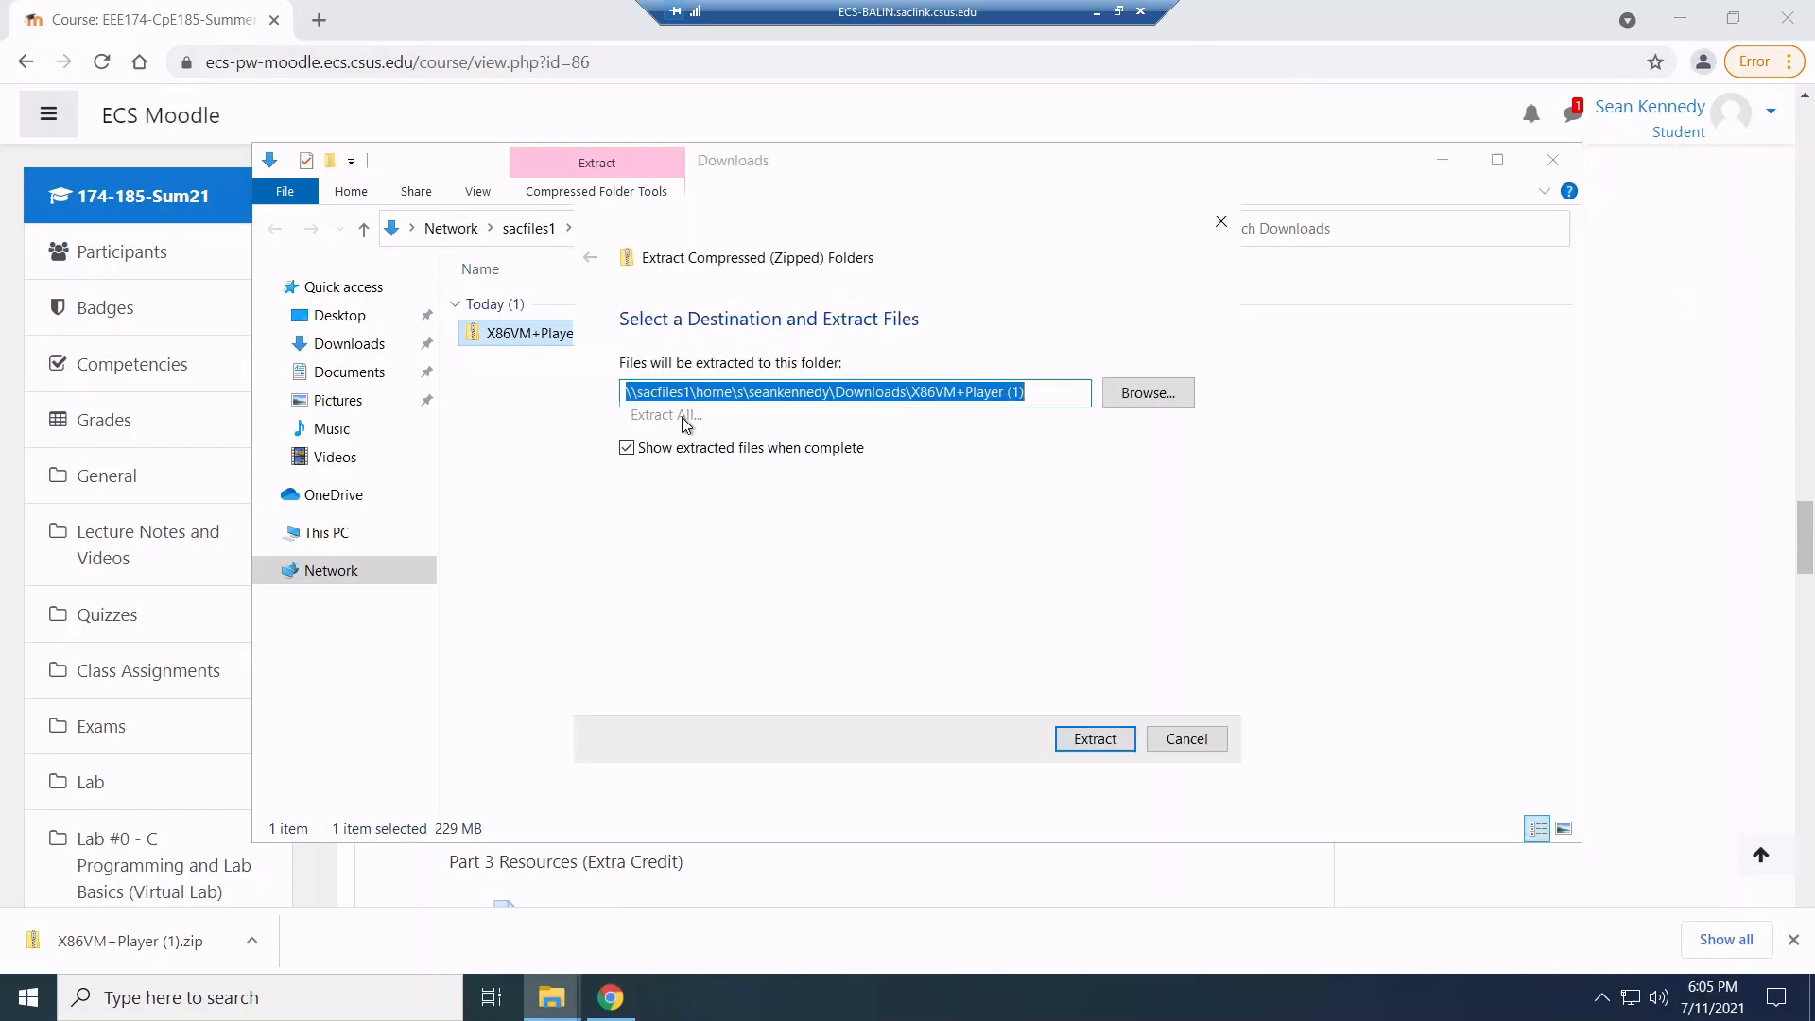
Extract the archive into the proposed X86VM+Player (1) folder
left_click(1092, 739)
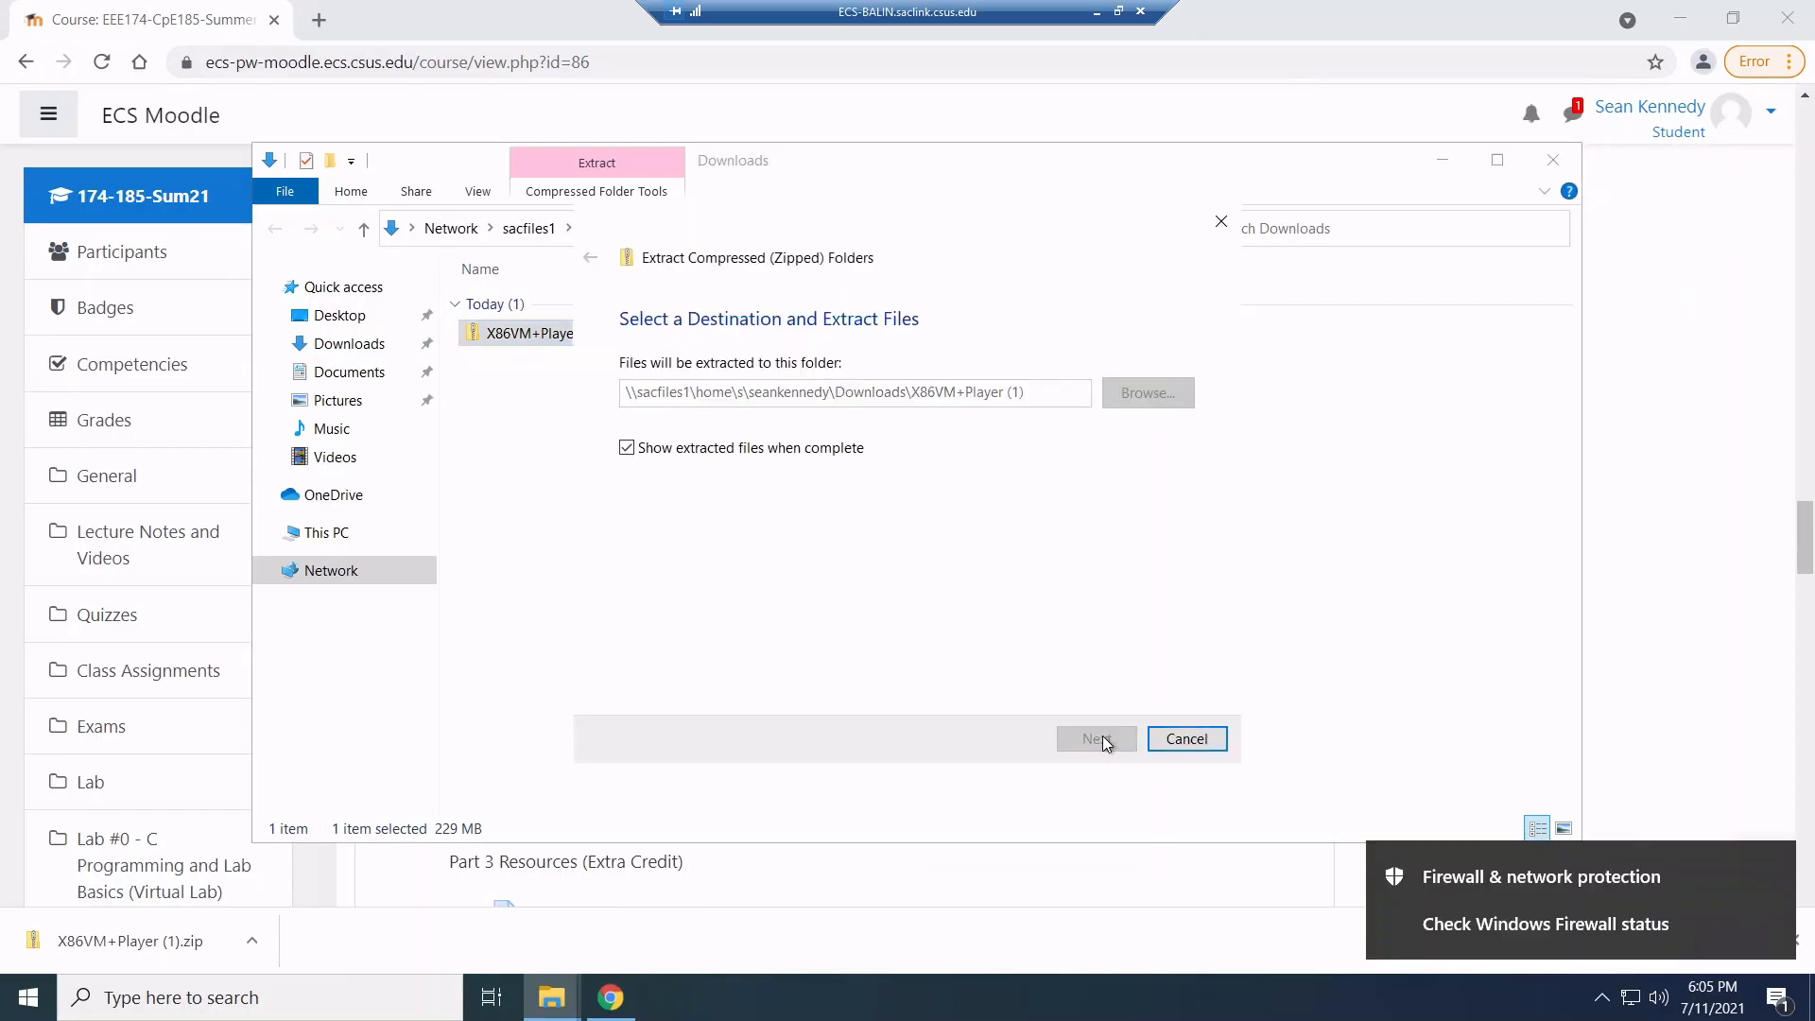
left_click(1094, 739)
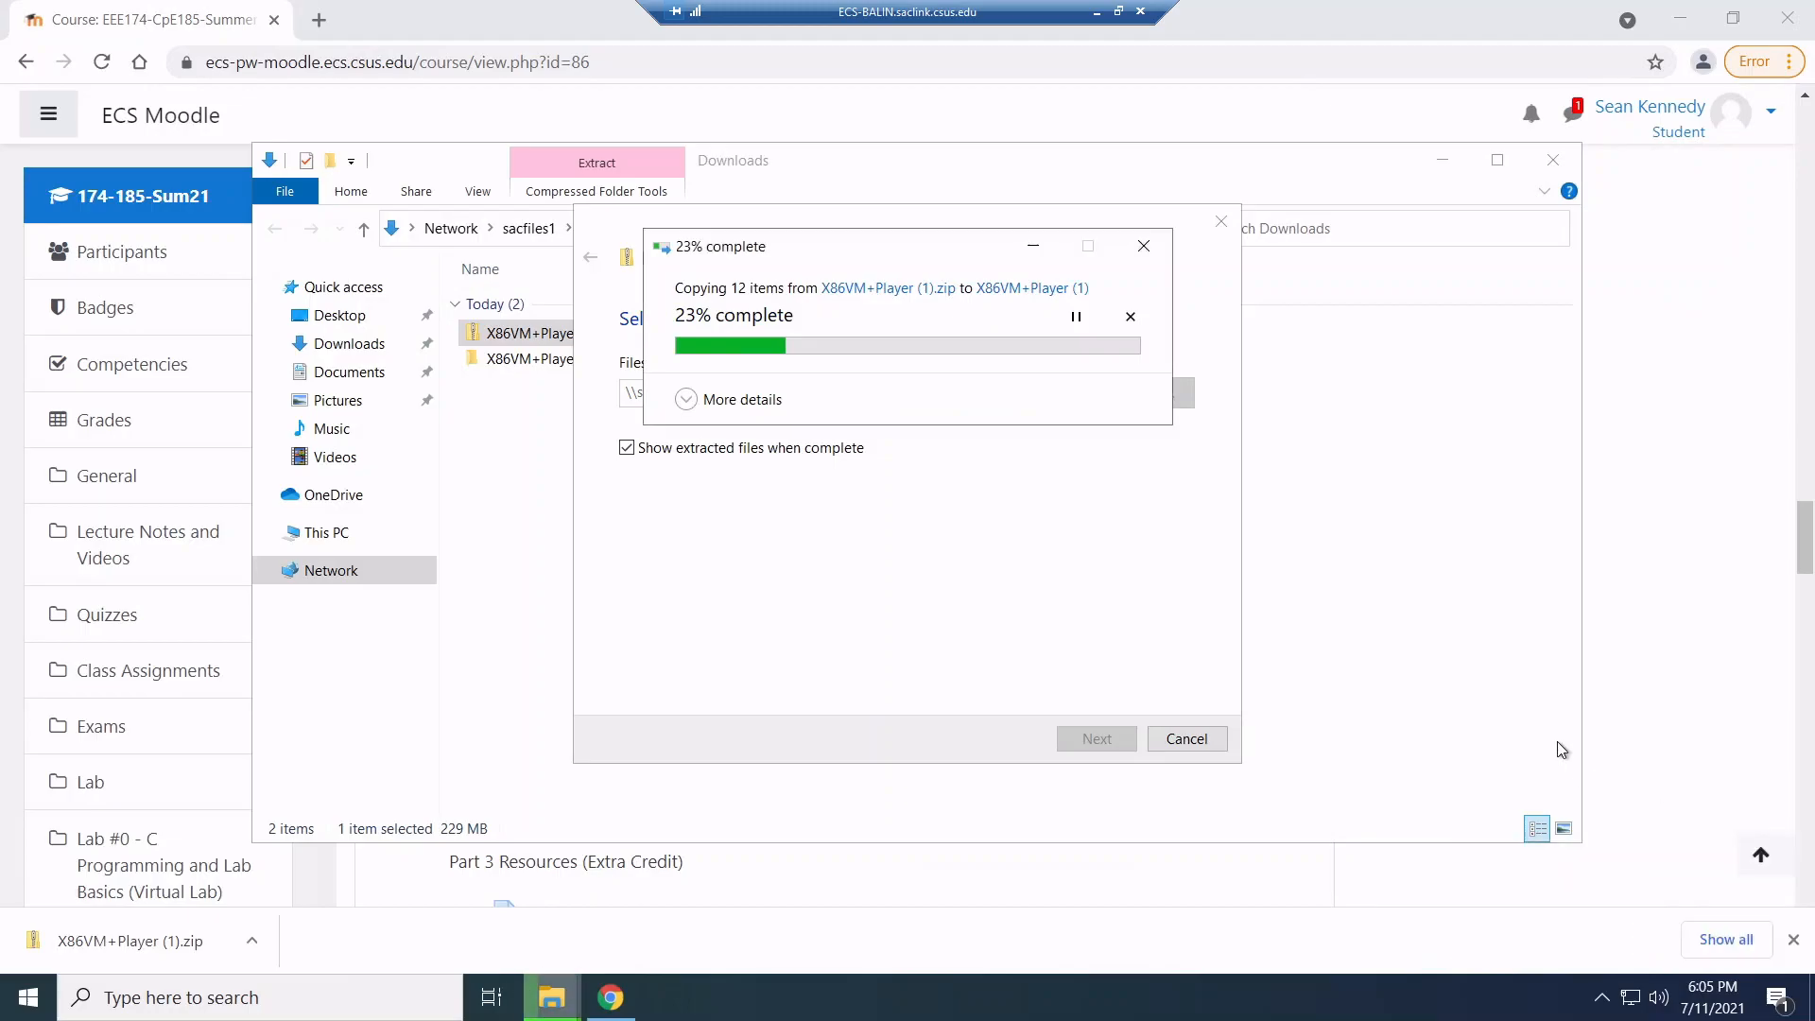
mouse_move(758, 246)
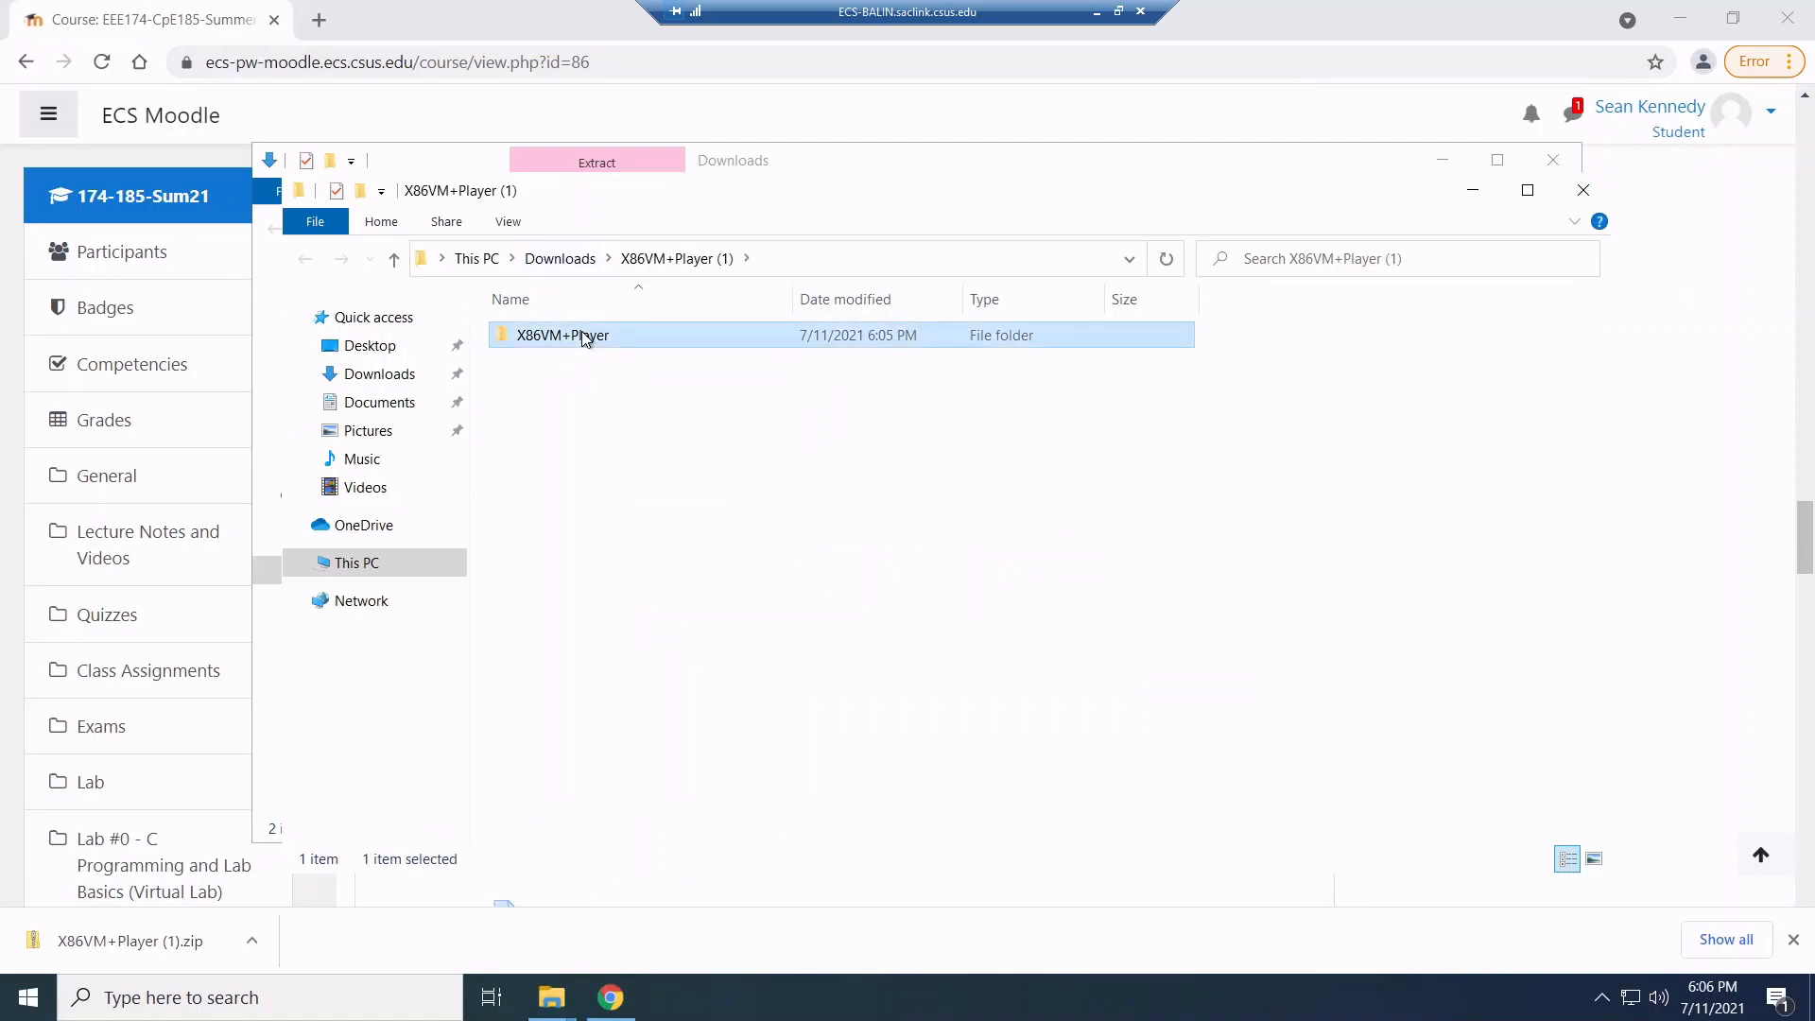
double_click(562, 335)
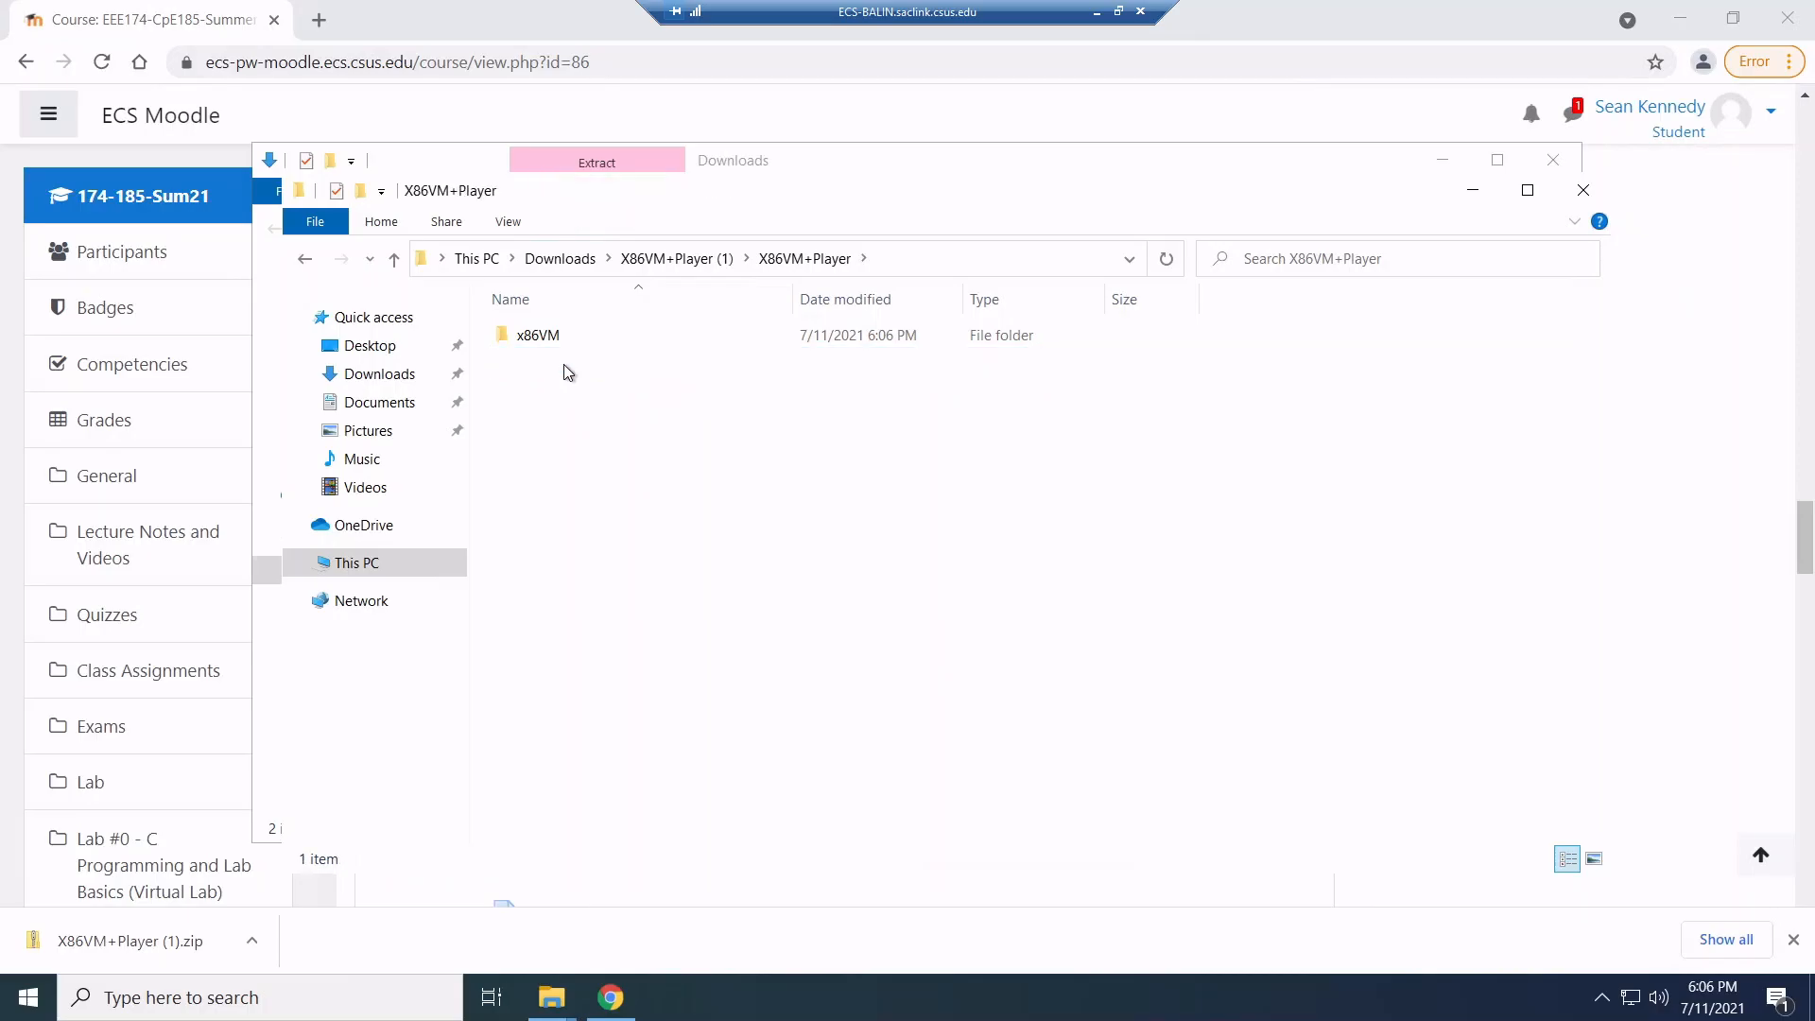
double_click(535, 335)
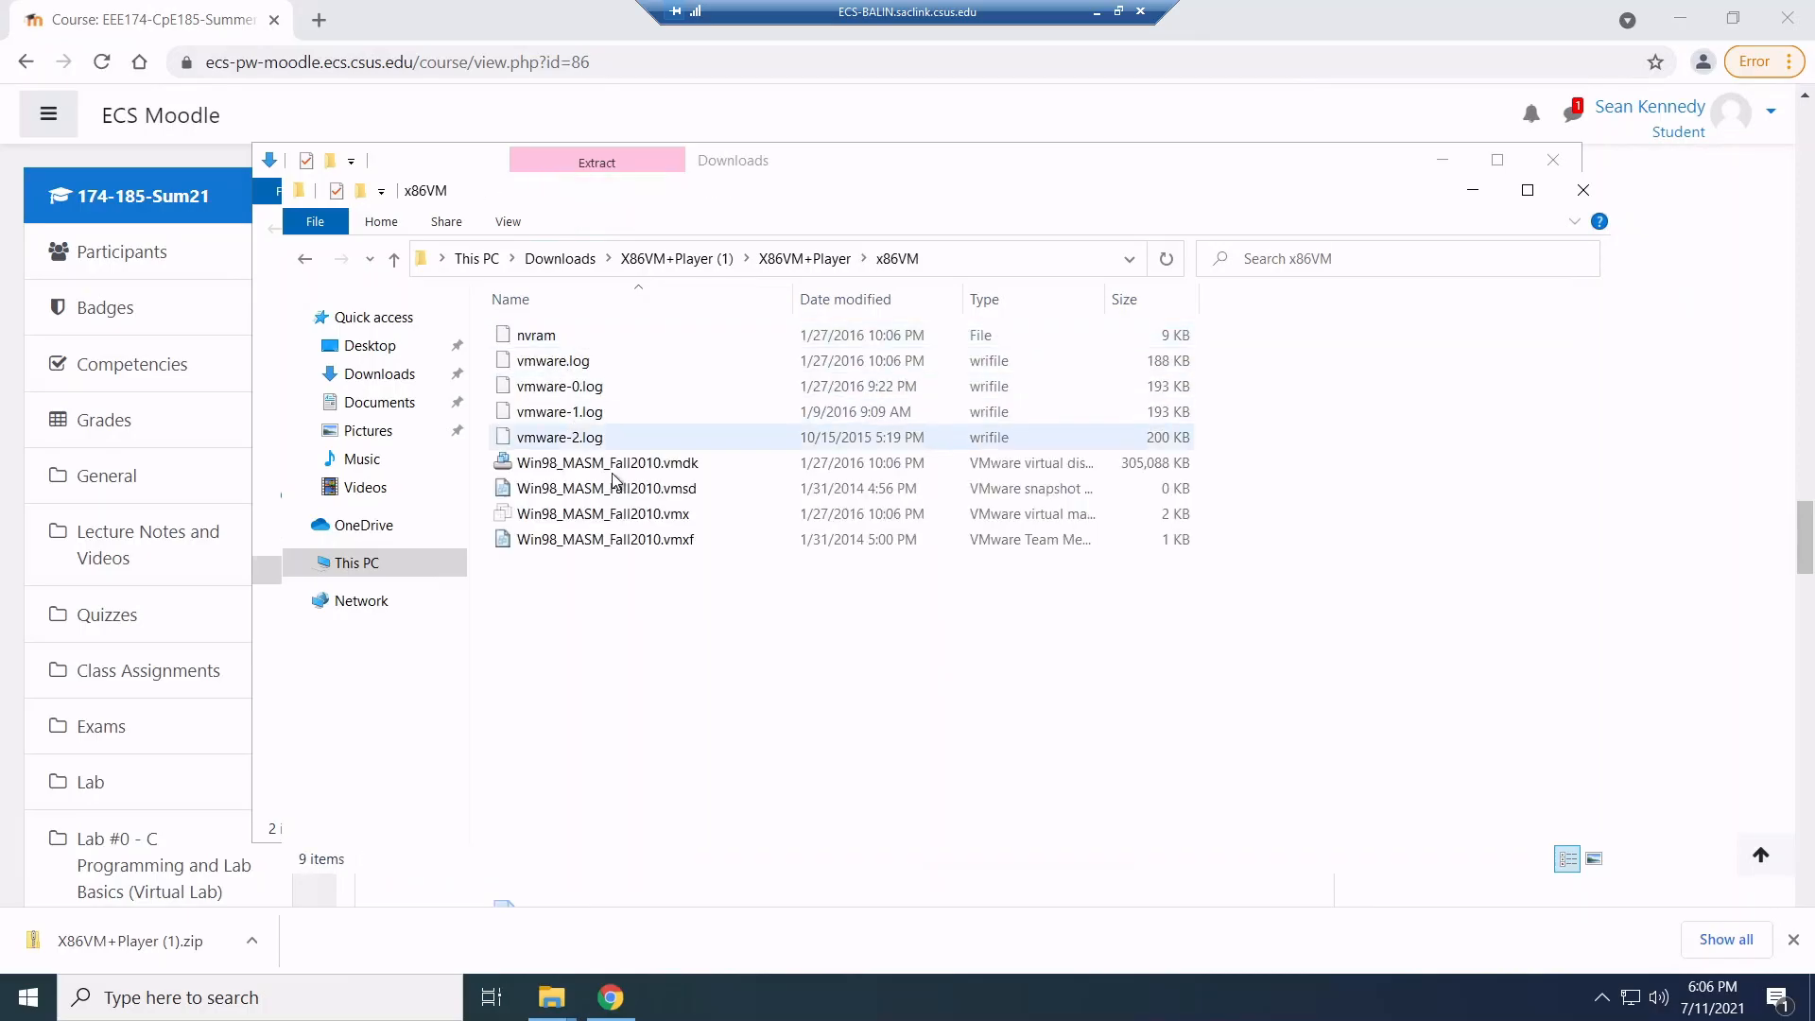
left_click(602, 512)
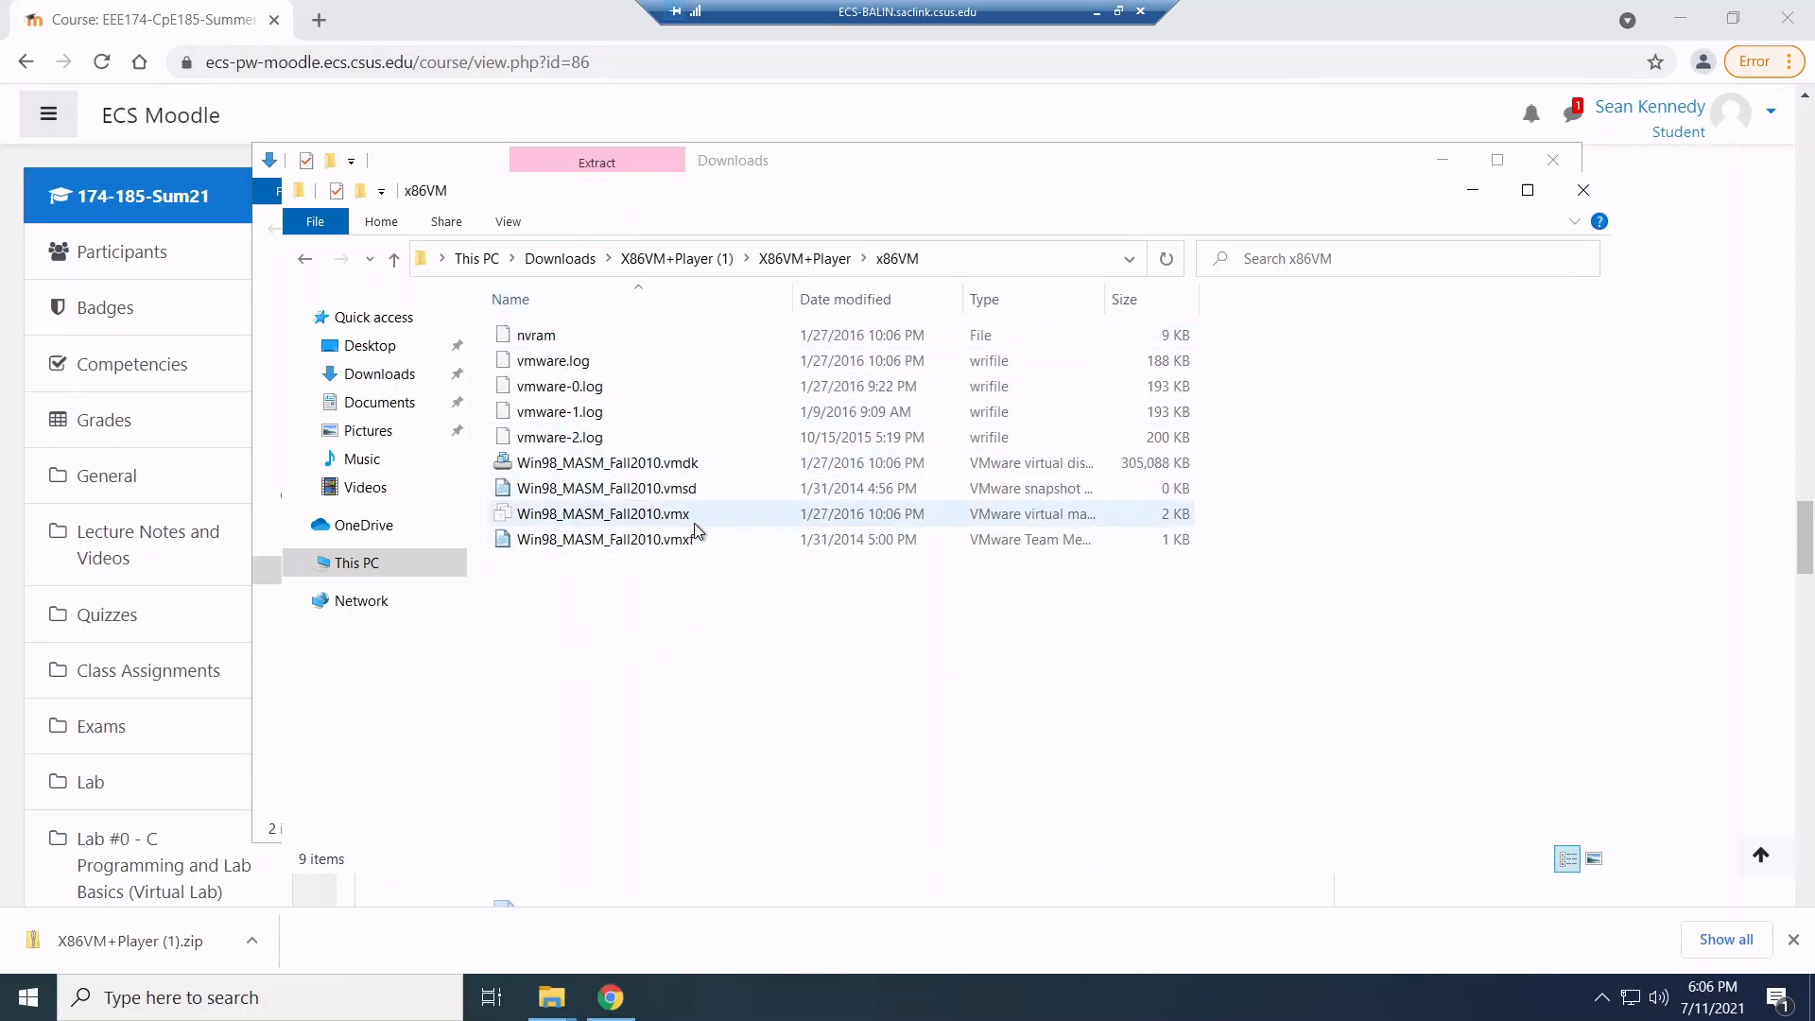
left_click(601, 461)
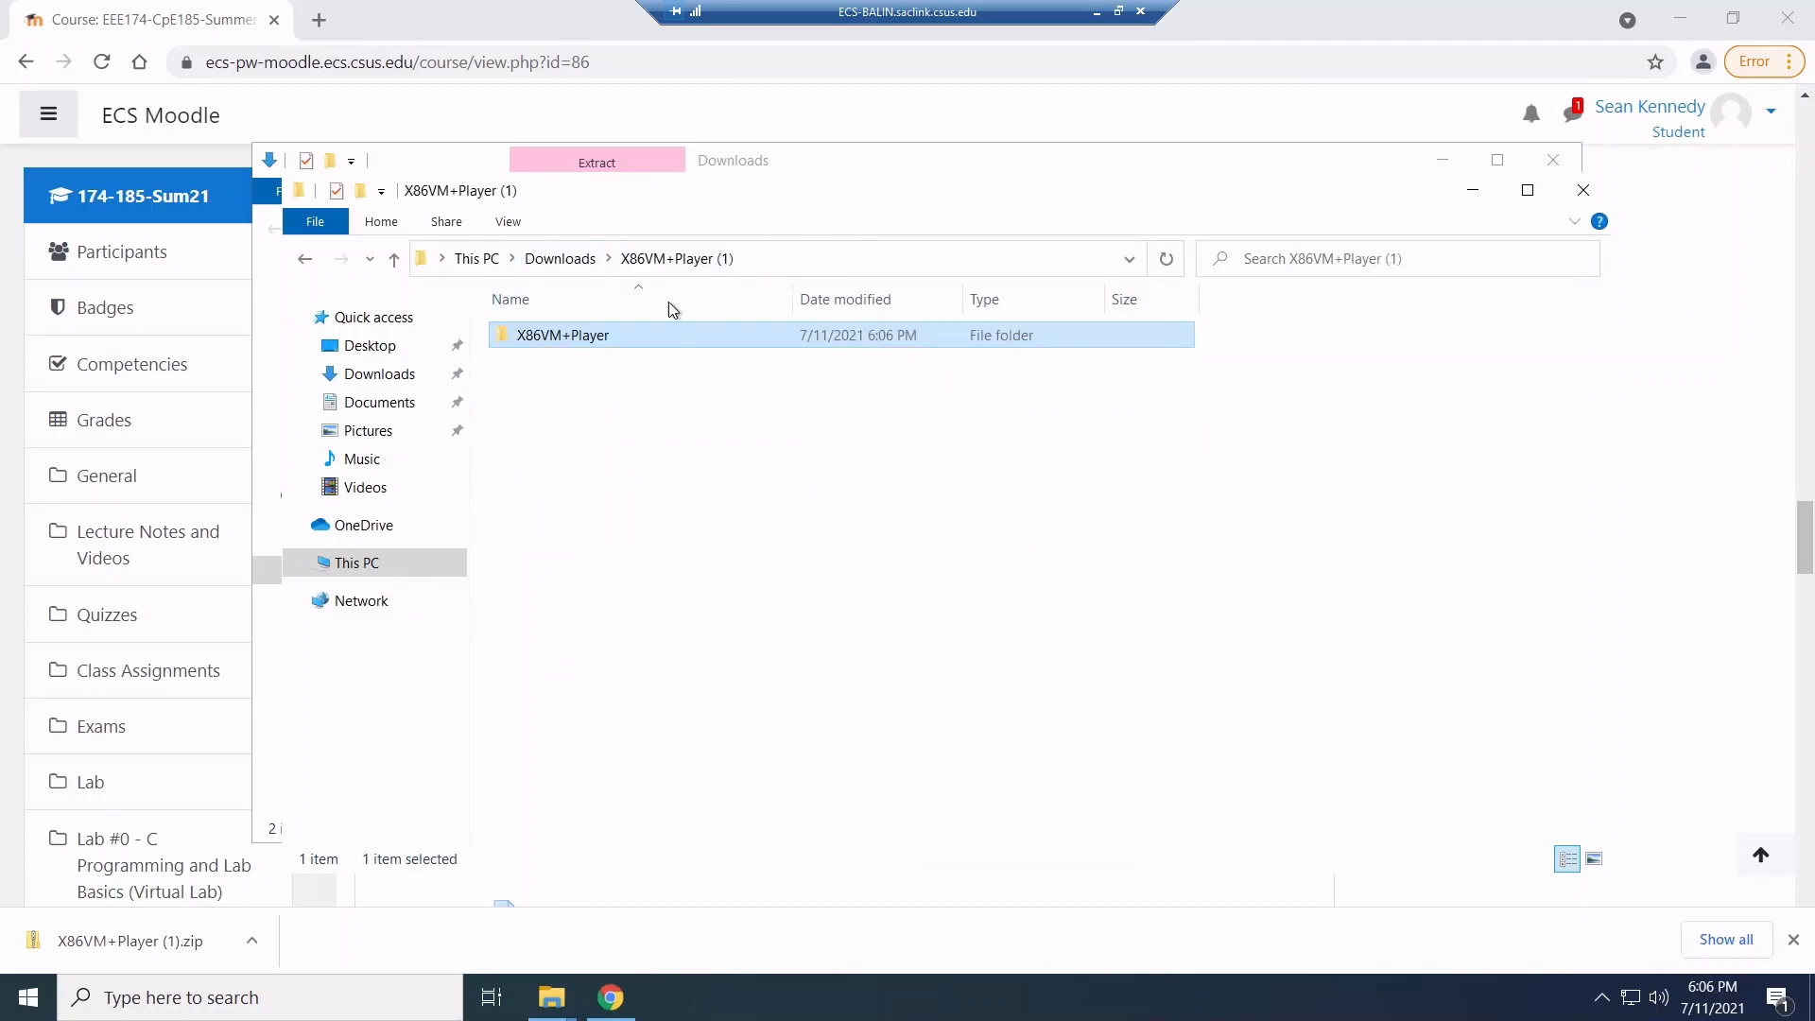
left_click(255, 997)
type("vmwa")
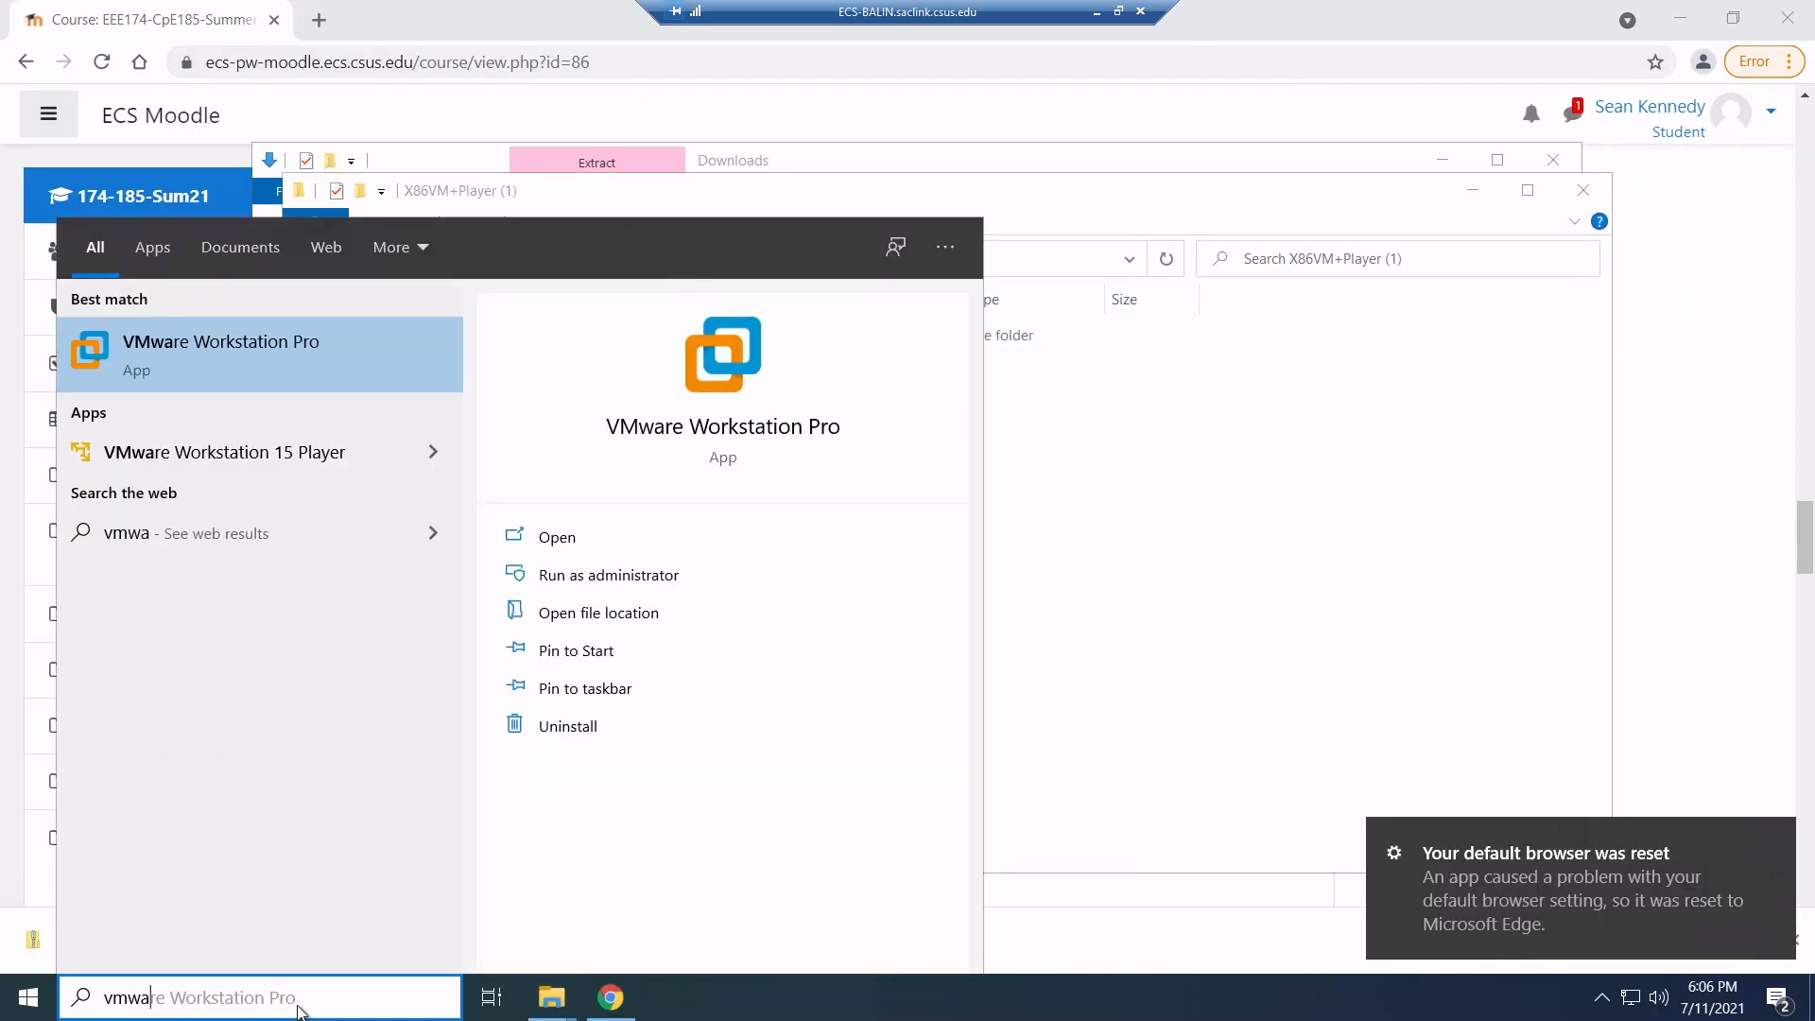
mouse_move(225, 452)
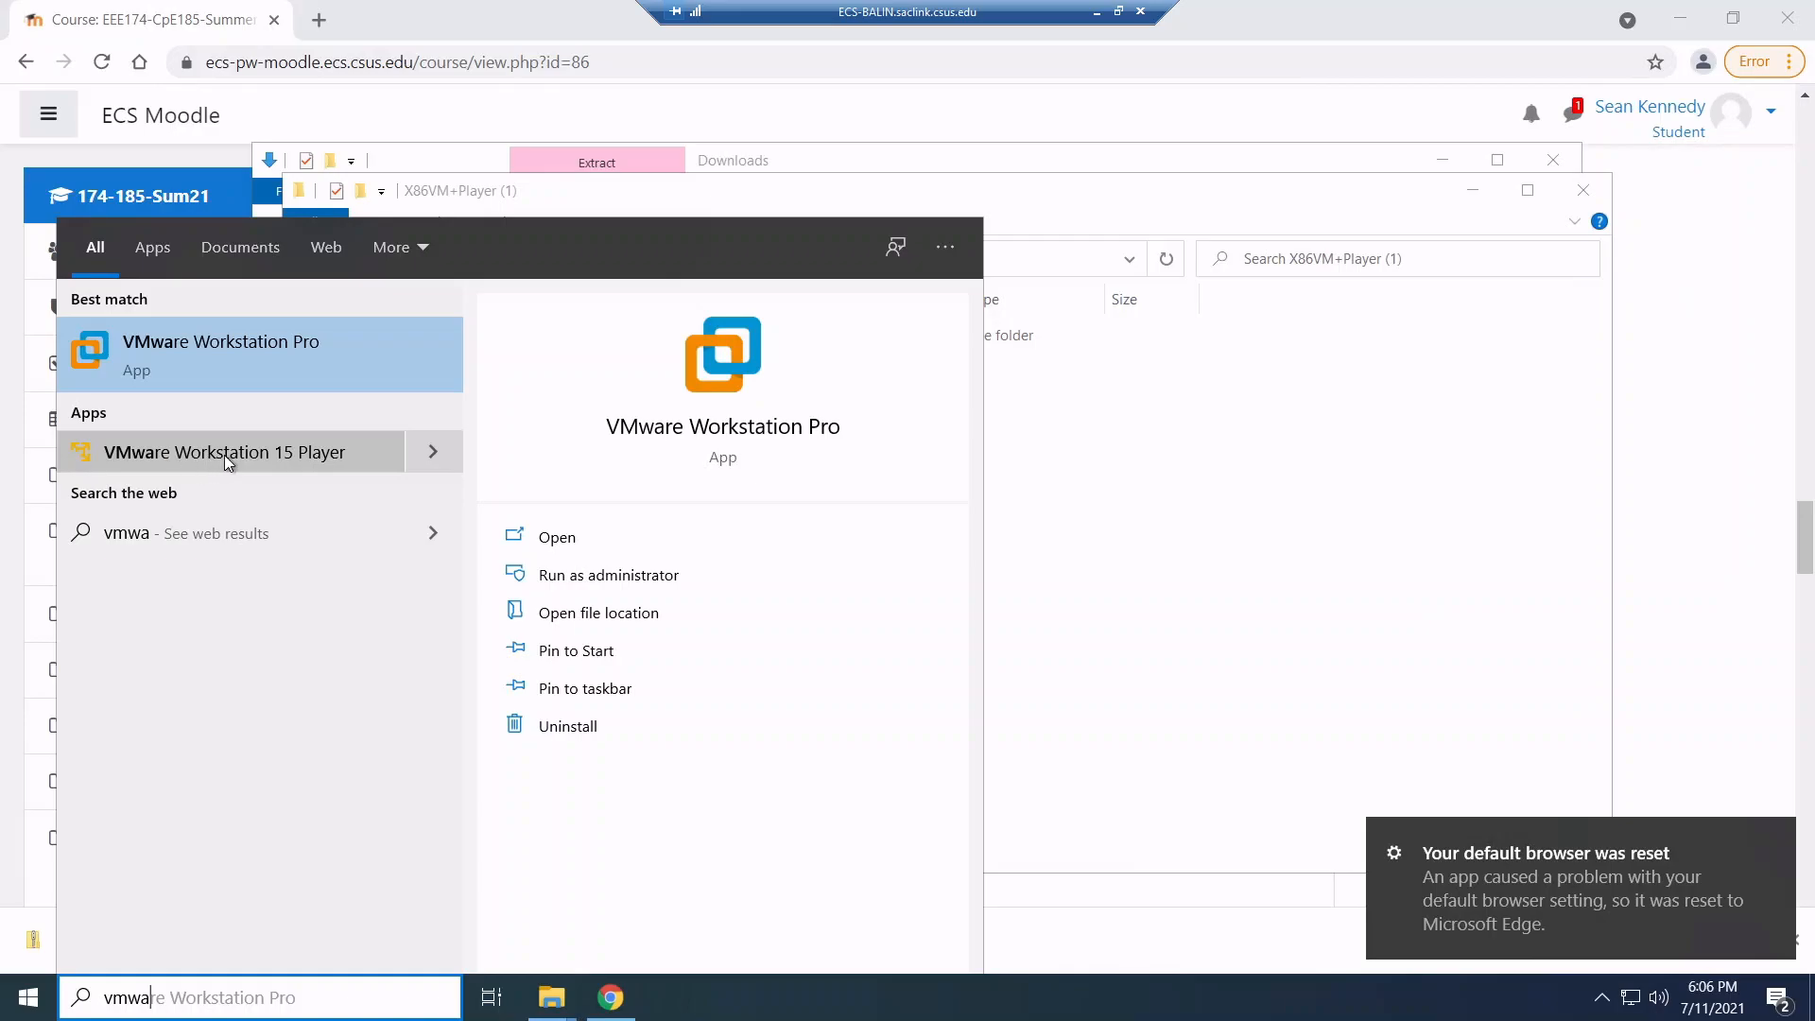
mouse_move(291, 461)
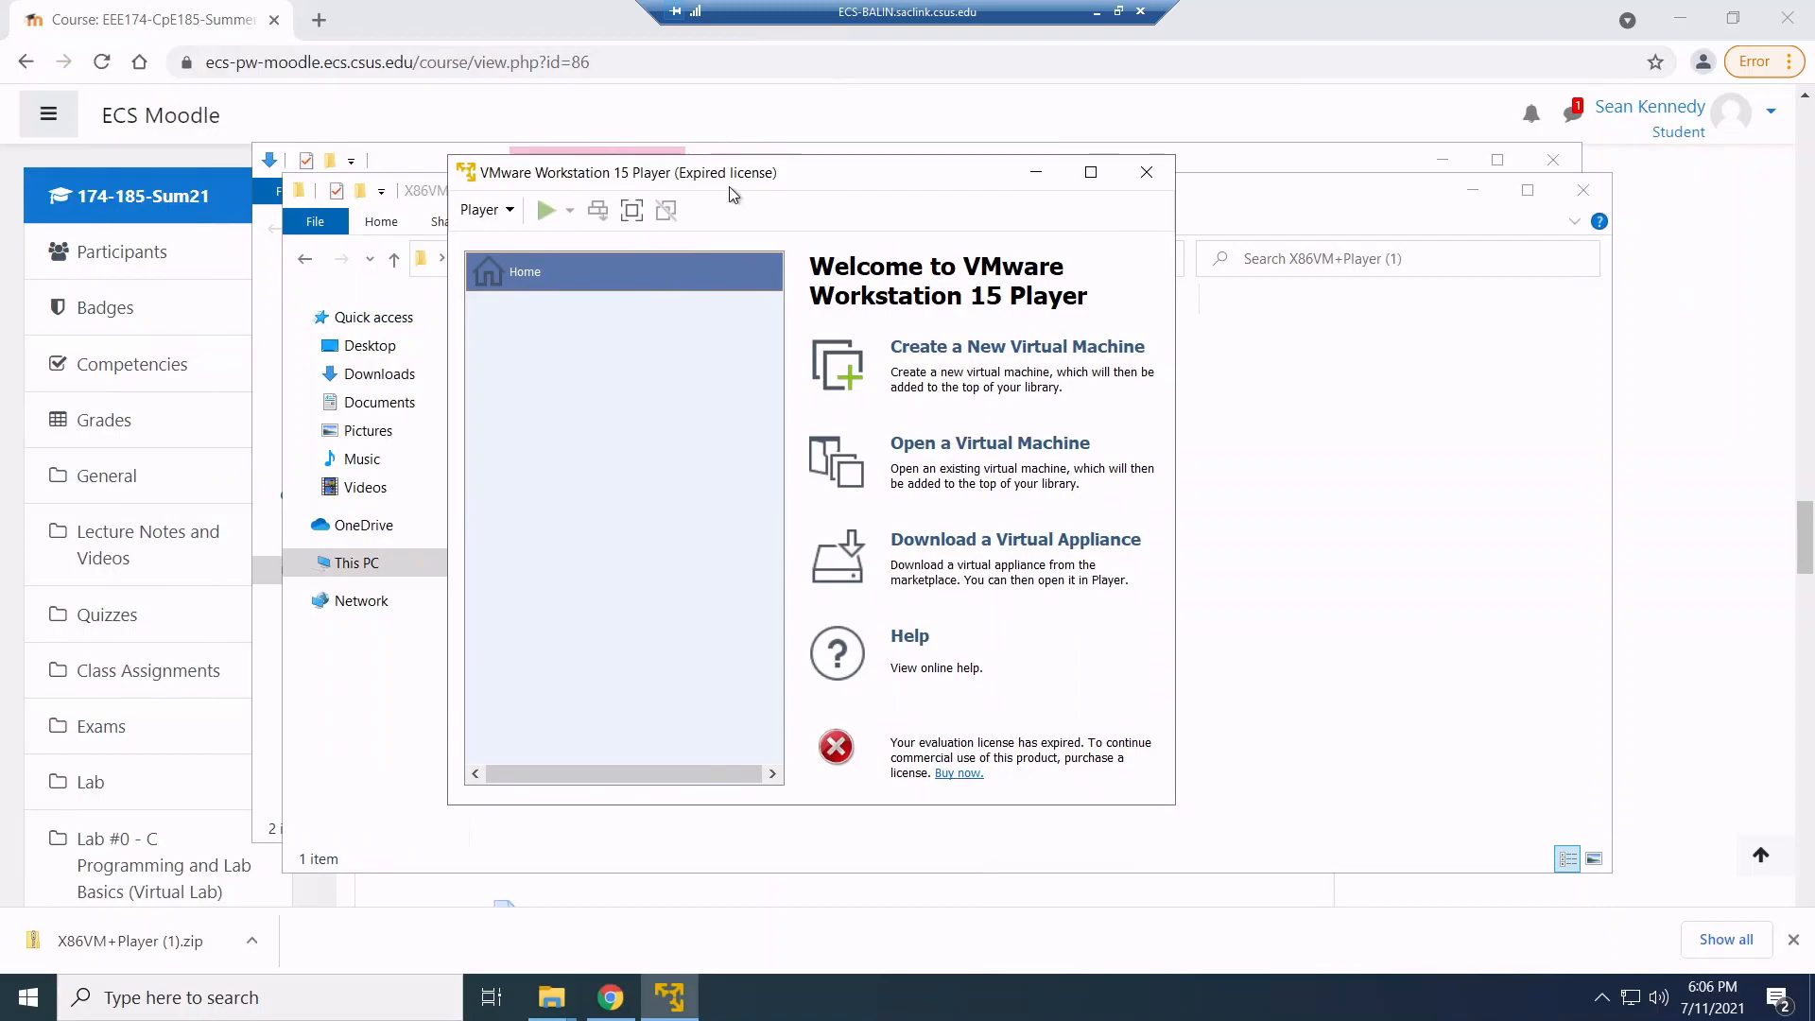
mouse_move(703, 488)
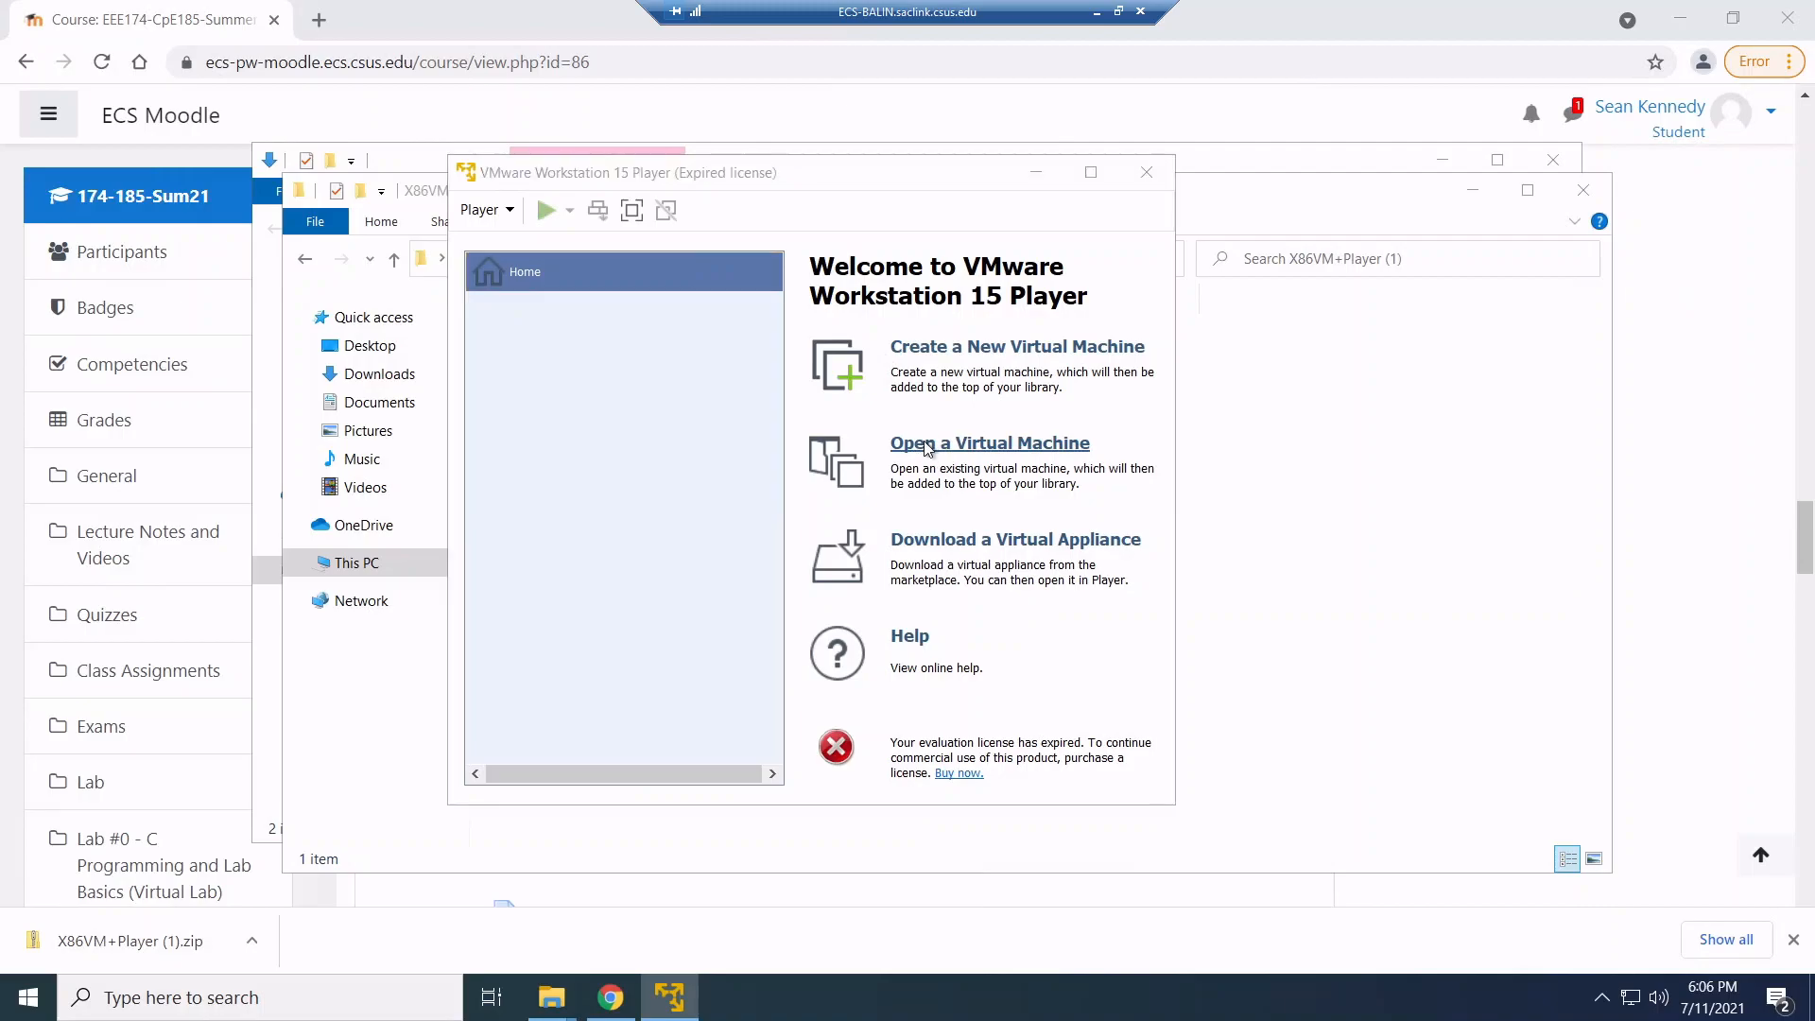
Browse into X86VM+Player\x86VM and load Win98_MASM_Fall2010.vmx into the Player library
left_click(989, 443)
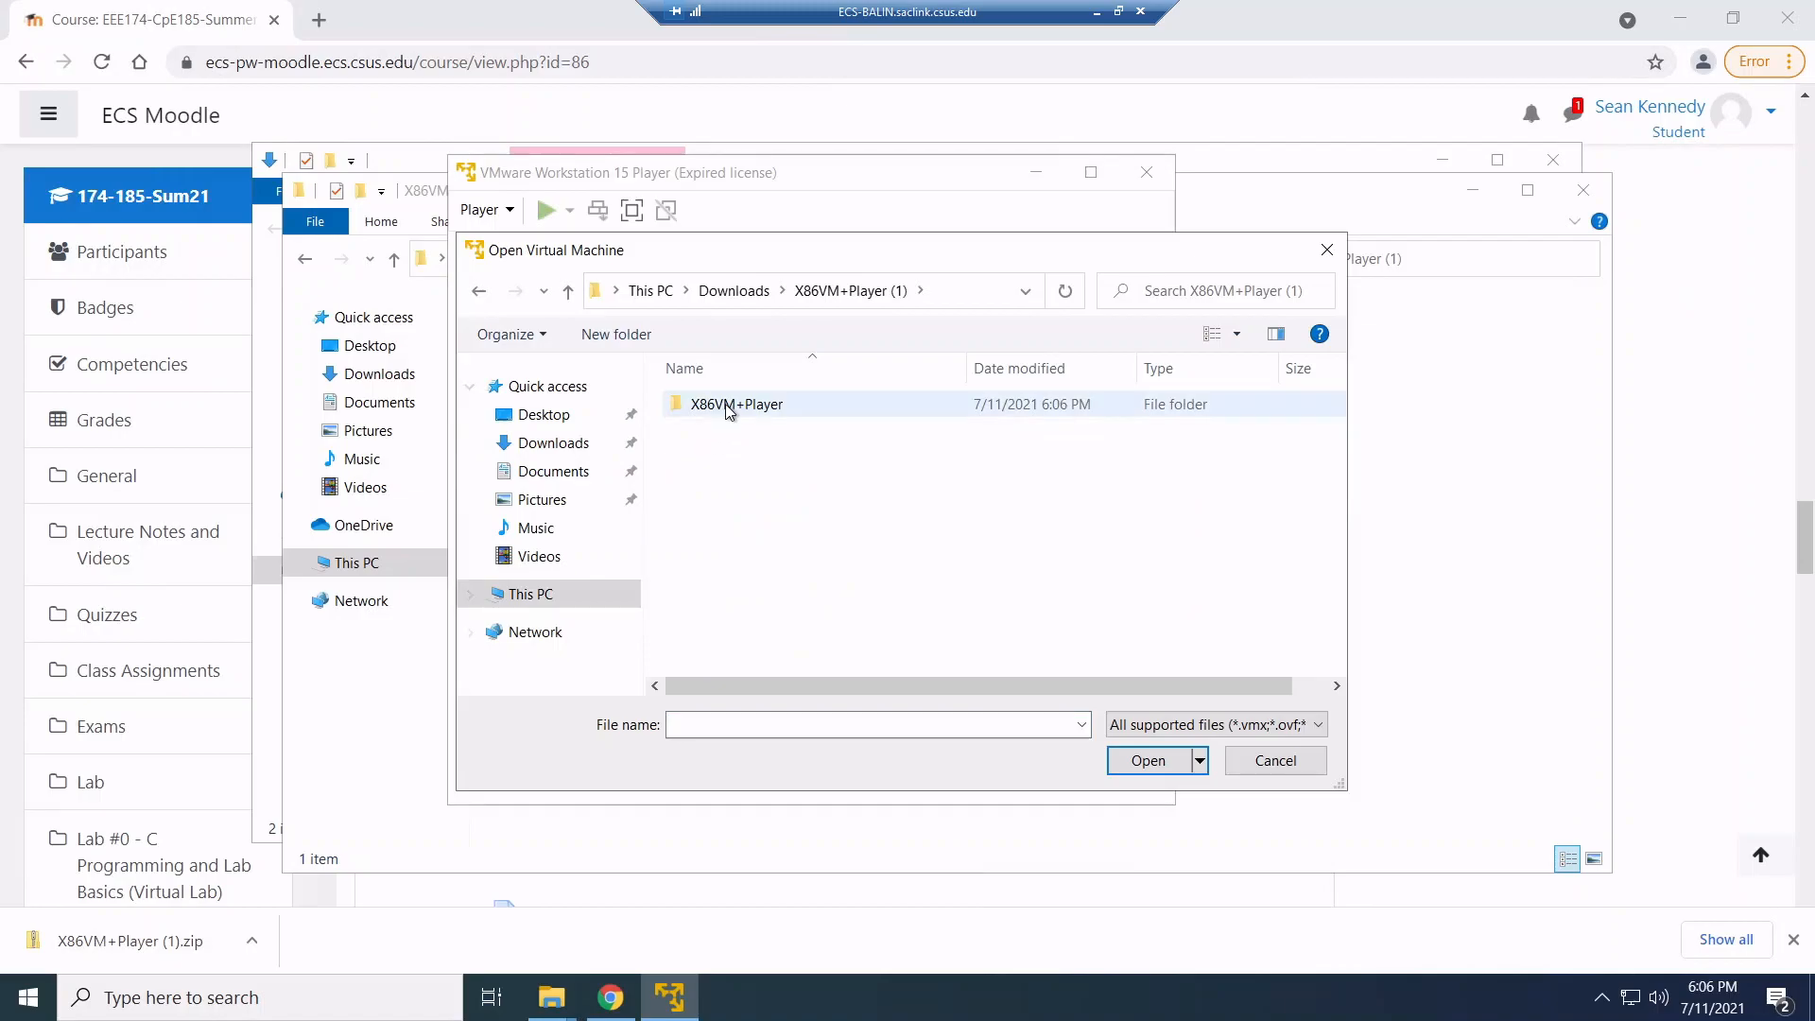
double_click(737, 404)
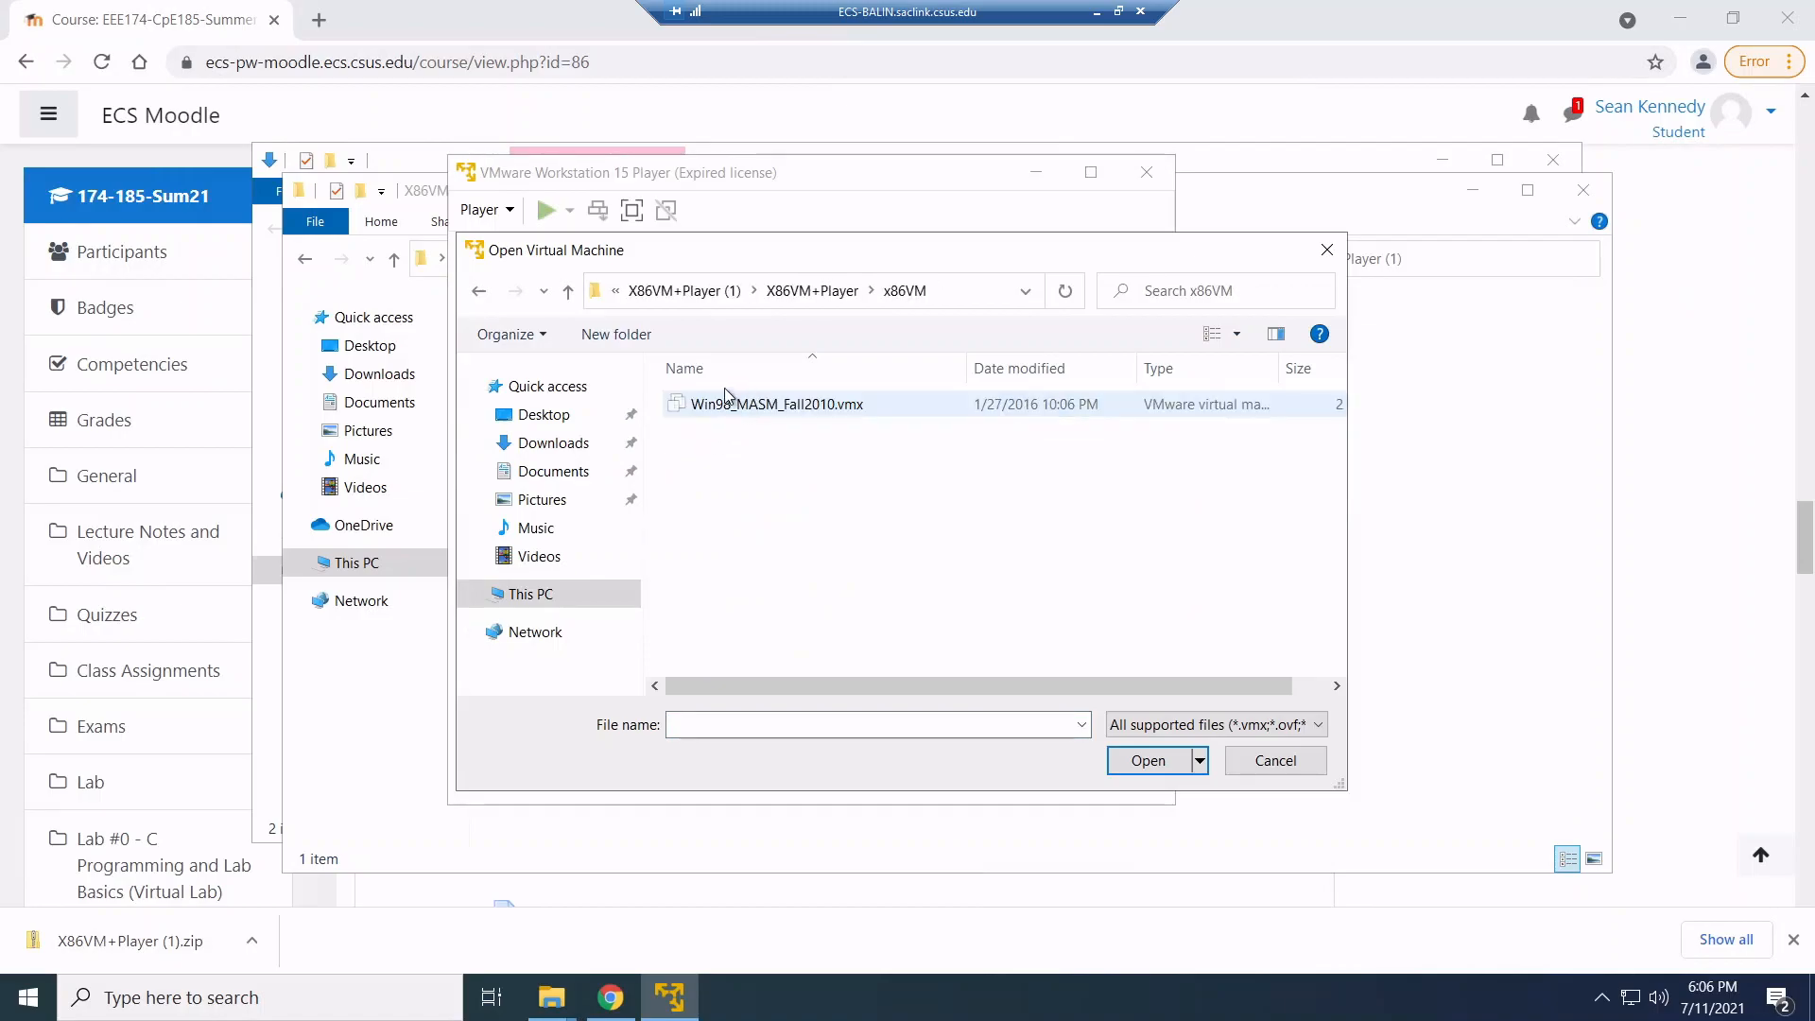
left_click(775, 402)
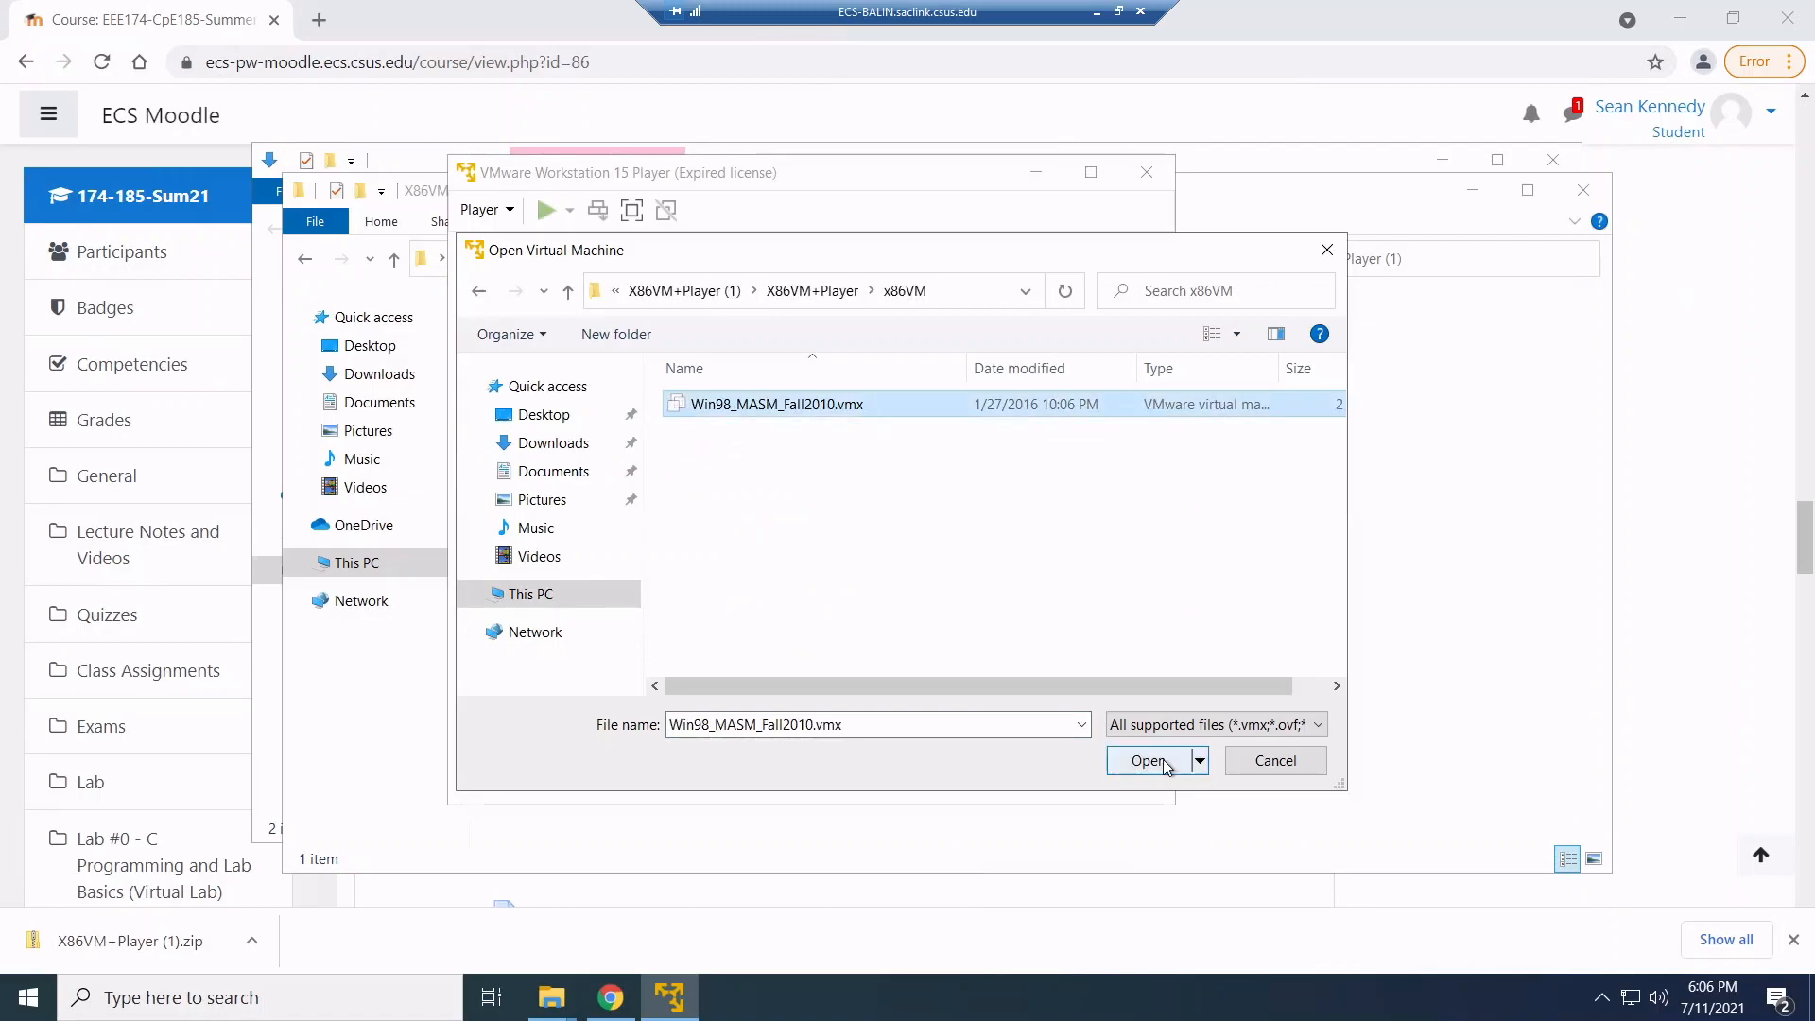
left_click(1147, 760)
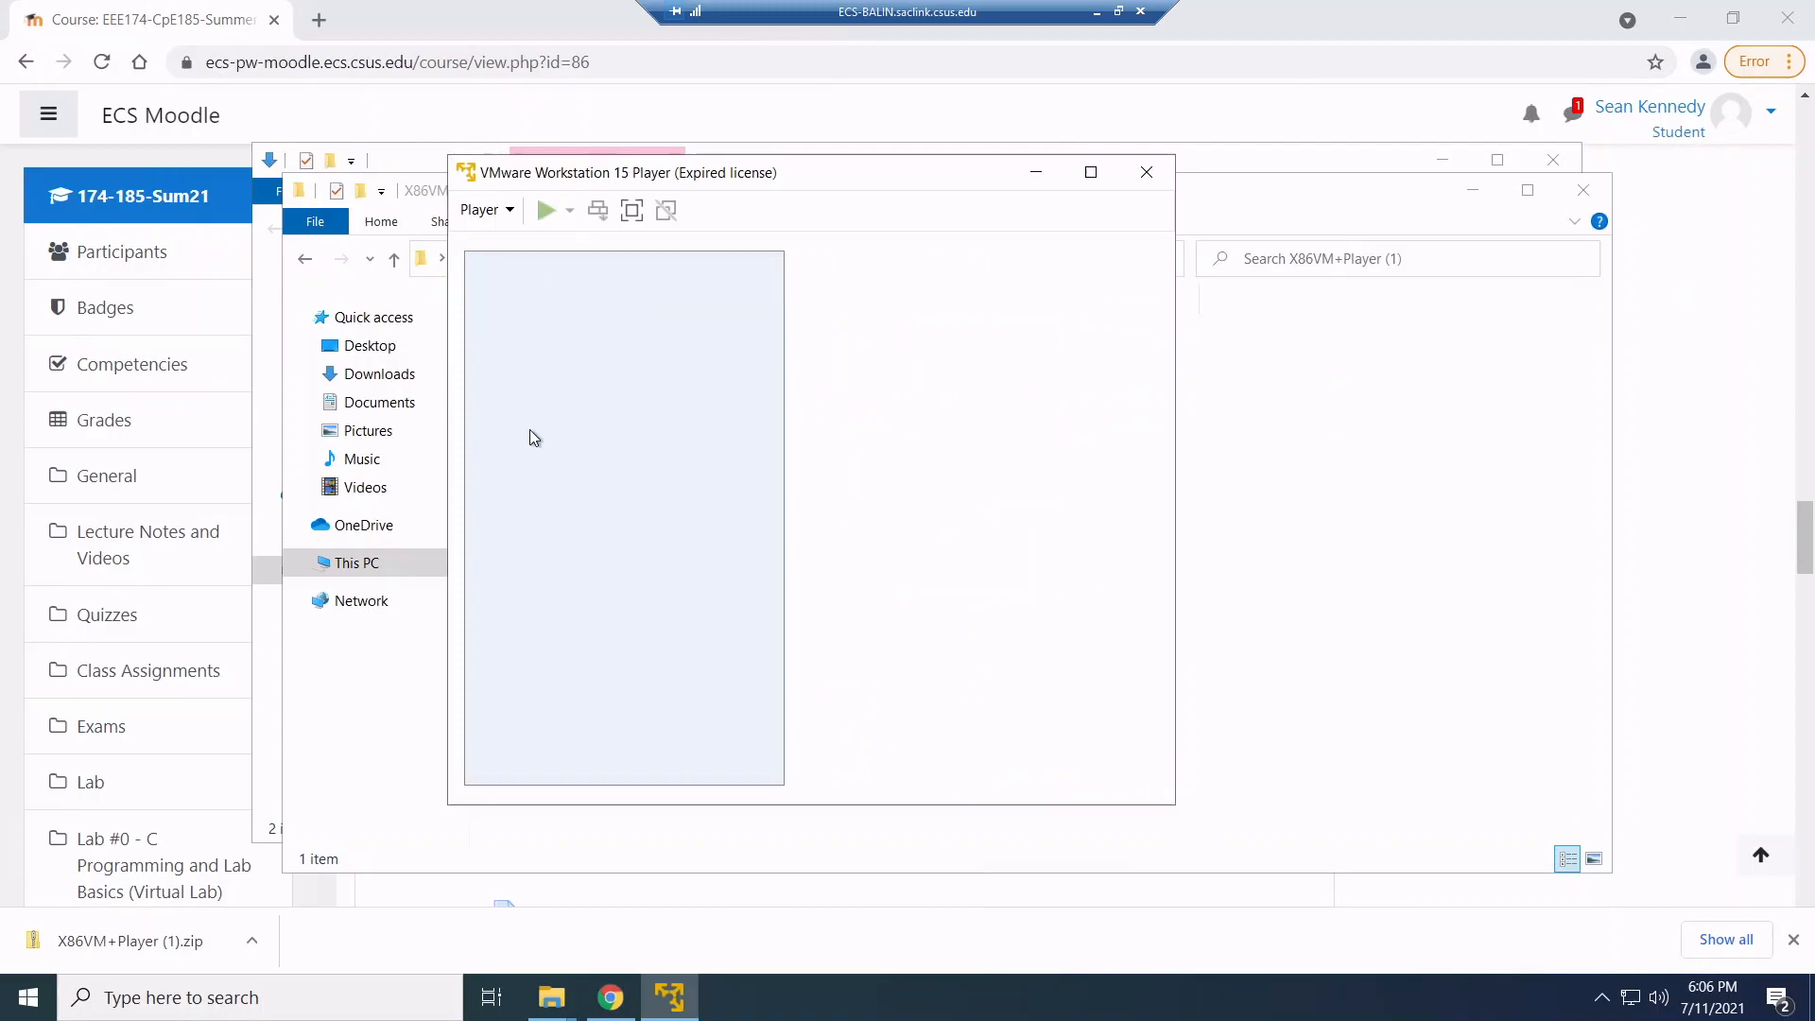
left_click(571, 310)
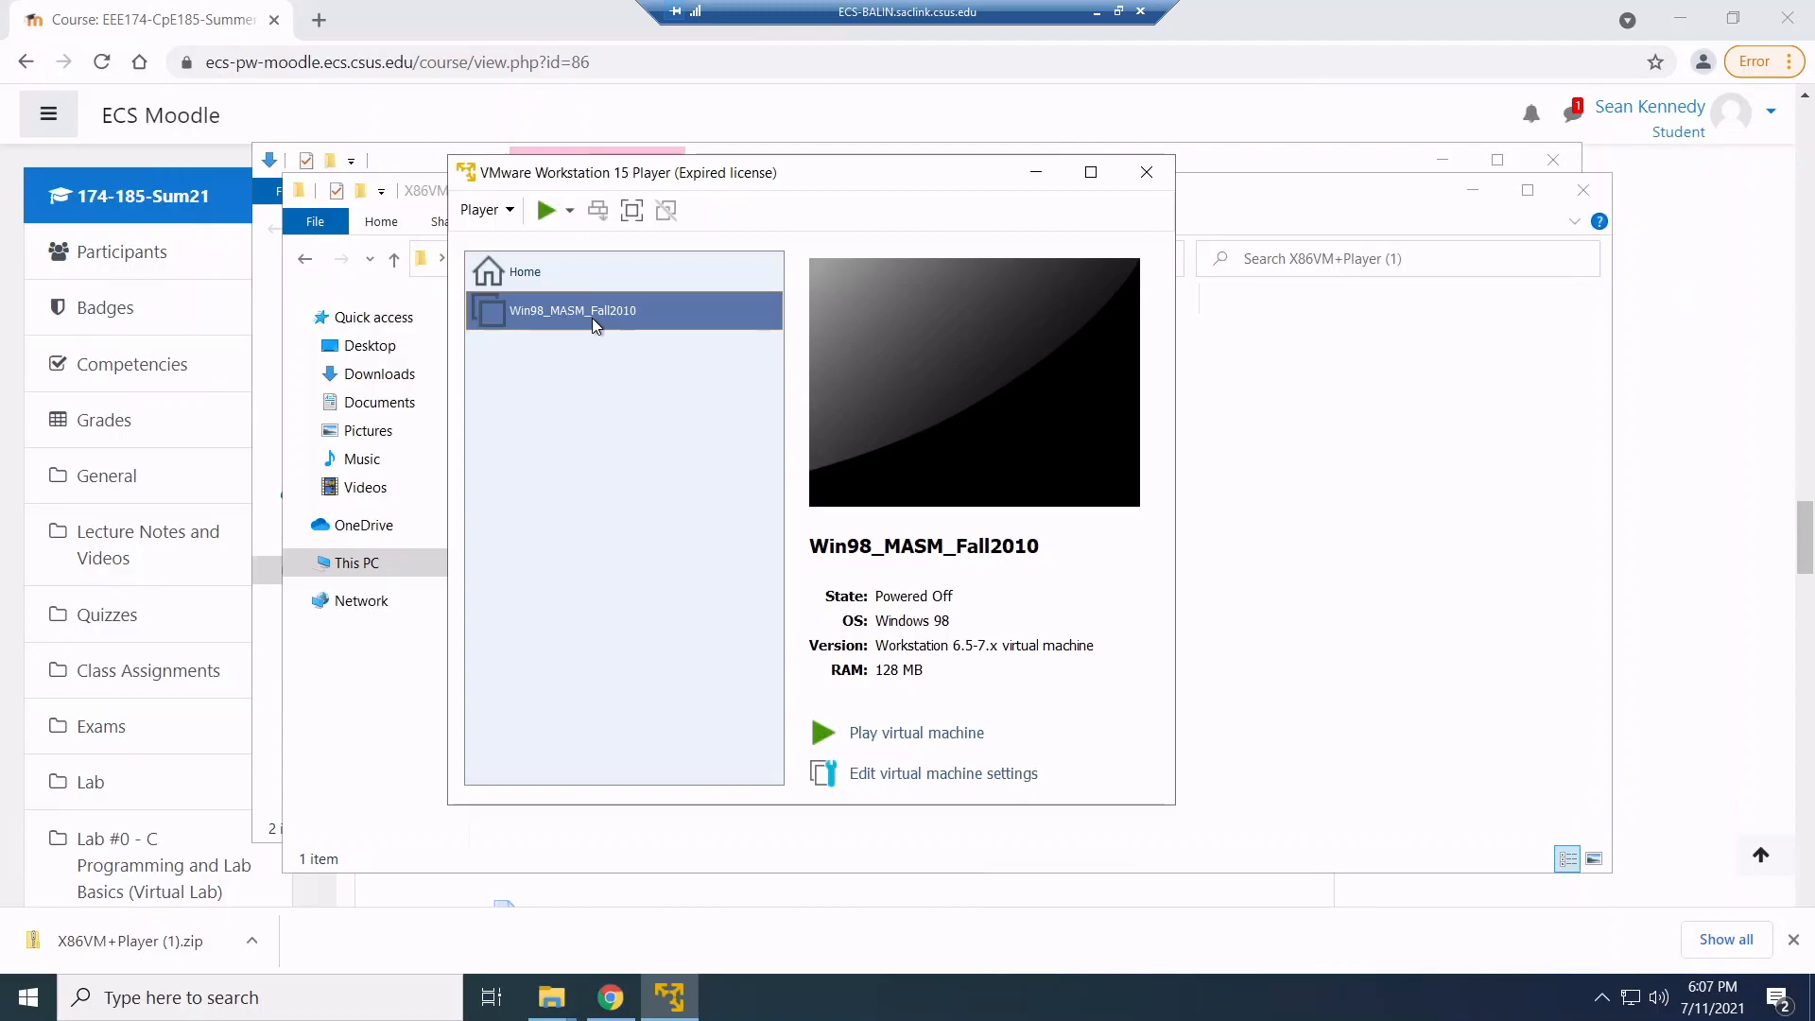
mouse_move(875, 732)
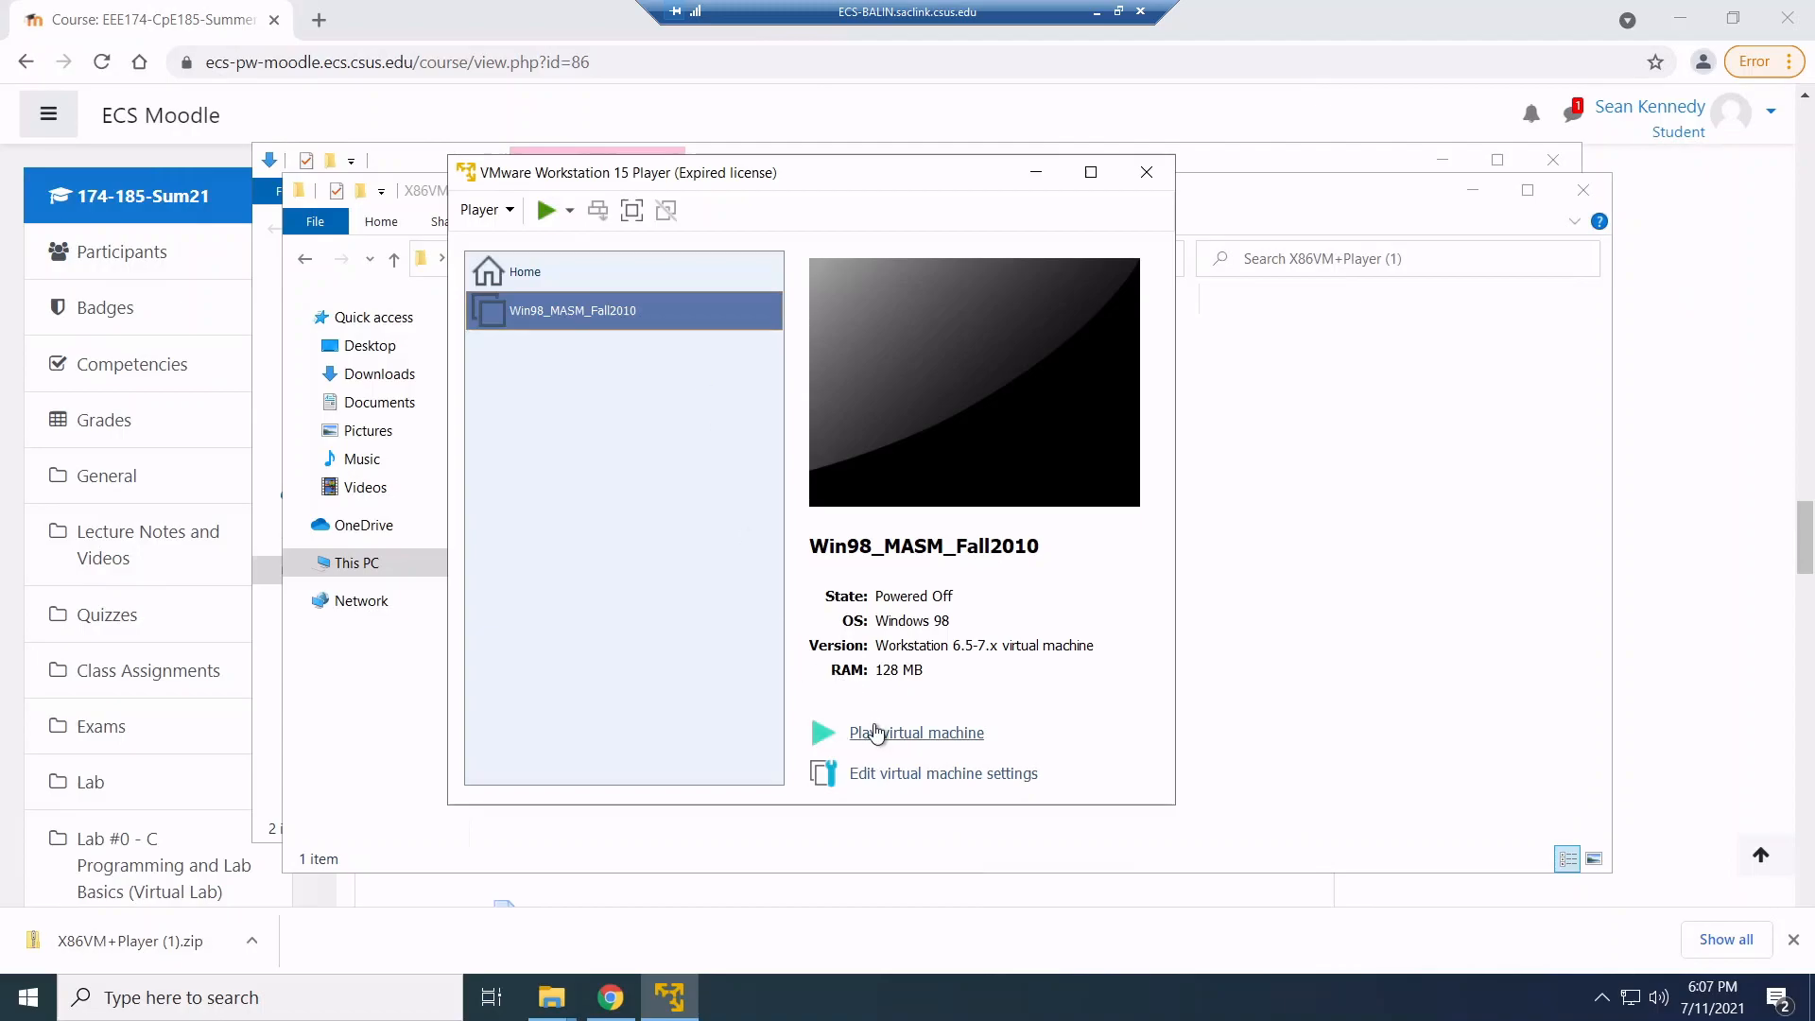
Power on Win98_MASM_Fall2010, accepting the remote disk warning and the new clock settings notice
left_click(915, 732)
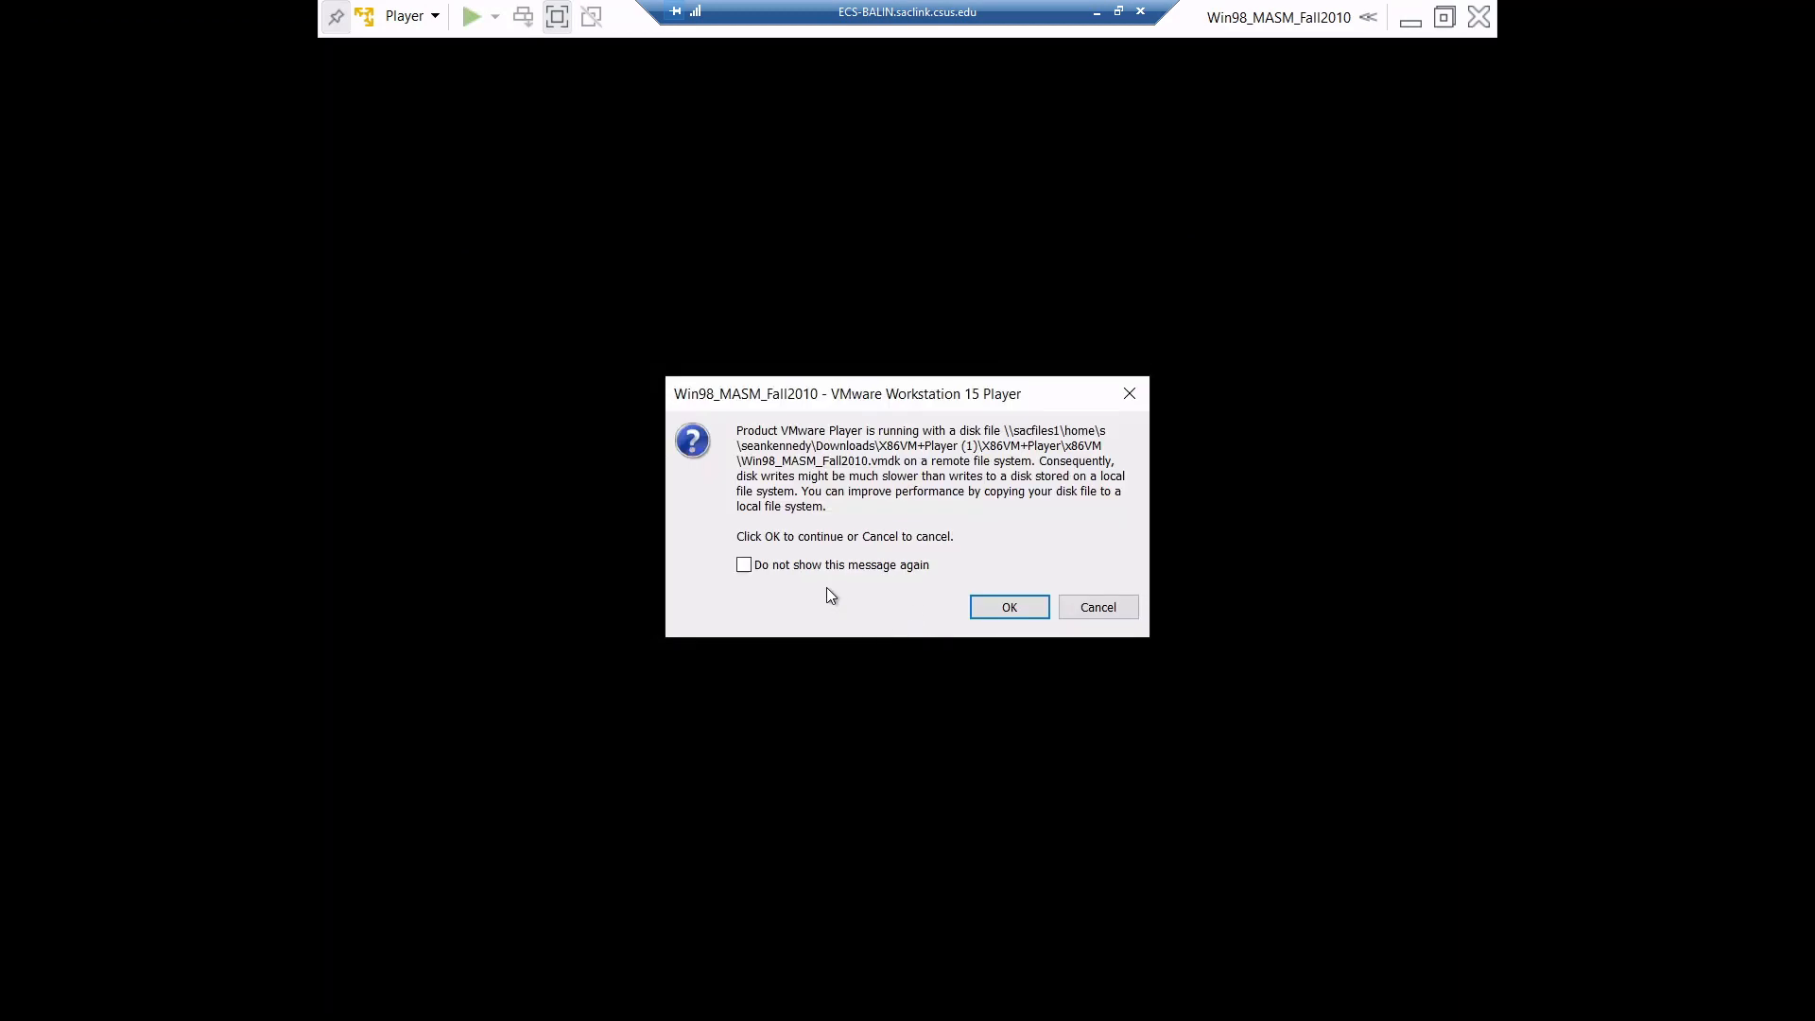
mouse_move(815, 521)
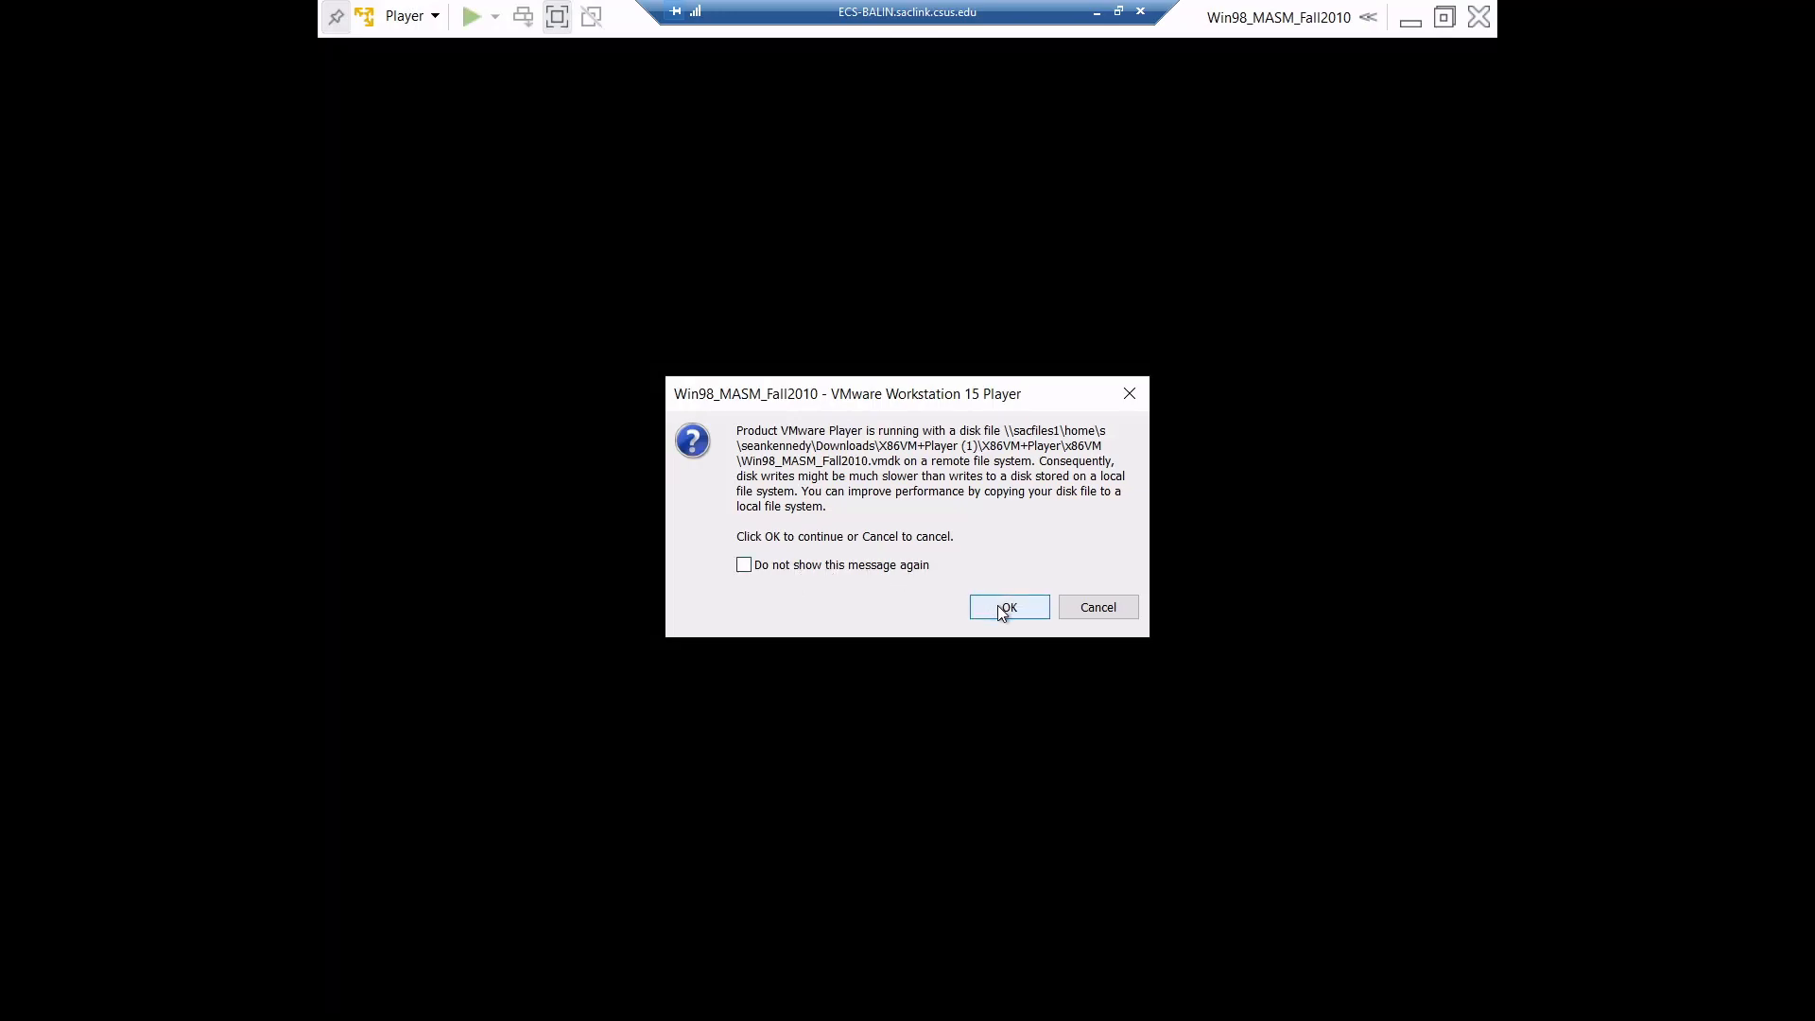
left_click(1006, 607)
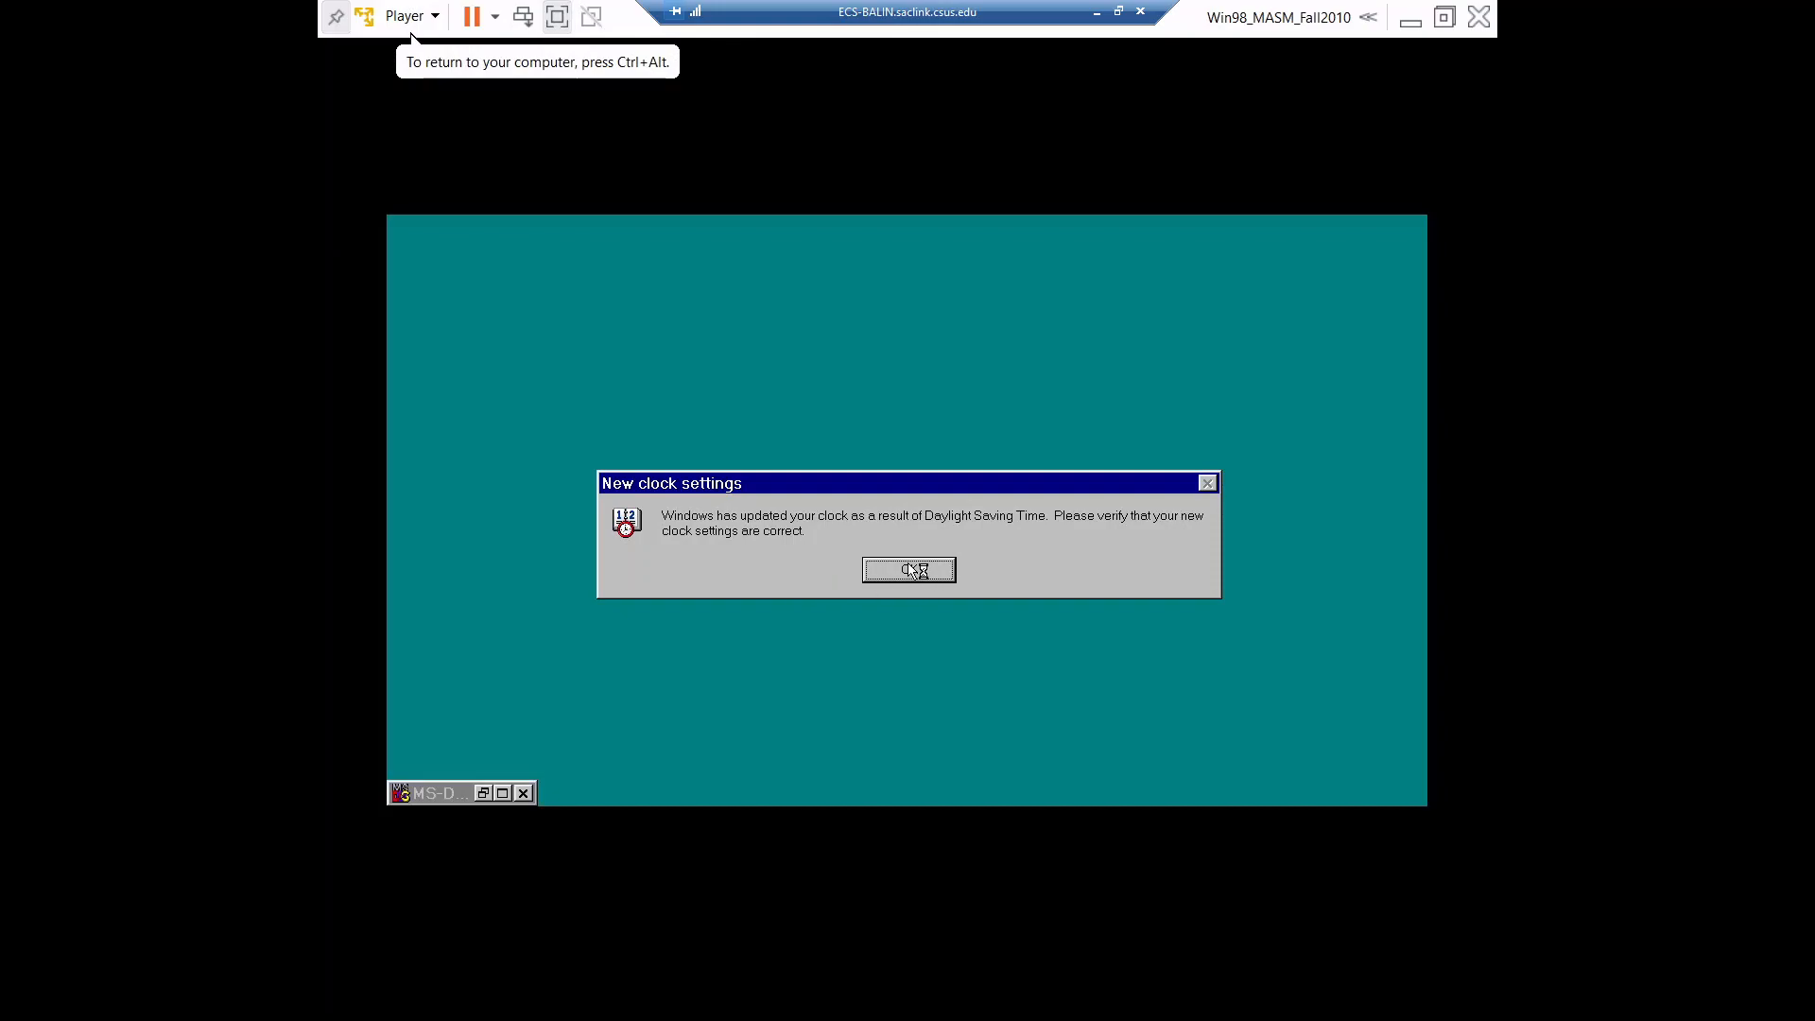
left_click(908, 569)
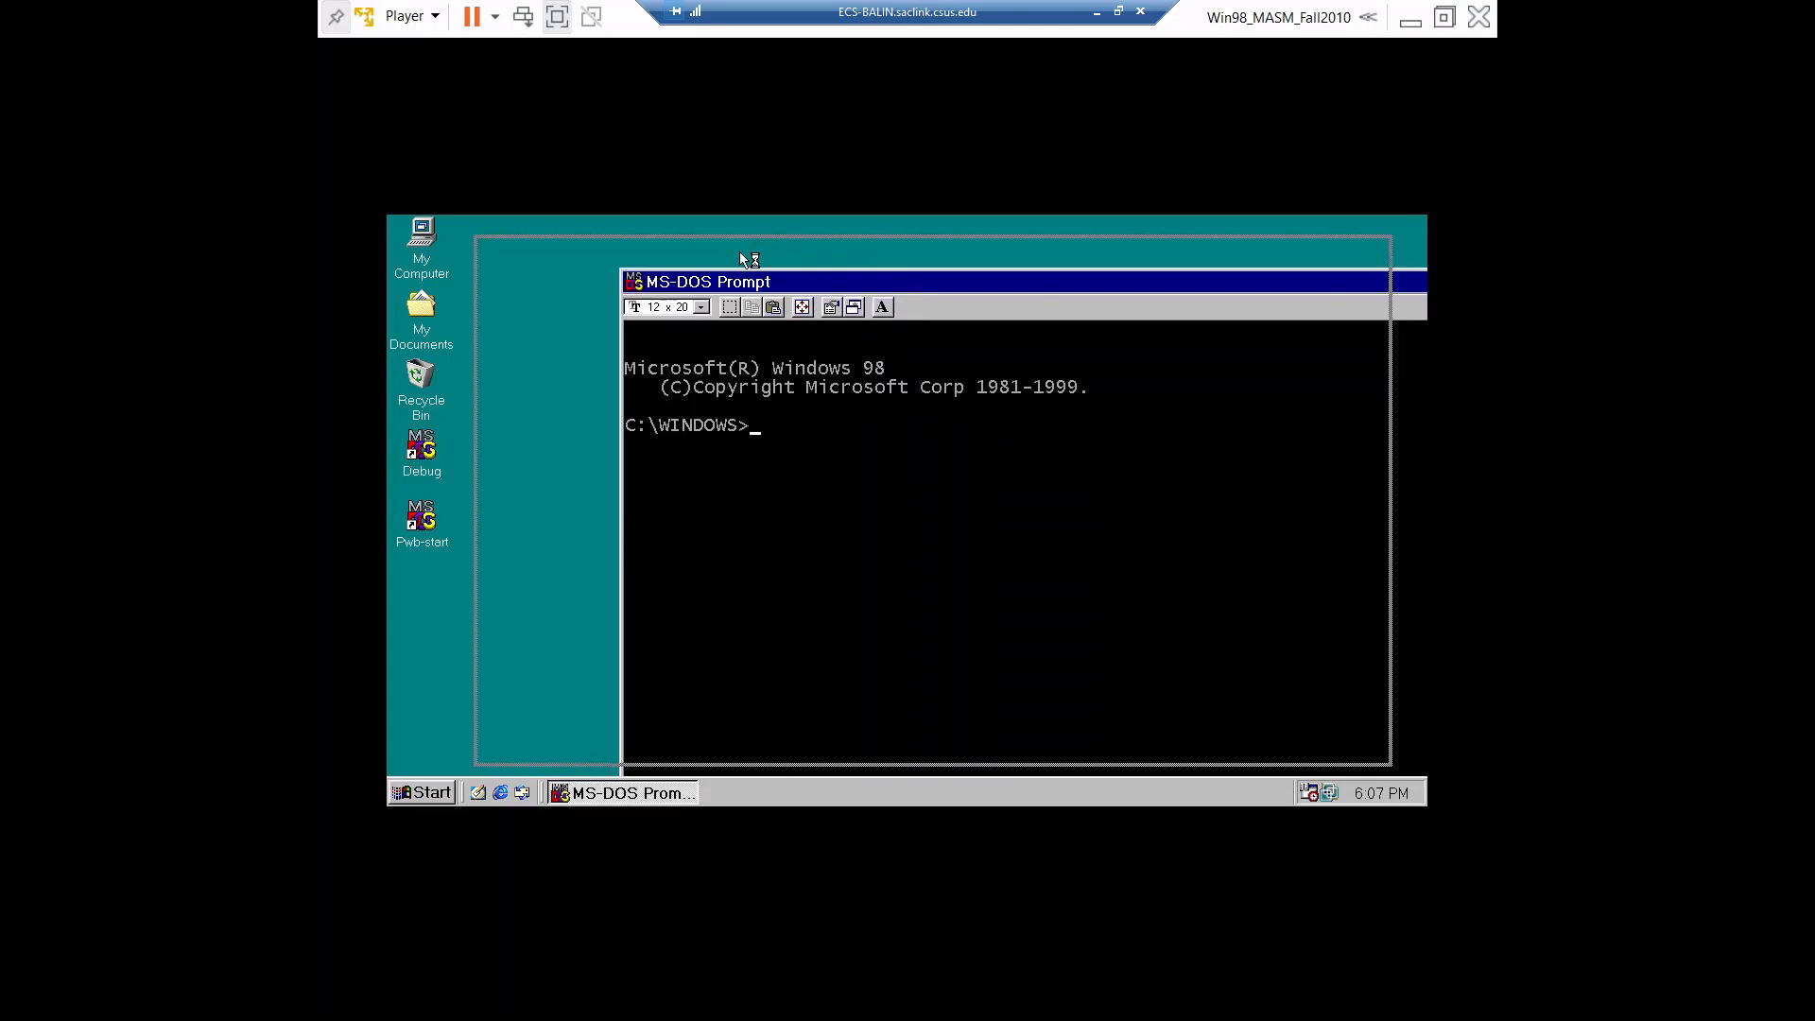
Start DEBUG from the MS-DOS Prompt and show its command help list
type("deb")
type("?")
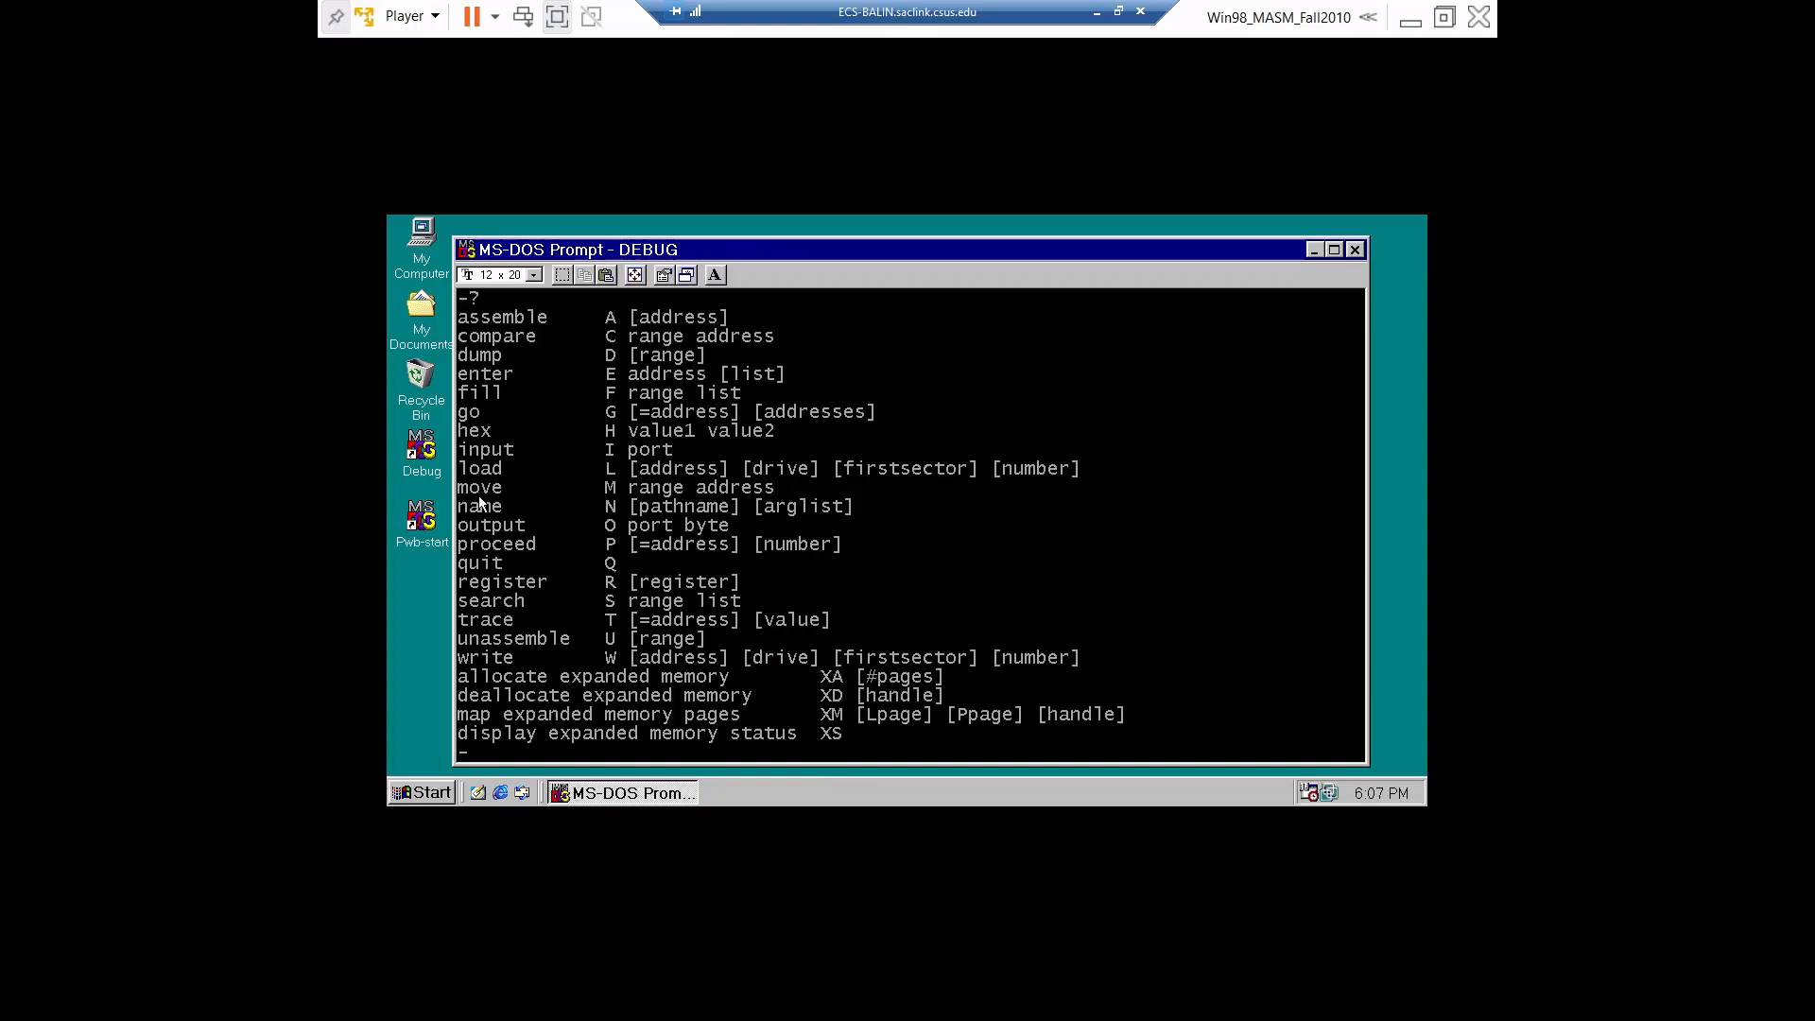
mouse_move(787, 541)
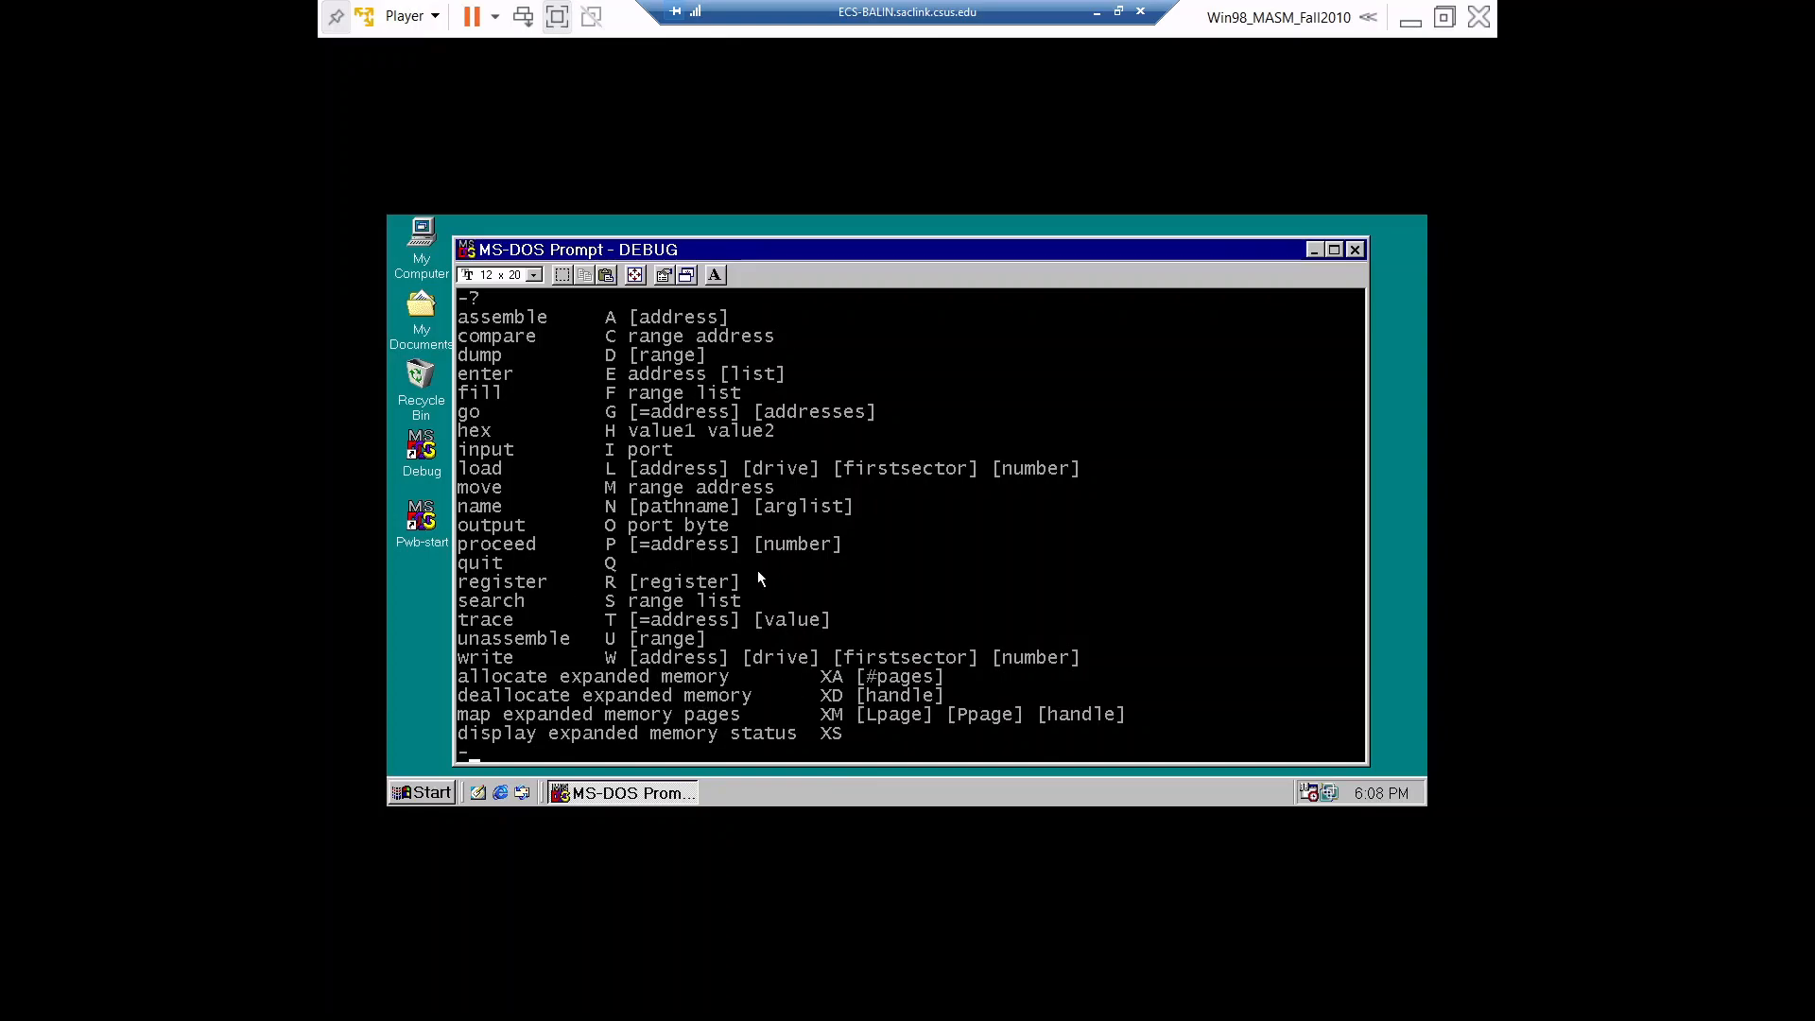
mouse_move(765, 599)
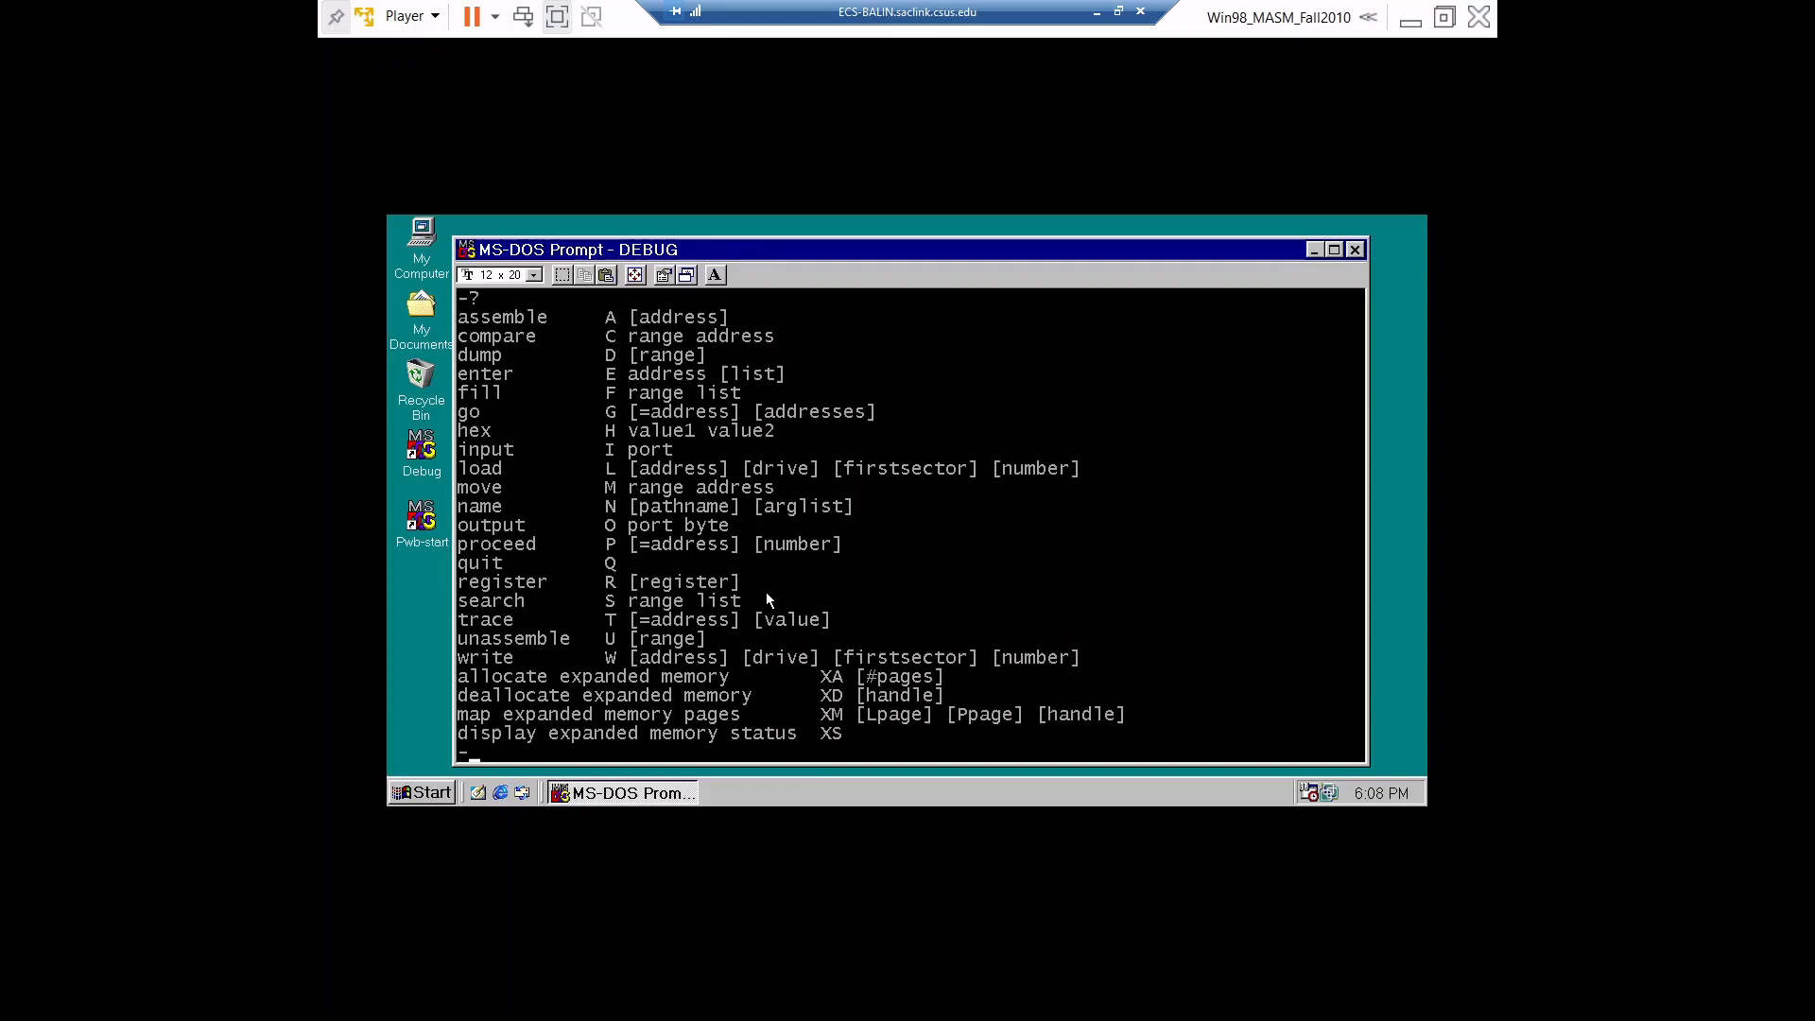
mouse_move(832, 662)
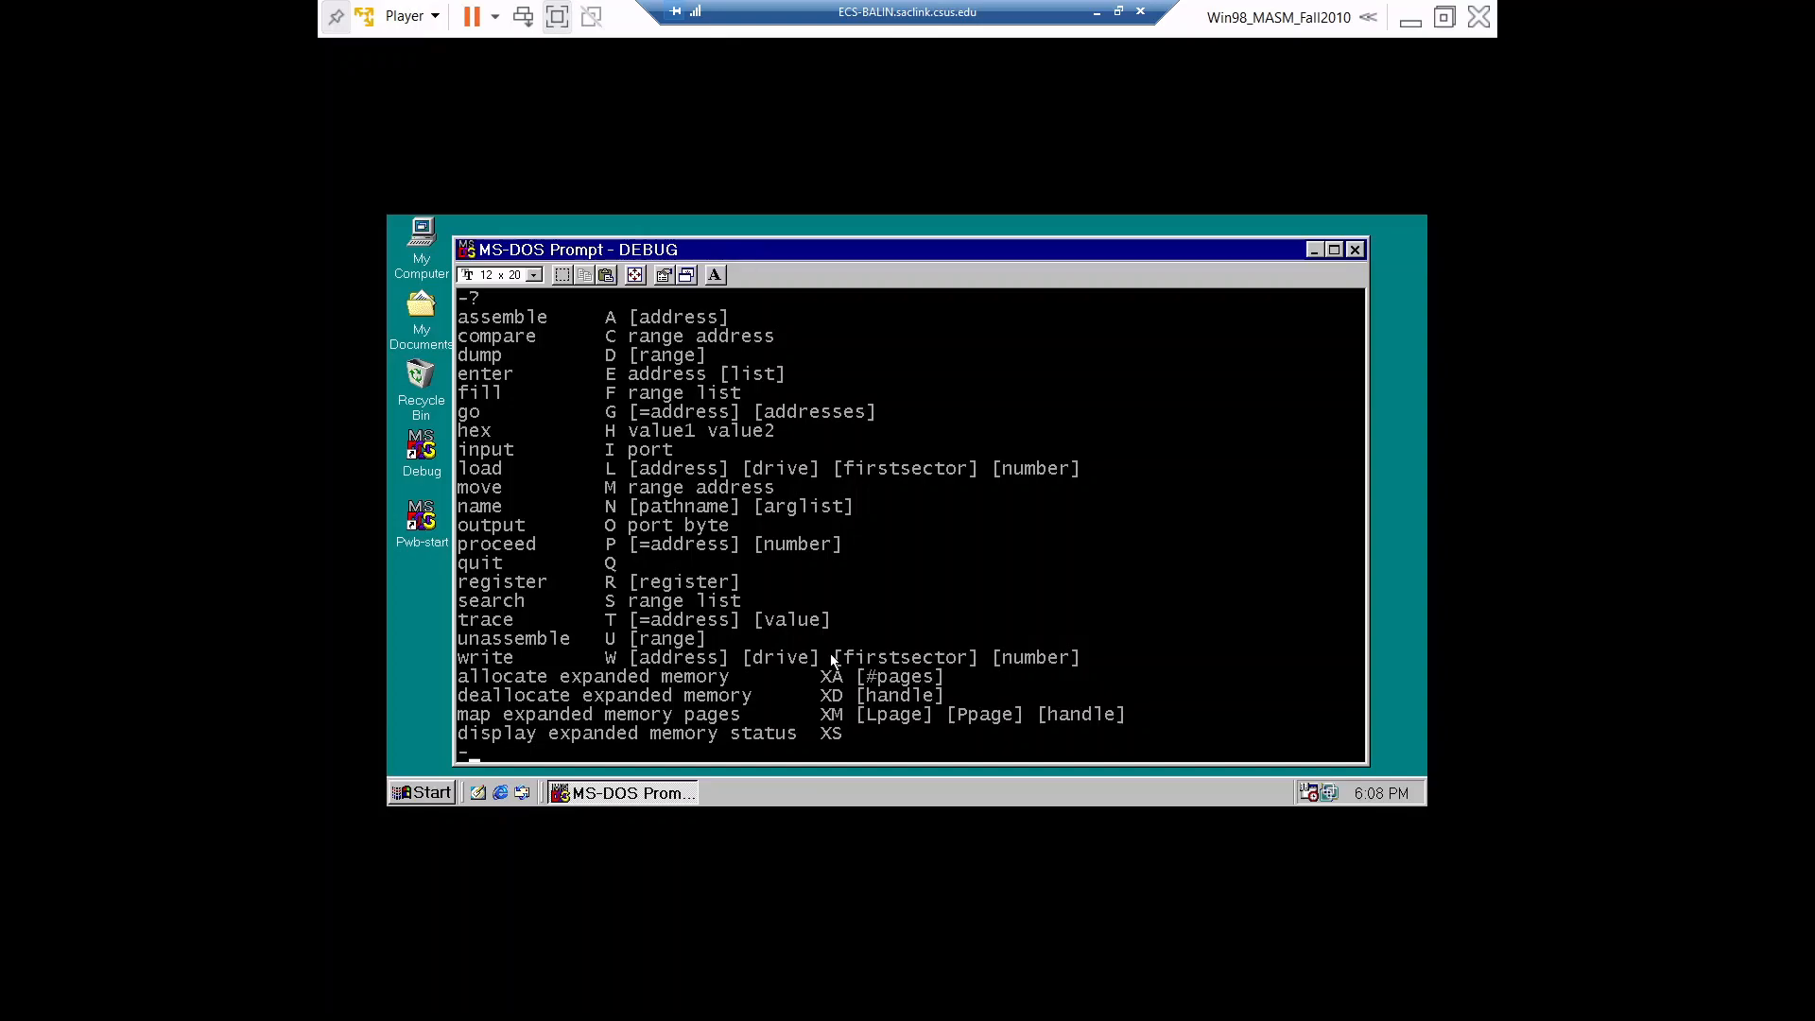
mouse_move(904, 597)
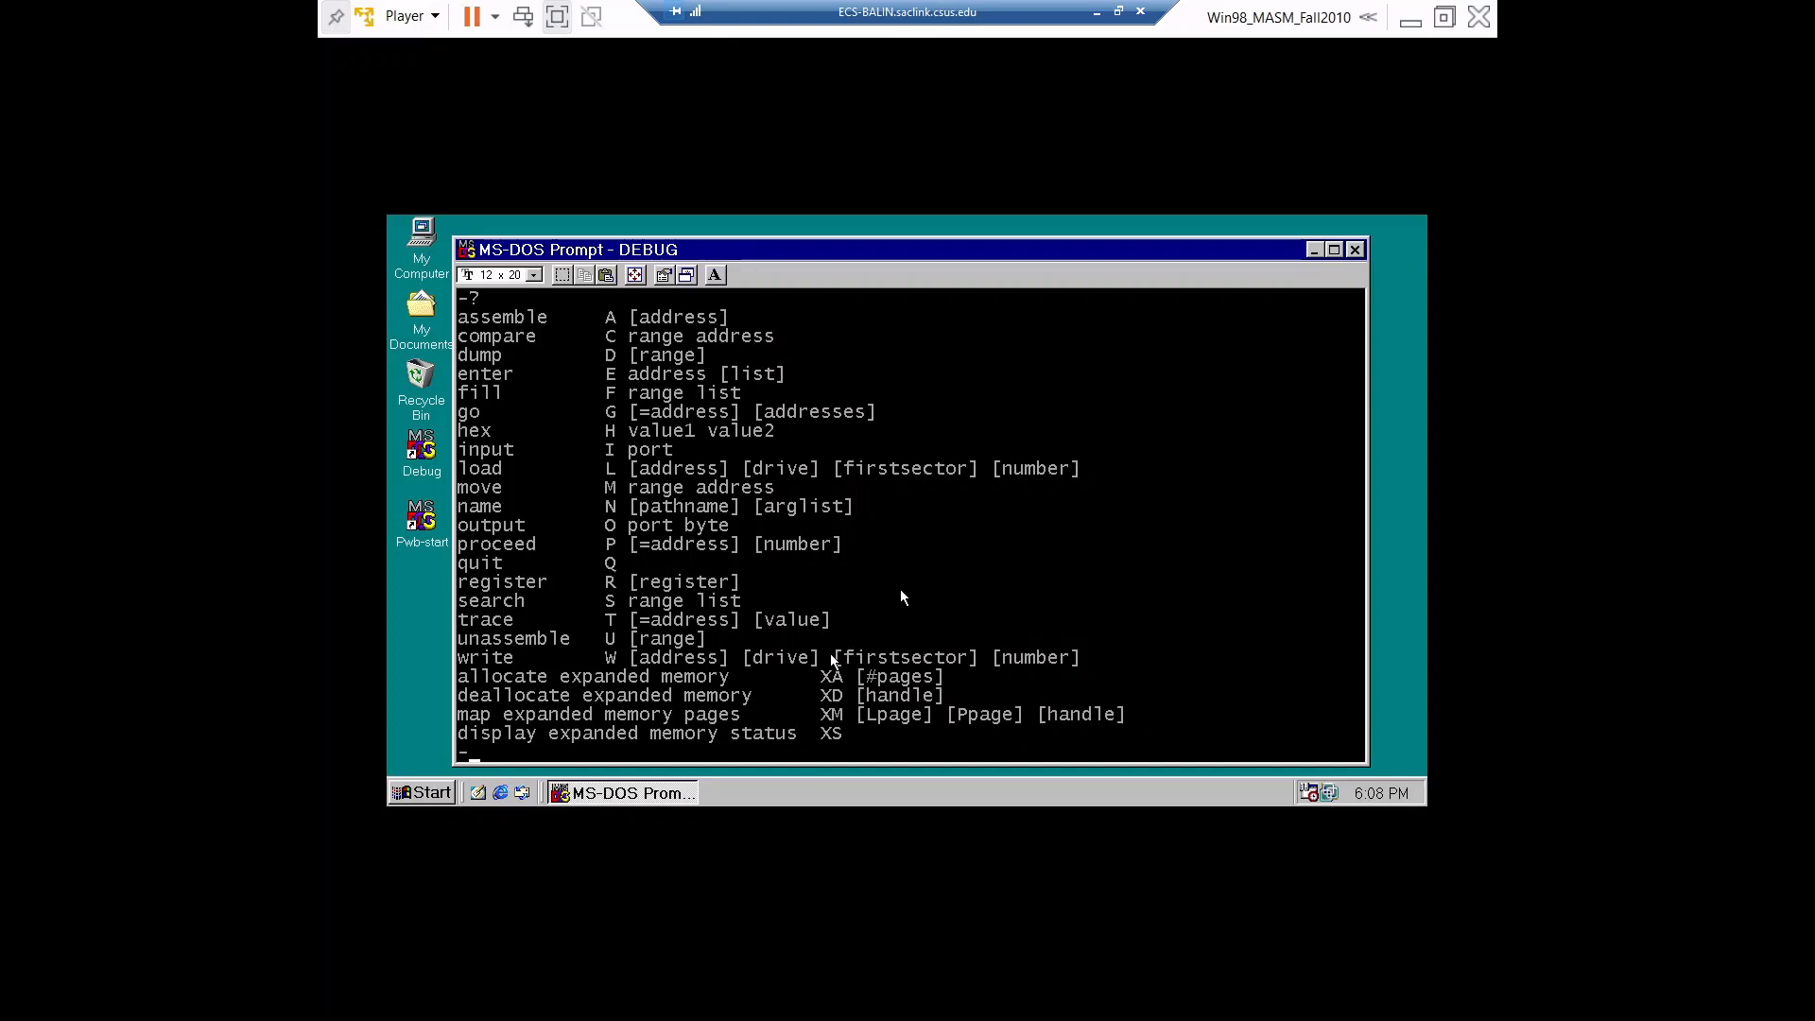
mouse_move(1221, 563)
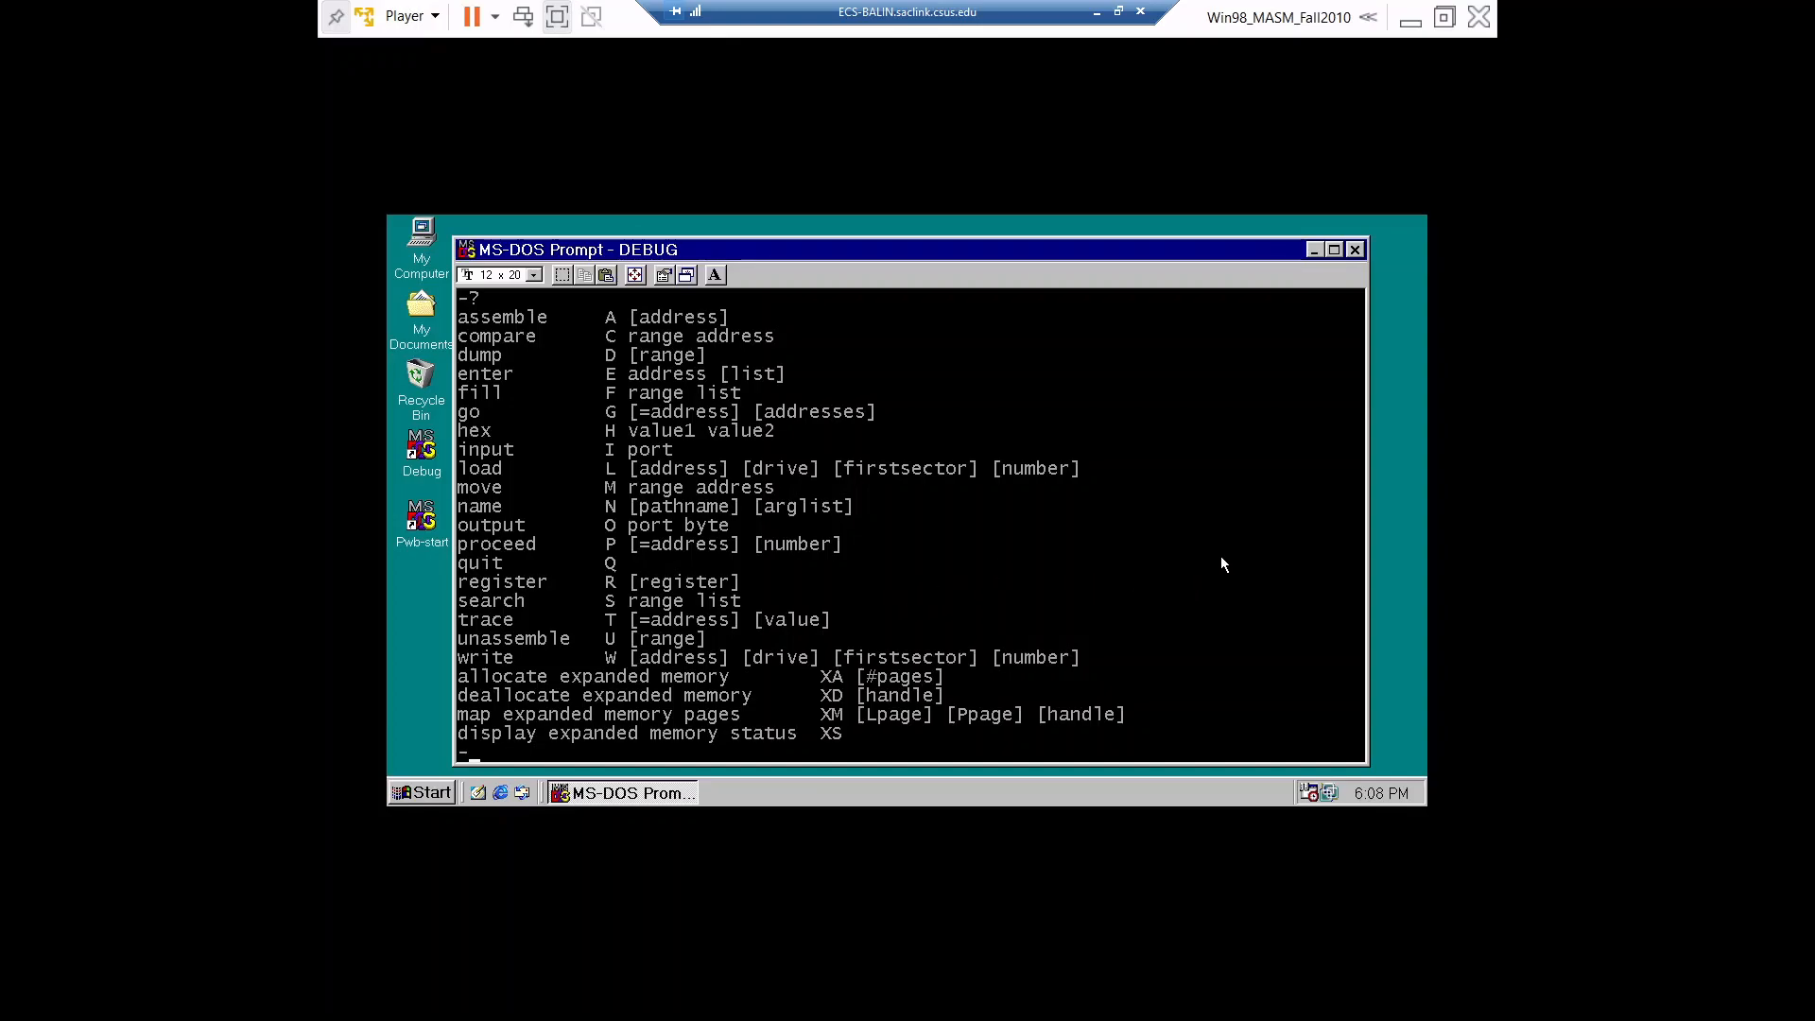